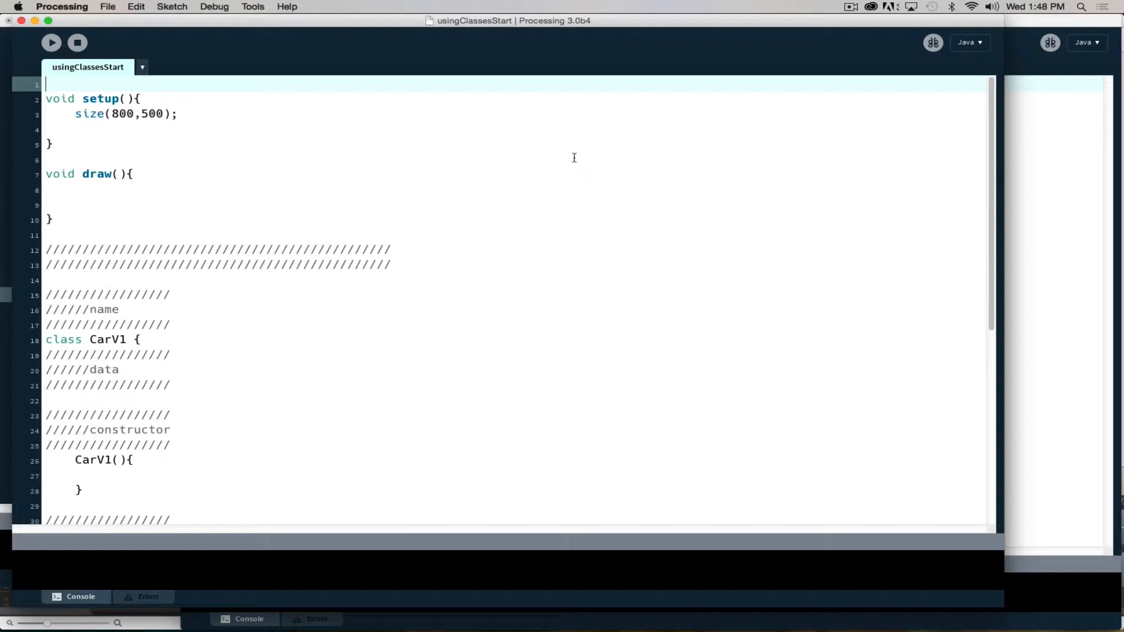
# Review the CarV1 class header and its opening brace before adding fields
pyautogui.scroll(-3)
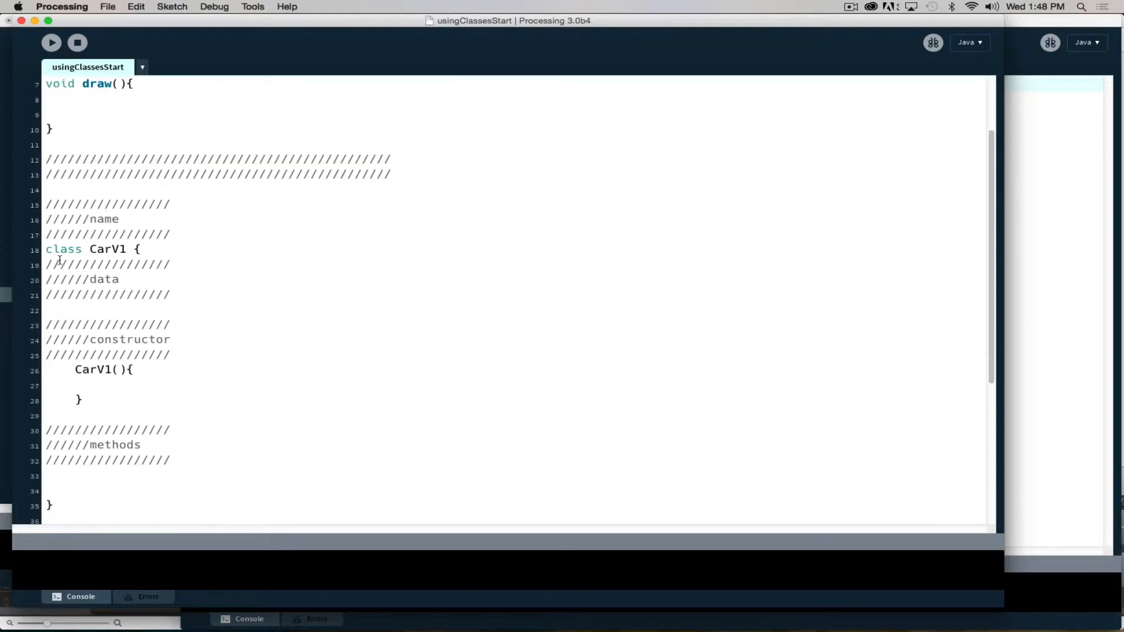
pyautogui.doubleClick(63, 248)
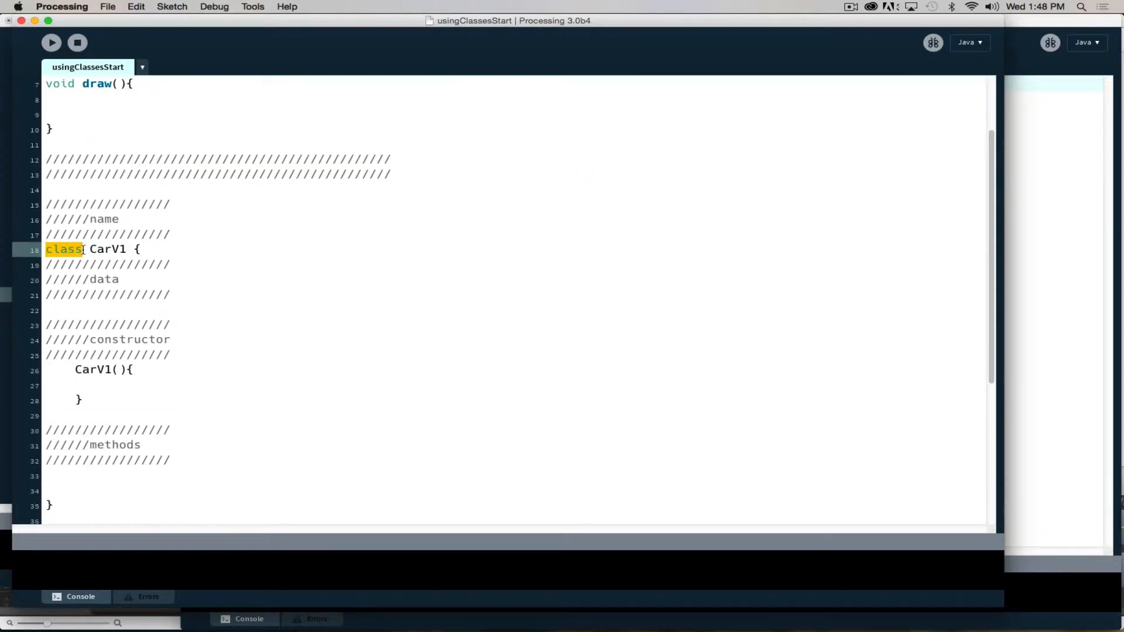
pyautogui.click(112, 295)
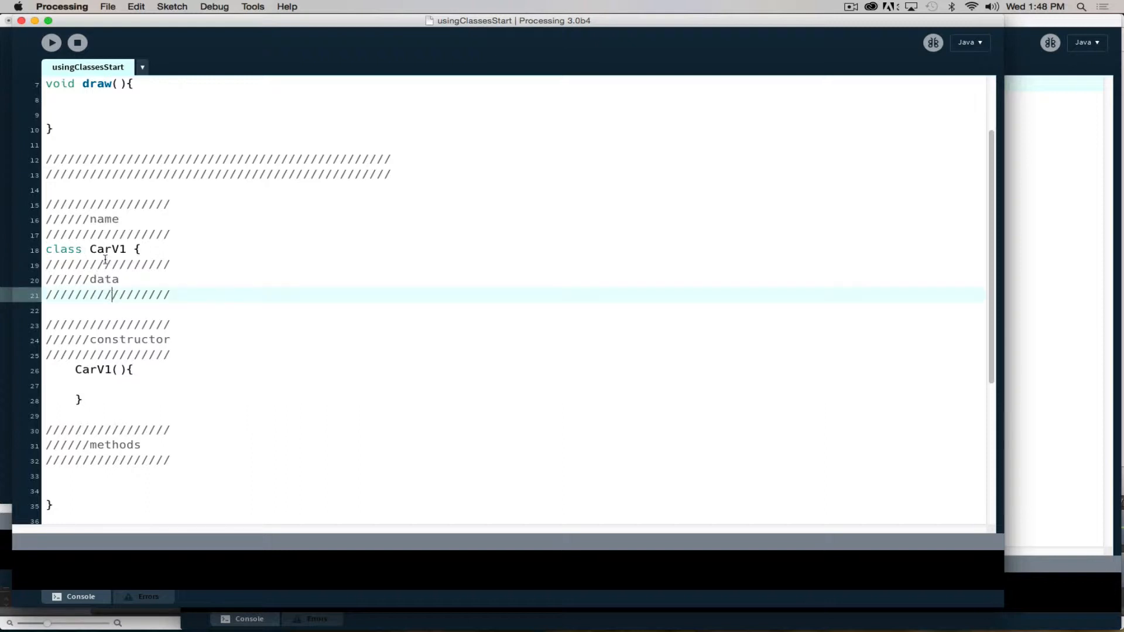
pyautogui.doubleClick(108, 250)
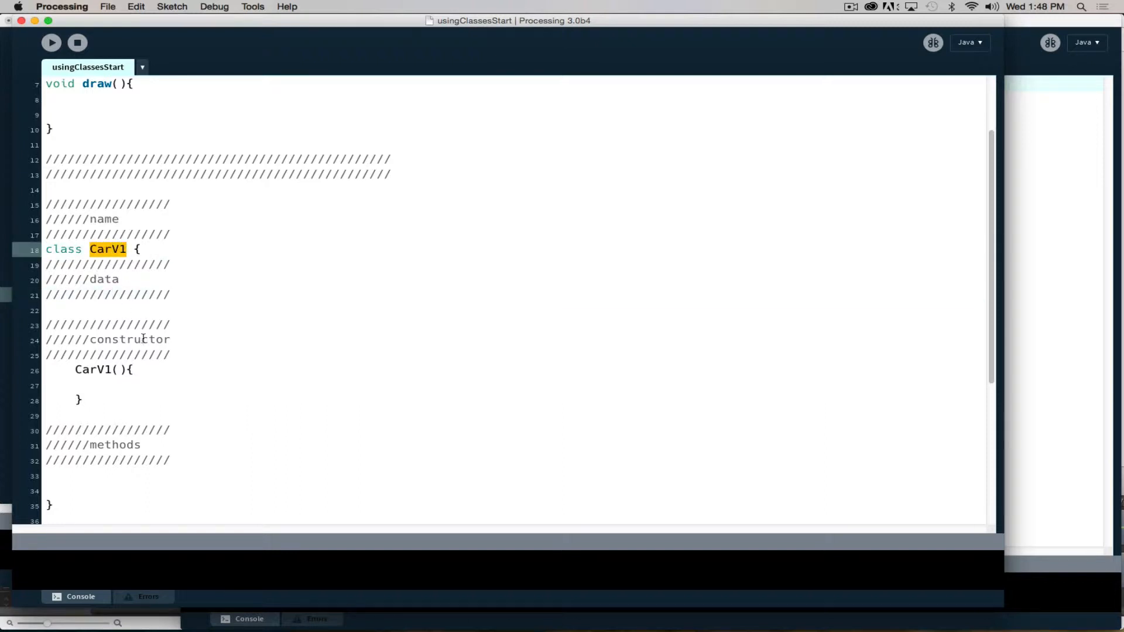
pyautogui.moveTo(135, 295)
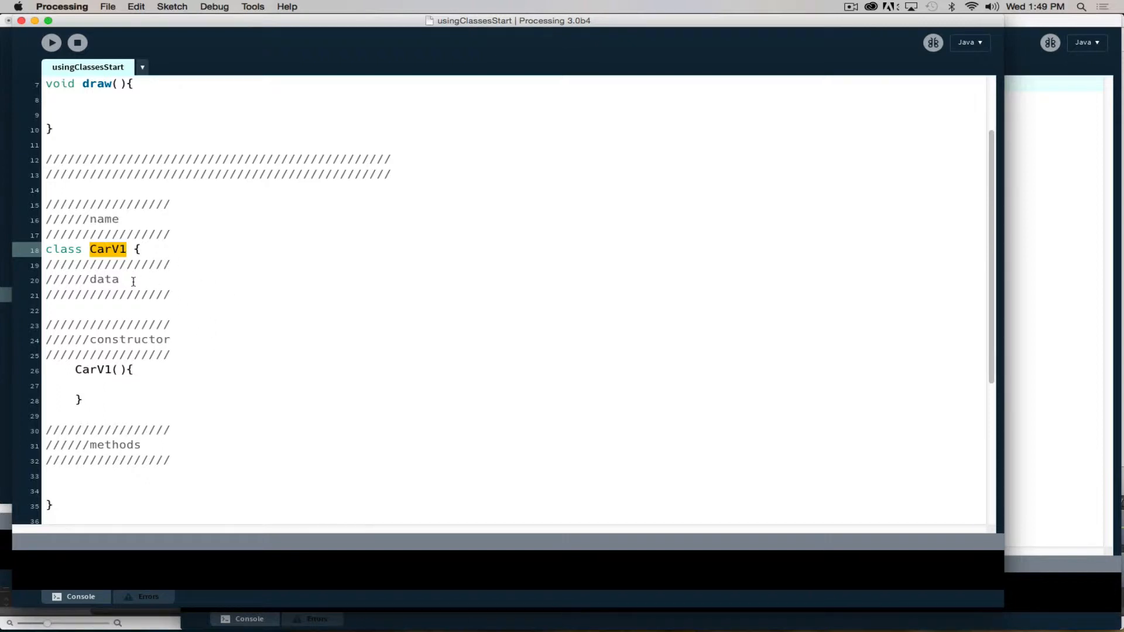
pyautogui.moveTo(113, 309)
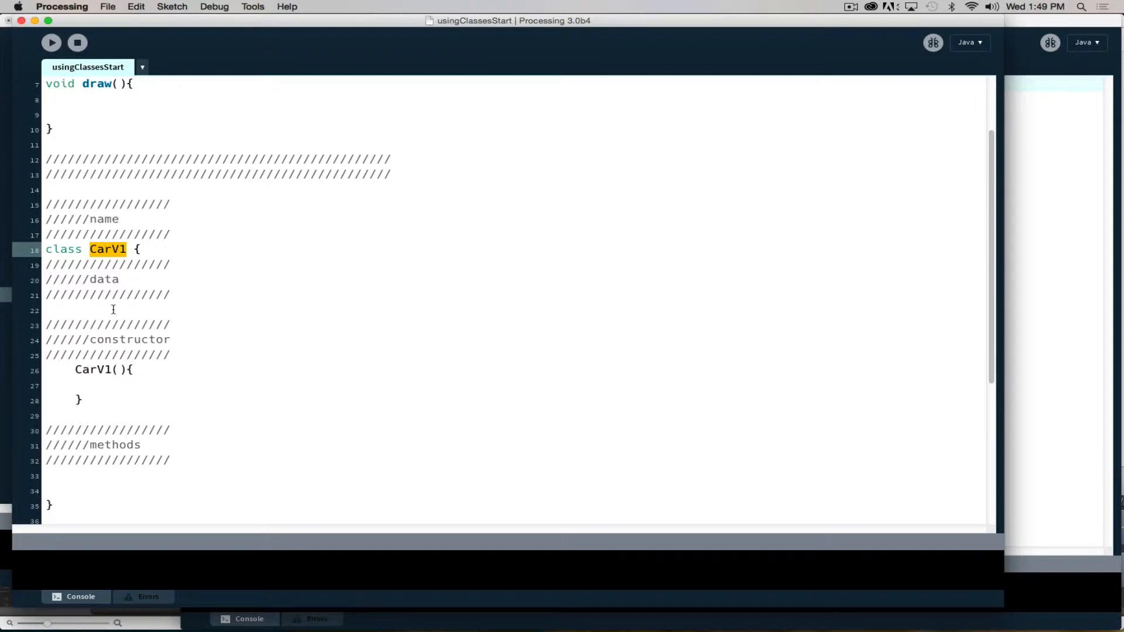
pyautogui.moveTo(34, 448)
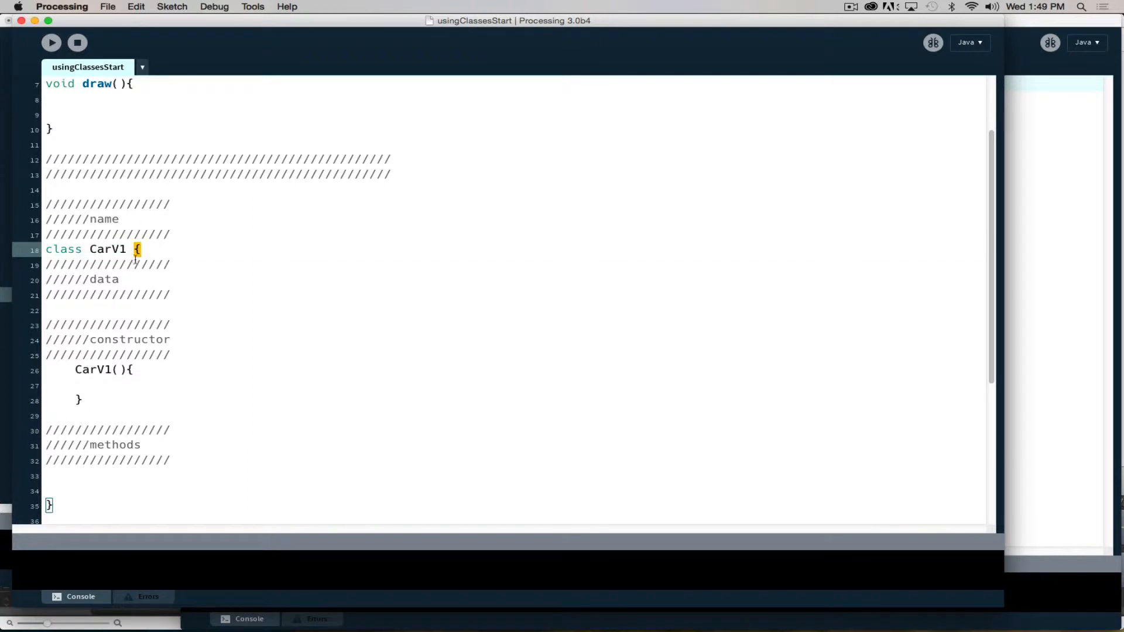
pyautogui.click(82, 309)
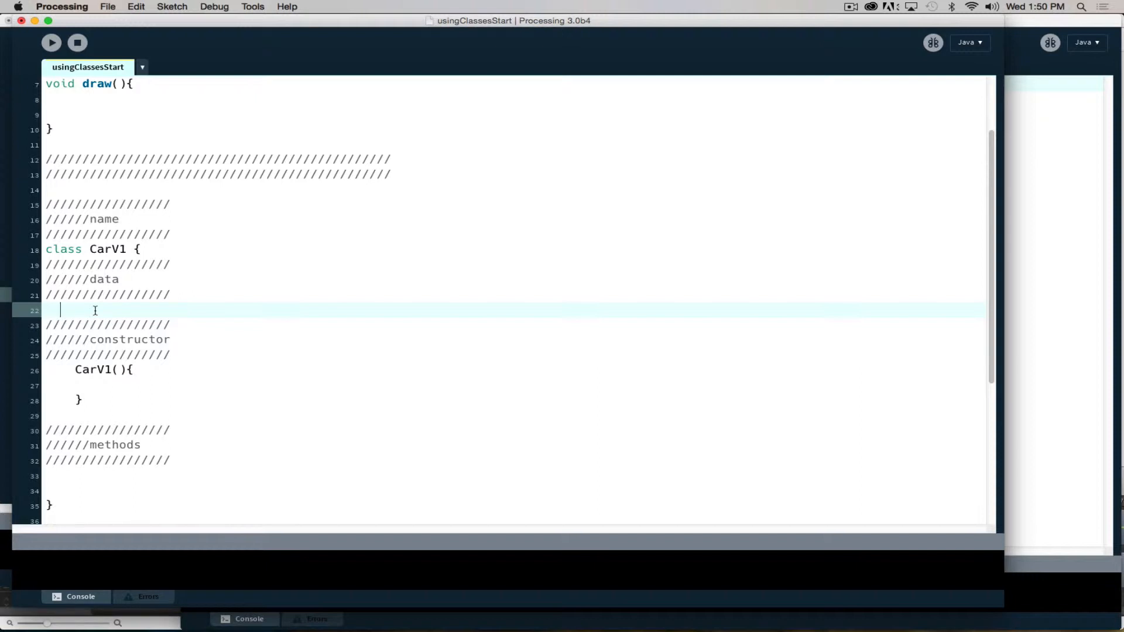
# Declare fields float x, y, w, h, speedX and color c in CarV1's data section
pyautogui.write('float')
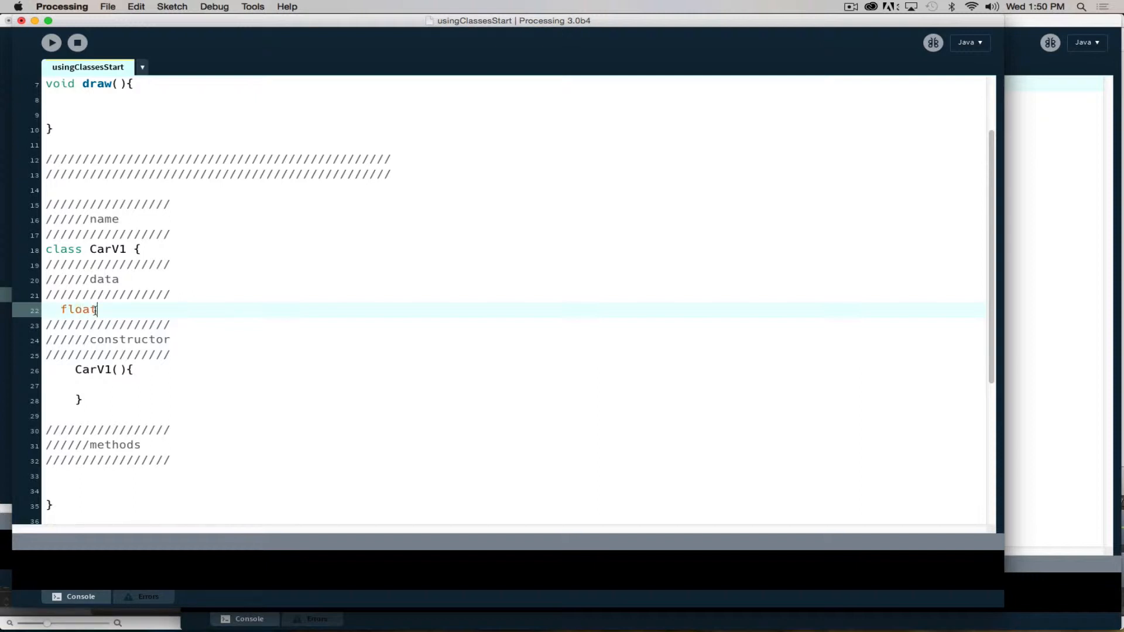
pyautogui.write('x')
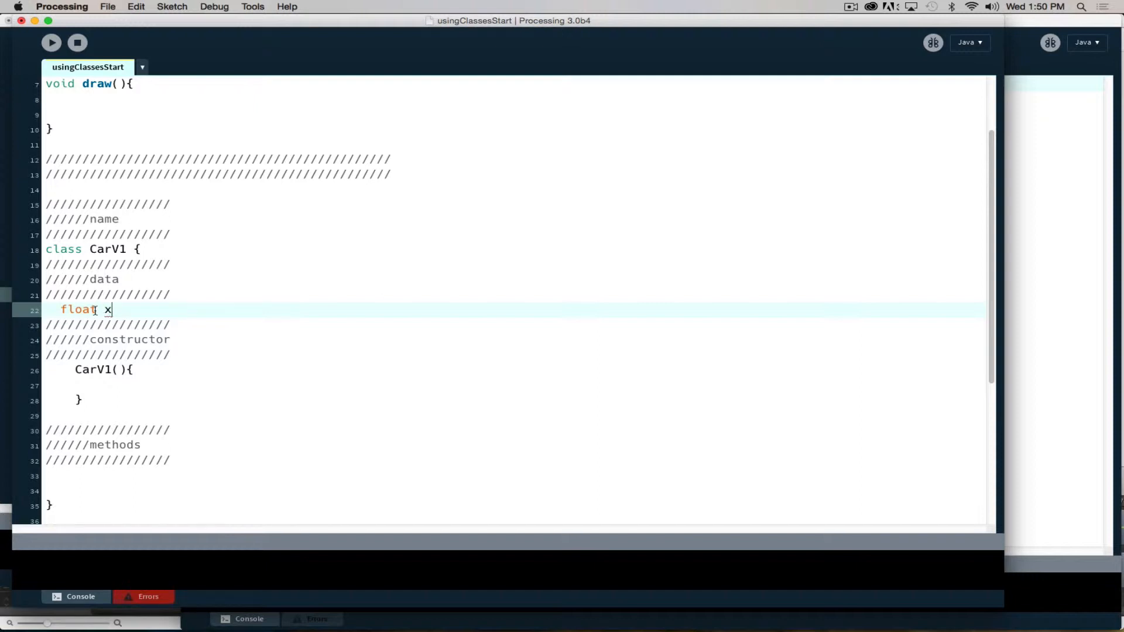
pyautogui.write(';')
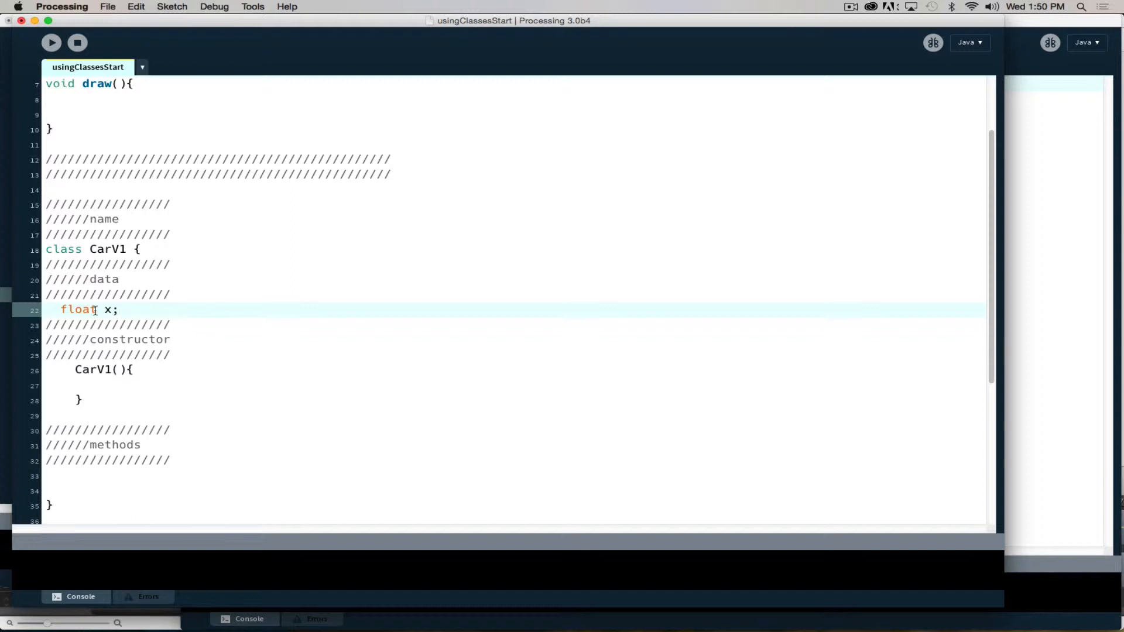
pyautogui.write(',')
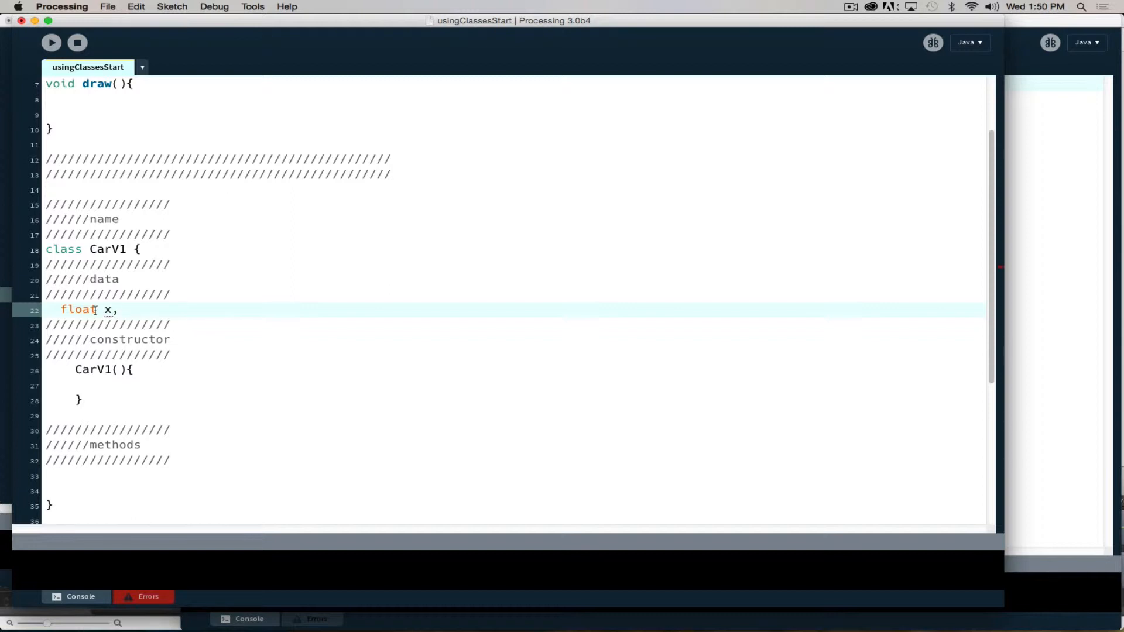
pyautogui.write('y, w, h')
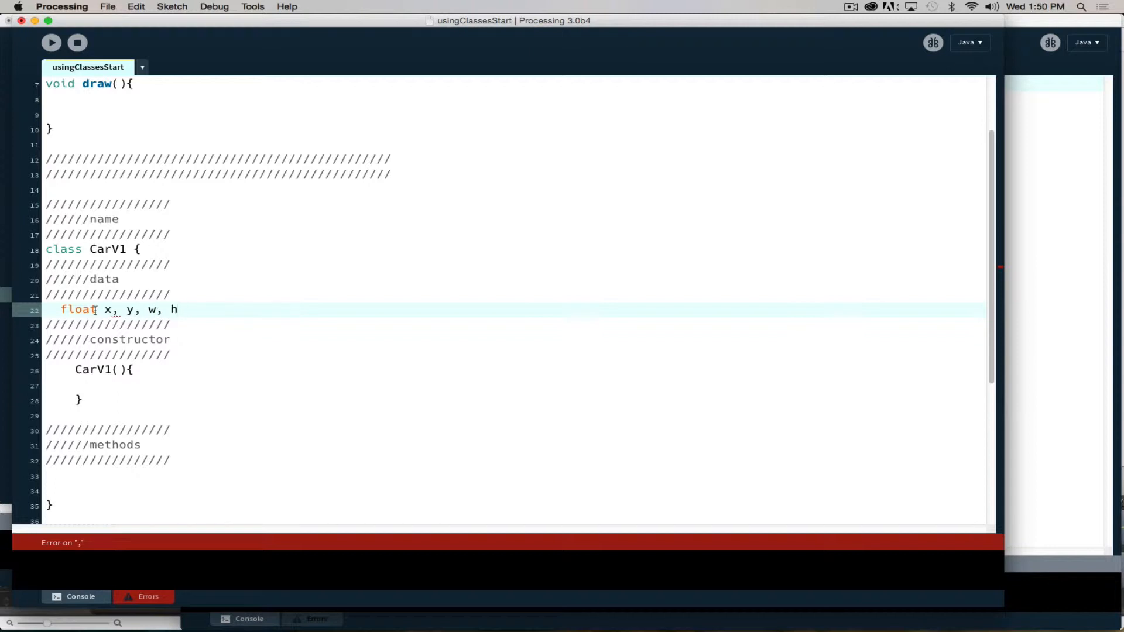
pyautogui.write(', speedX')
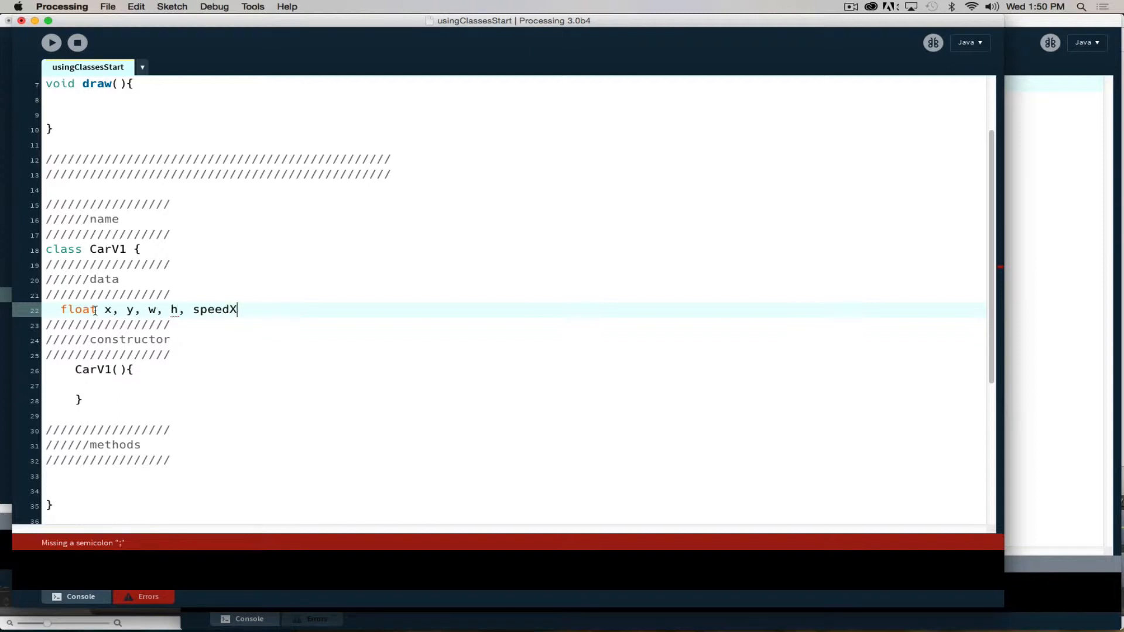
pyautogui.write(',')
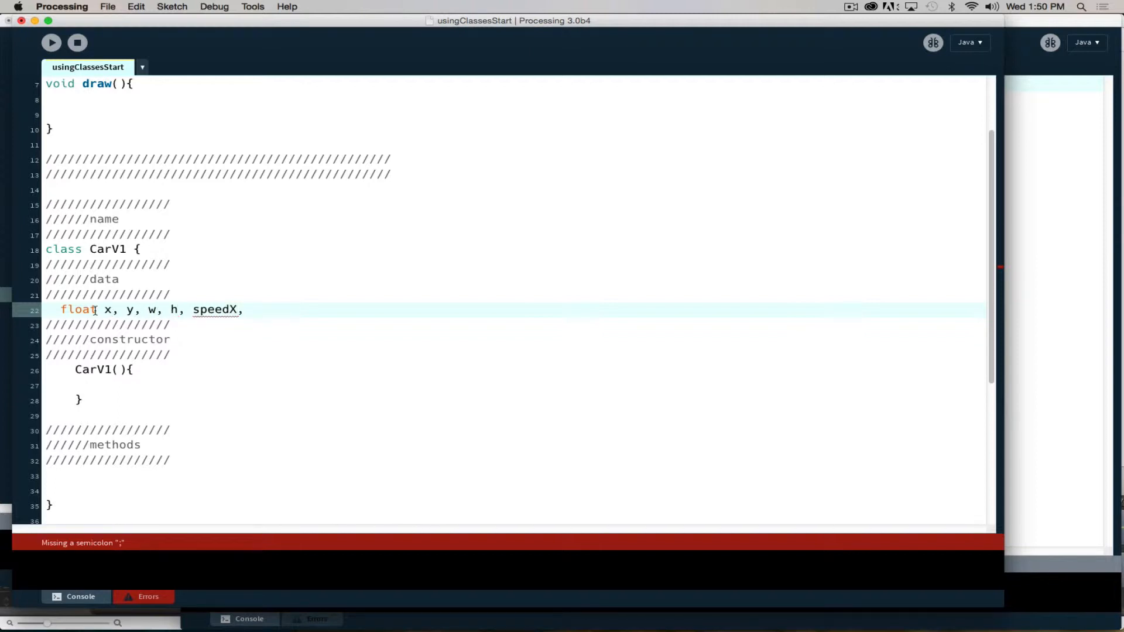
pyautogui.write(';')
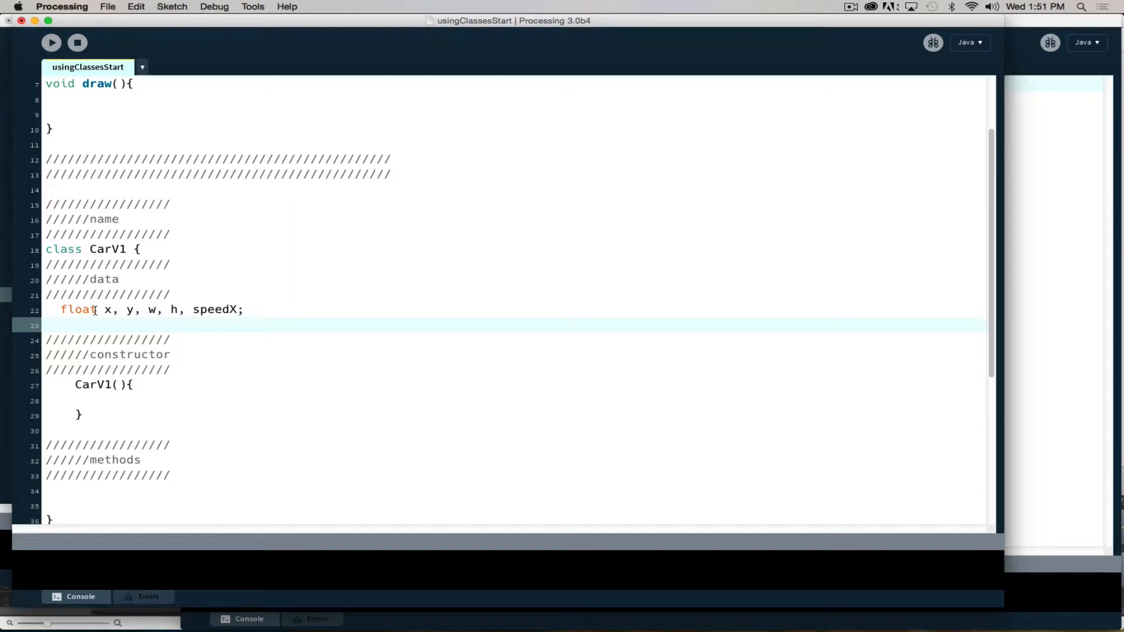
pyautogui.write('color')
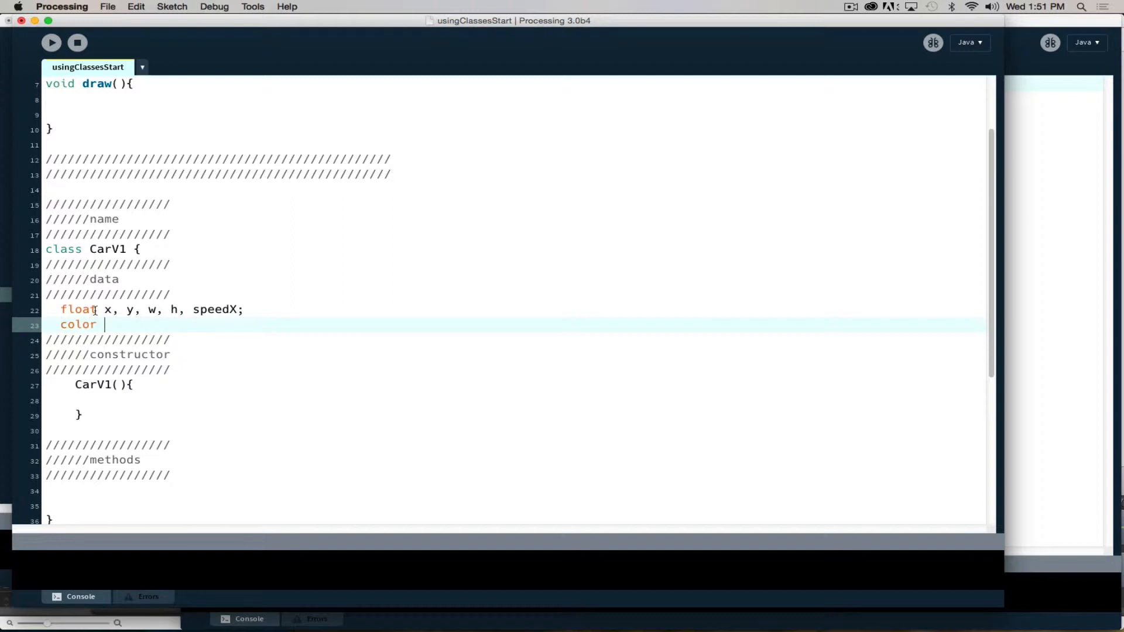
pyautogui.write('c;')
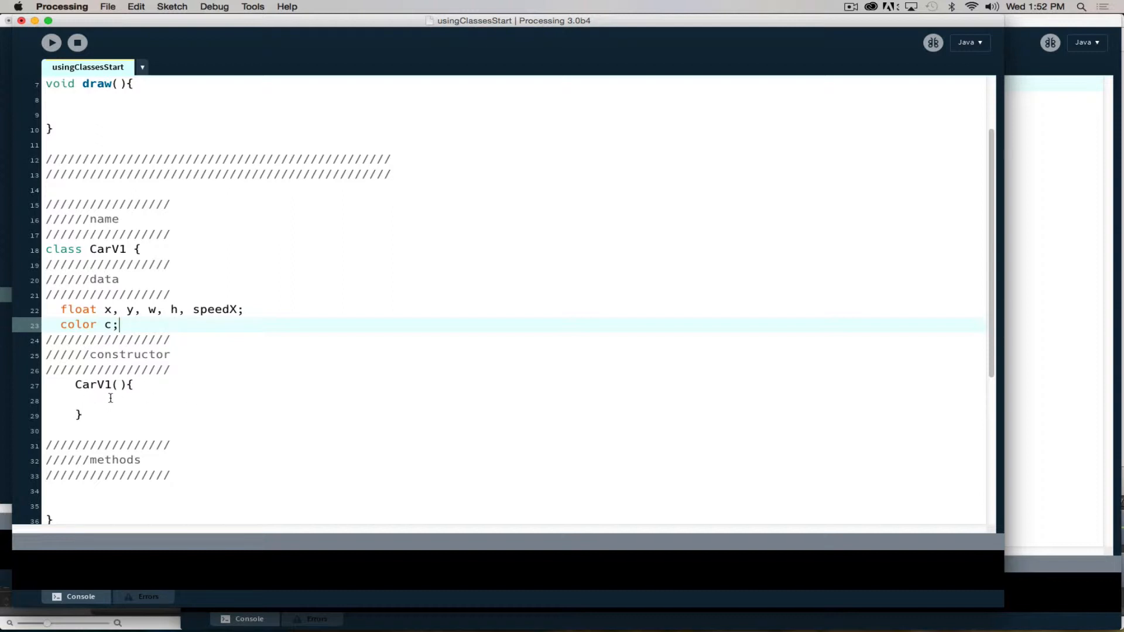
pyautogui.moveTo(122, 408)
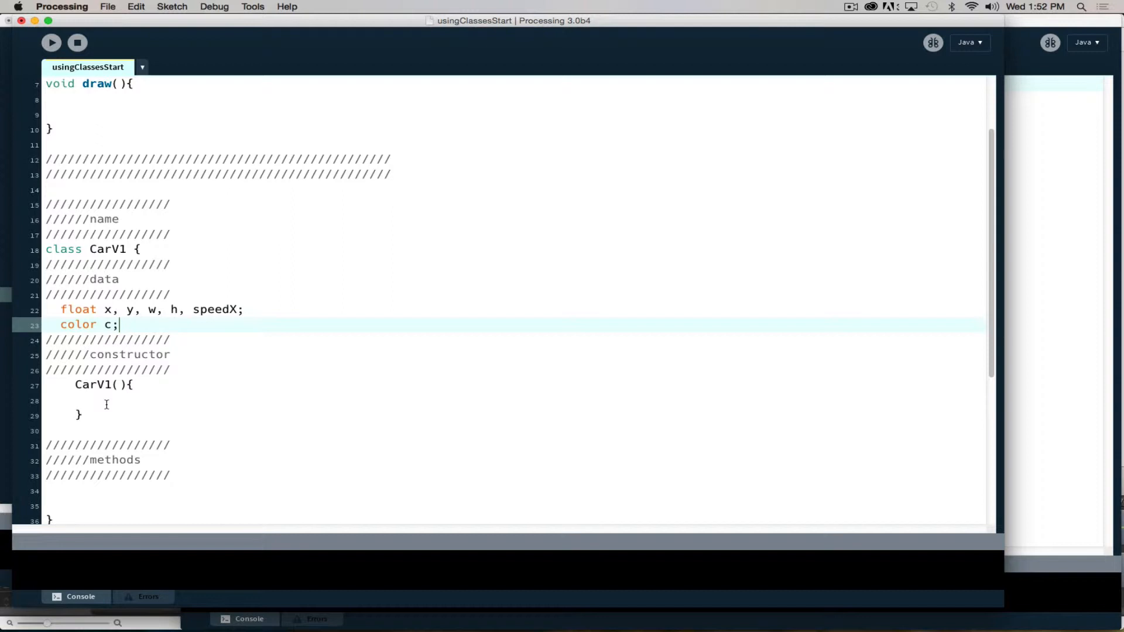
pyautogui.moveTo(3, 407)
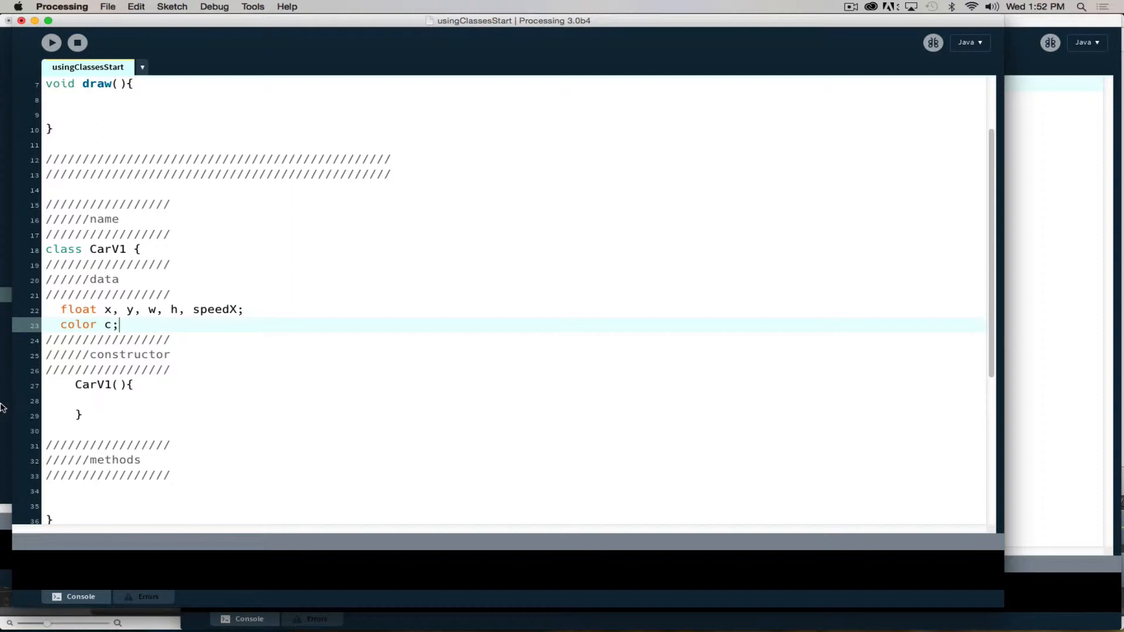
# Auto Format the sketch so CarV1 and its empty CarV1() constructor are neatly indented
pyautogui.click(120, 401)
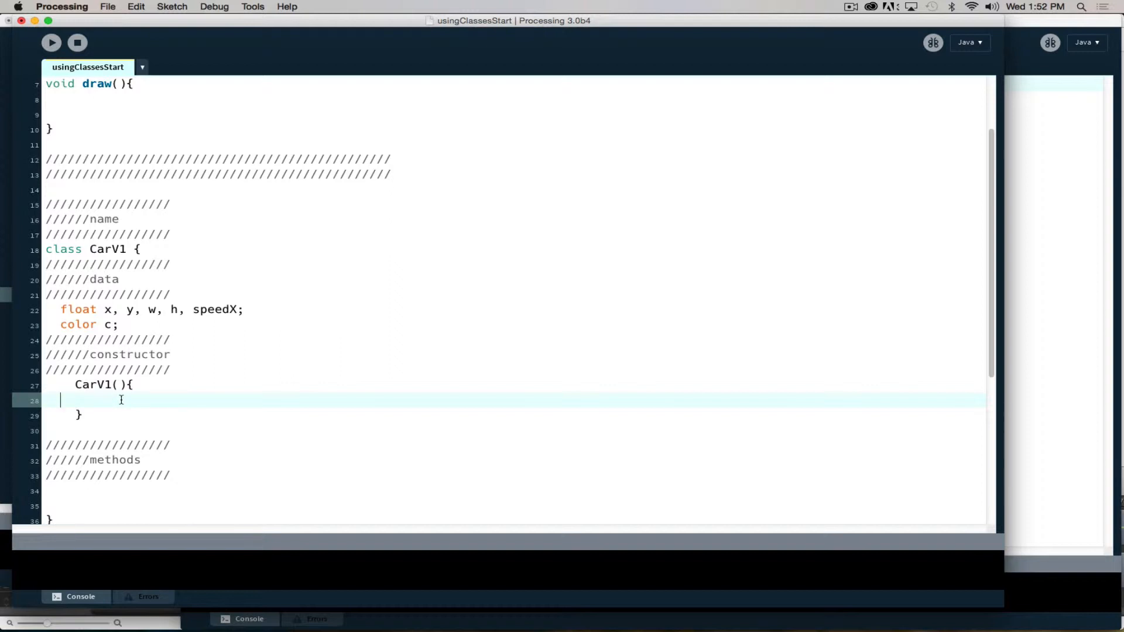
pyautogui.click(135, 385)
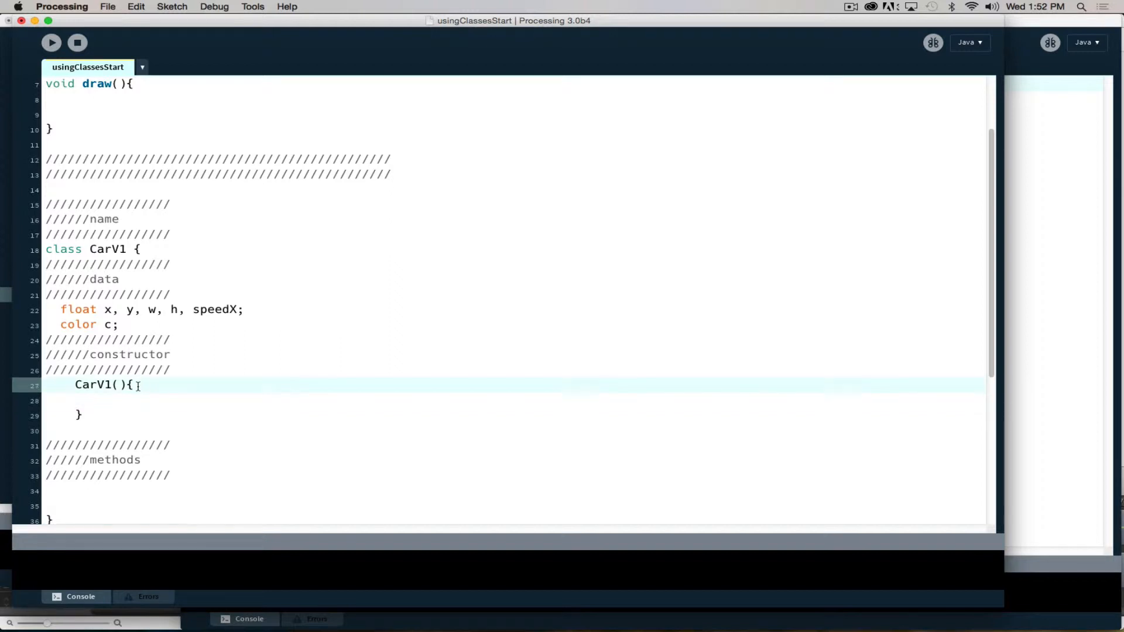
pyautogui.press('Return')
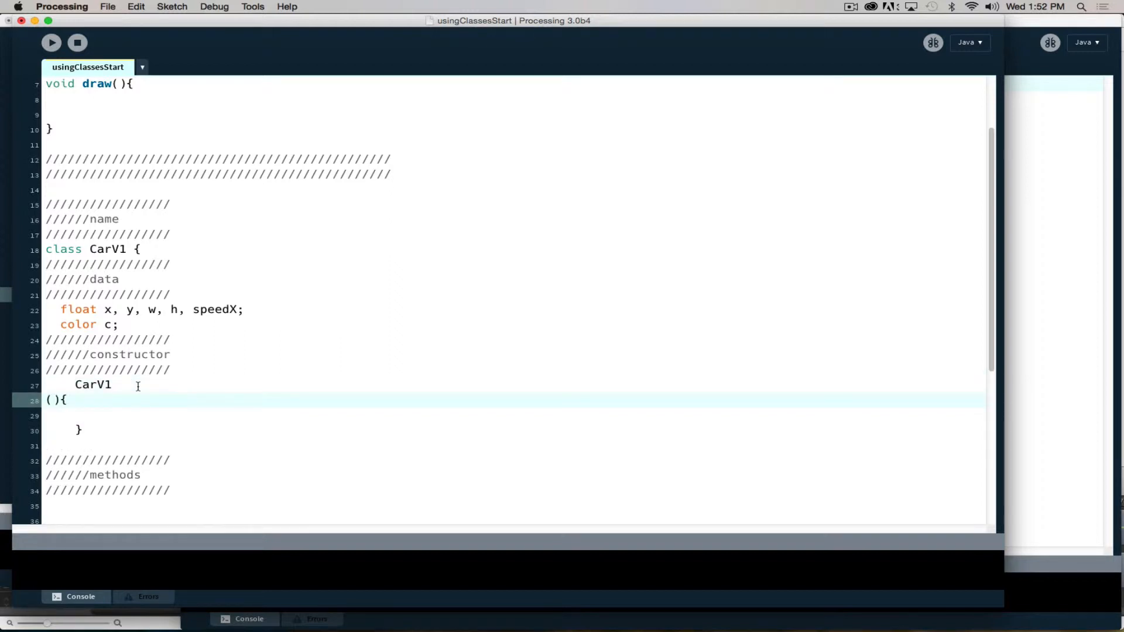
pyautogui.press('backspace')
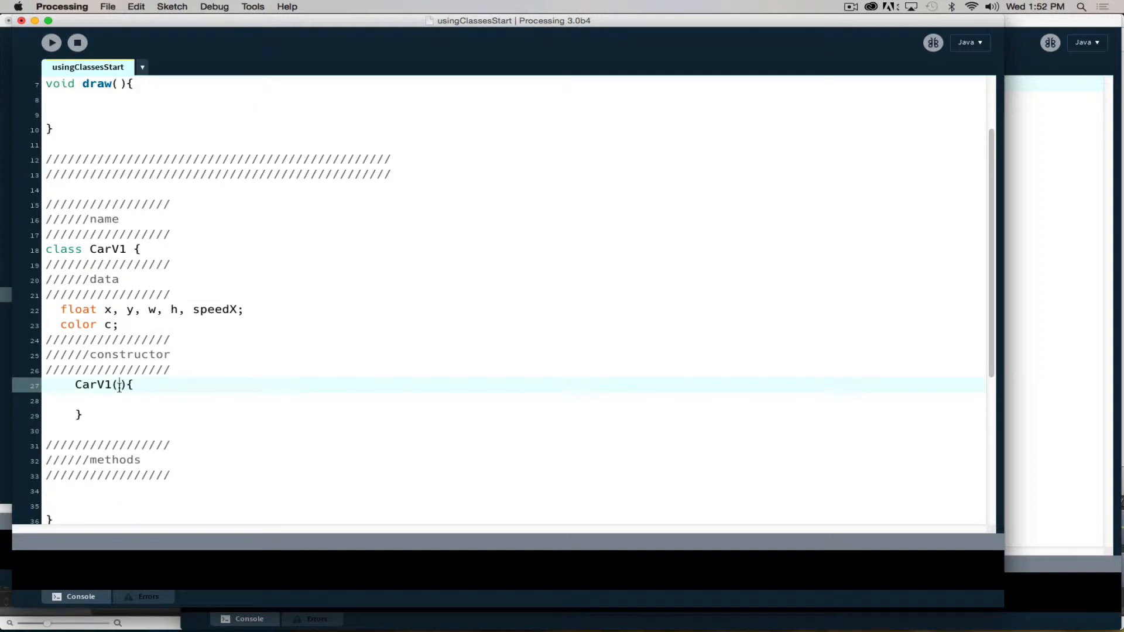
pyautogui.click(103, 401)
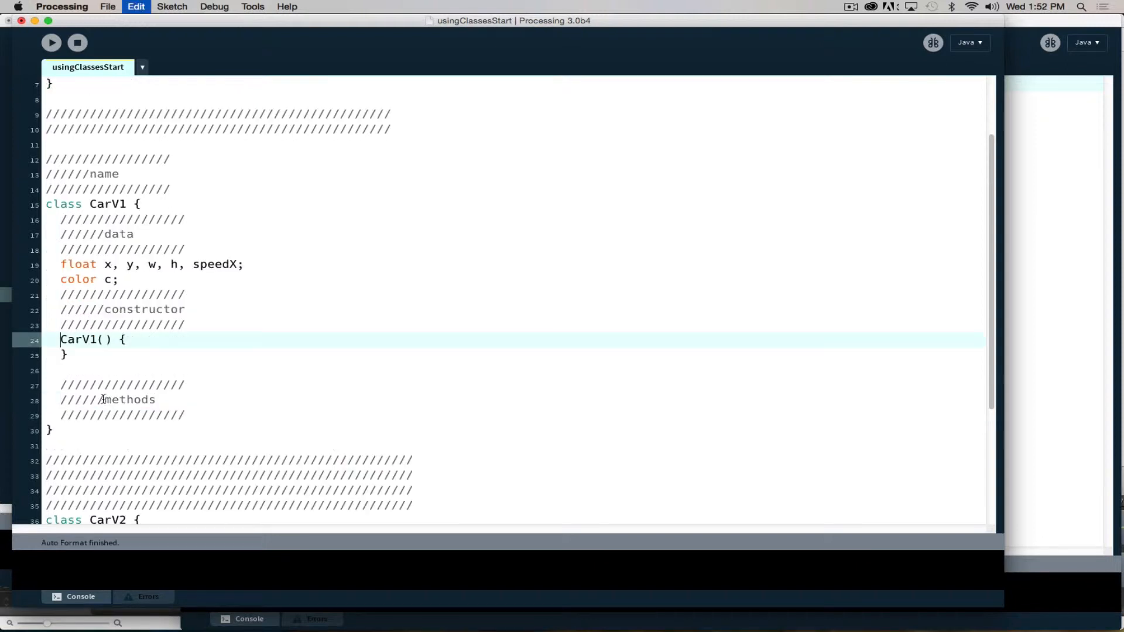
pyautogui.press('Return')
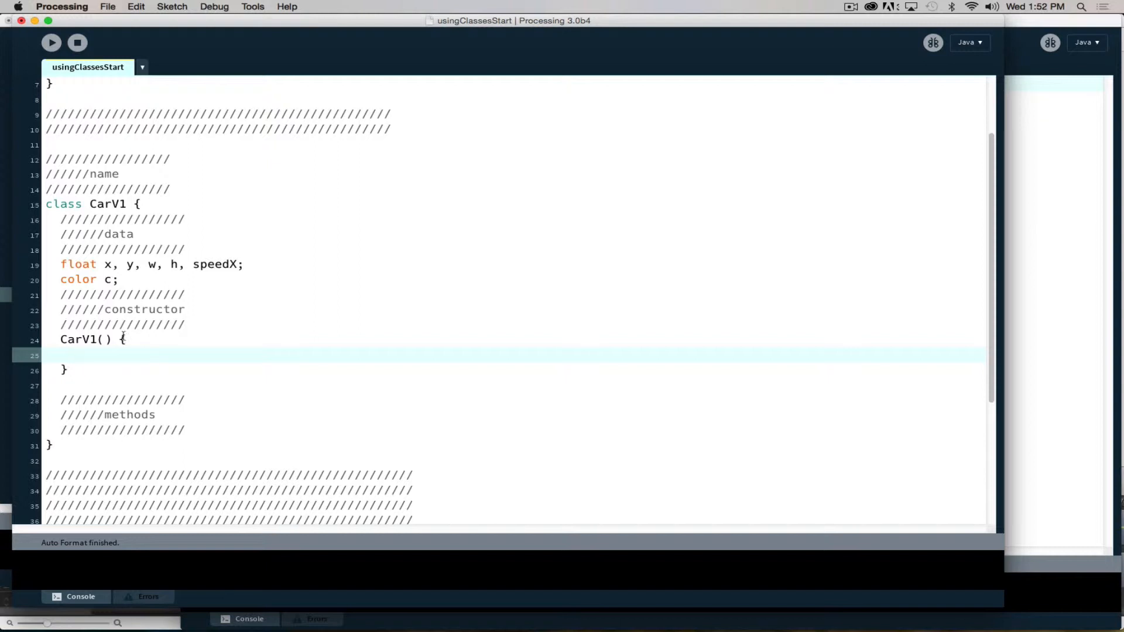
pyautogui.moveTo(158, 201)
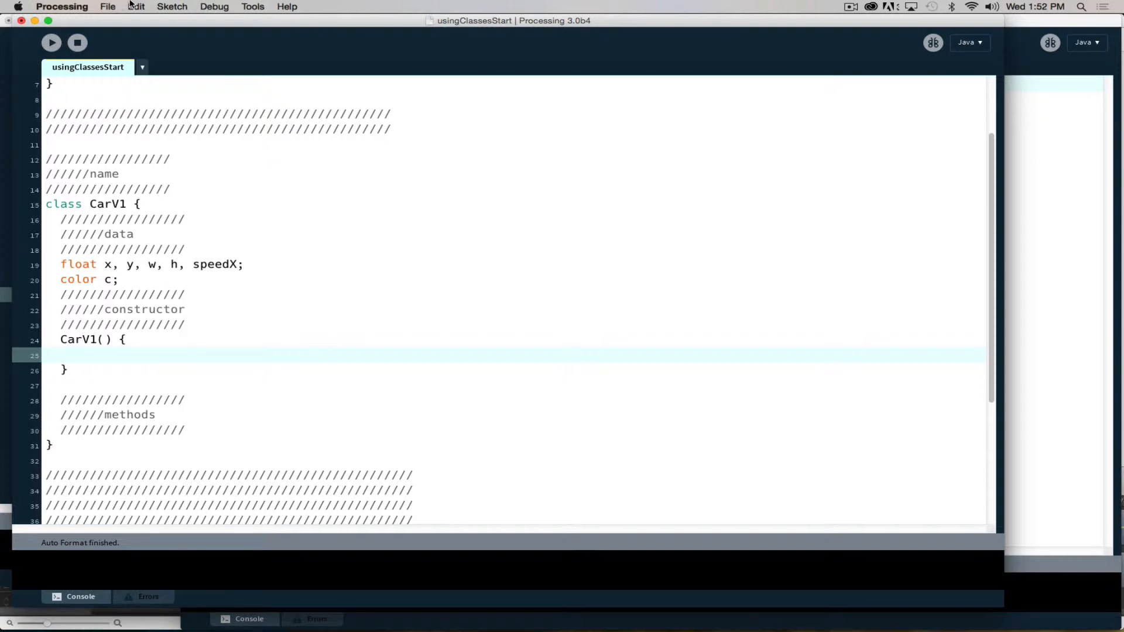
pyautogui.click(136, 7)
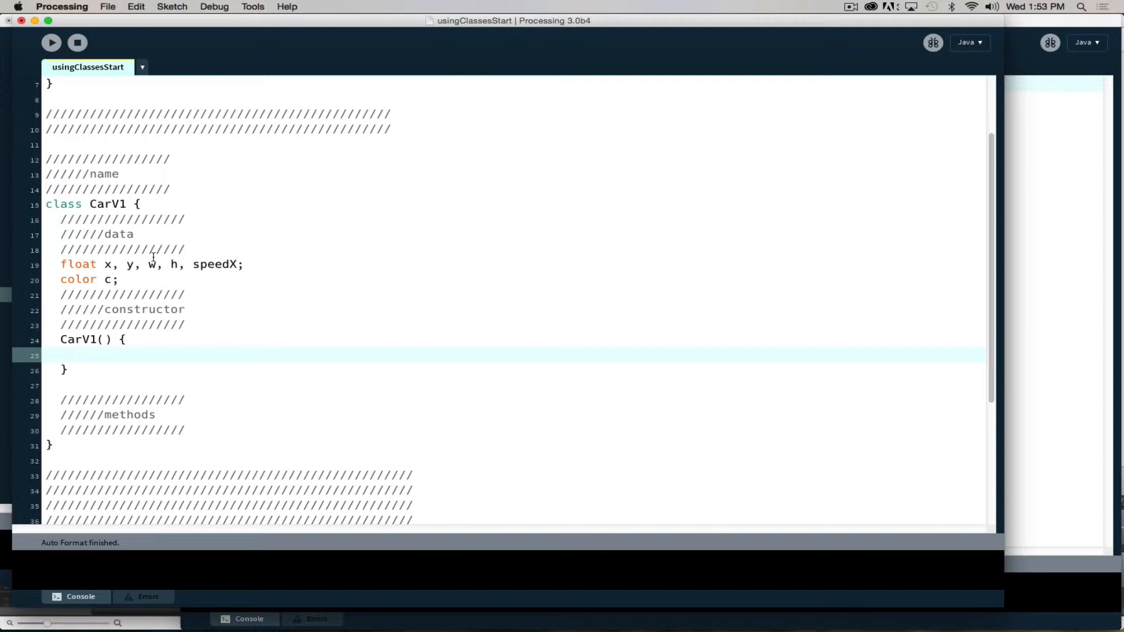
pyautogui.moveTo(129, 4)
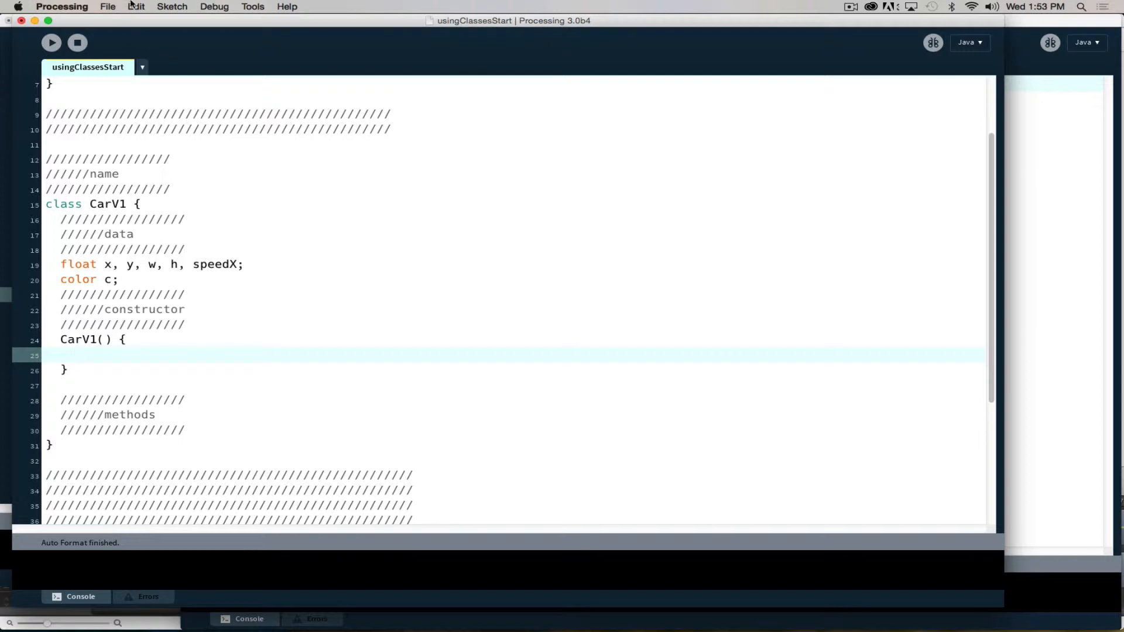
pyautogui.click(135, 7)
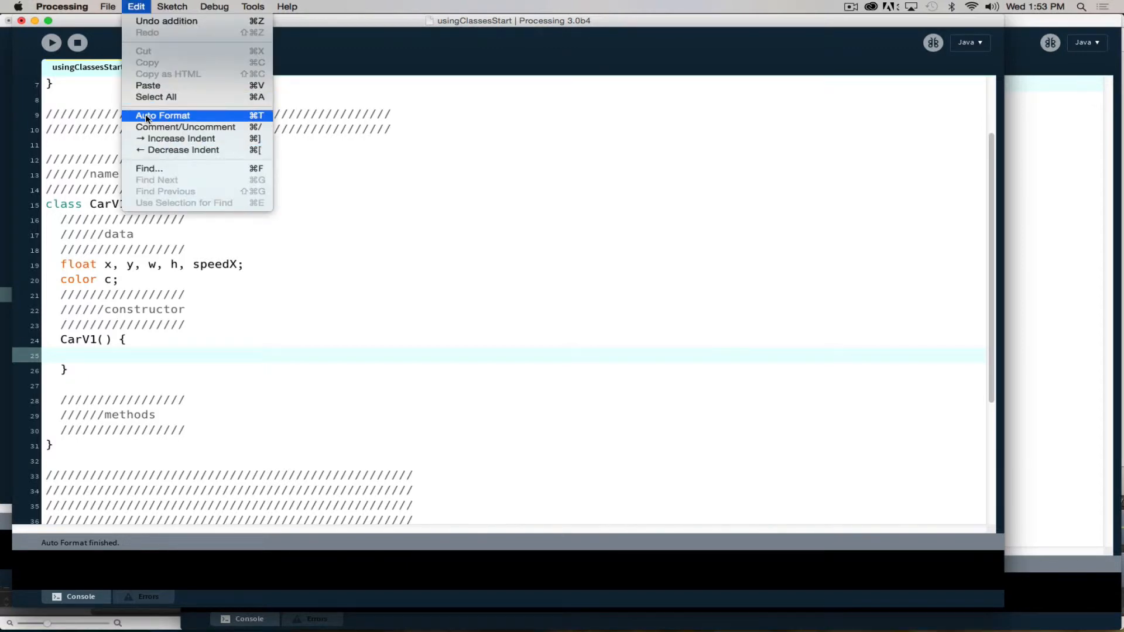
pyautogui.moveTo(361, 272)
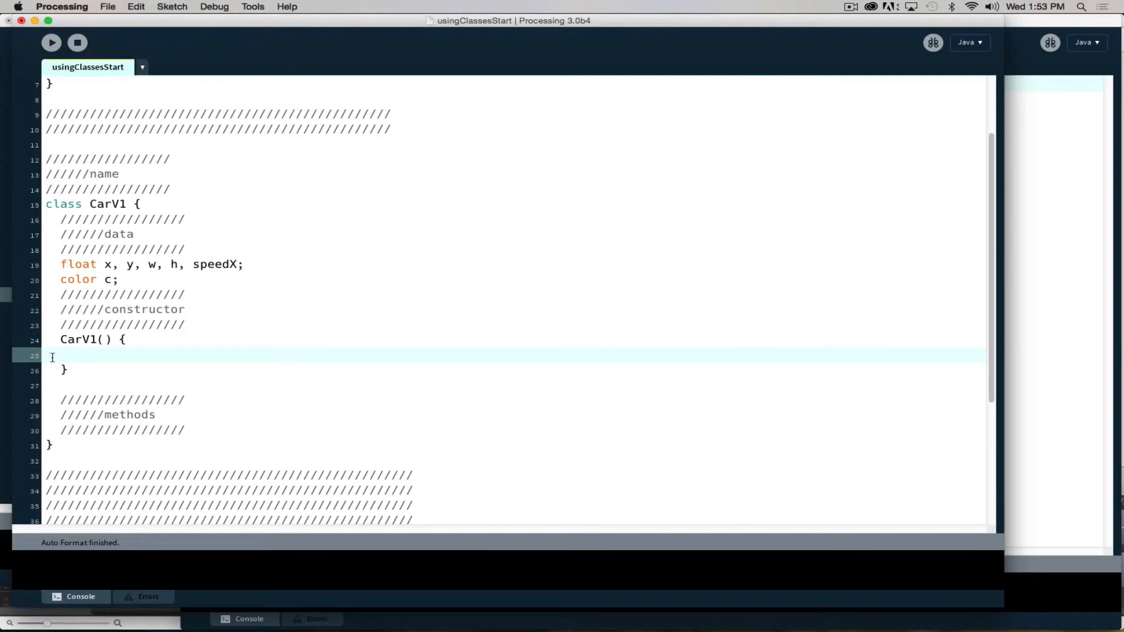
# In the CarV1 constructor set x = 100, y = 100, w = 100 and h = 50
pyautogui.write('x')
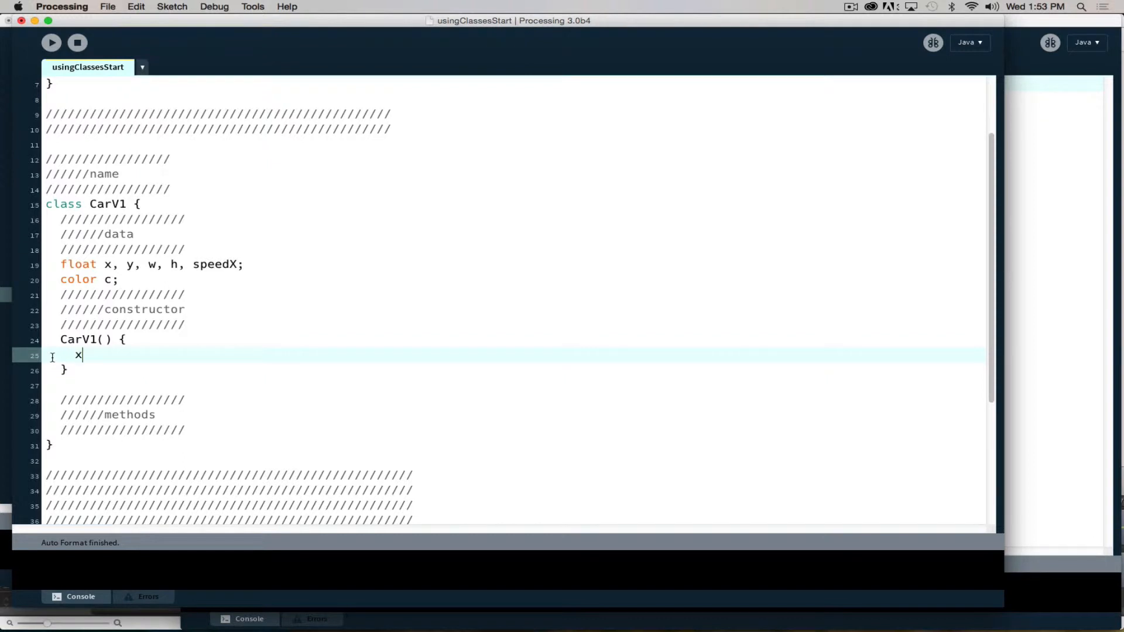
pyautogui.write('=')
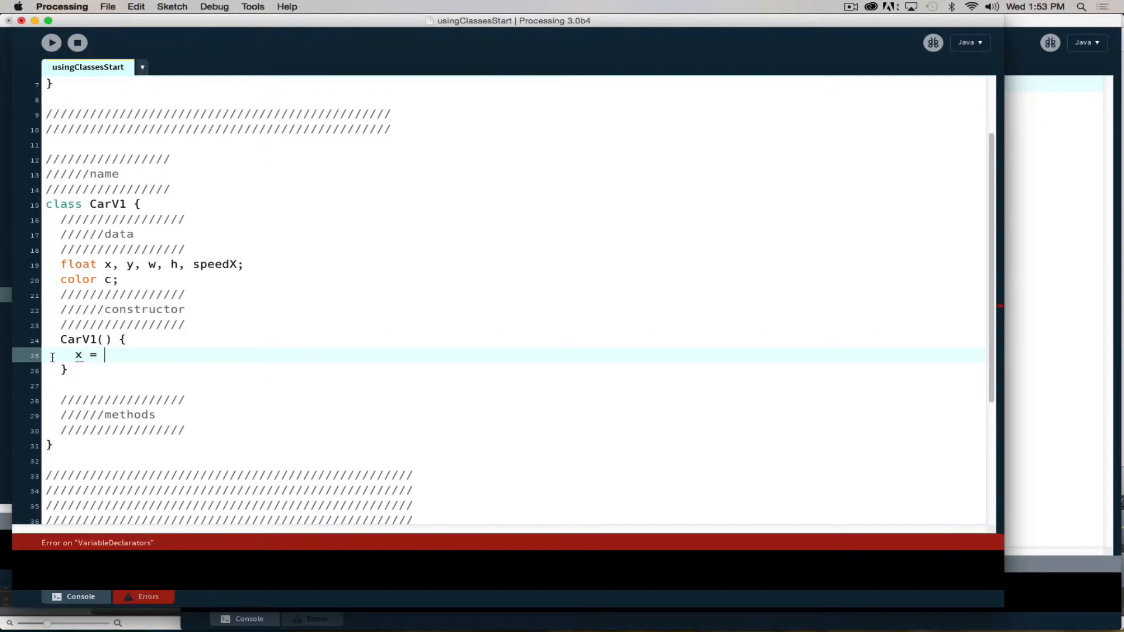
pyautogui.write('100;')
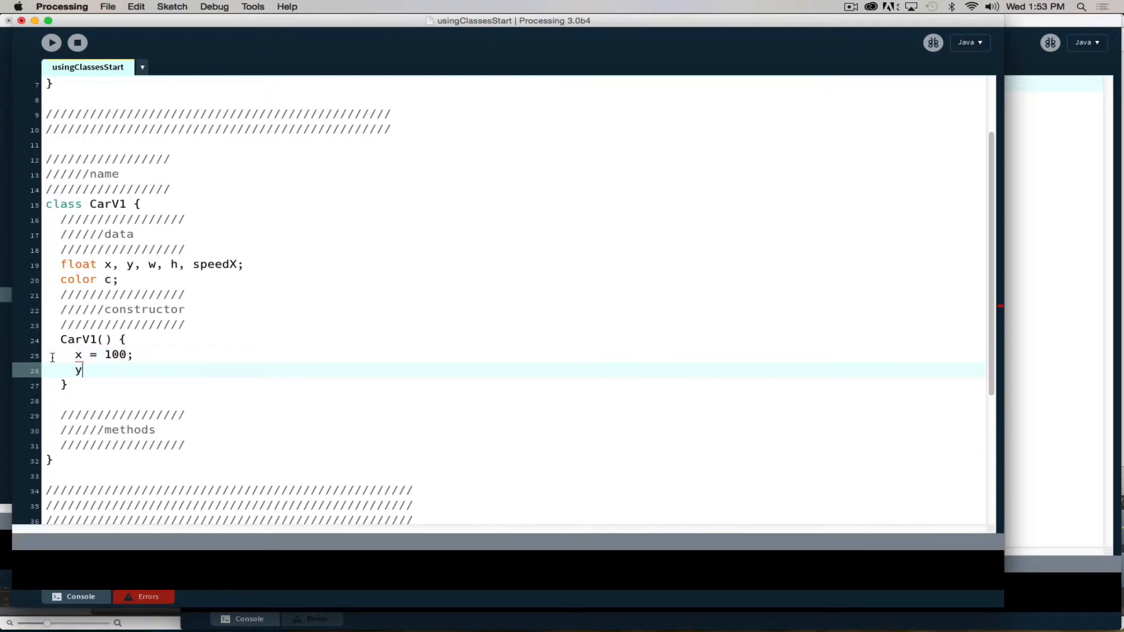
pyautogui.write('=')
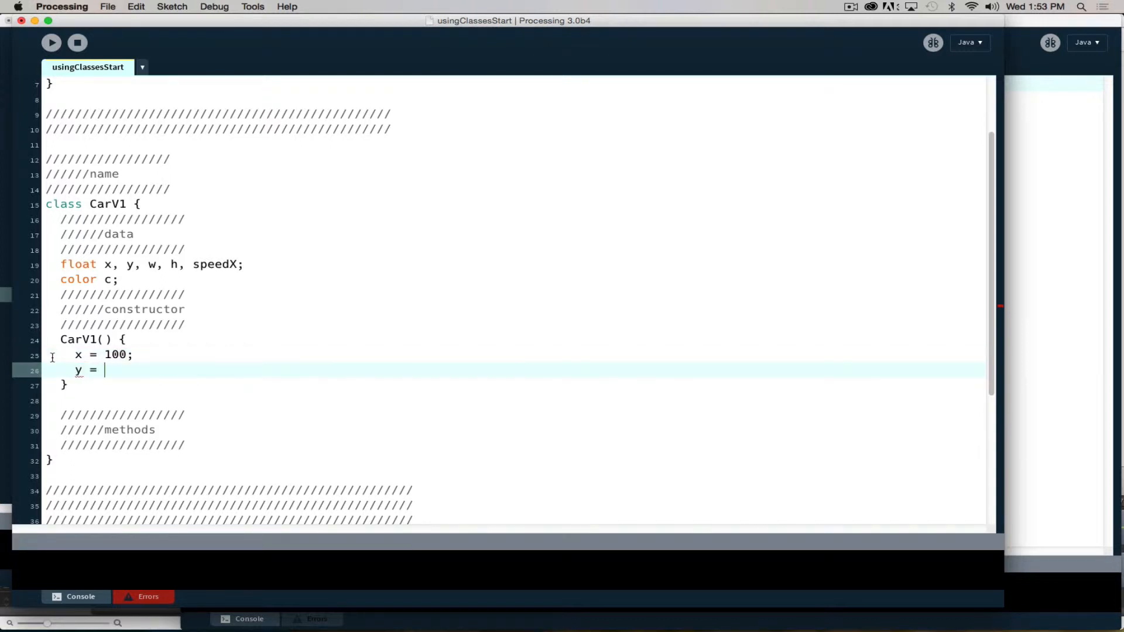
pyautogui.write('1')
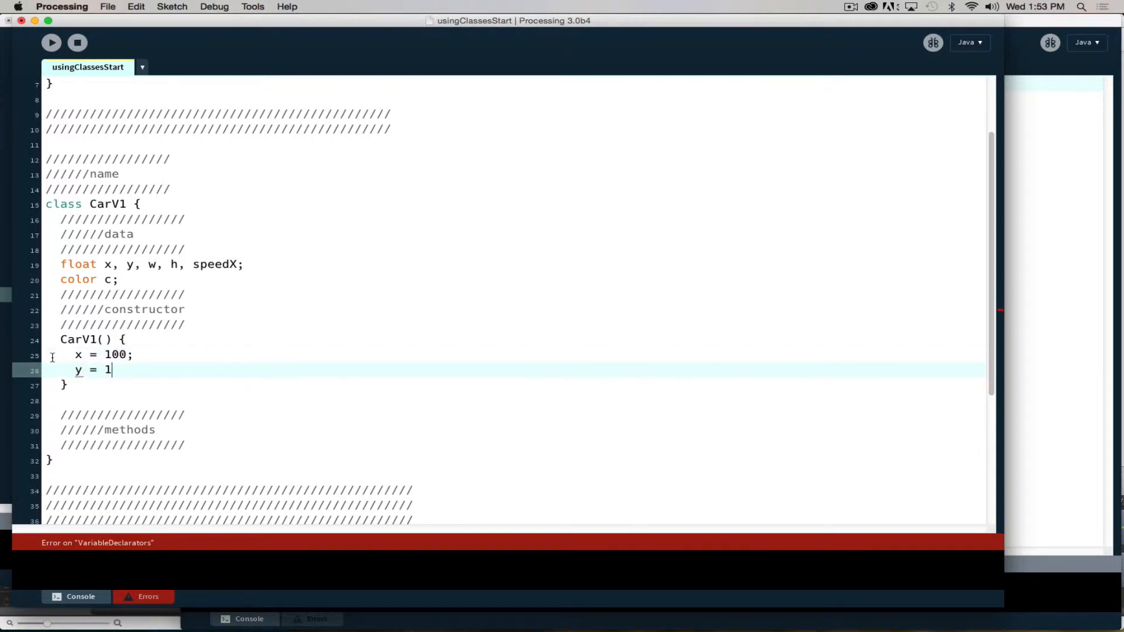
pyautogui.write('00;')
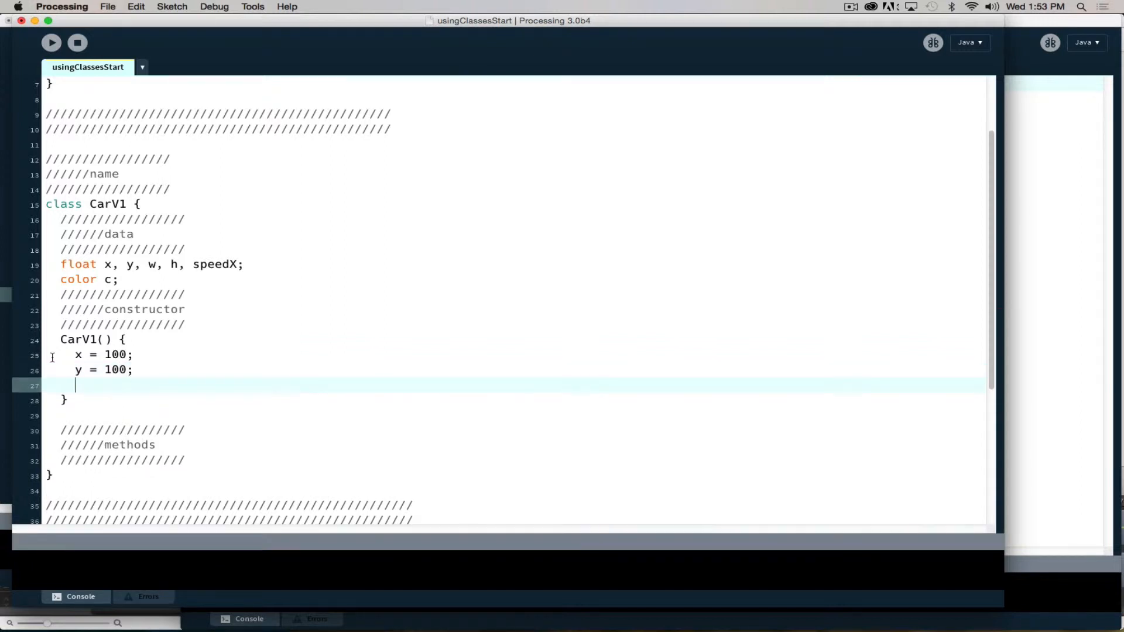
pyautogui.write('w')
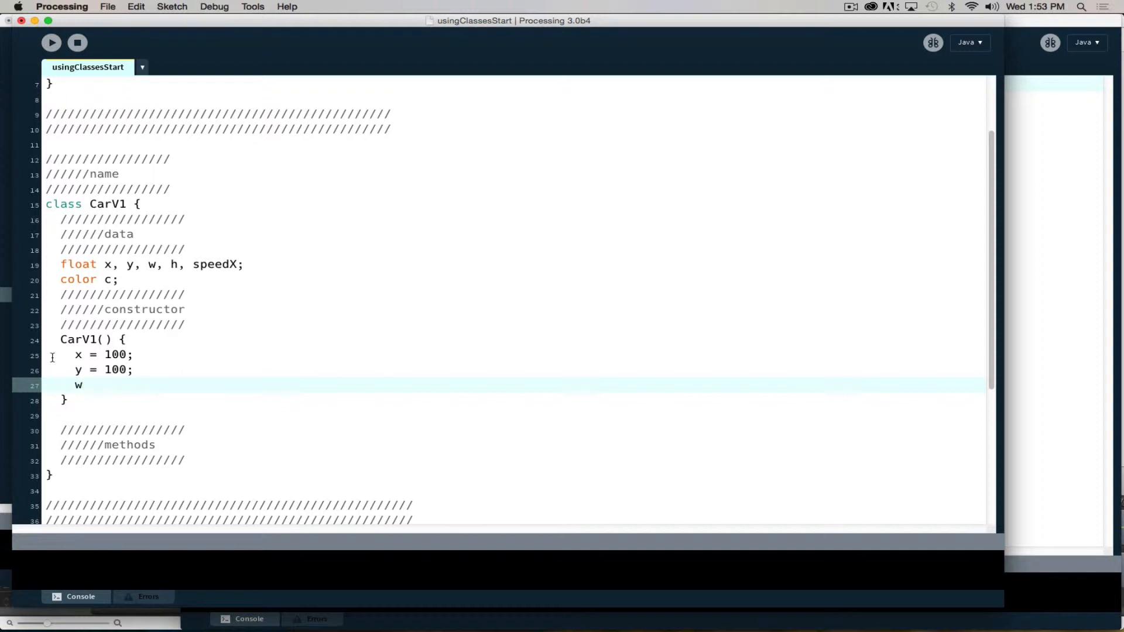
pyautogui.write('= 100')
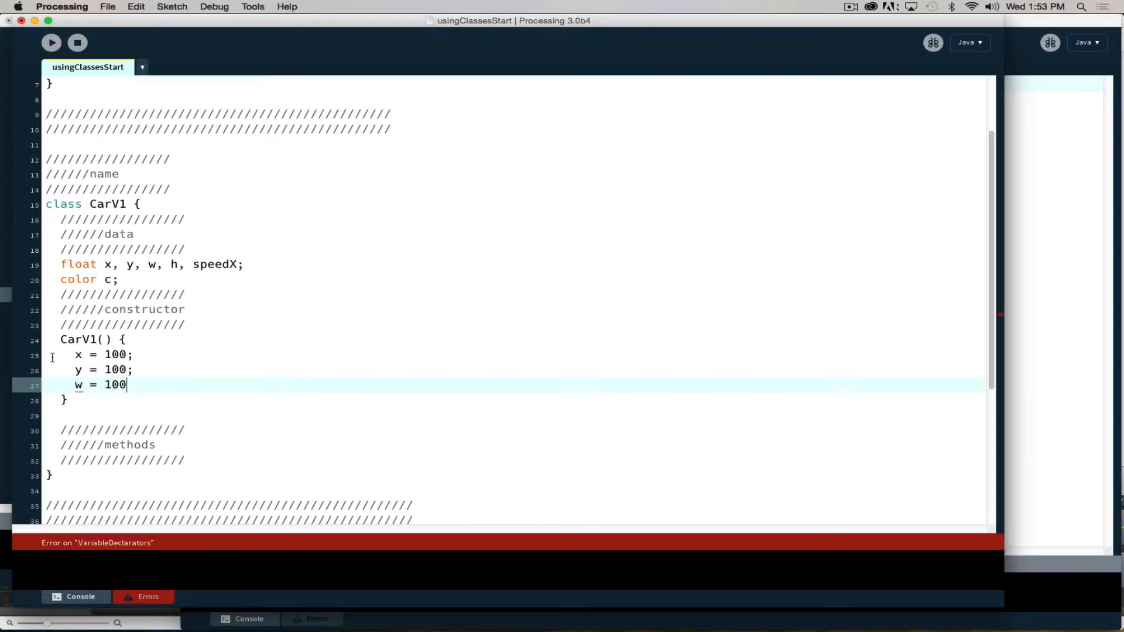
pyautogui.write(';')
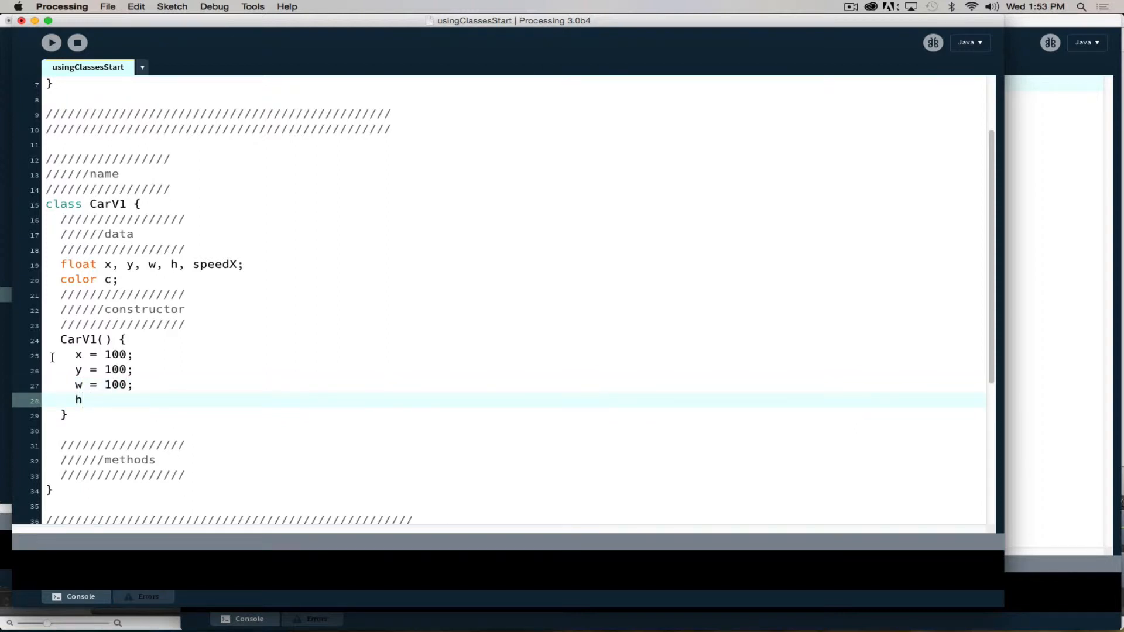
pyautogui.write('=')
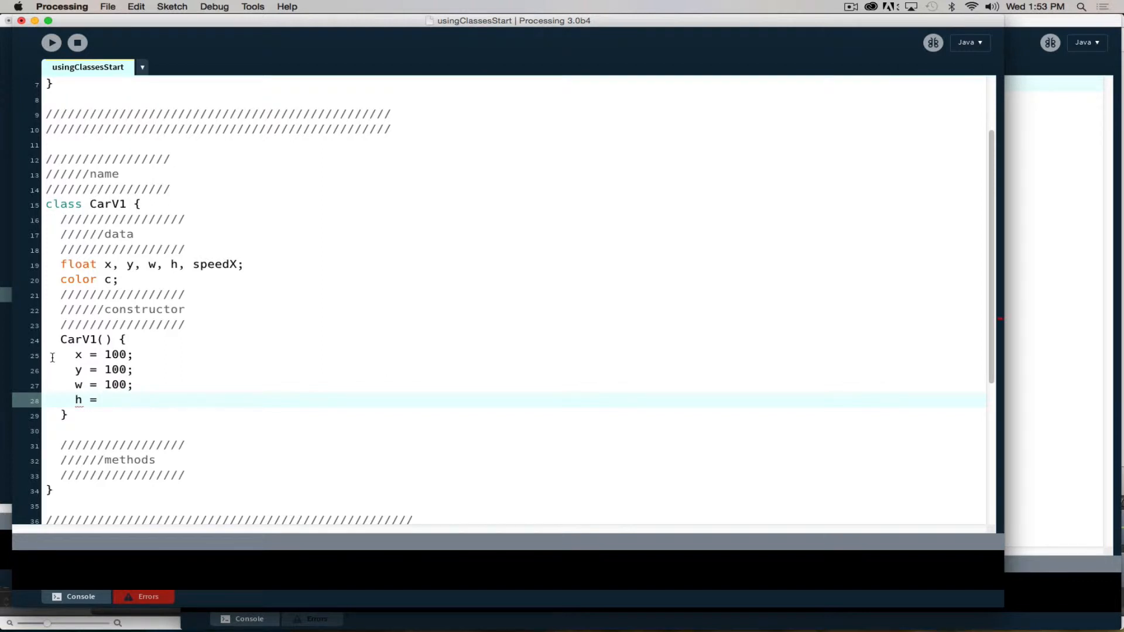
pyautogui.write('50;')
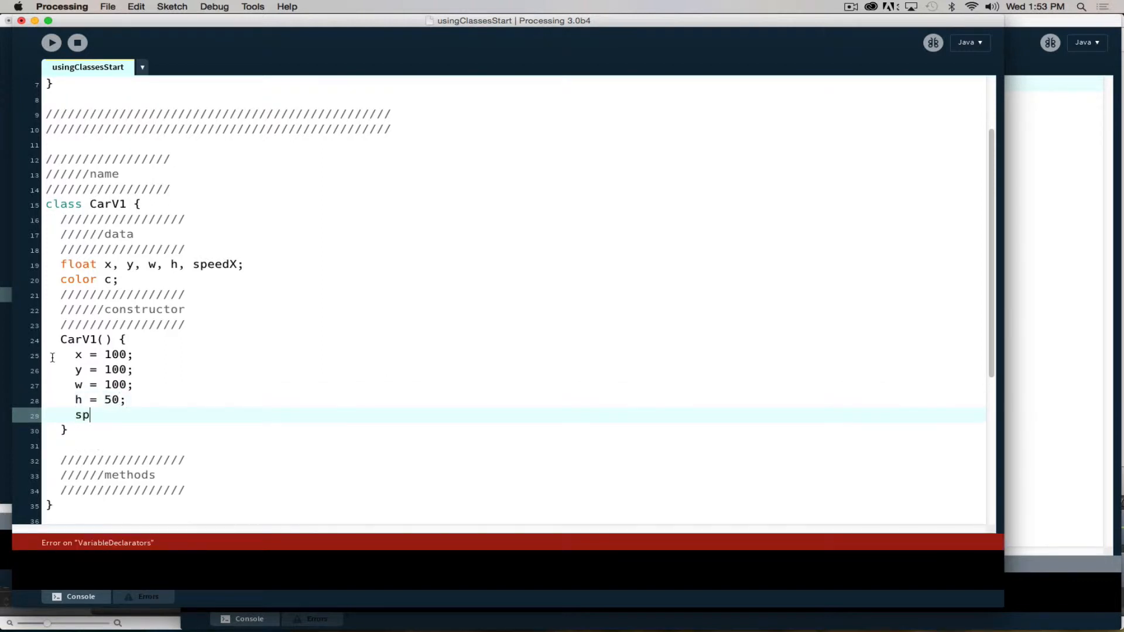
# Finish the constructor with speedX = 5 and c = color(255,0,0)
pyautogui.write('eedX = 5;')
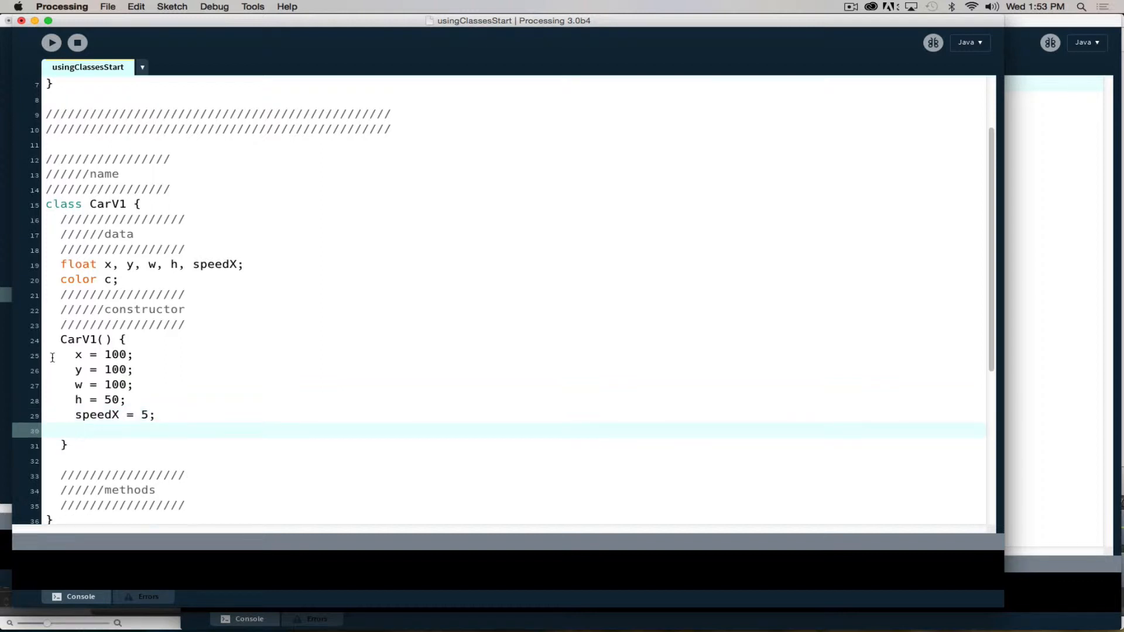
pyautogui.write('c =')
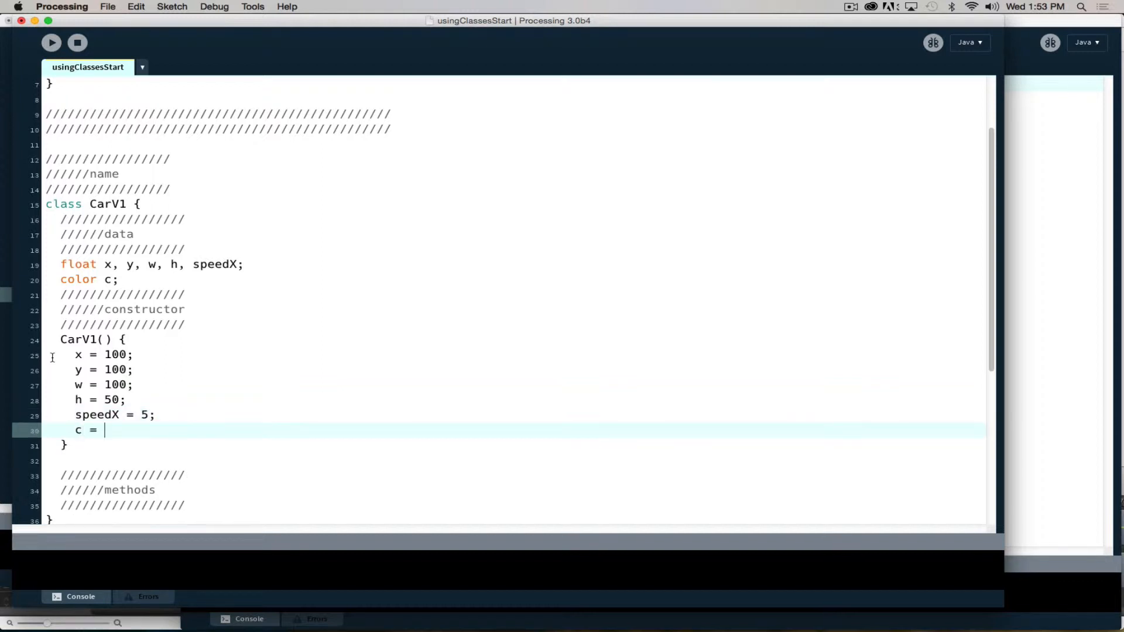
pyautogui.write('color')
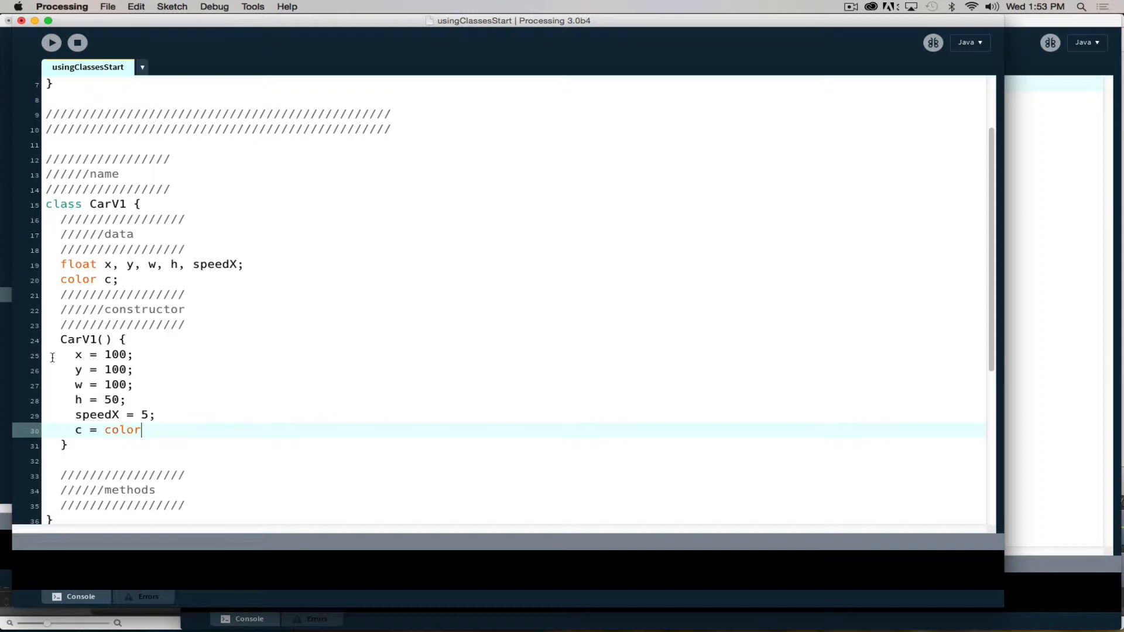
pyautogui.write('(255,')
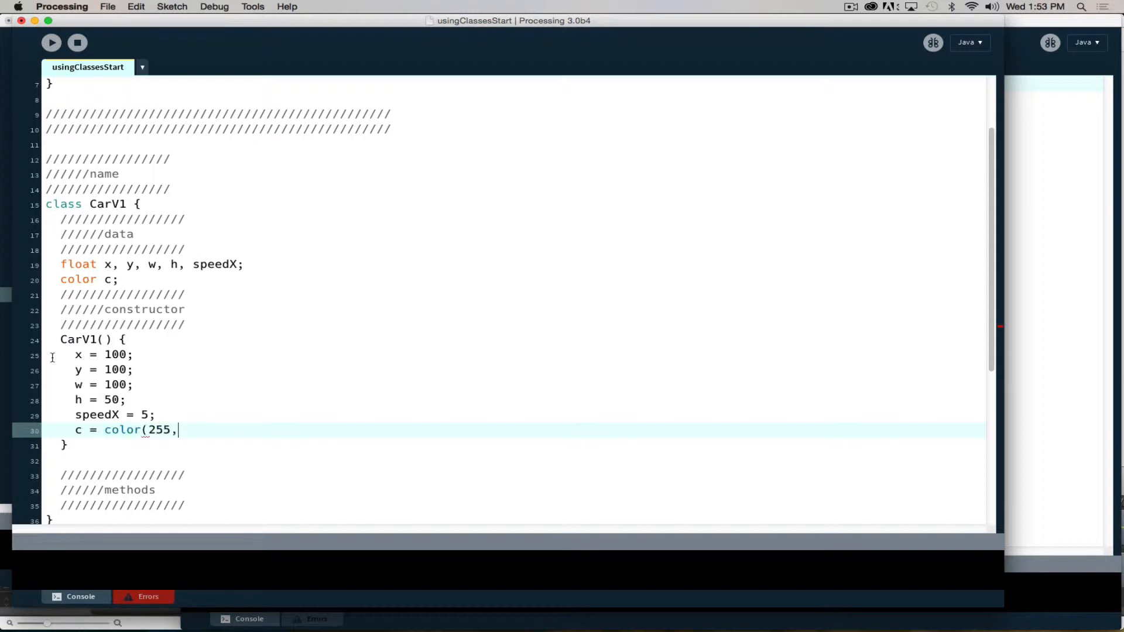
pyautogui.write('0,0)')
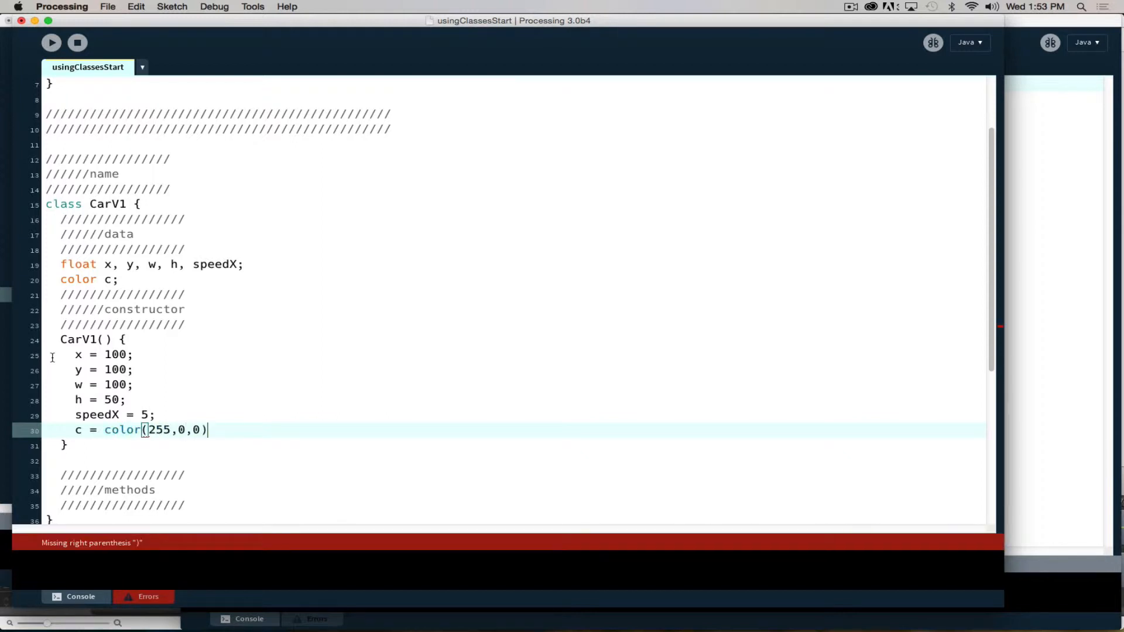
pyautogui.write(';')
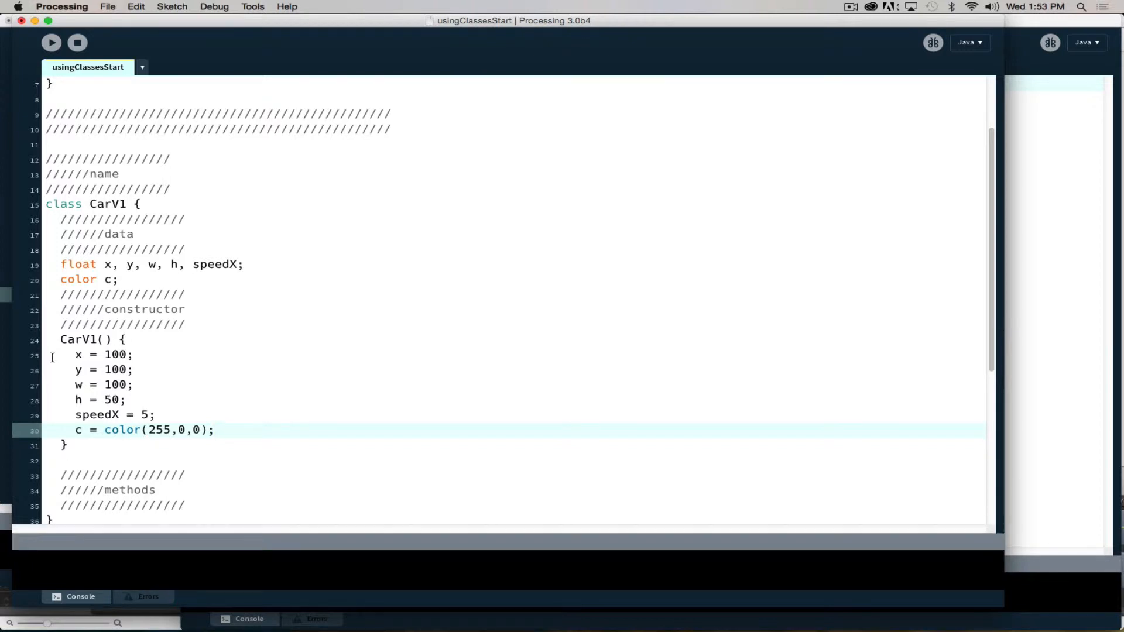
pyautogui.moveTo(224, 364)
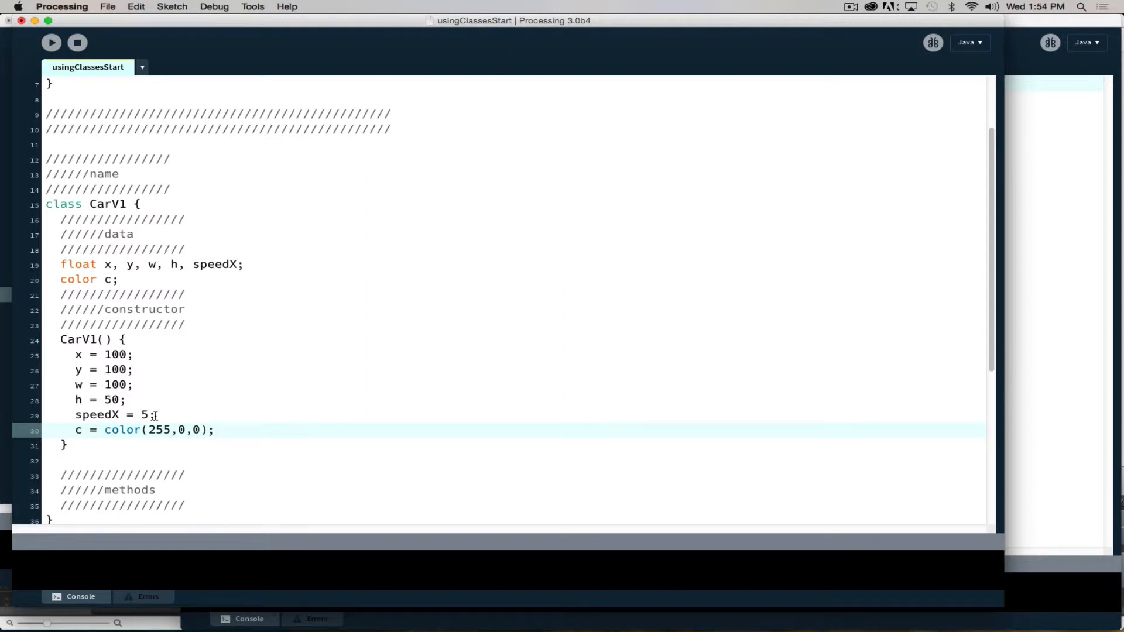
pyautogui.moveTo(159, 414)
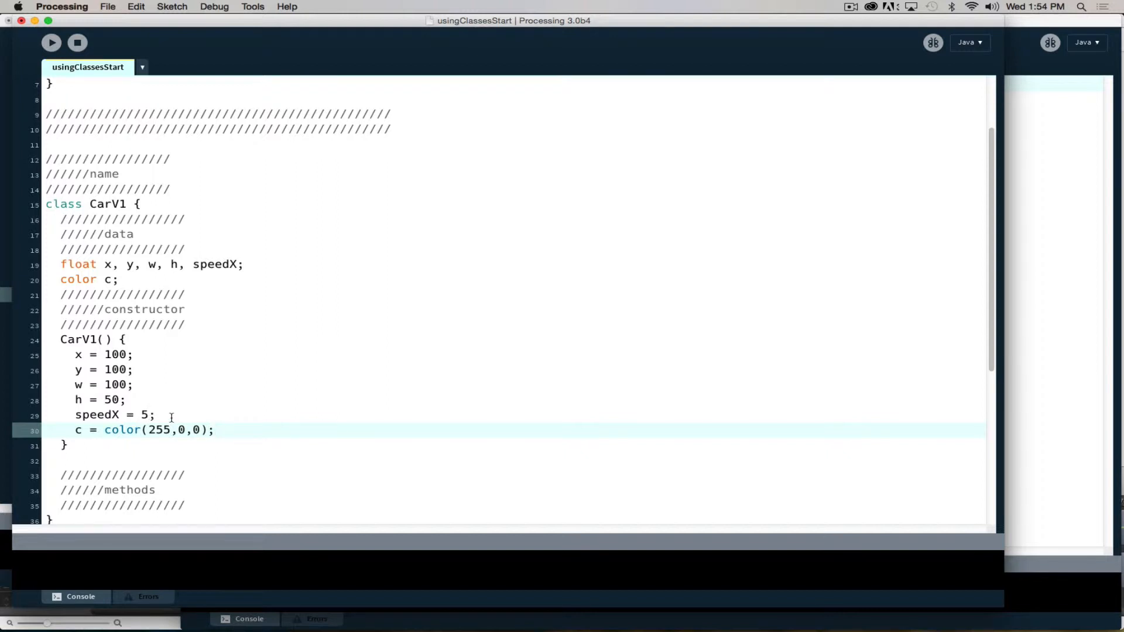
# Scroll through the sketch to look at CarV1's methods comment and the CarV2 class
pyautogui.scroll(-3)
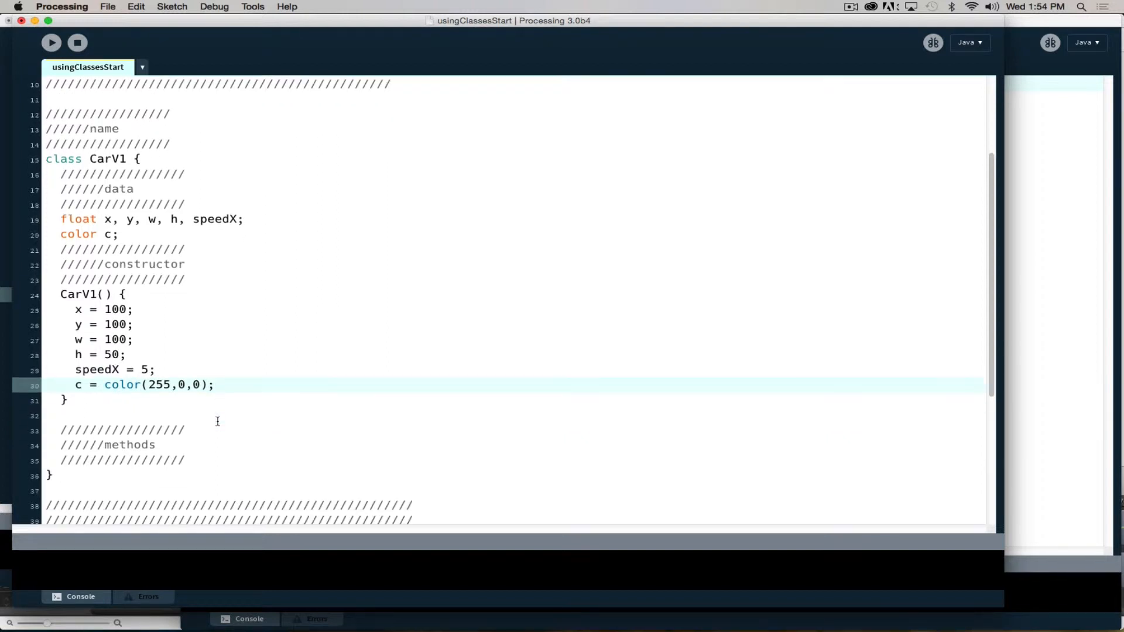
pyautogui.scroll(-3)
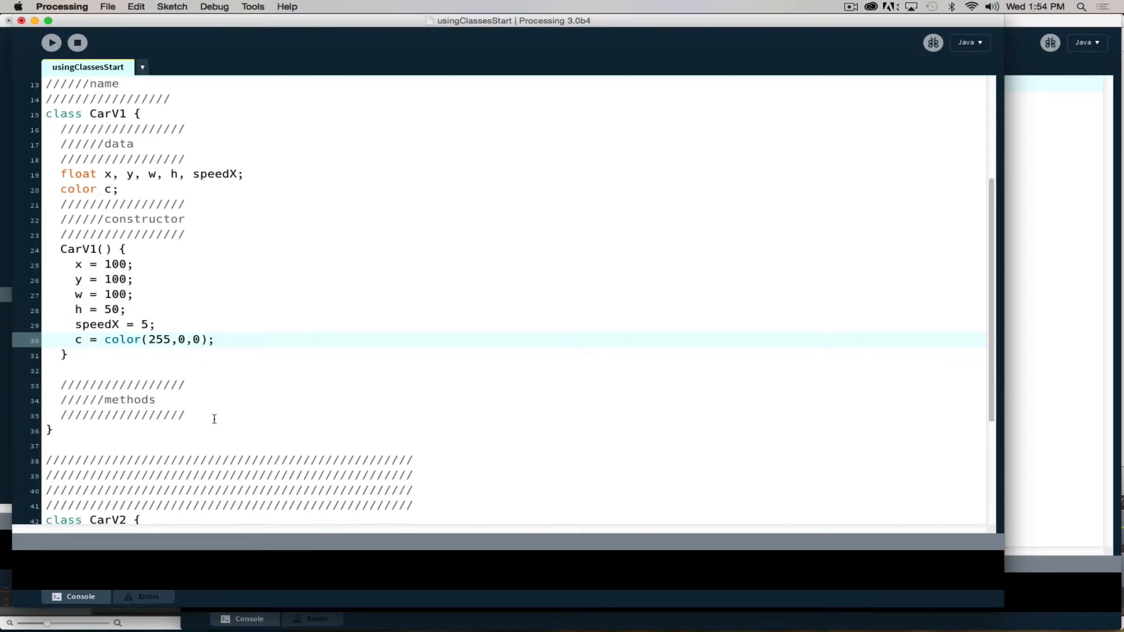
pyautogui.scroll(3)
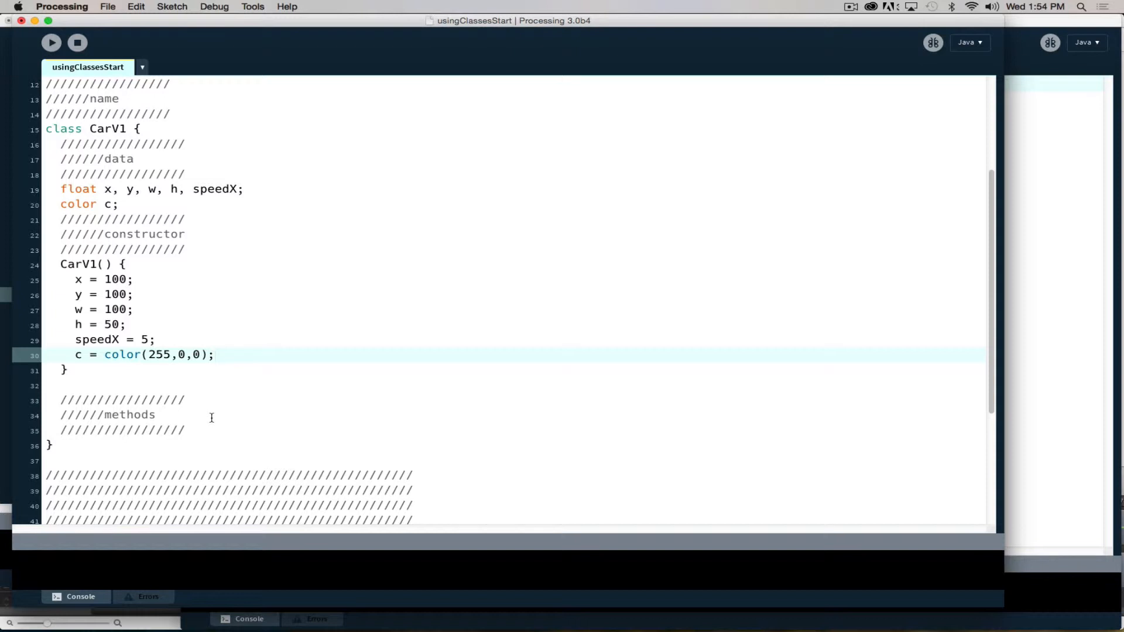
pyautogui.moveTo(188, 428)
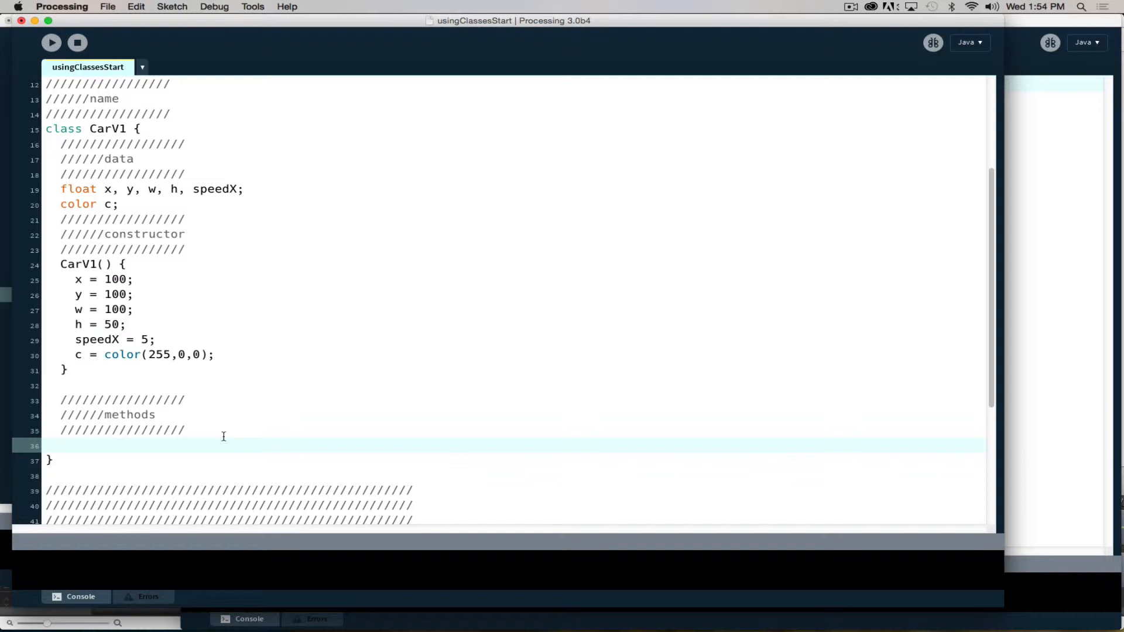
# Add empty void update() and void display() methods to CarV1
pyautogui.scroll(-3)
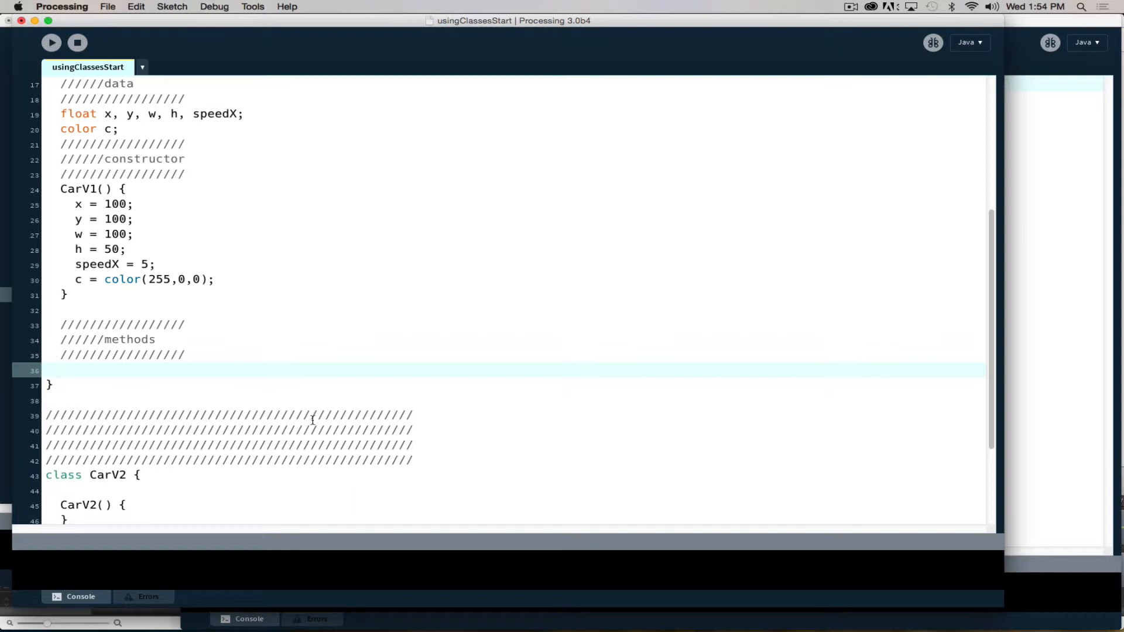
pyautogui.write('void u')
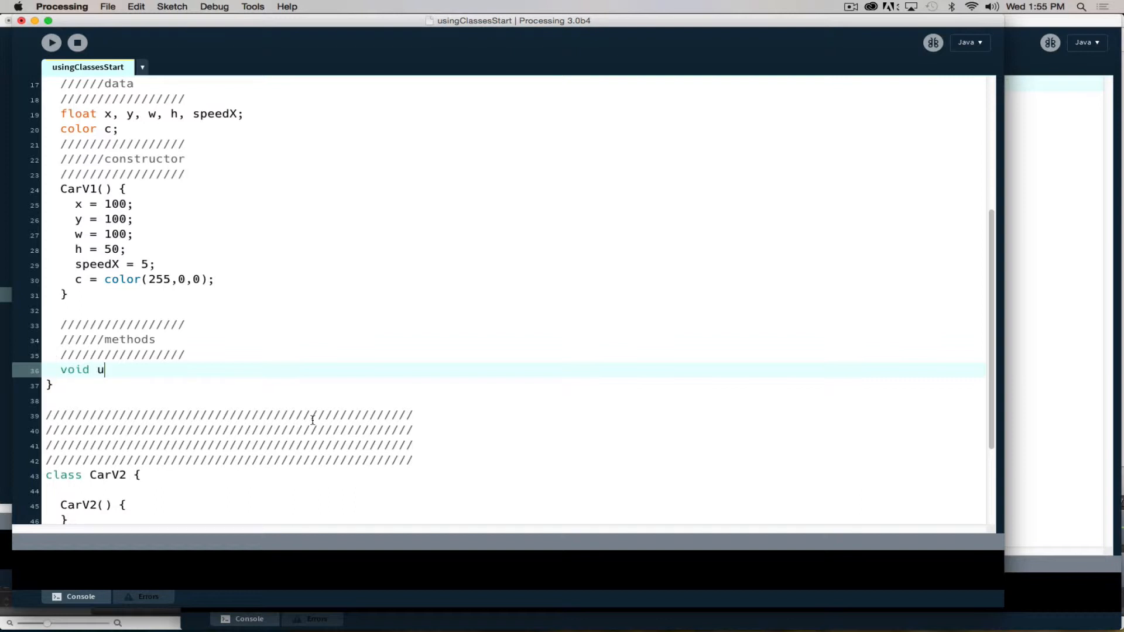
pyautogui.write('pdate(){')
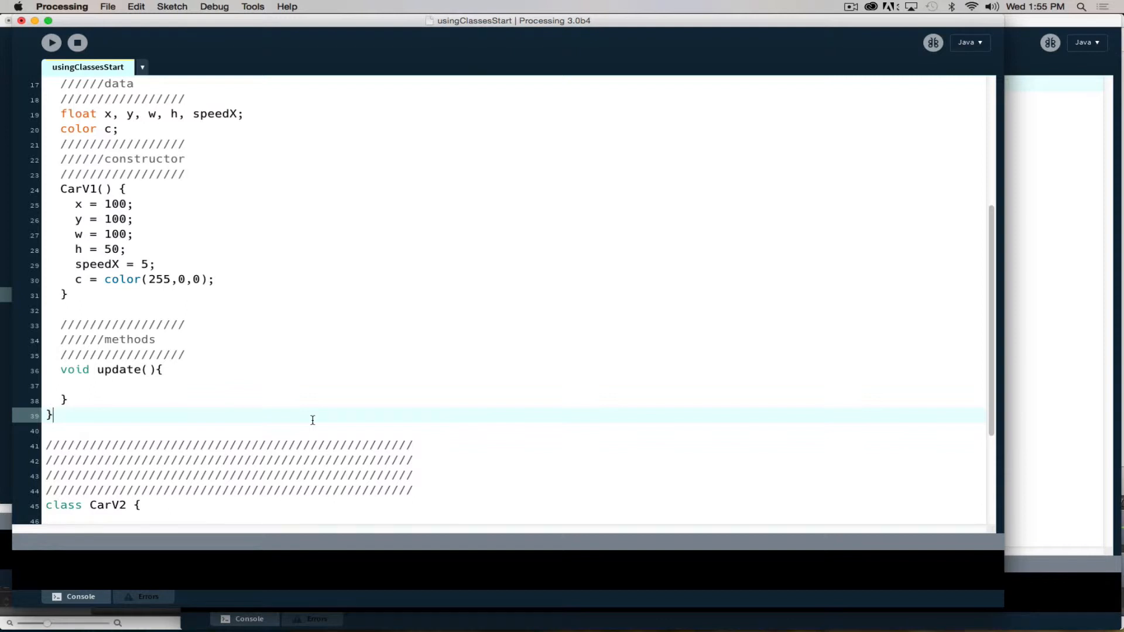
pyautogui.write('vo')
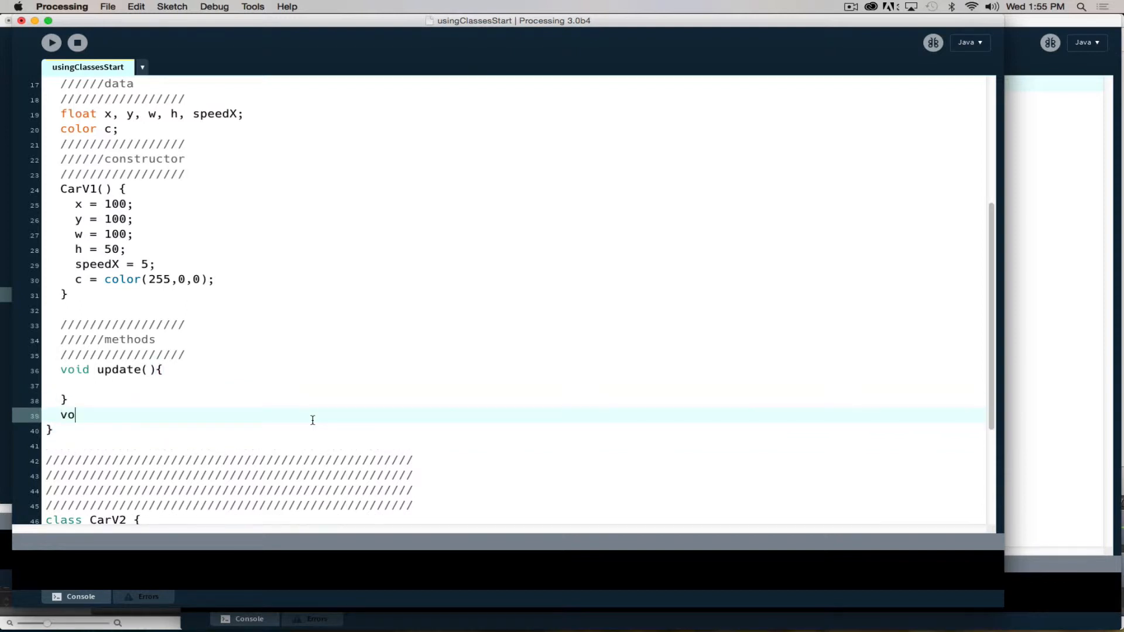
pyautogui.write('id display')
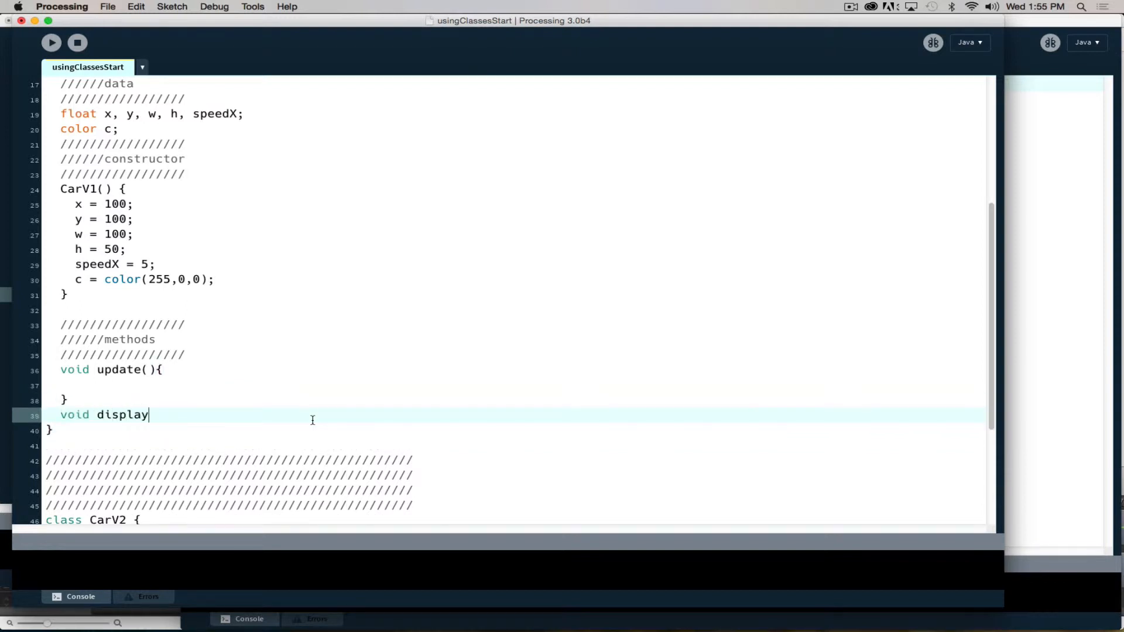
pyautogui.write('(){')
pyautogui.write('}')
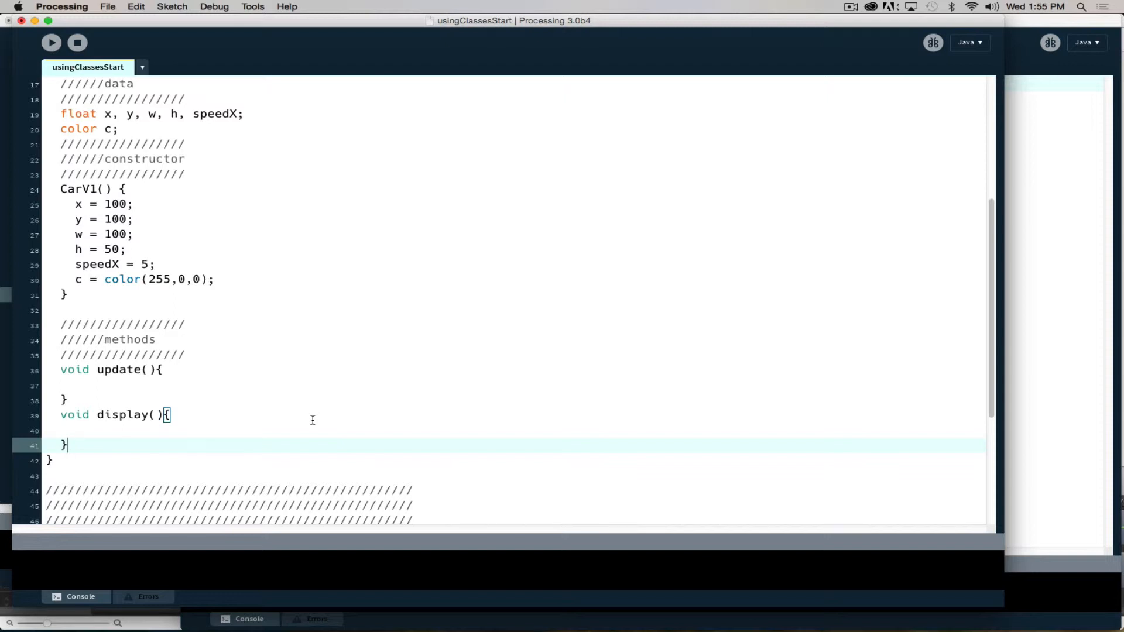
pyautogui.moveTo(104, 422)
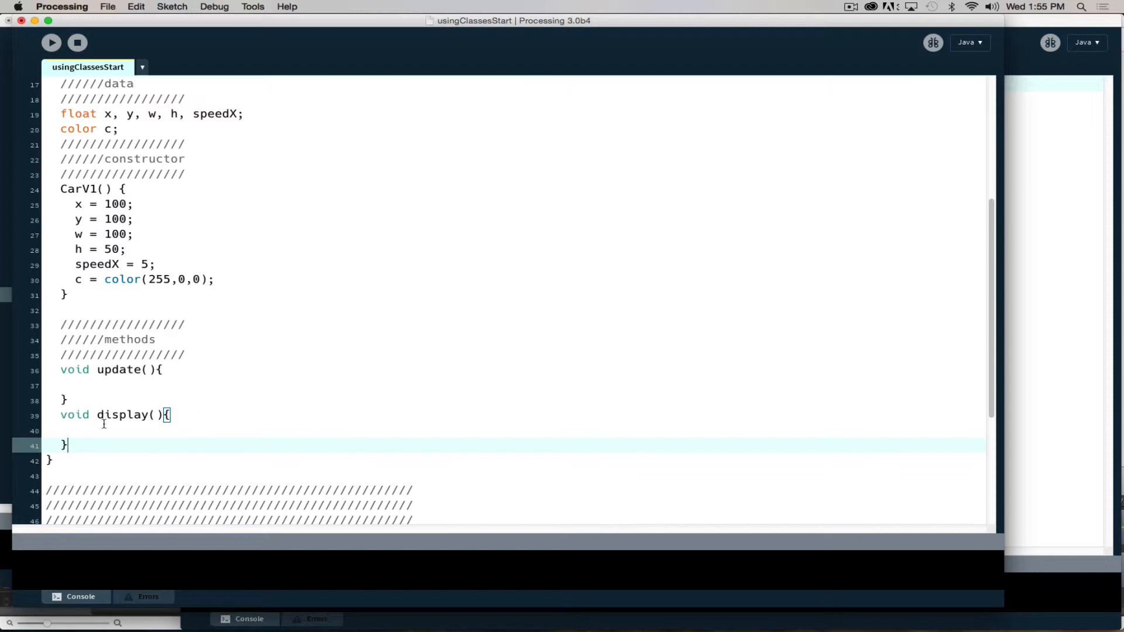
pyautogui.moveTo(104, 426)
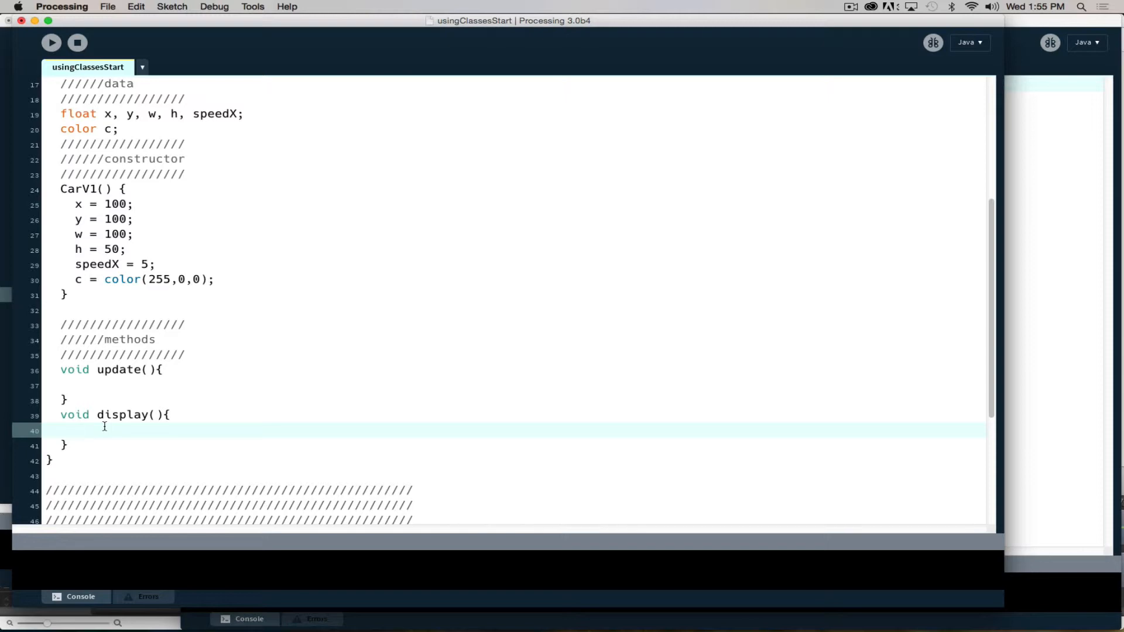
# Make display() call fill(c) and rect(x,y,w,h), and update() add speedX to x
pyautogui.write('fill(')
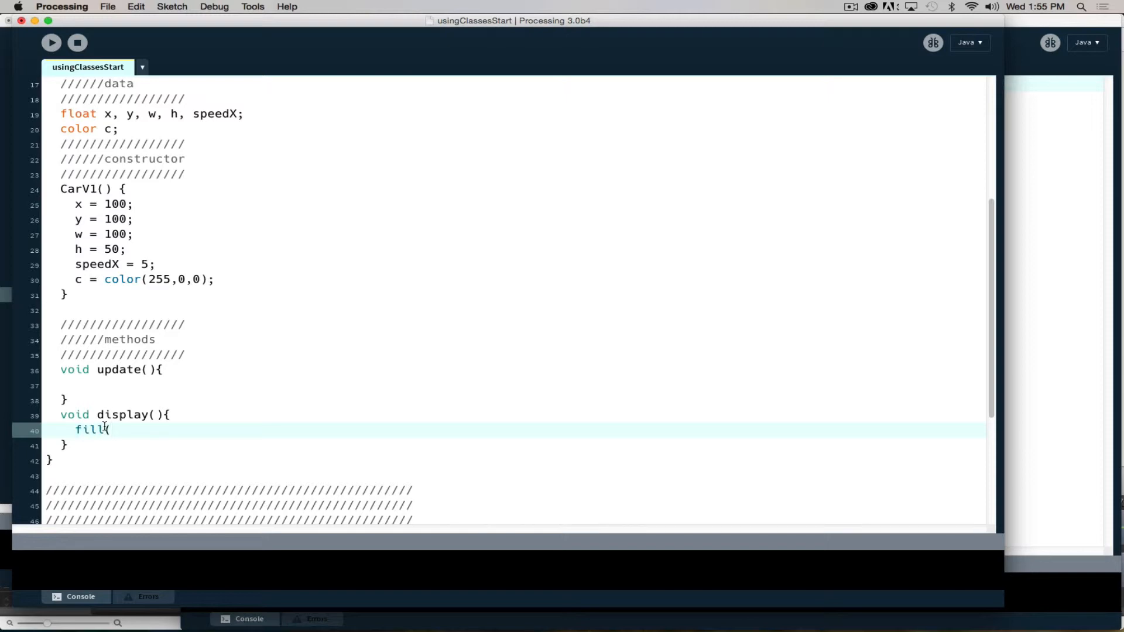
pyautogui.write('c);')
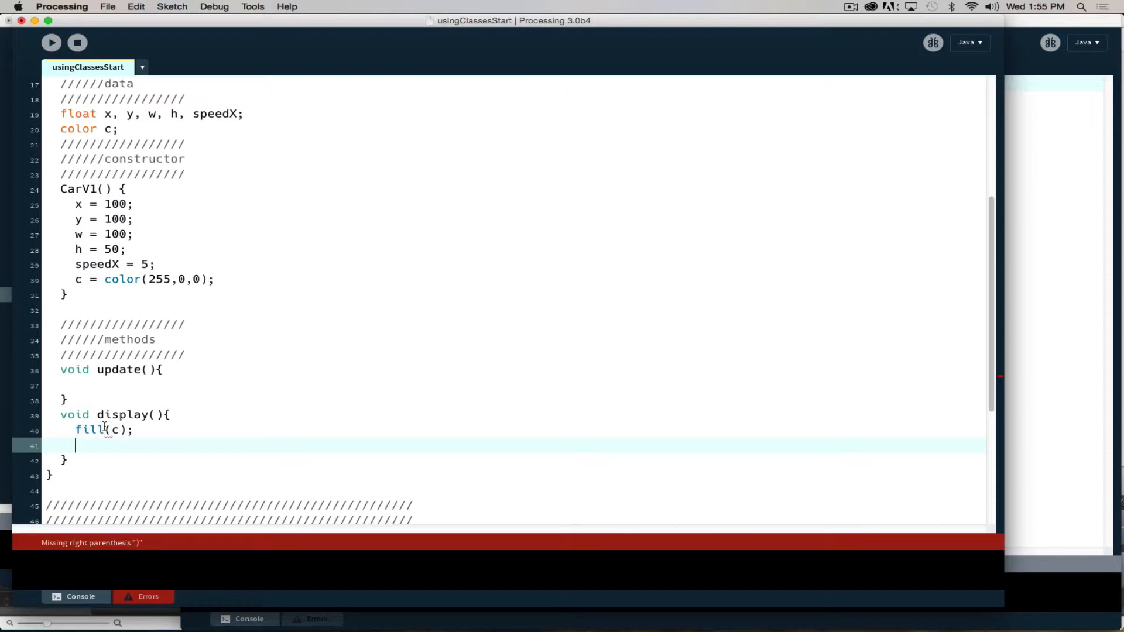
pyautogui.write('rect')
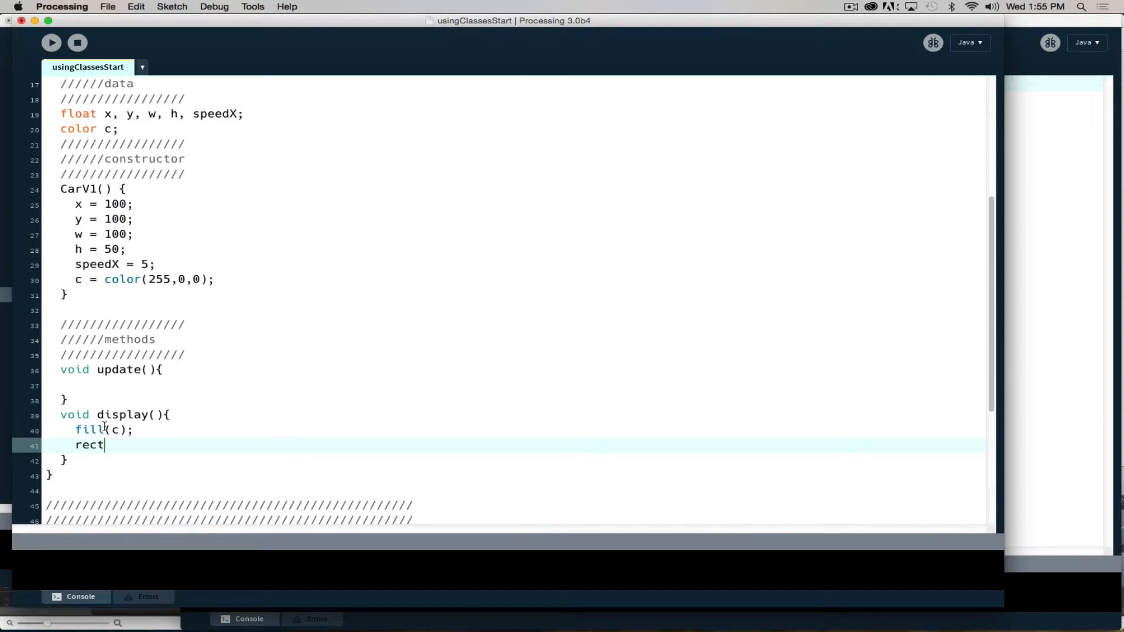
pyautogui.write('(x,uy,w')
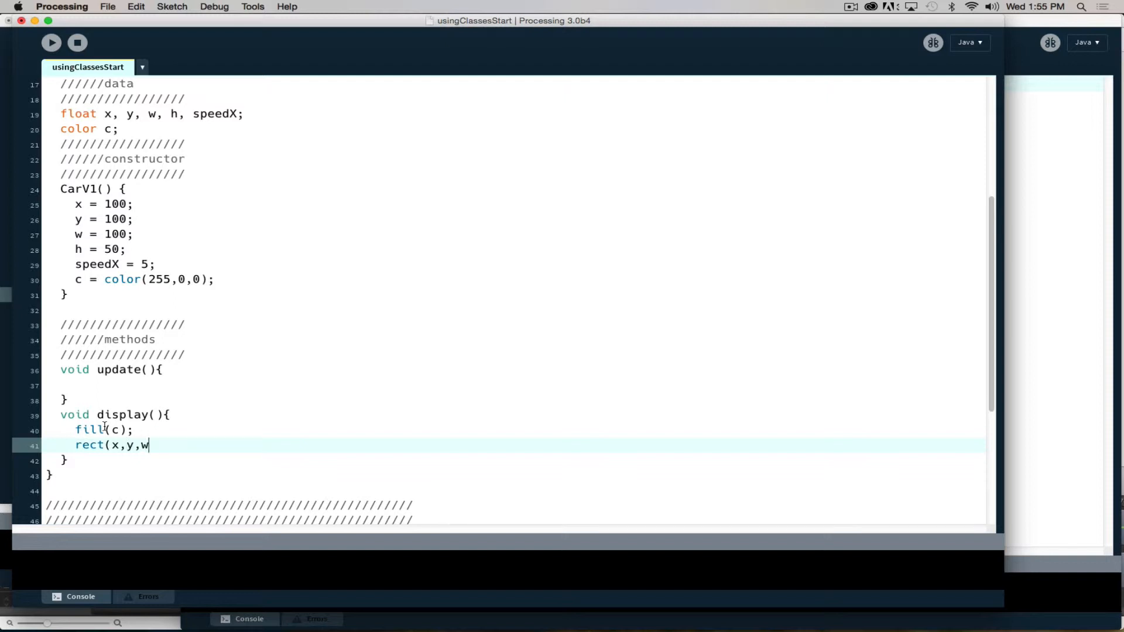
pyautogui.write(',h);')
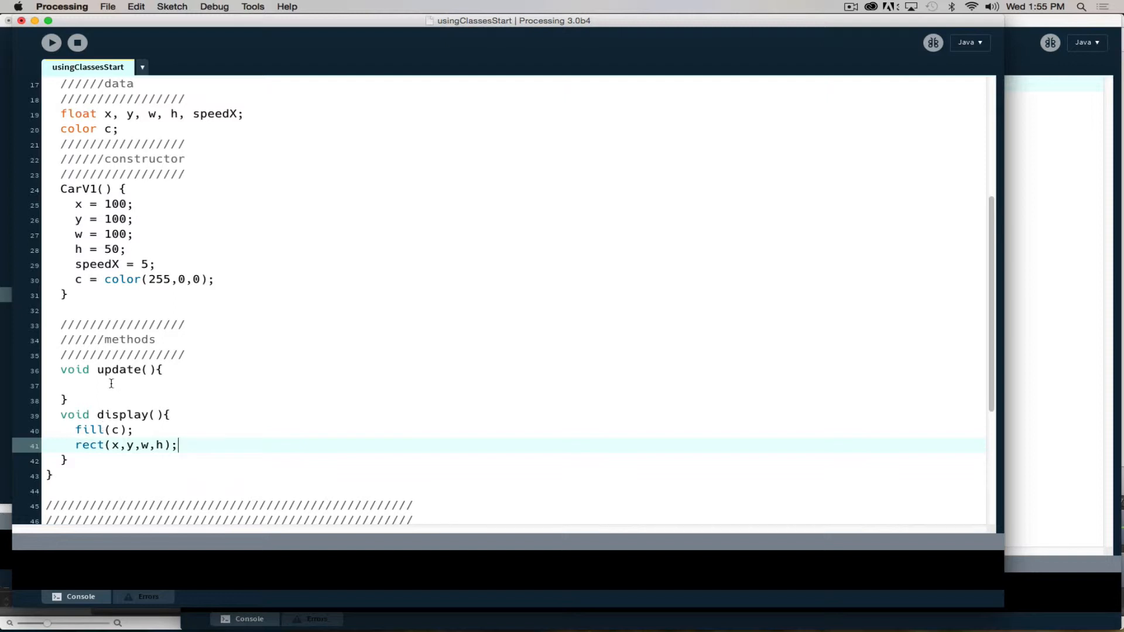
pyautogui.moveTo(231, 263)
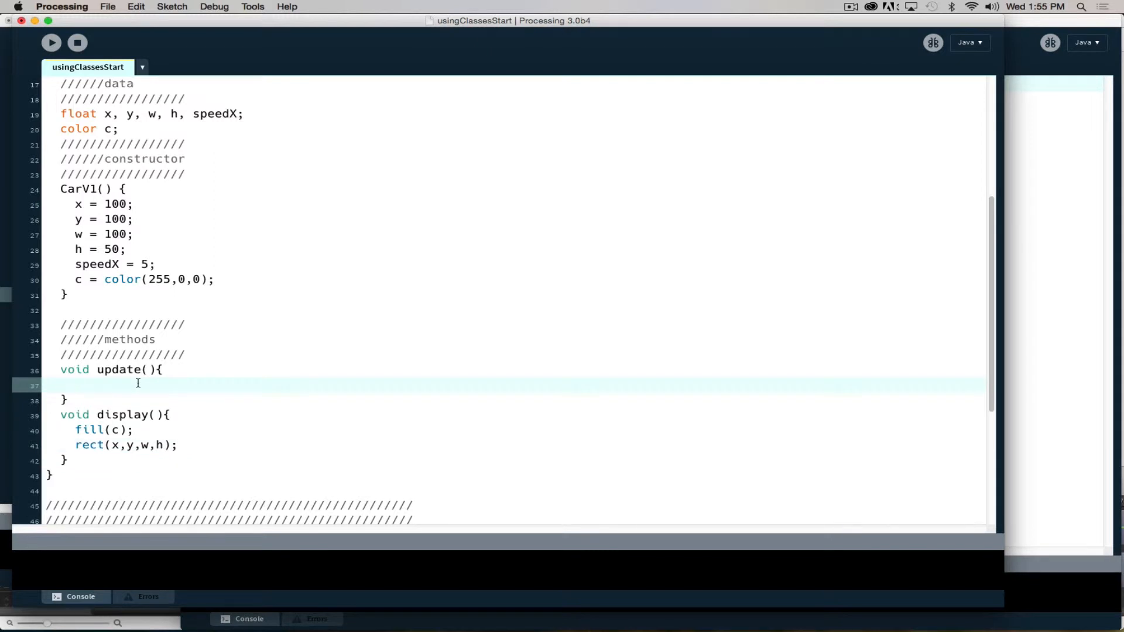
pyautogui.write('x += s')
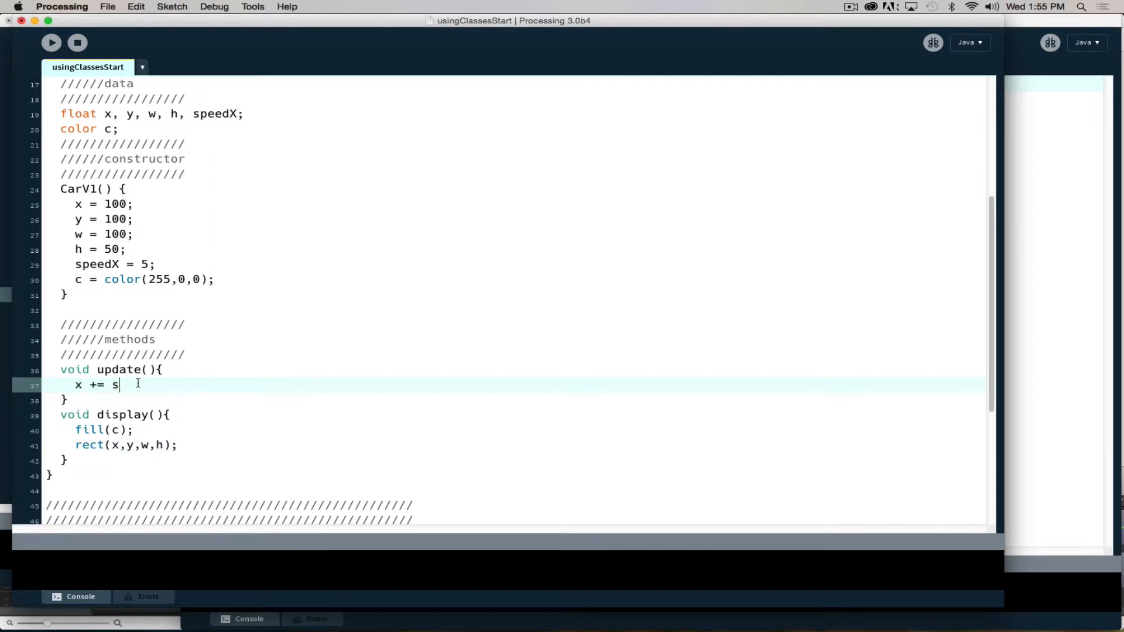
pyautogui.write('peedX;')
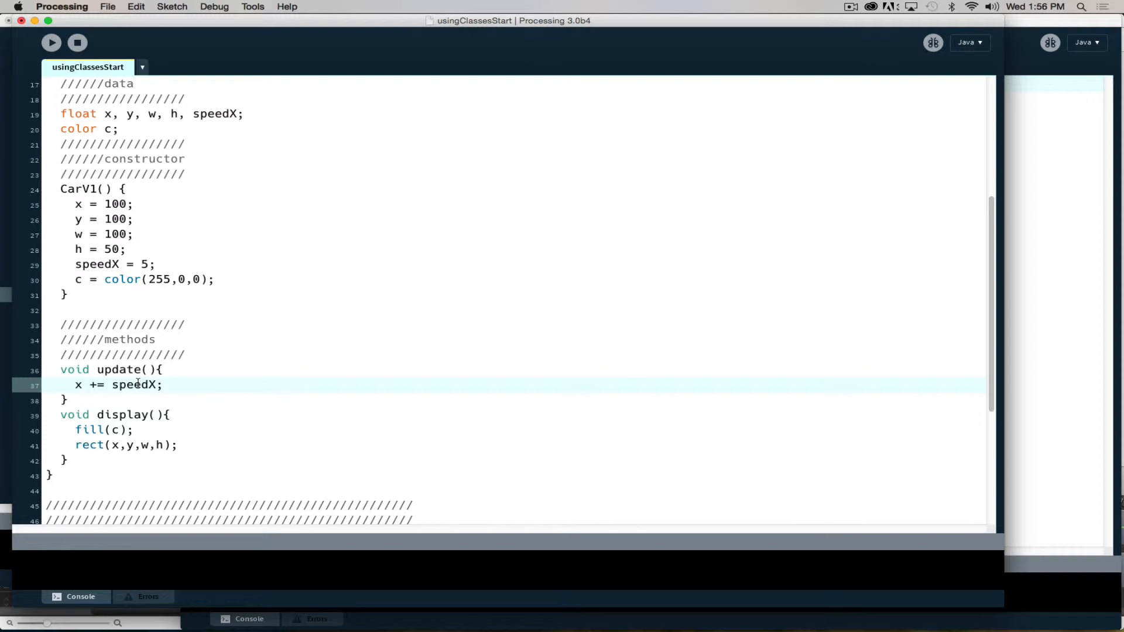
# In draw(), call car.update() and car.display() every frame
pyautogui.scroll(3)
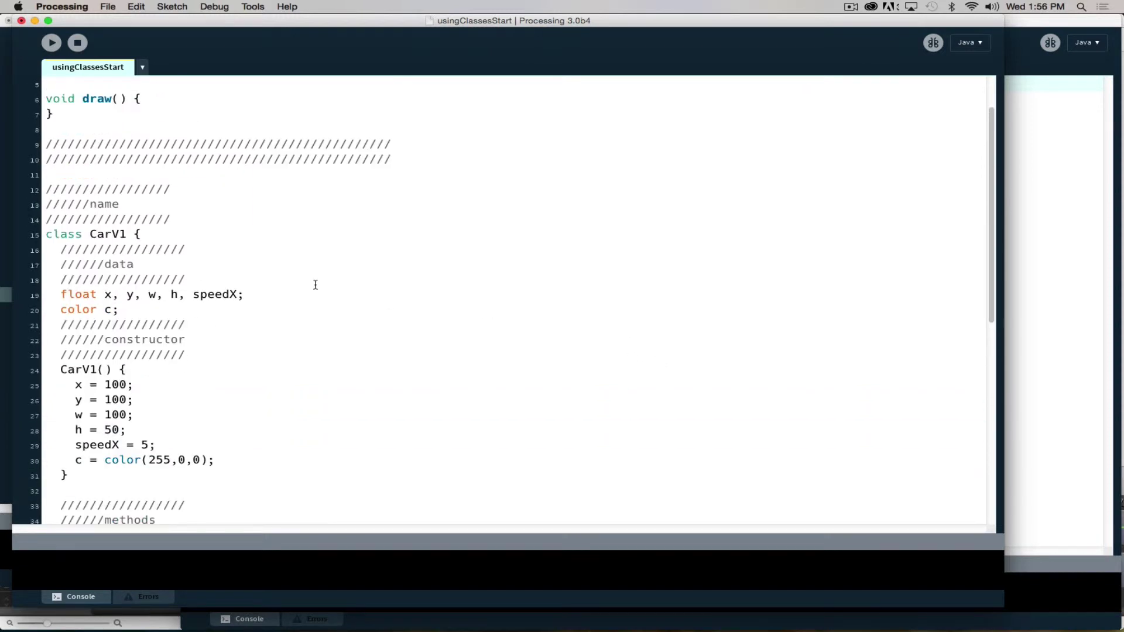
pyautogui.scroll(3)
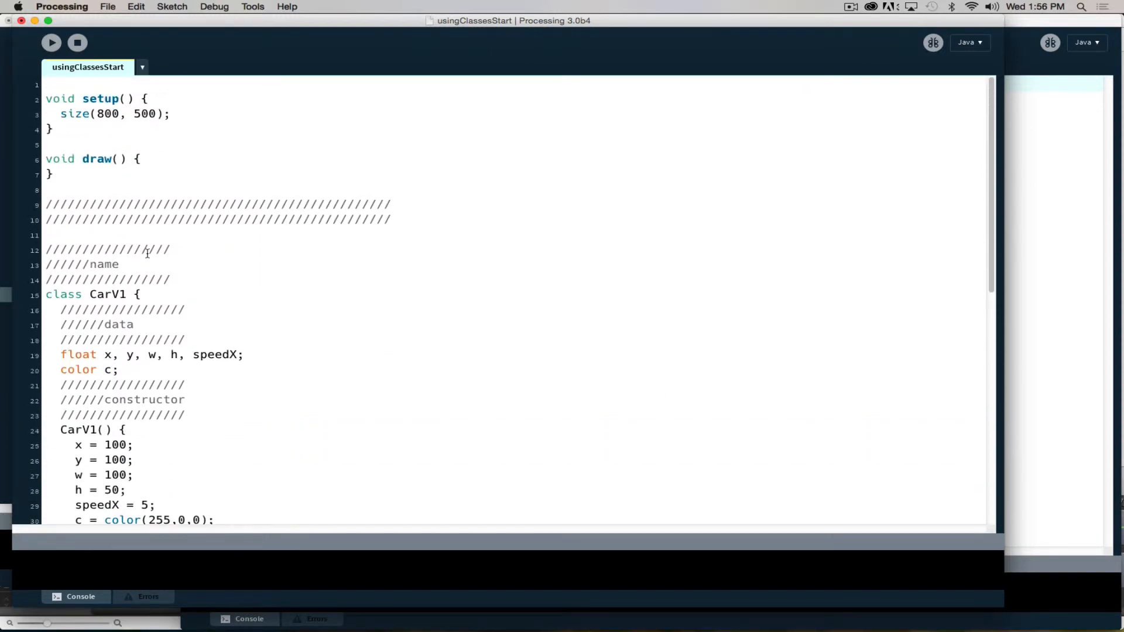
pyautogui.moveTo(177, 176)
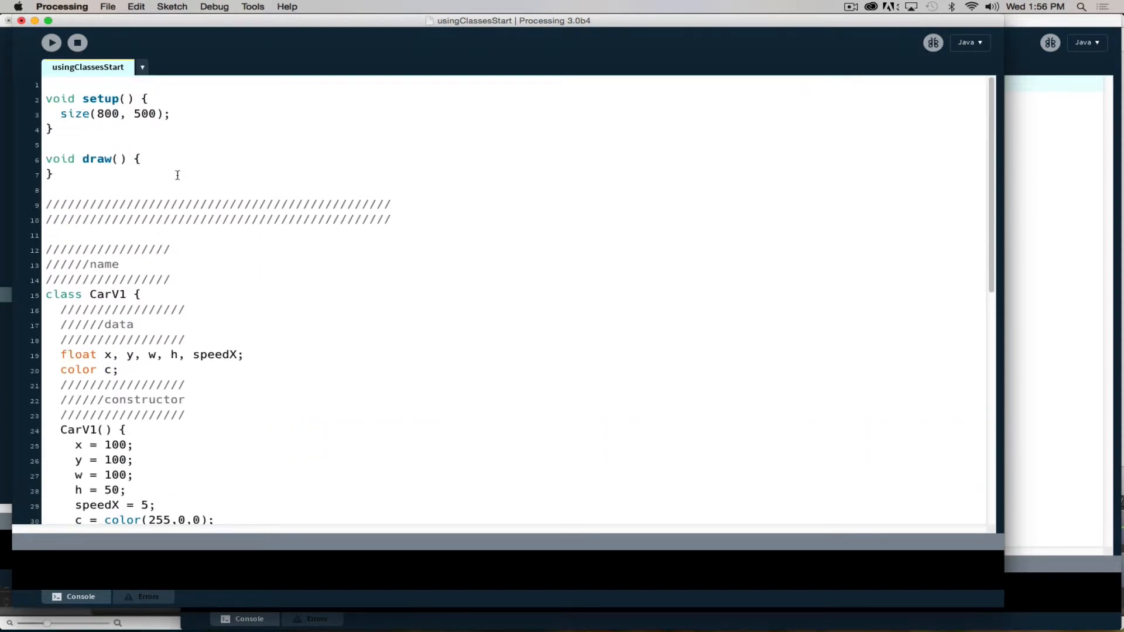
pyautogui.moveTo(155, 171)
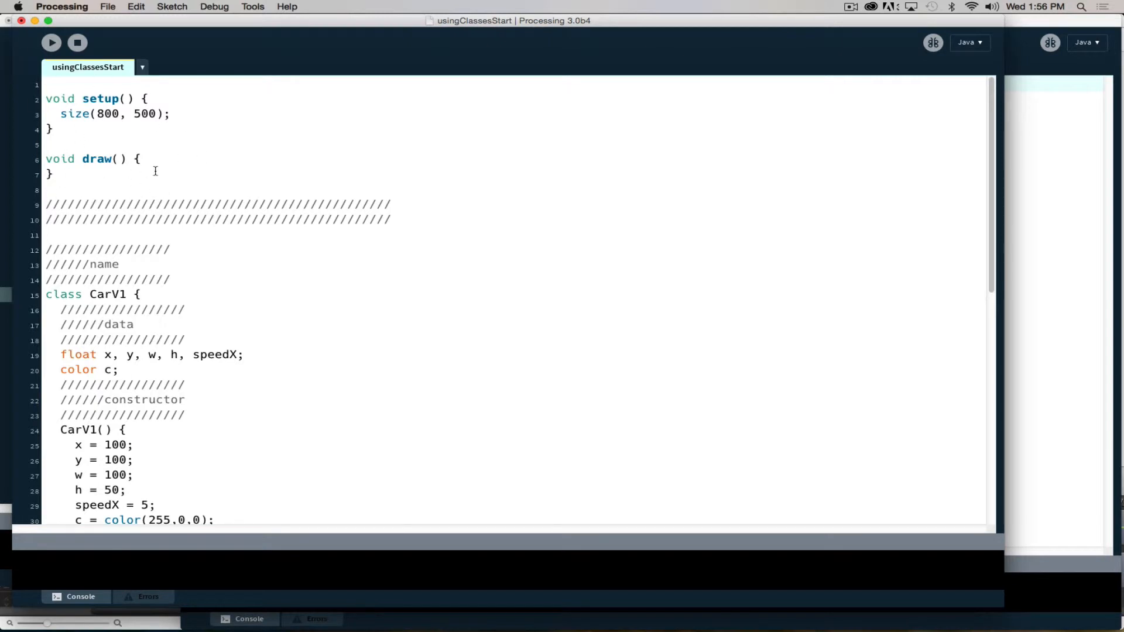
pyautogui.click(143, 158)
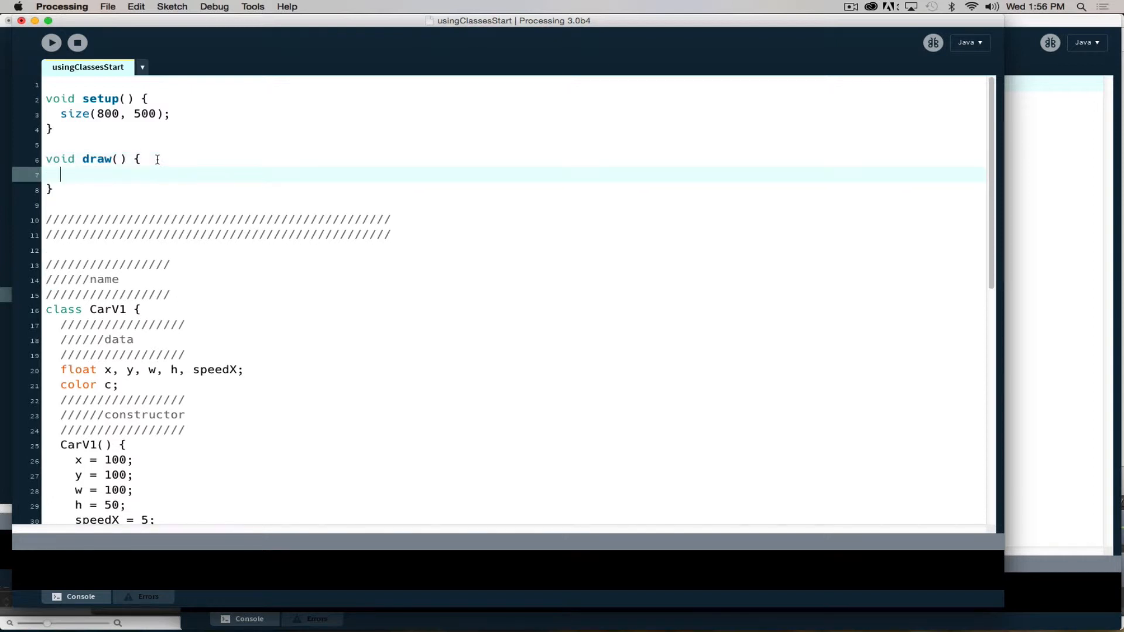
pyautogui.write('car')
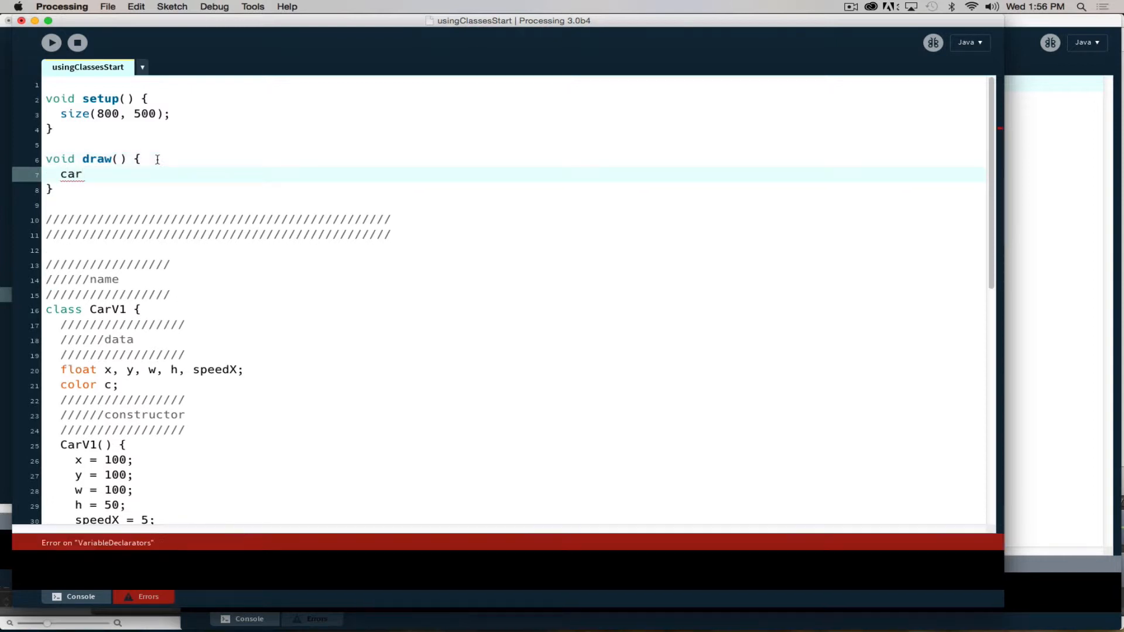
pyautogui.write('.update()')
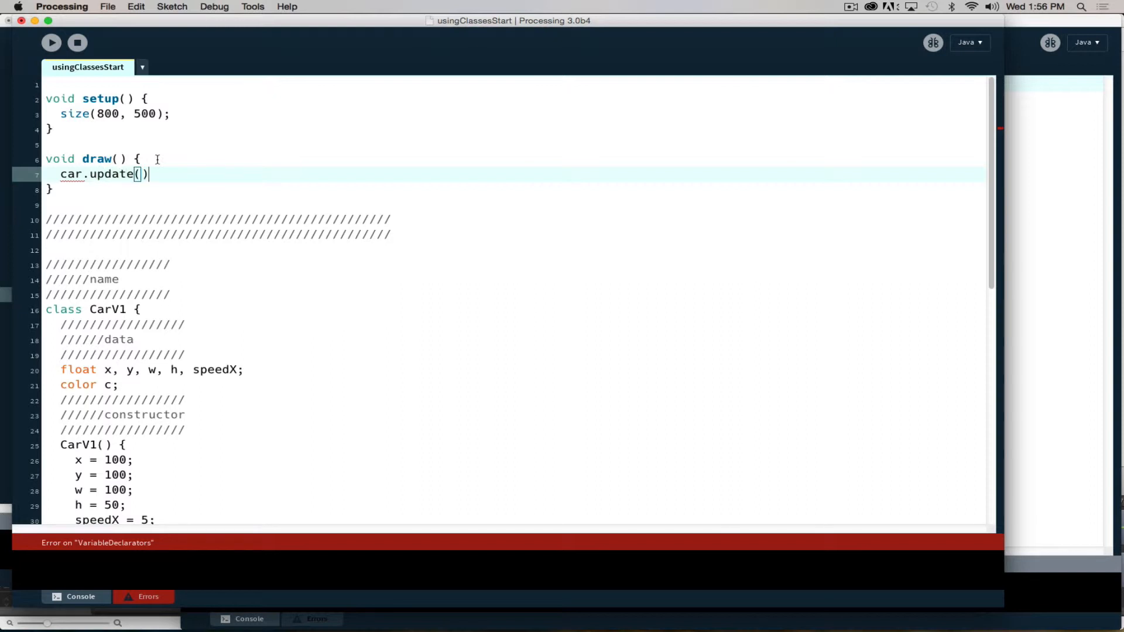
pyautogui.write(';')
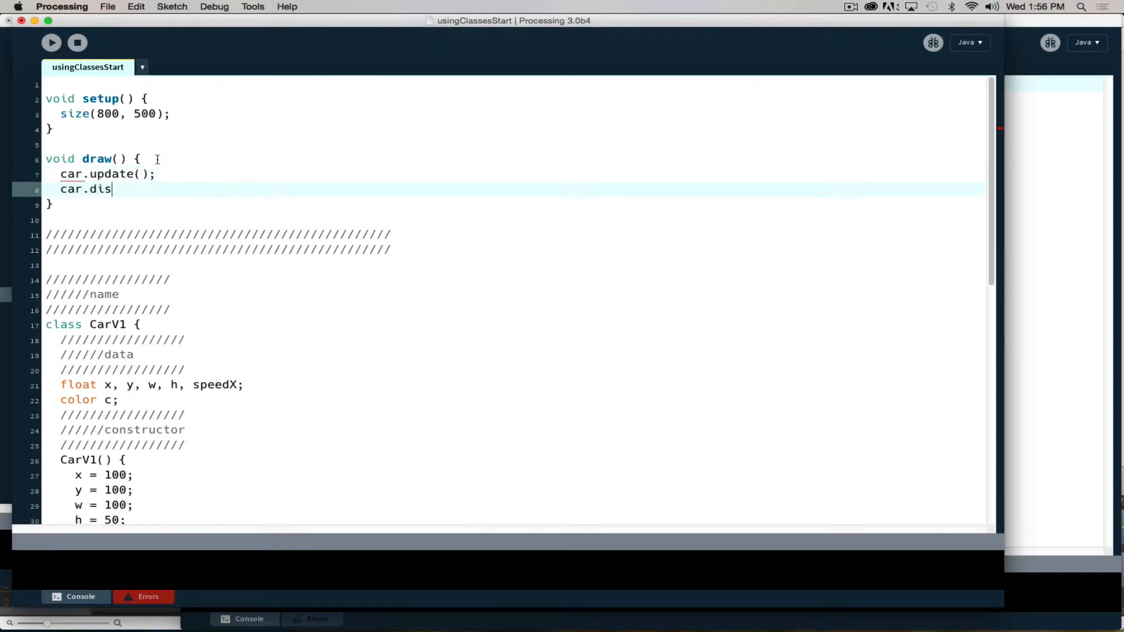
pyautogui.write('play();')
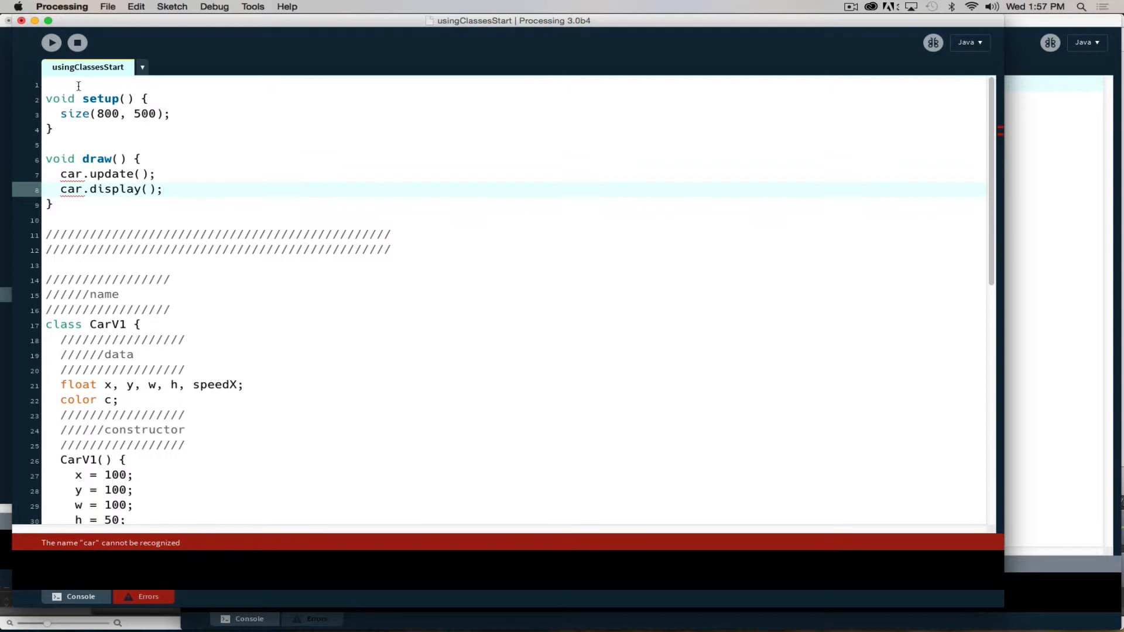
# Declare a global car variable of the car class above setup()
pyautogui.click(79, 84)
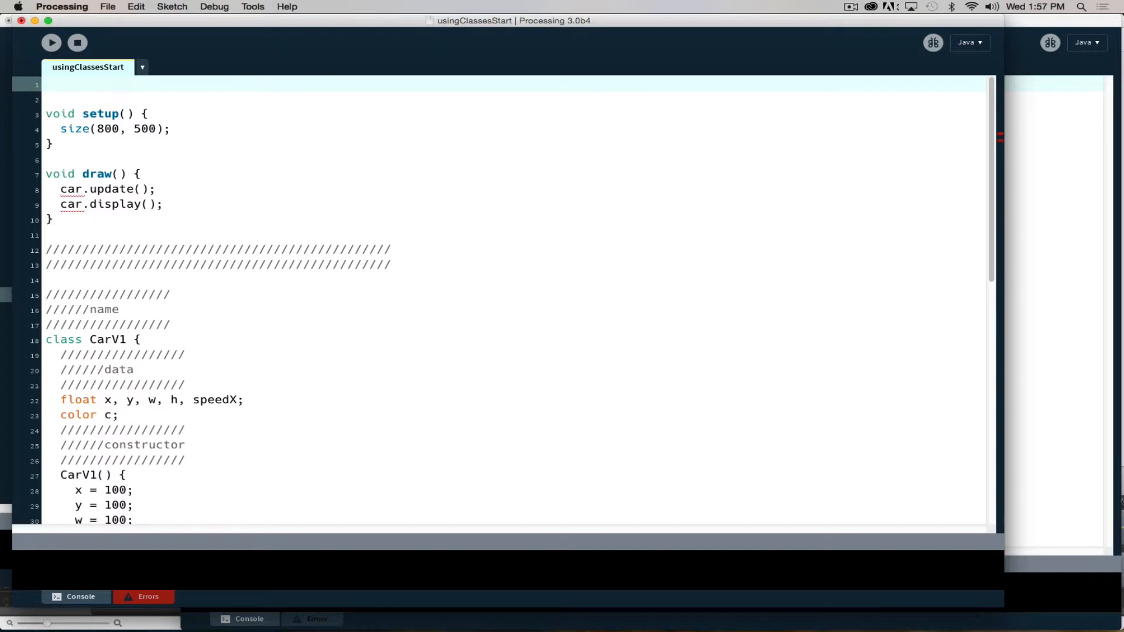
pyautogui.moveTo(340, 187)
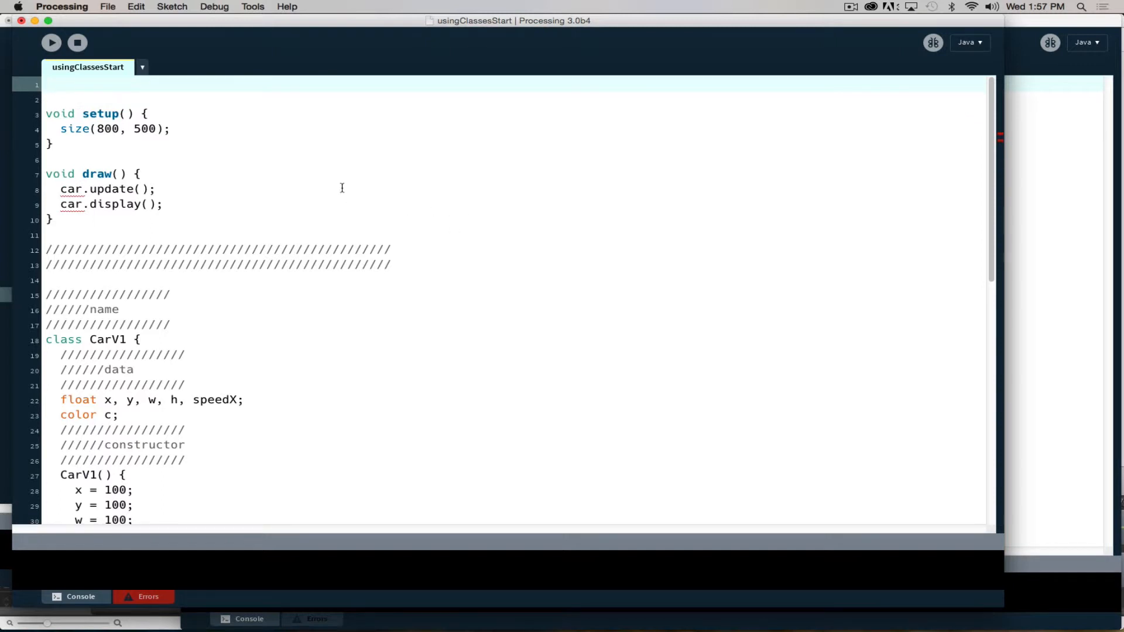
pyautogui.moveTo(94, 100)
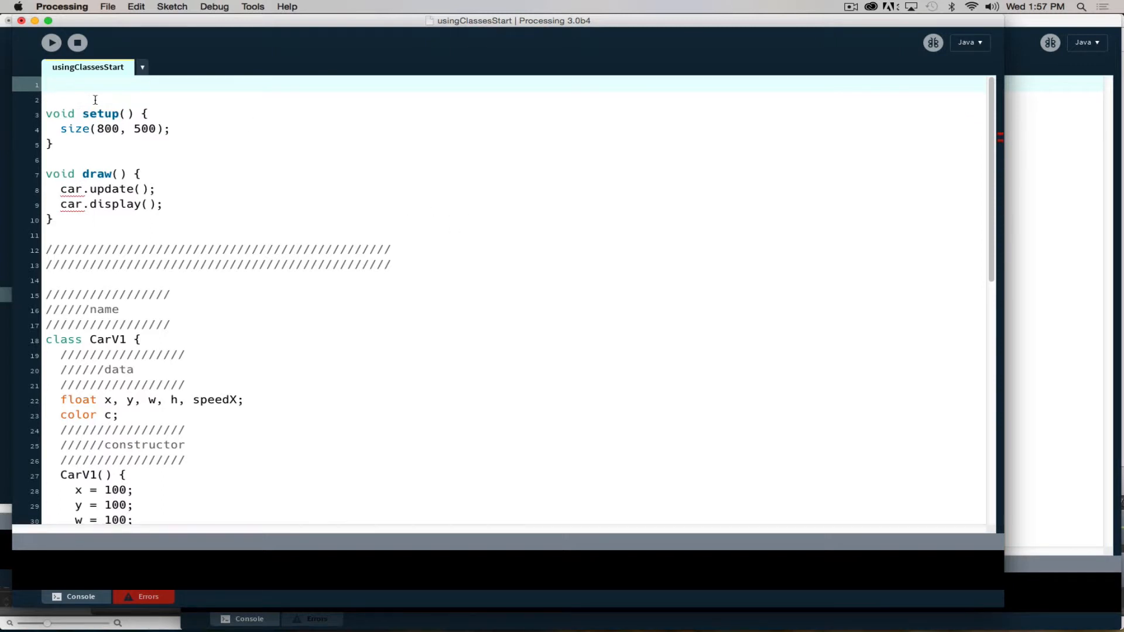
pyautogui.write('C')
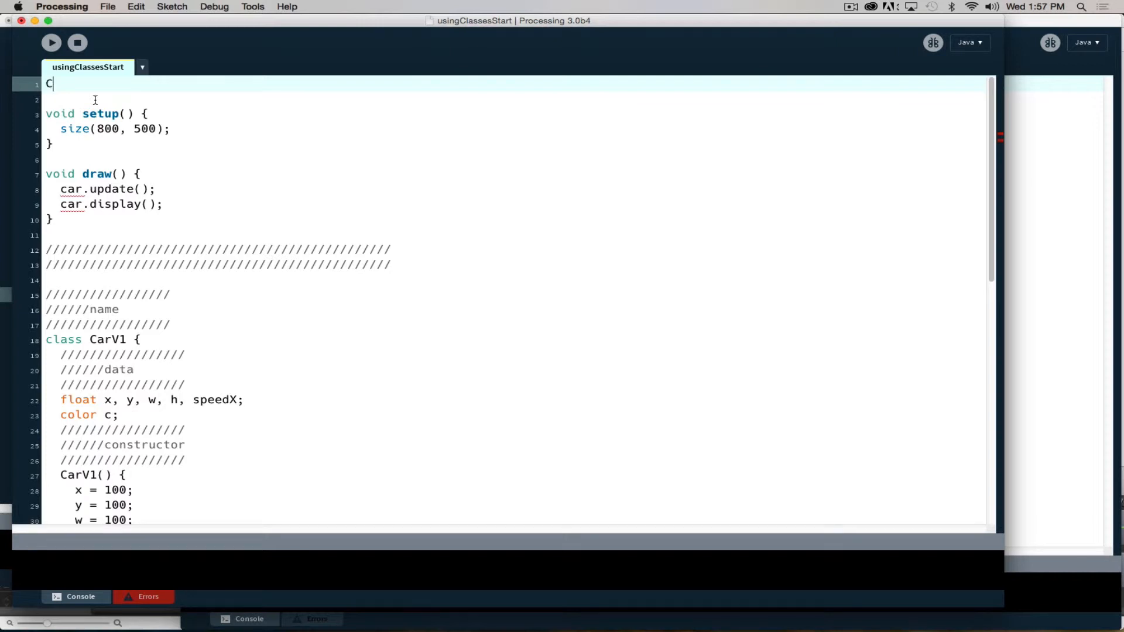
pyautogui.write('arV2')
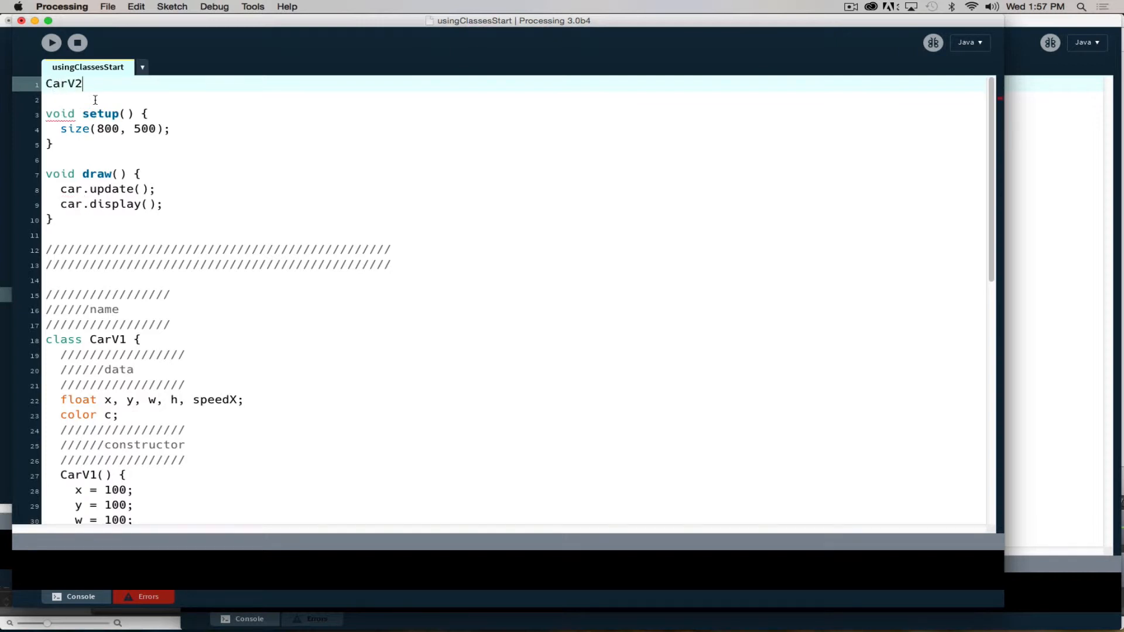
pyautogui.write('ca')
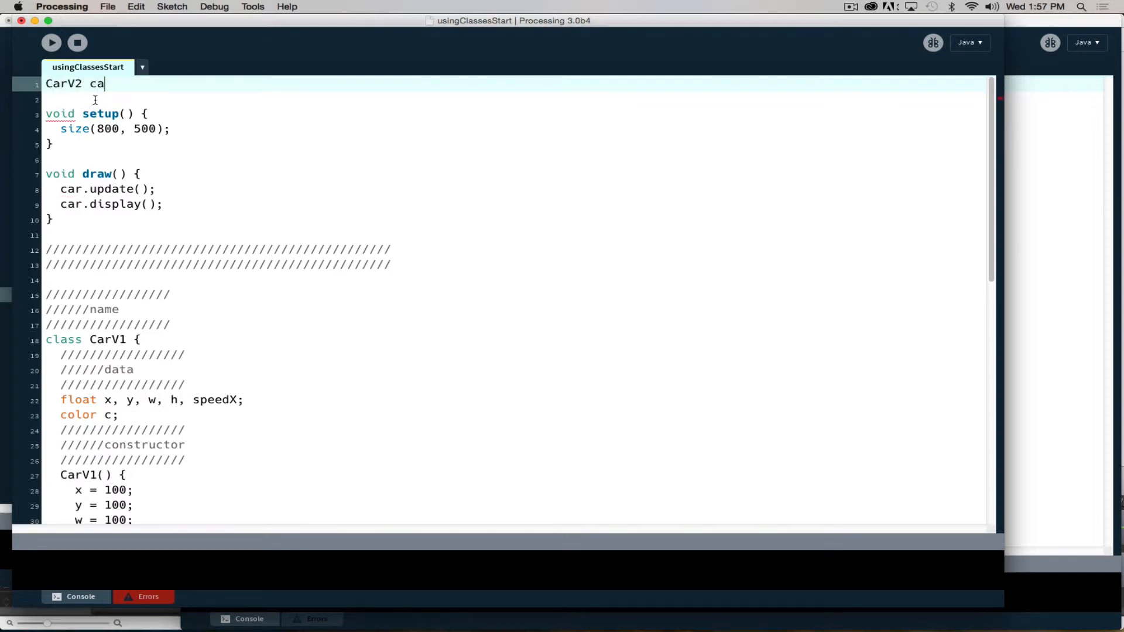
pyautogui.write('r;')
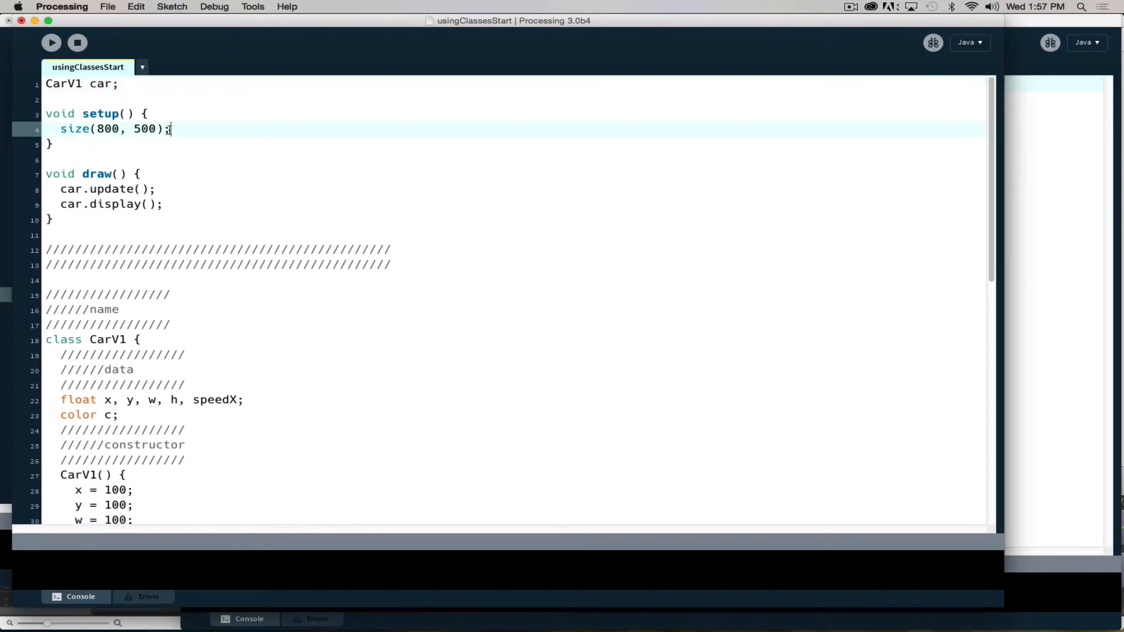
pyautogui.moveTo(218, 140)
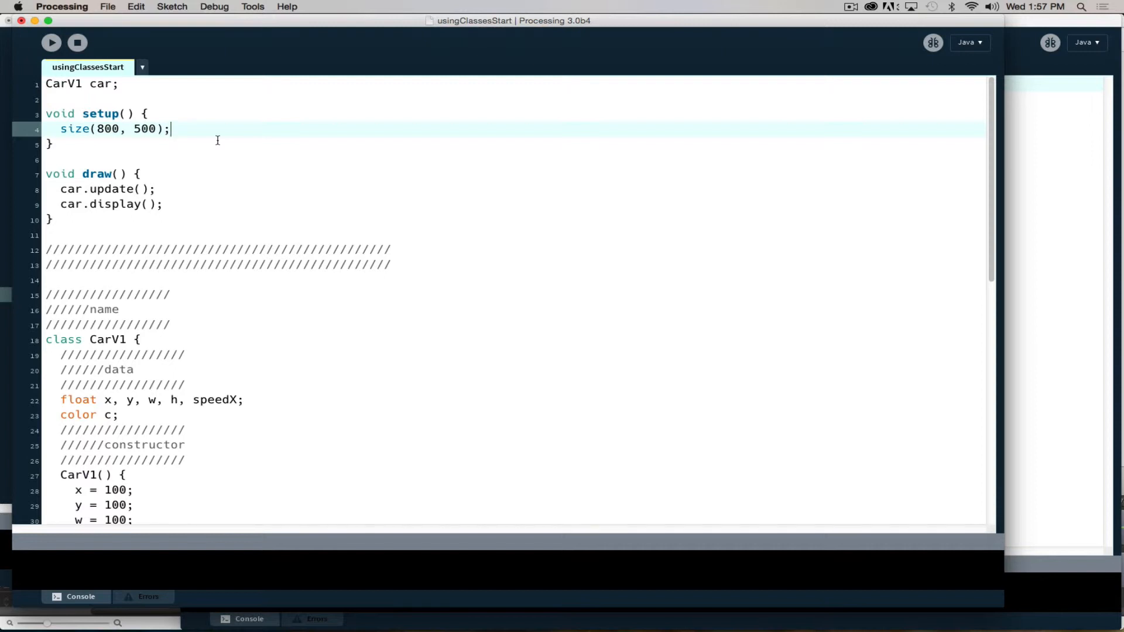
# In setup(), initialise car with car = new CarV1();
pyautogui.press('Return')
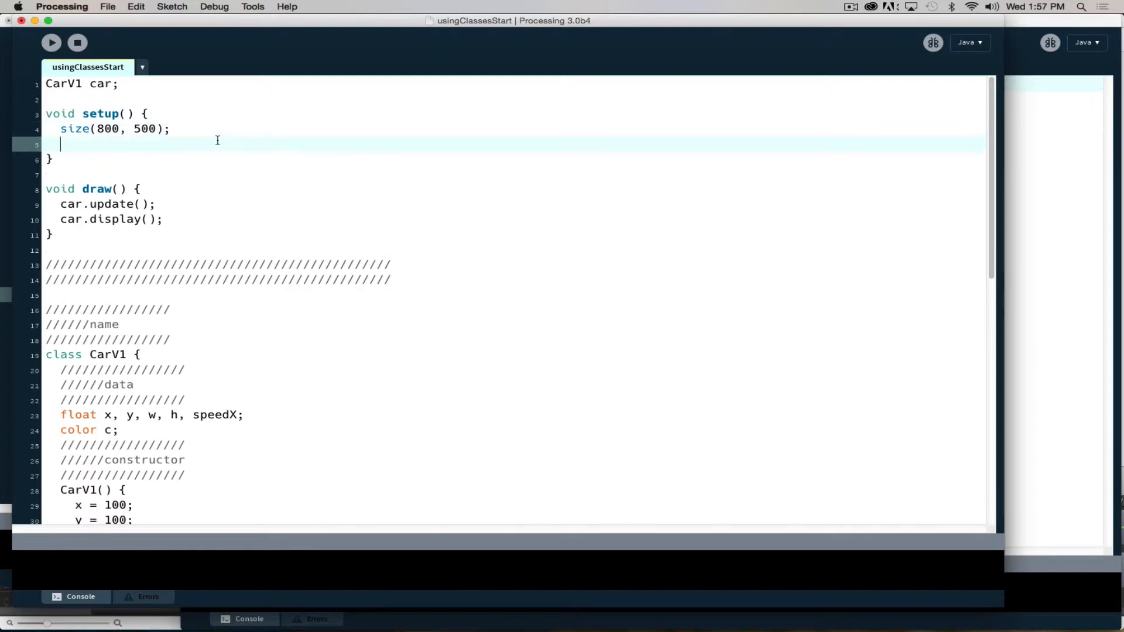
pyautogui.write('c')
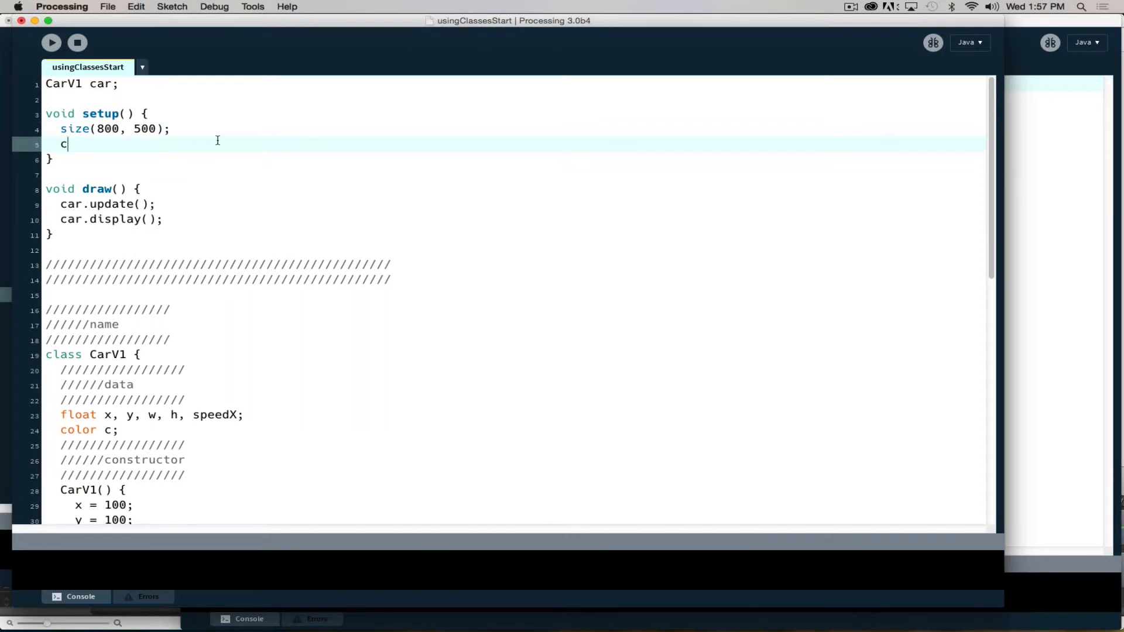
pyautogui.write('ar')
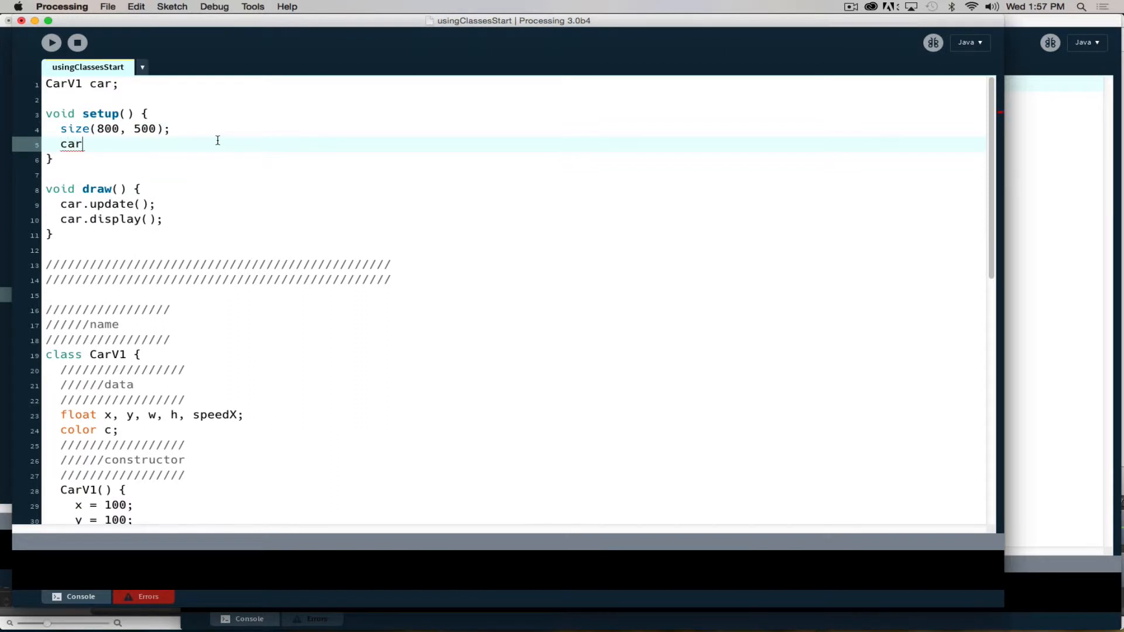
pyautogui.write('=')
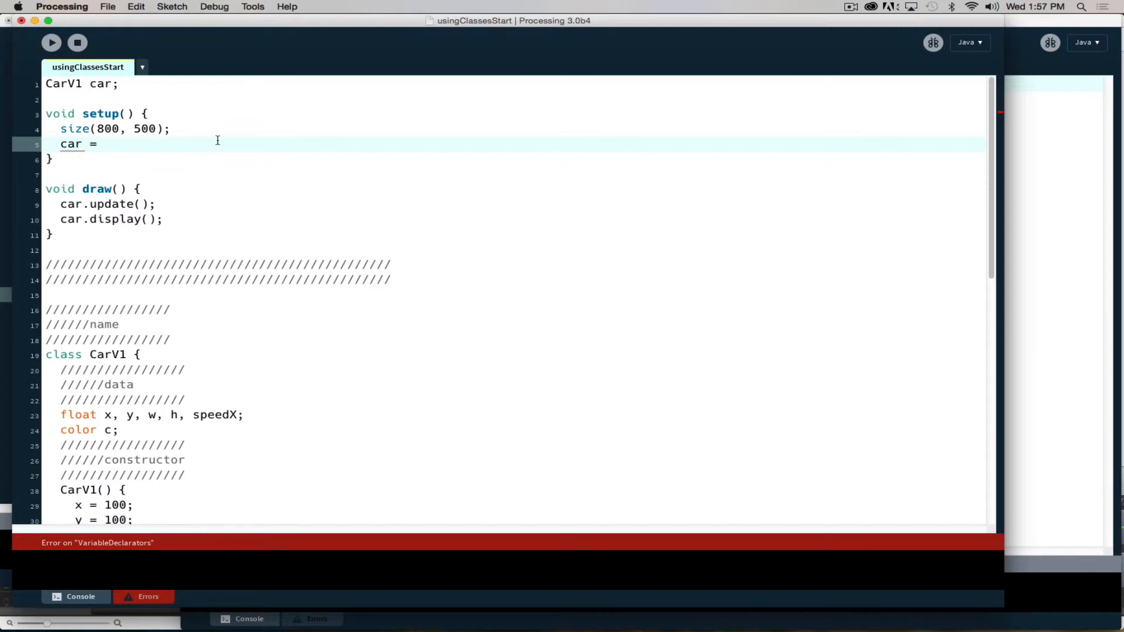
pyautogui.write('new Ca')
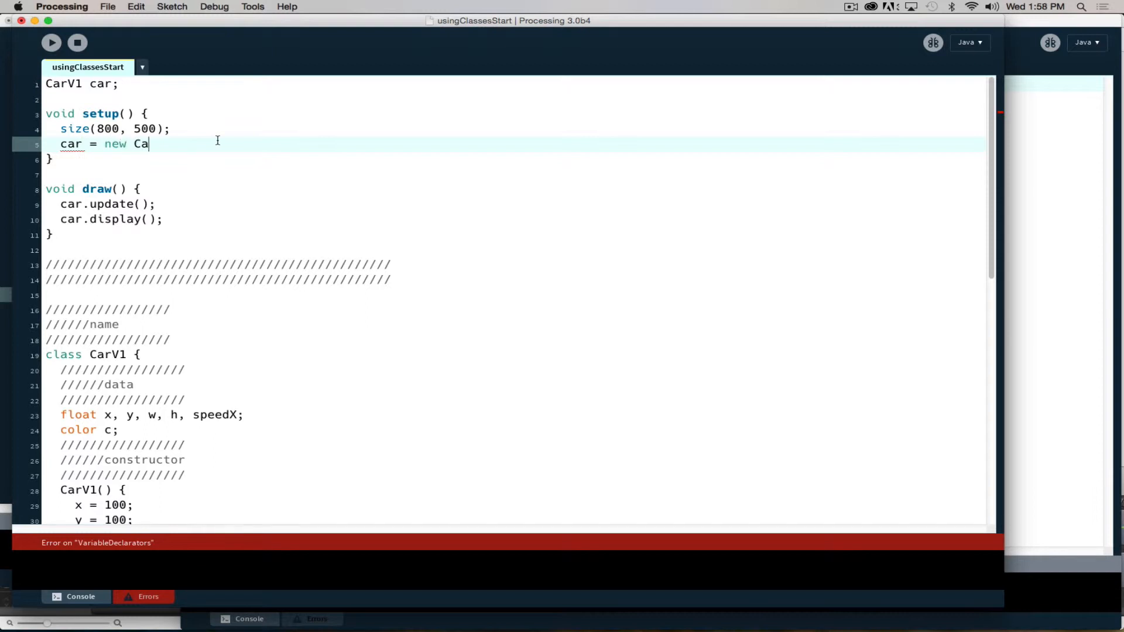
pyautogui.write('rV1)_')
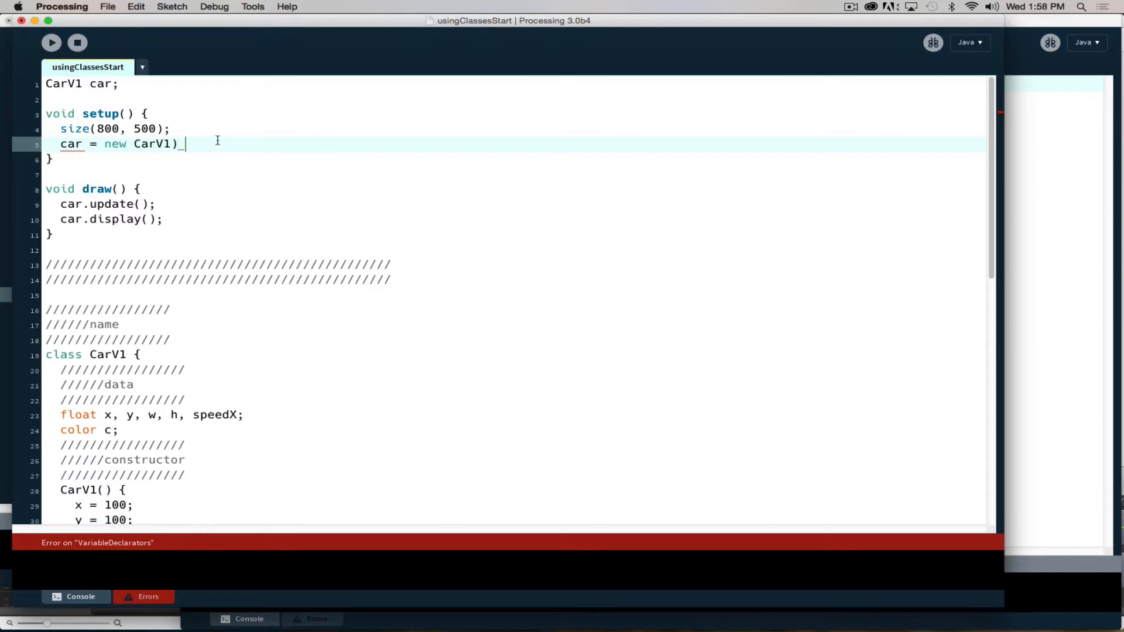
pyautogui.write('(;')
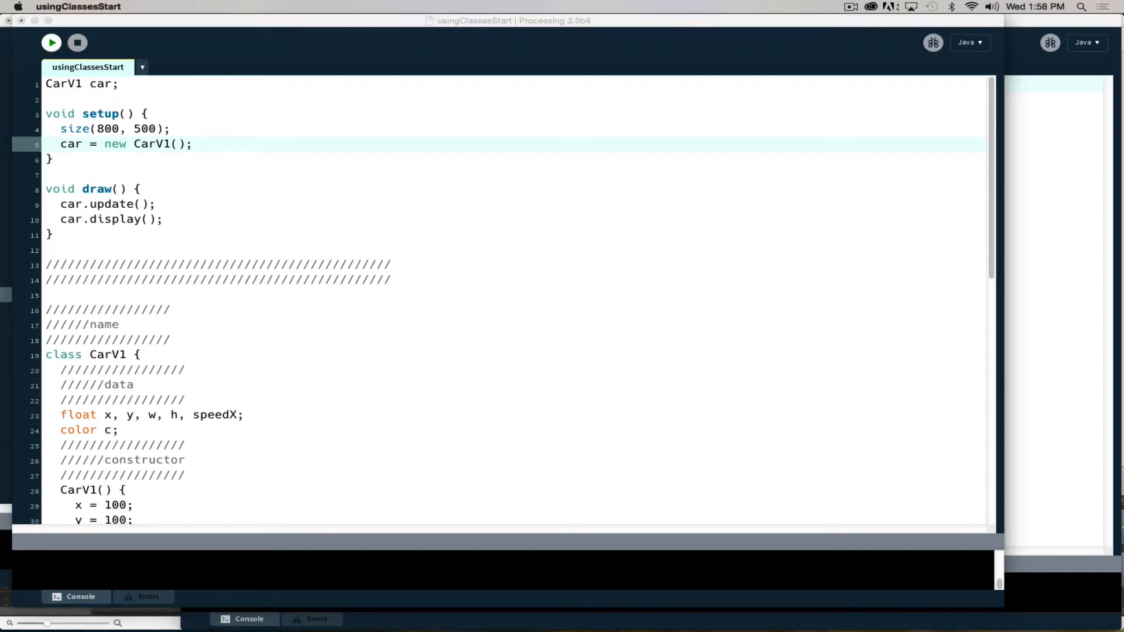
pyautogui.click(50, 42)
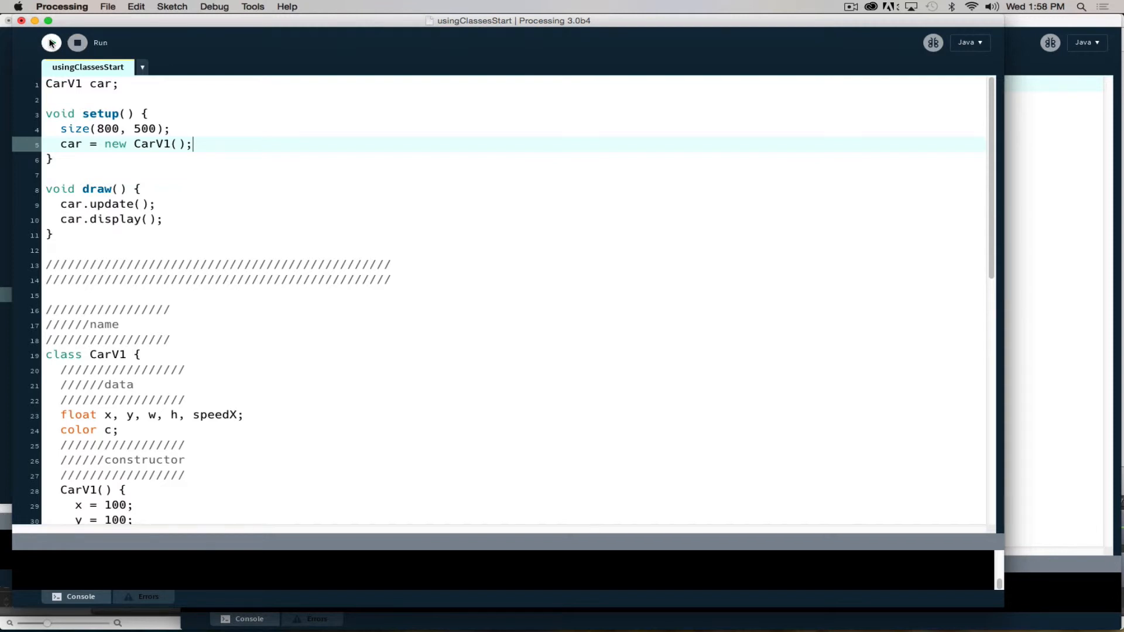
pyautogui.click(50, 42)
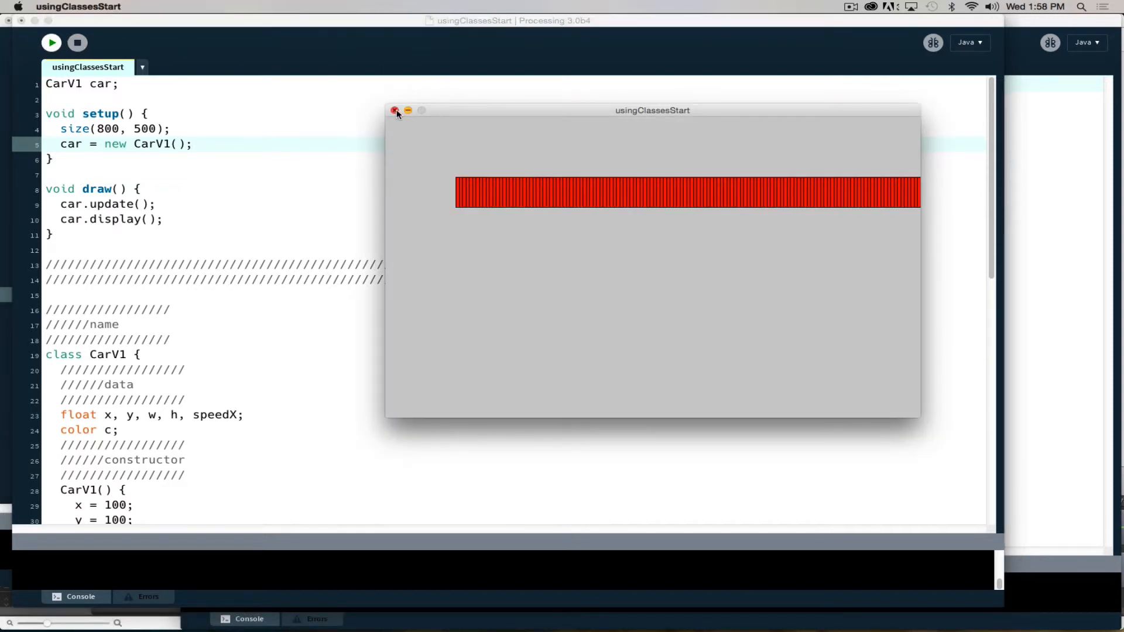
pyautogui.click(394, 110)
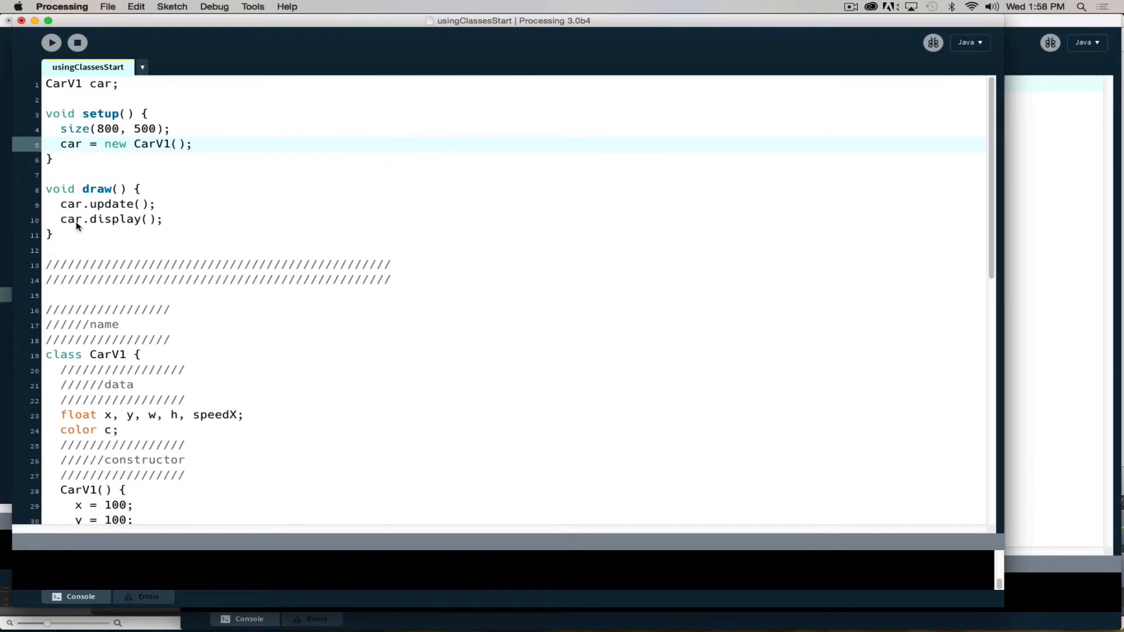
# Call clearBackground() at the top of draw()
pyautogui.click(149, 189)
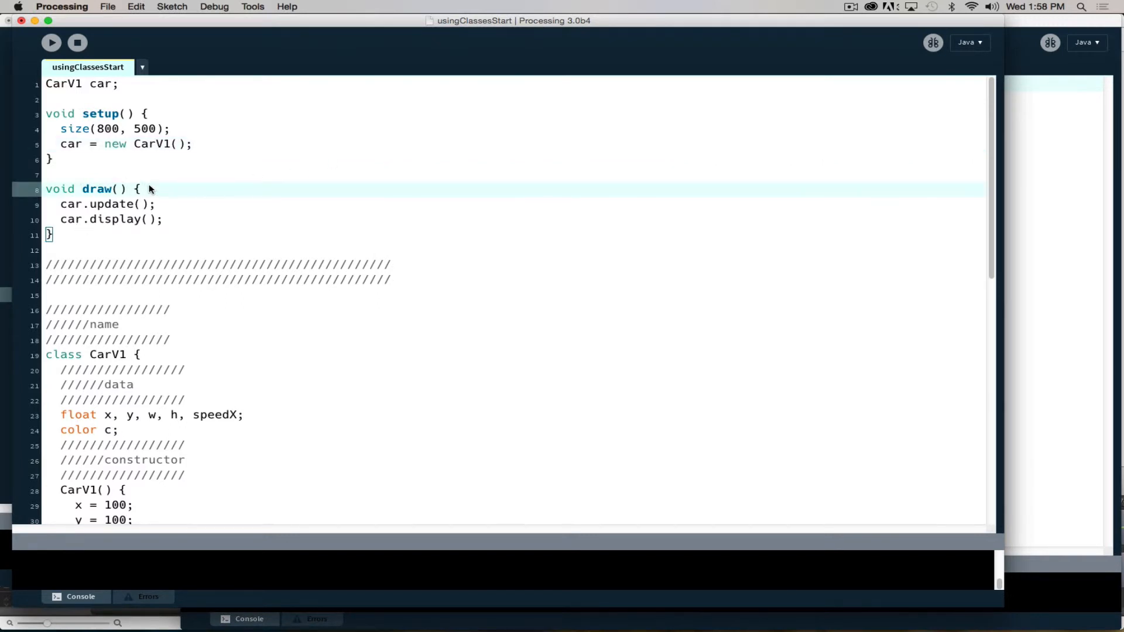
pyautogui.press('Return')
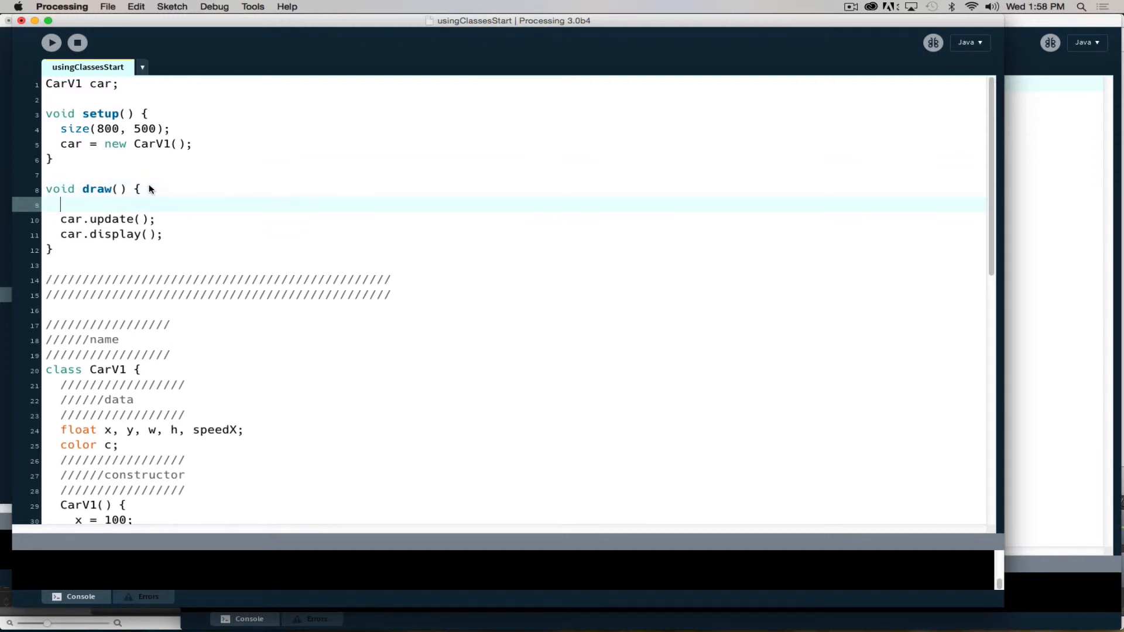
pyautogui.write('clear')
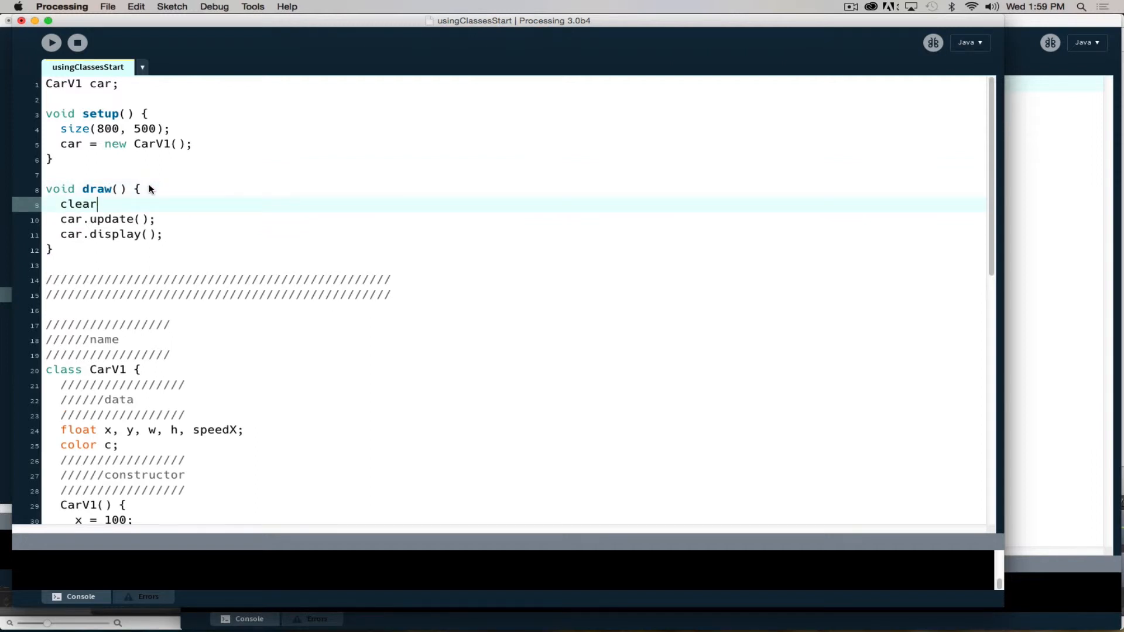
pyautogui.write('Back')
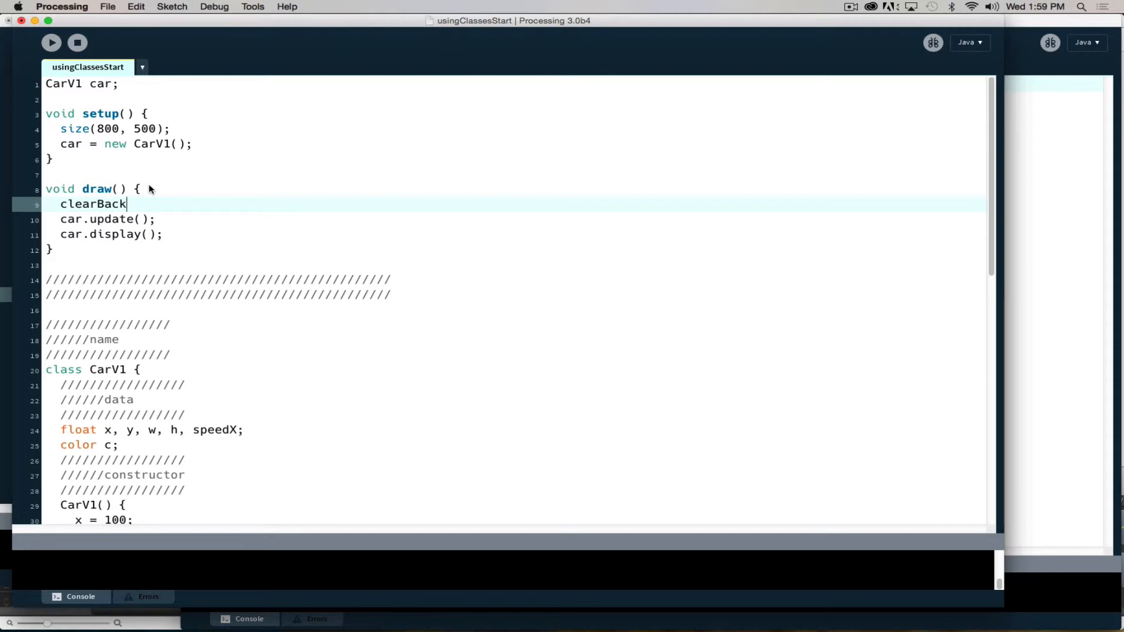
pyautogui.write('ground();')
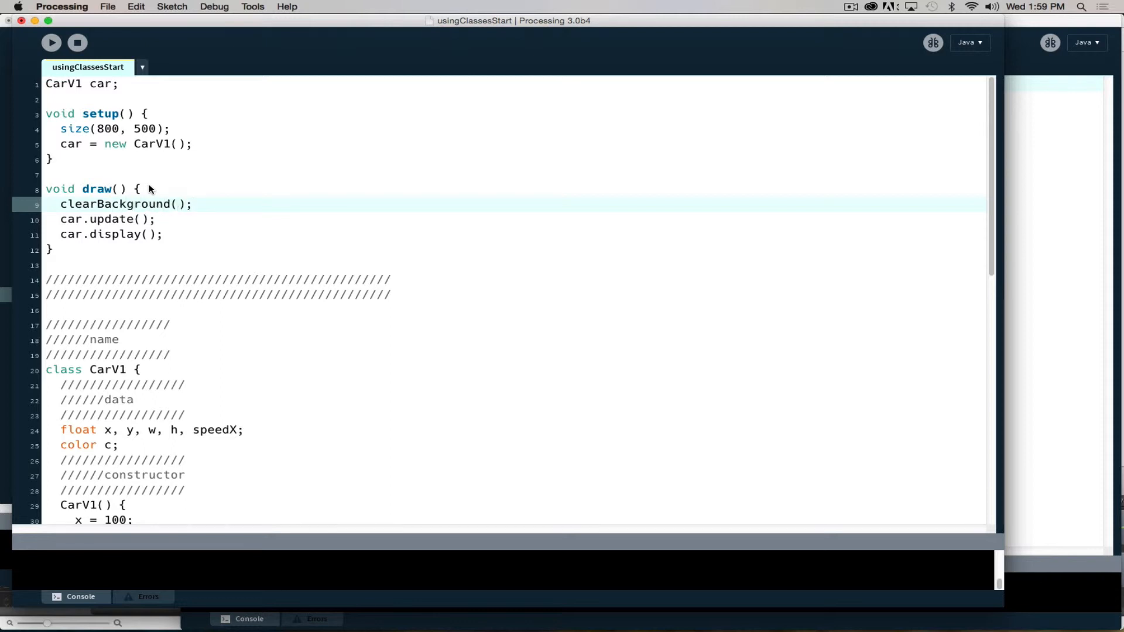
# Define void clearBackground() with background(128), then run the sketch to confirm no streak
pyautogui.click(54, 267)
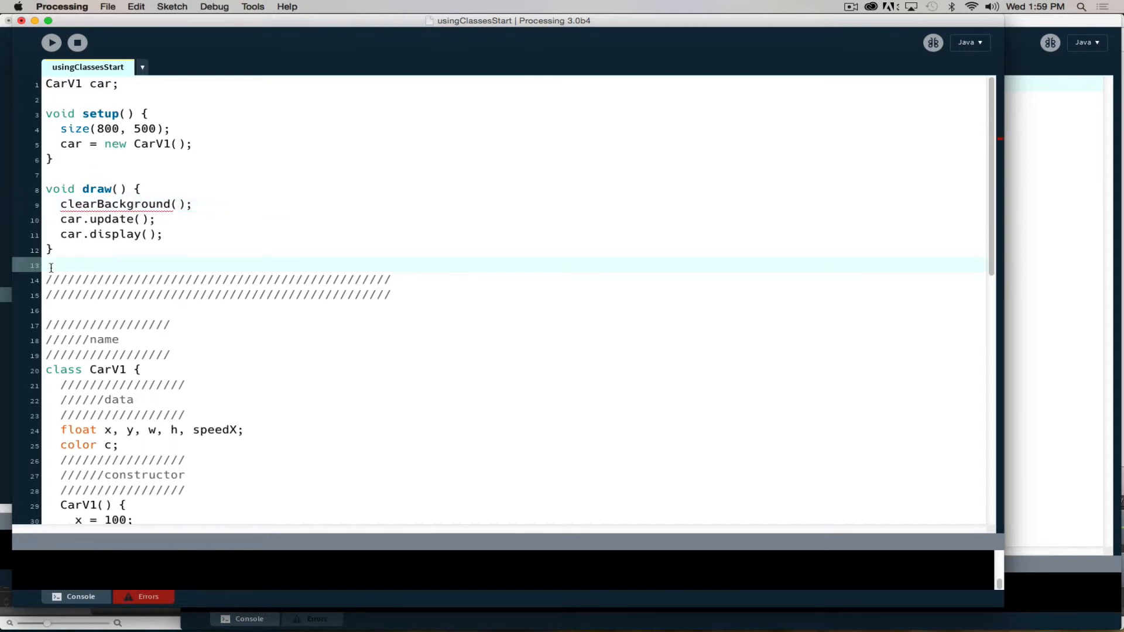
pyautogui.write('void clearB')
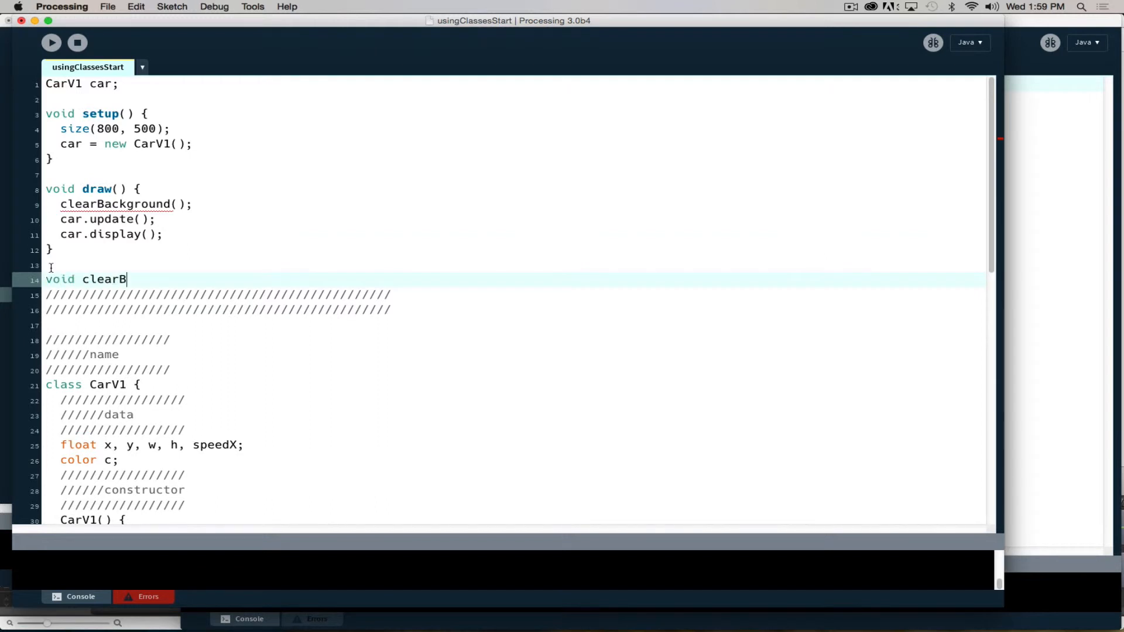
pyautogui.write('ackground(){')
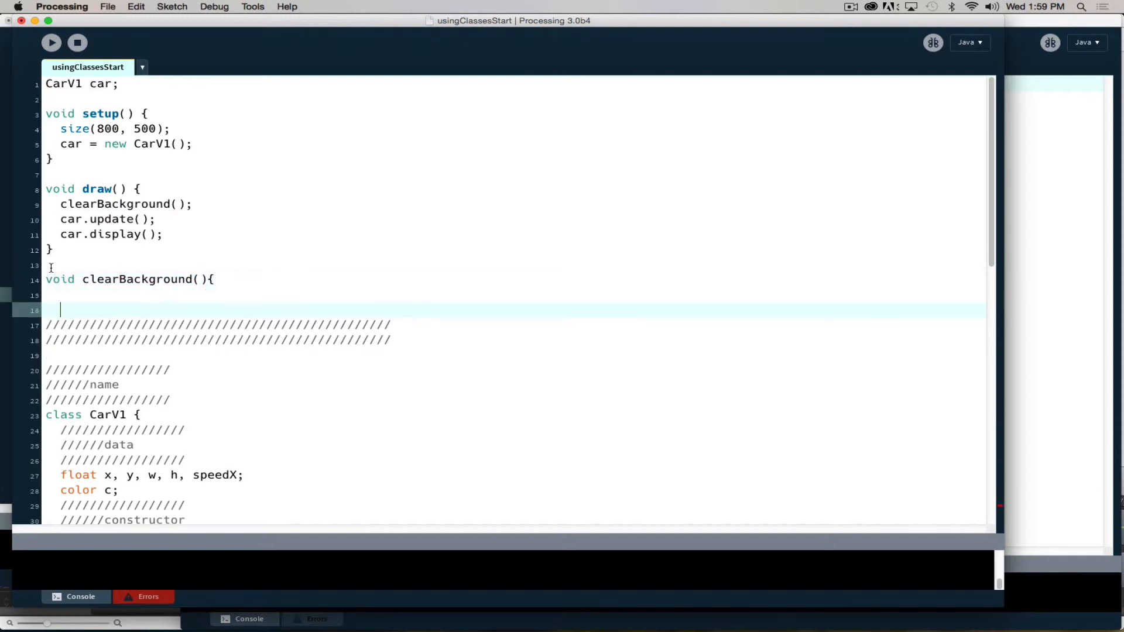
pyautogui.press('backspace')
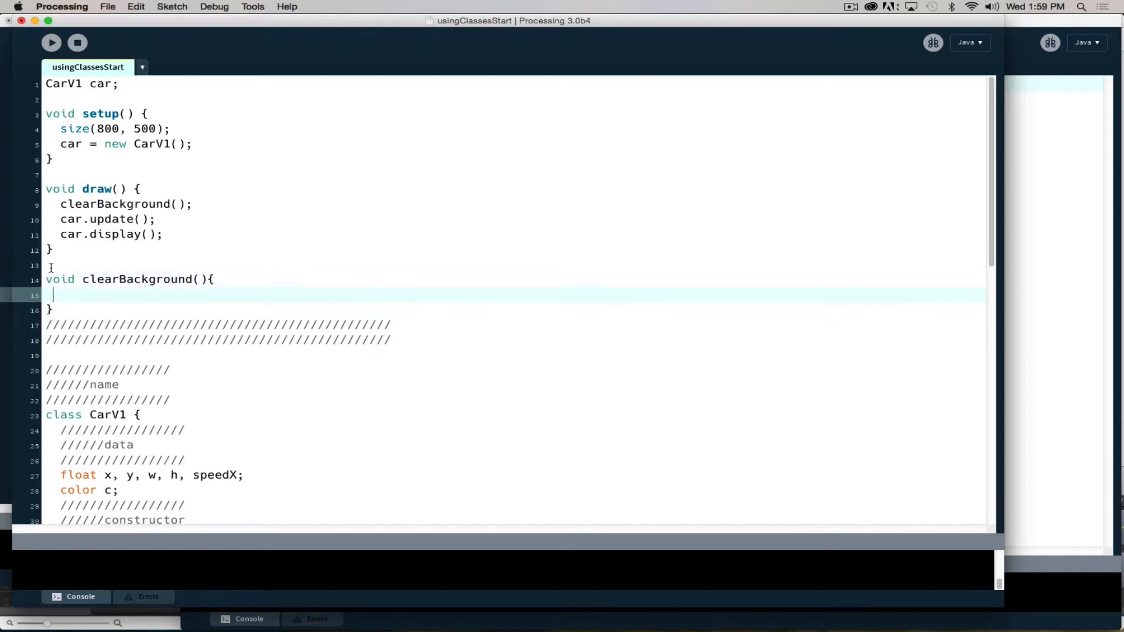
pyautogui.write('b')
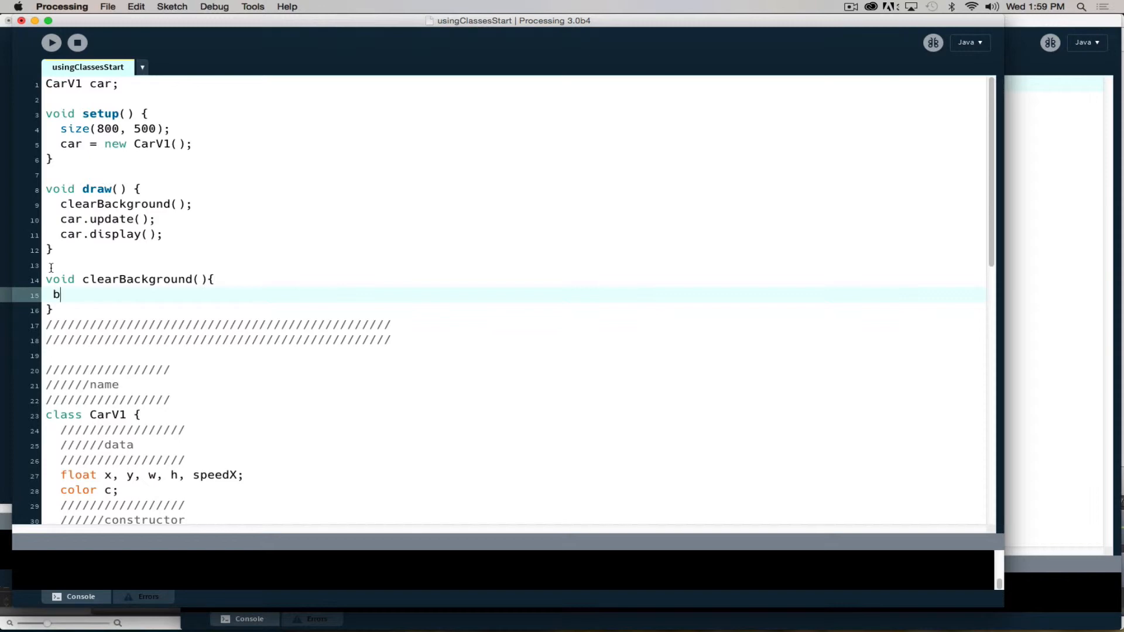
pyautogui.write('ackgr')
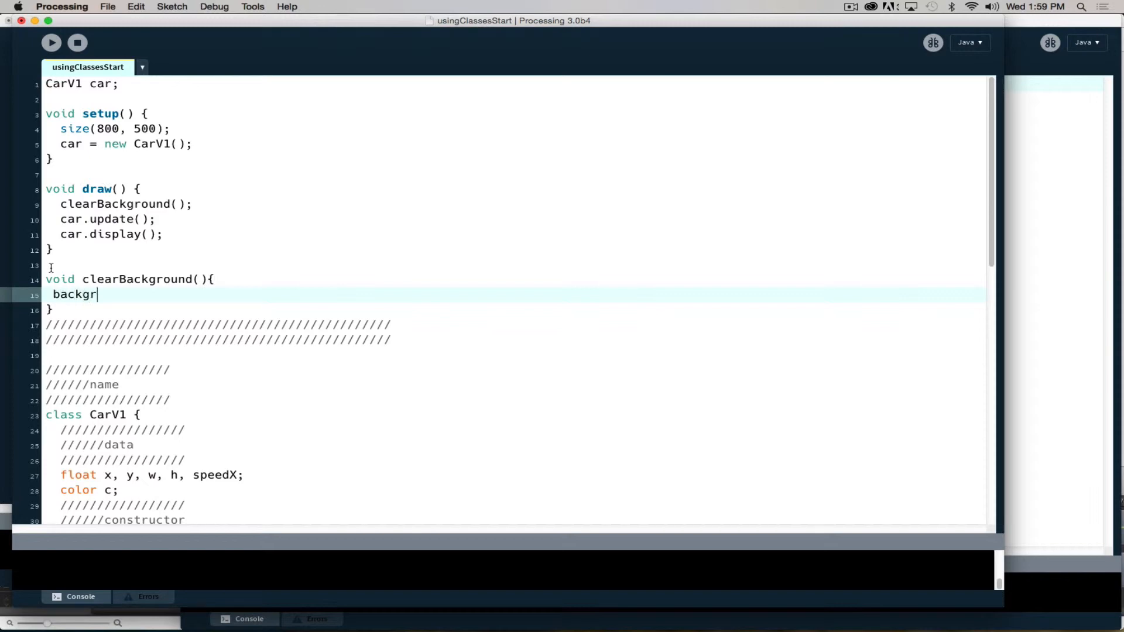
pyautogui.write('ound(12')
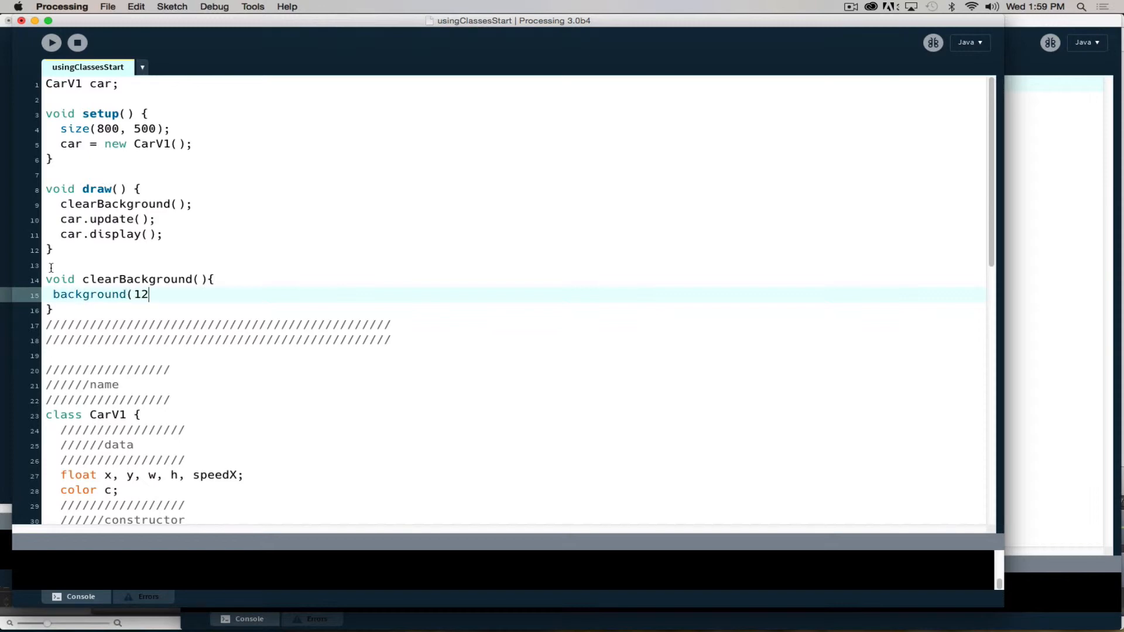
pyautogui.write('8);')
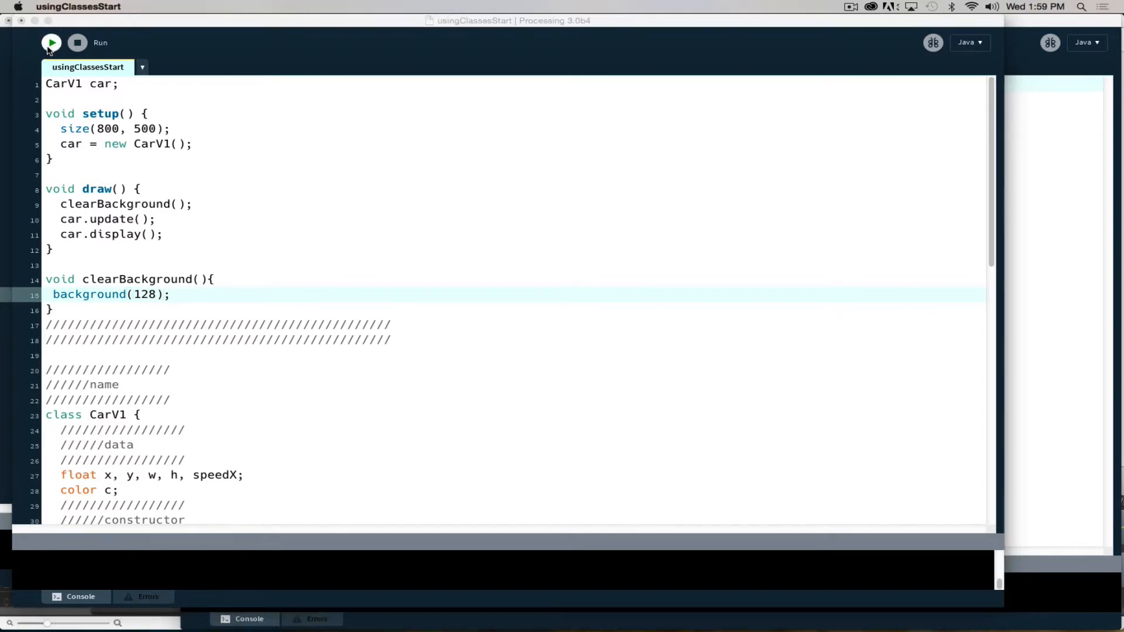
pyautogui.click(50, 42)
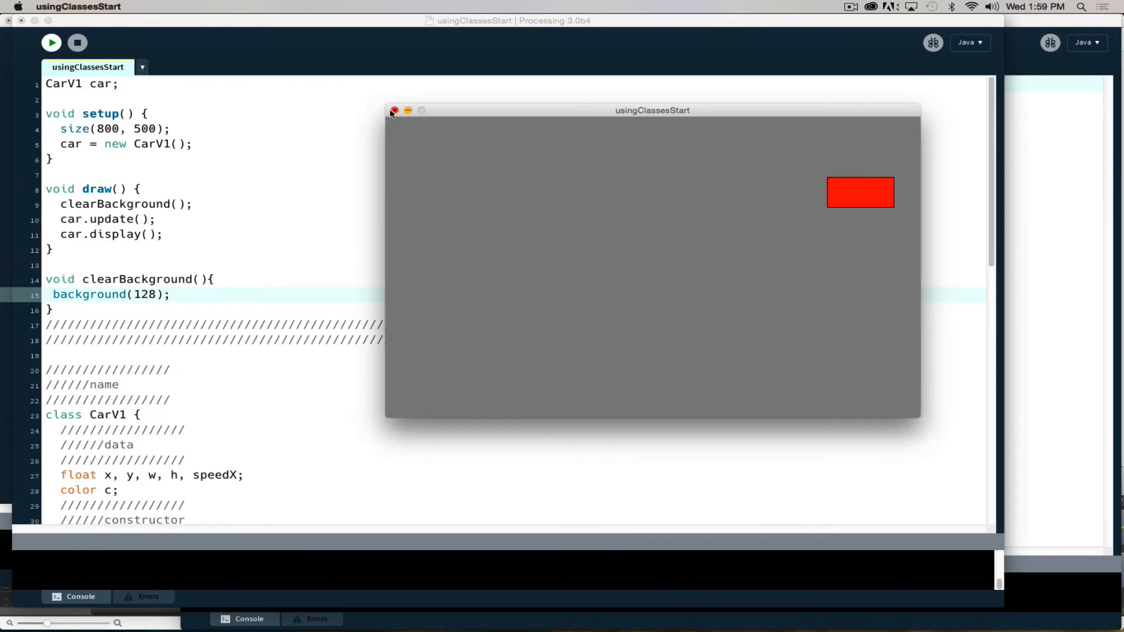
pyautogui.click(393, 110)
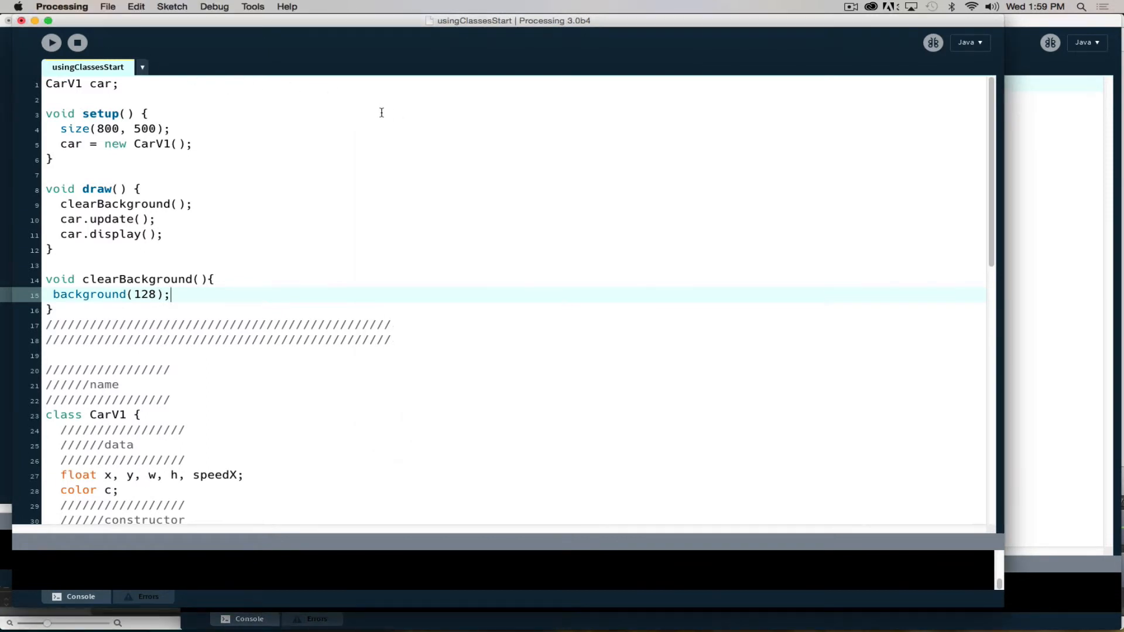
# In update(), start an if block with condition x > width || x < 0
pyautogui.scroll(-3)
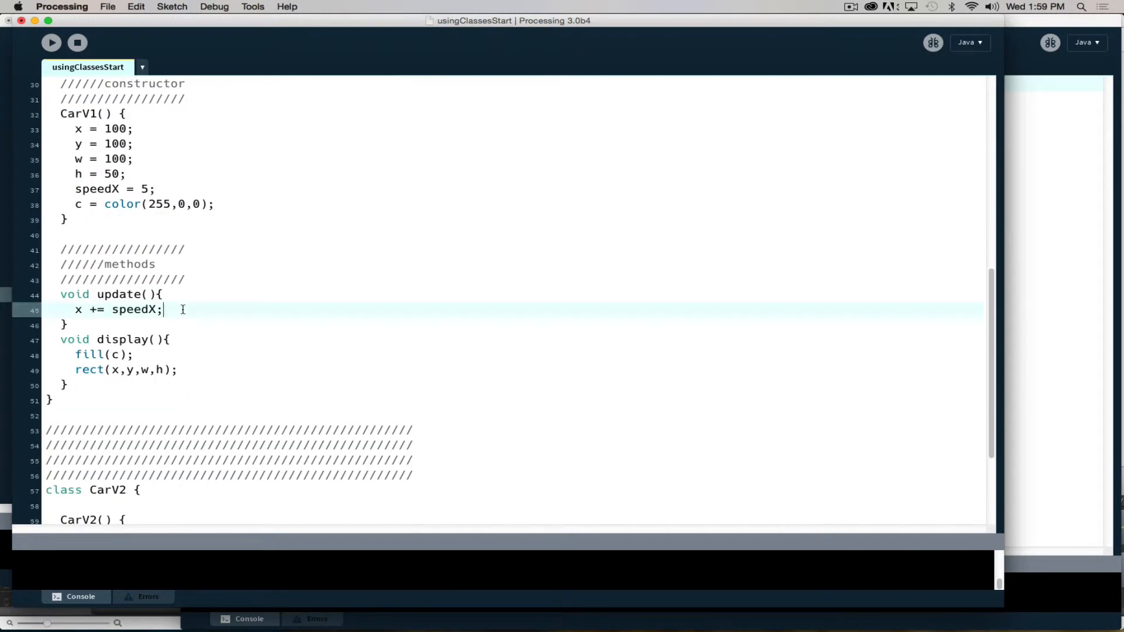
pyautogui.press('Return')
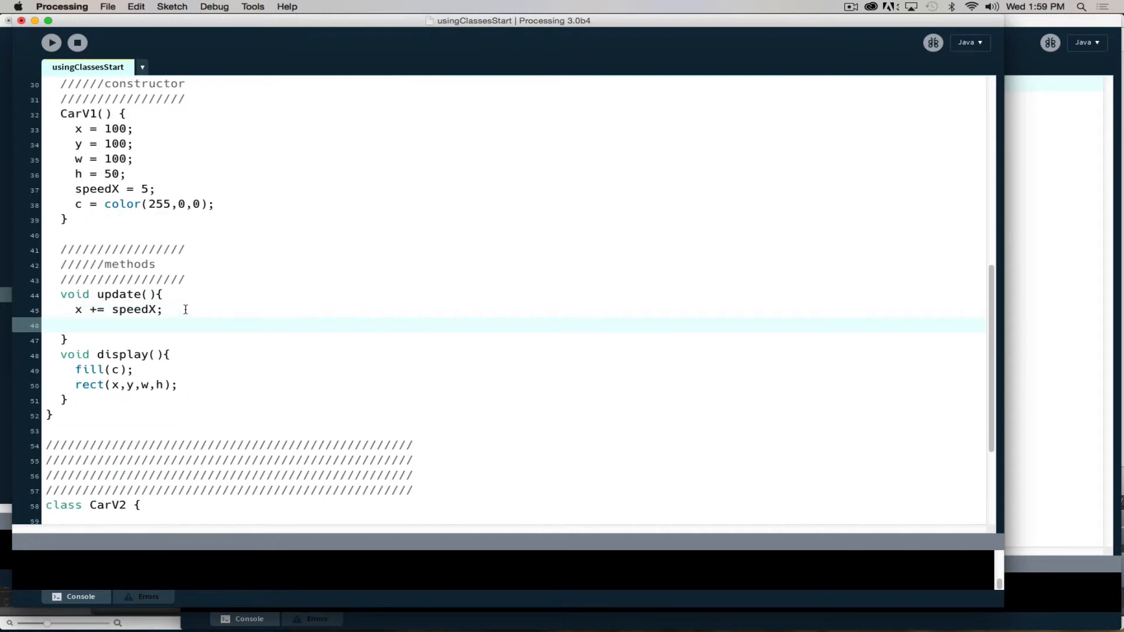
pyautogui.write('if (')
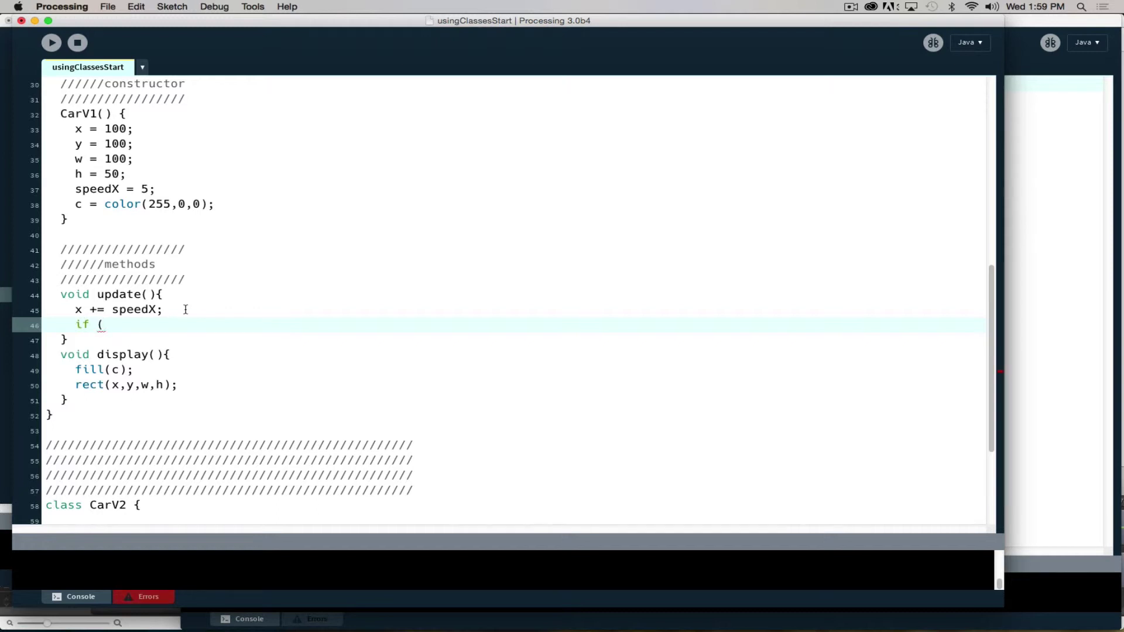
pyautogui.write('x')
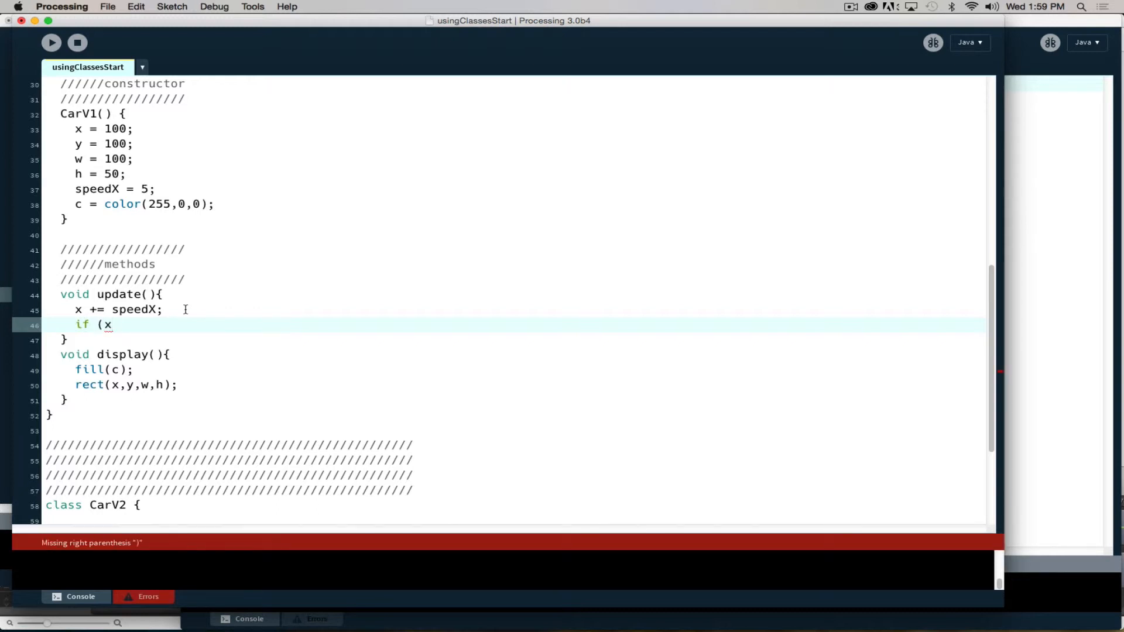
pyautogui.write('>')
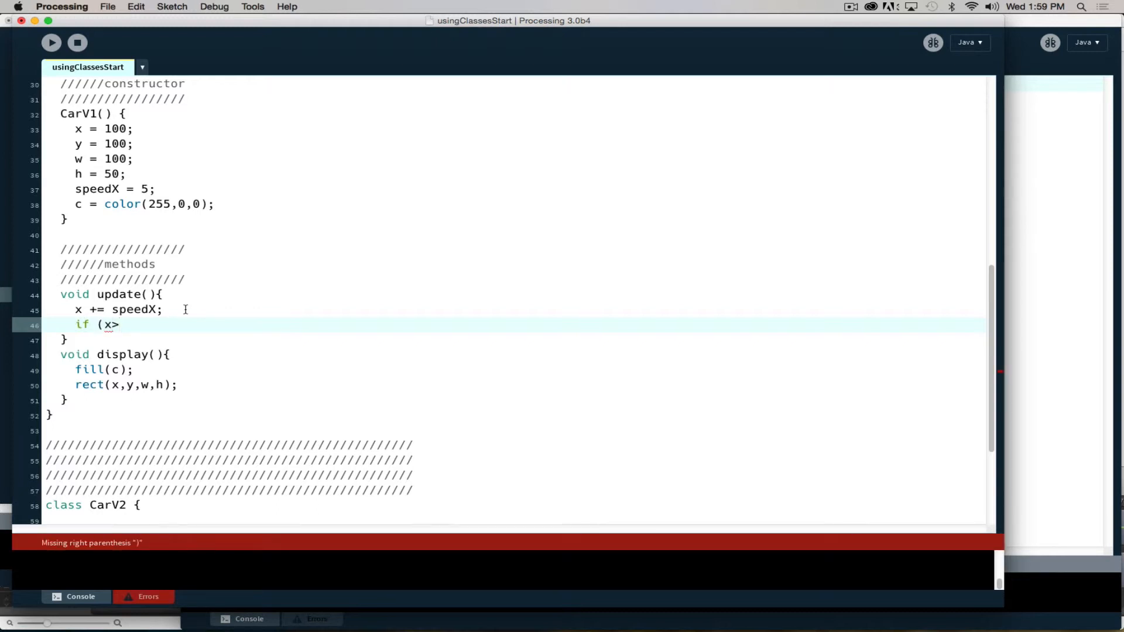
pyautogui.write('widt')
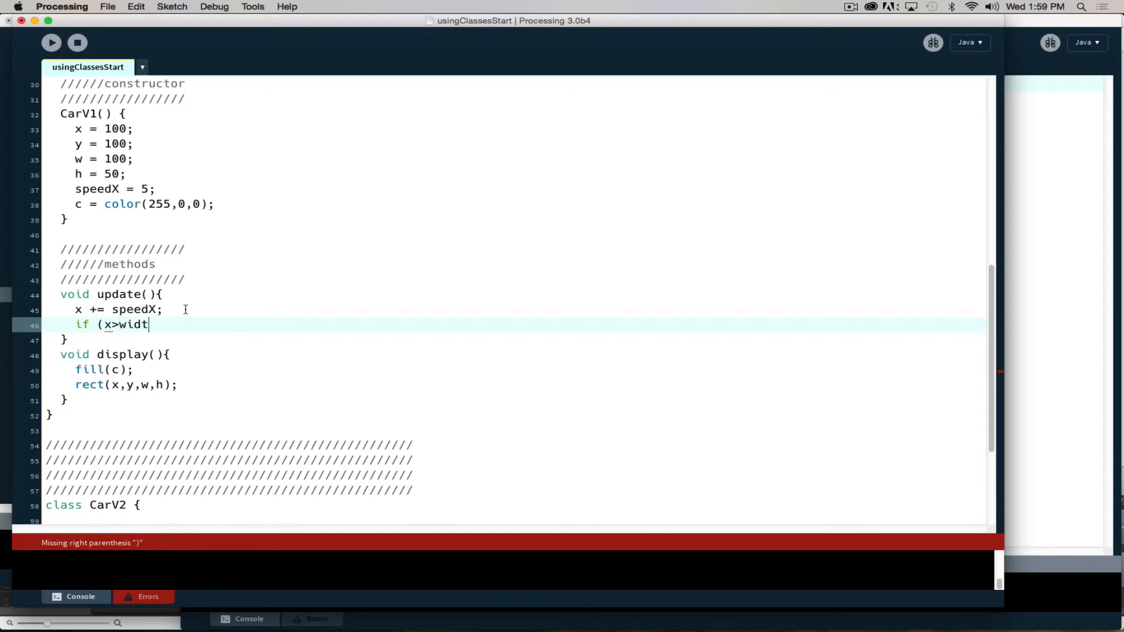
pyautogui.write('h')
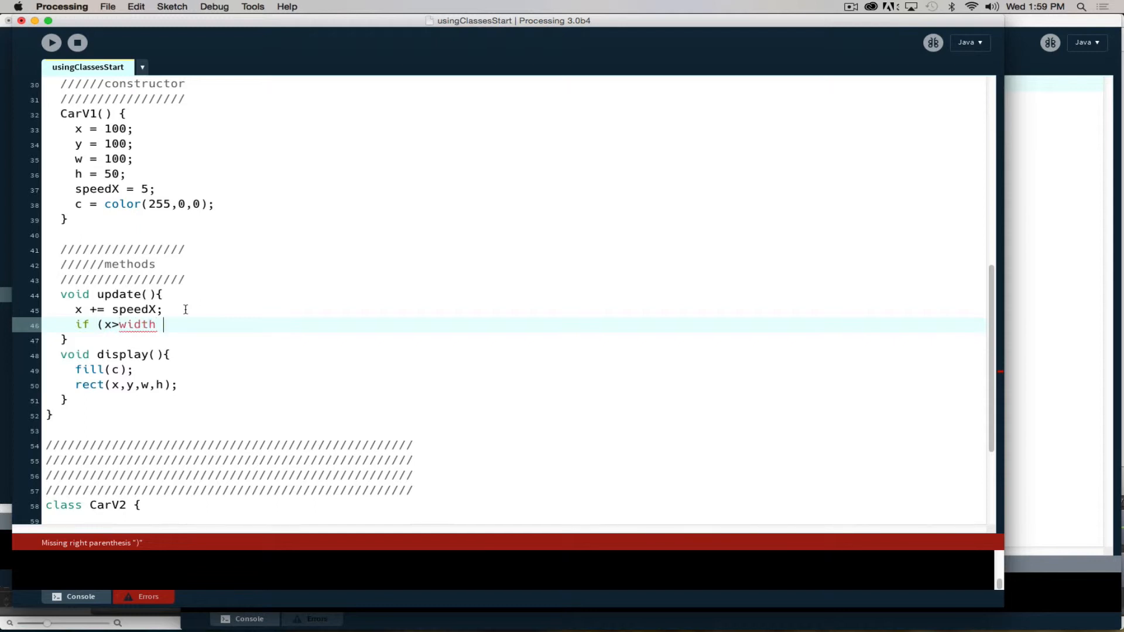
pyautogui.write('||')
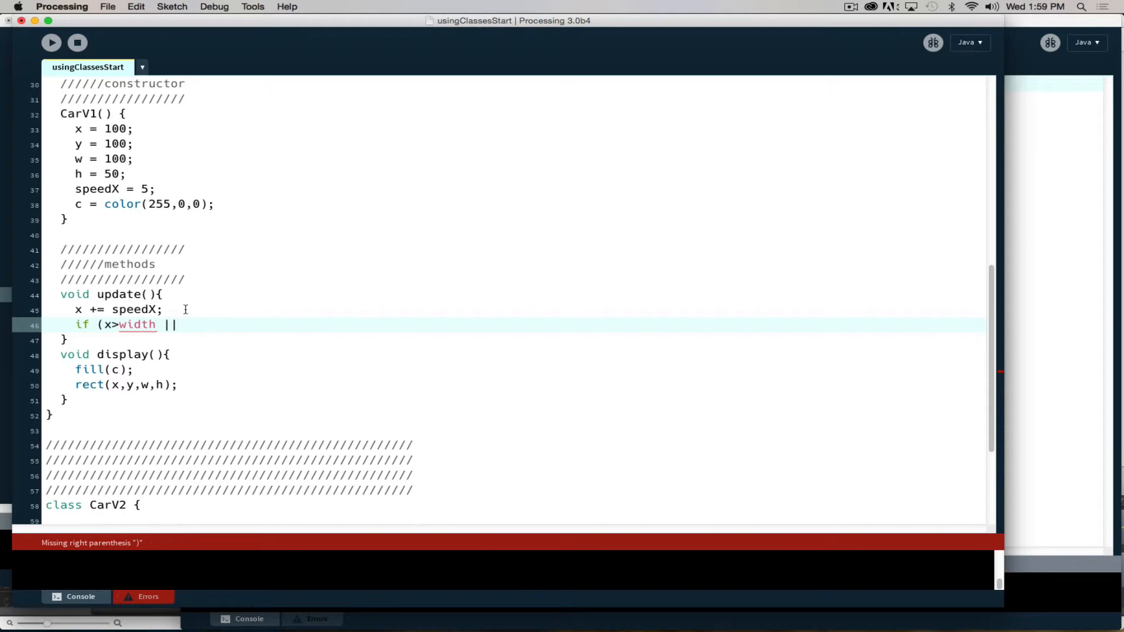
pyautogui.write('x<0')
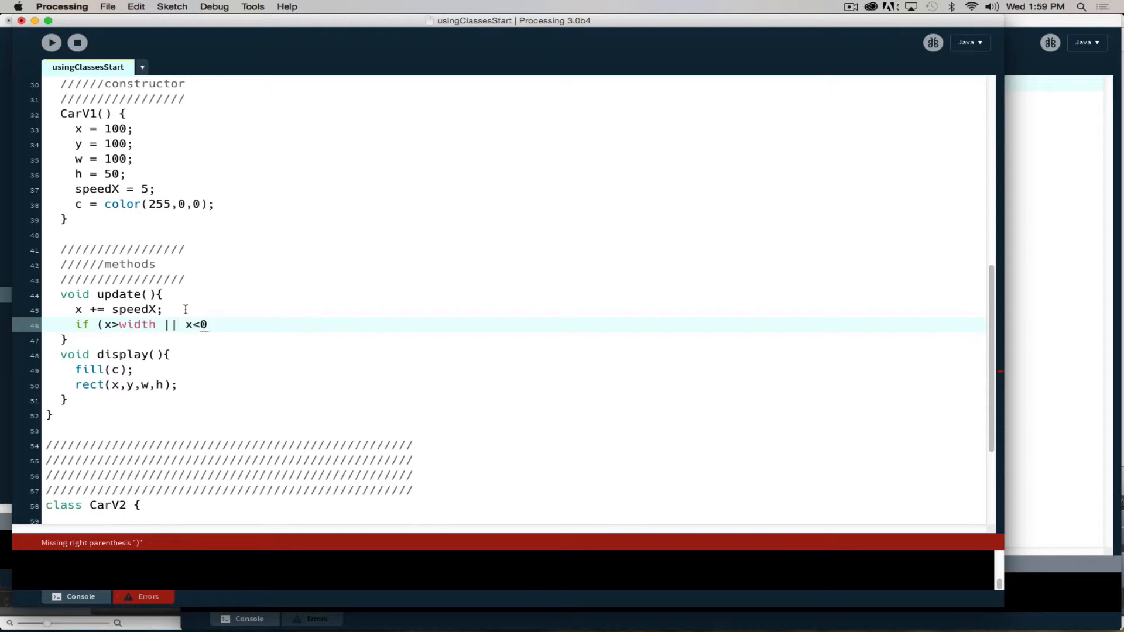
pyautogui.write('){')
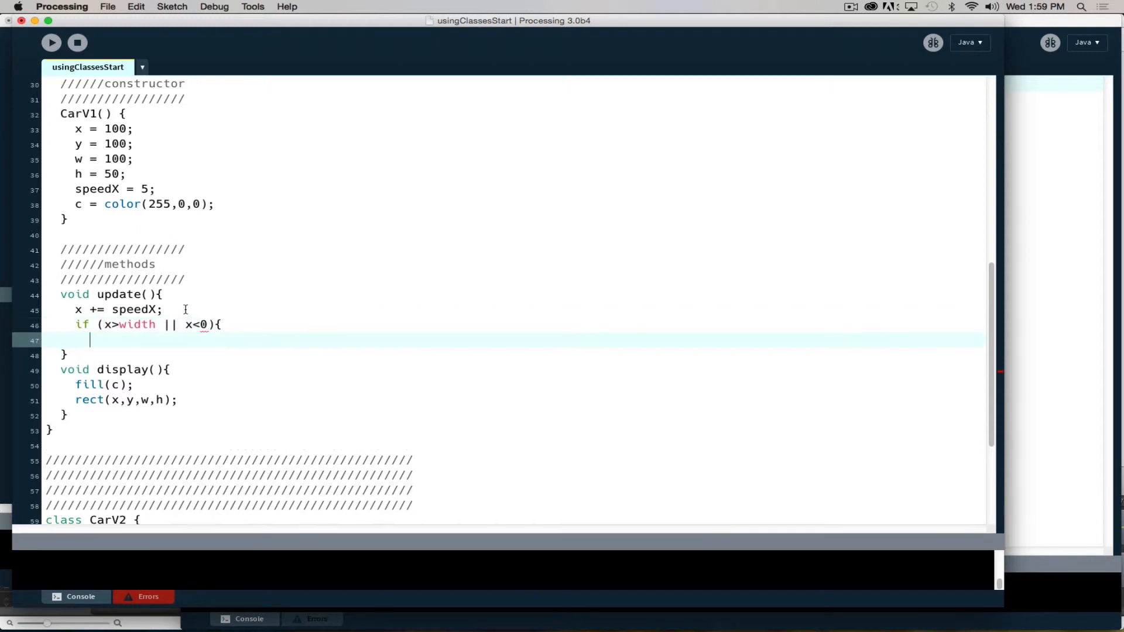
# Inside the edge check, reverse the horizontal speed with speedX *= -1
pyautogui.write('s')
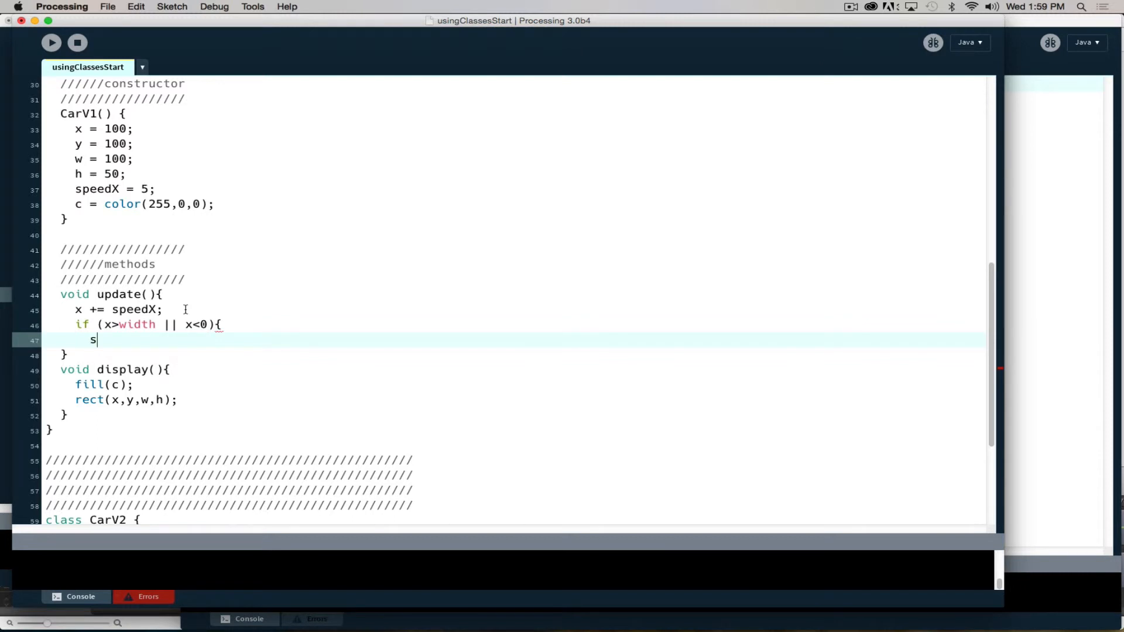
pyautogui.write('p')
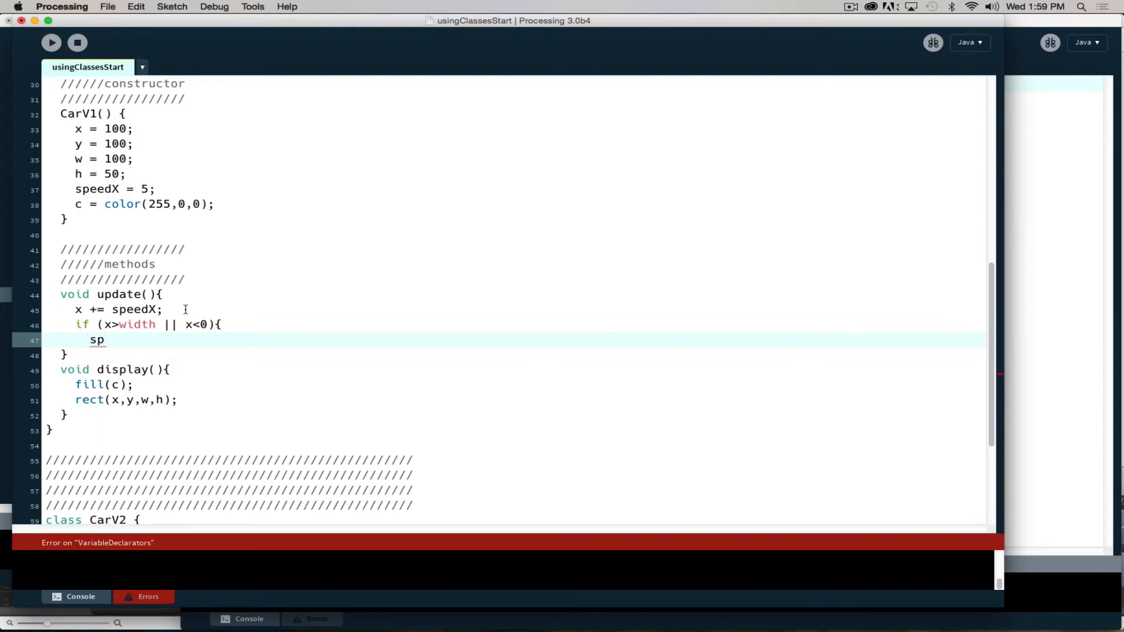
pyautogui.write('eedX')
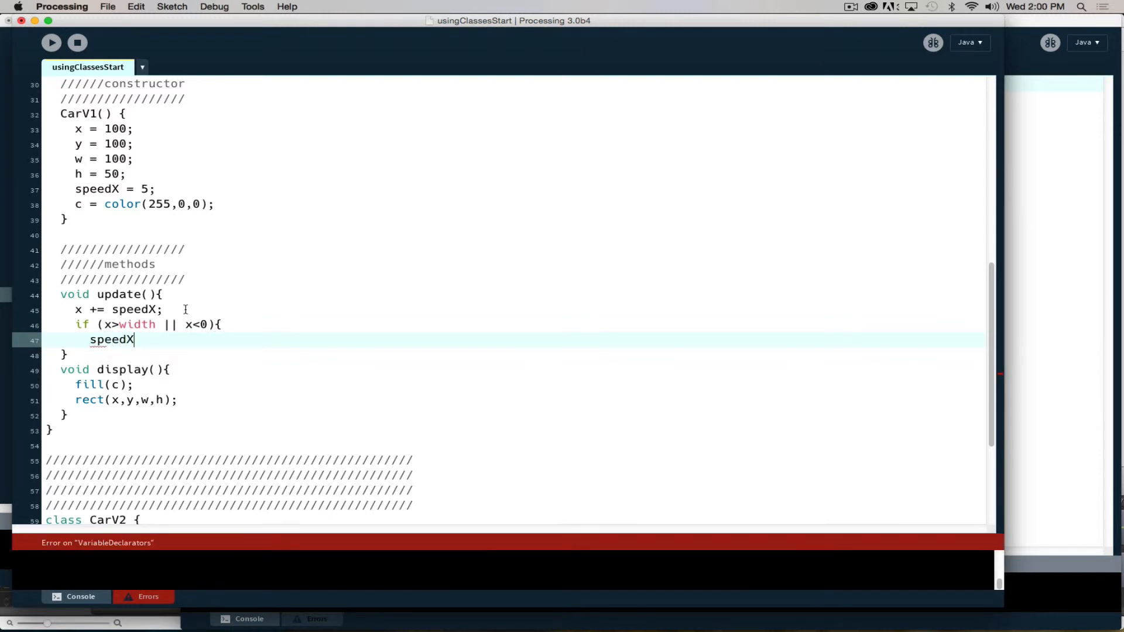
pyautogui.write('*=')
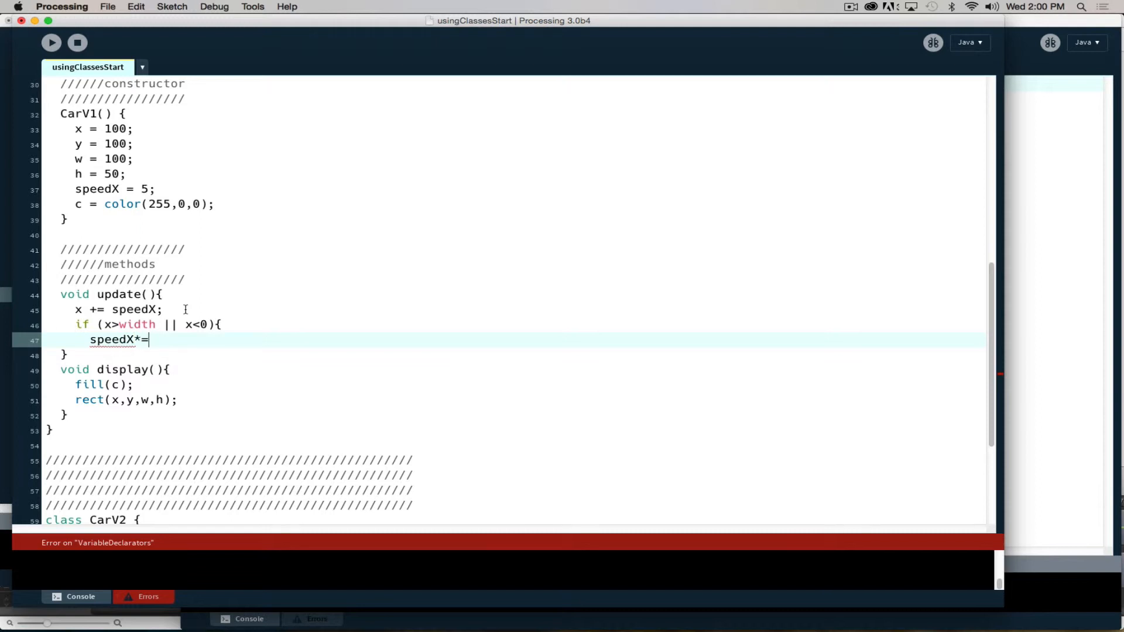
pyautogui.press('Backspace')
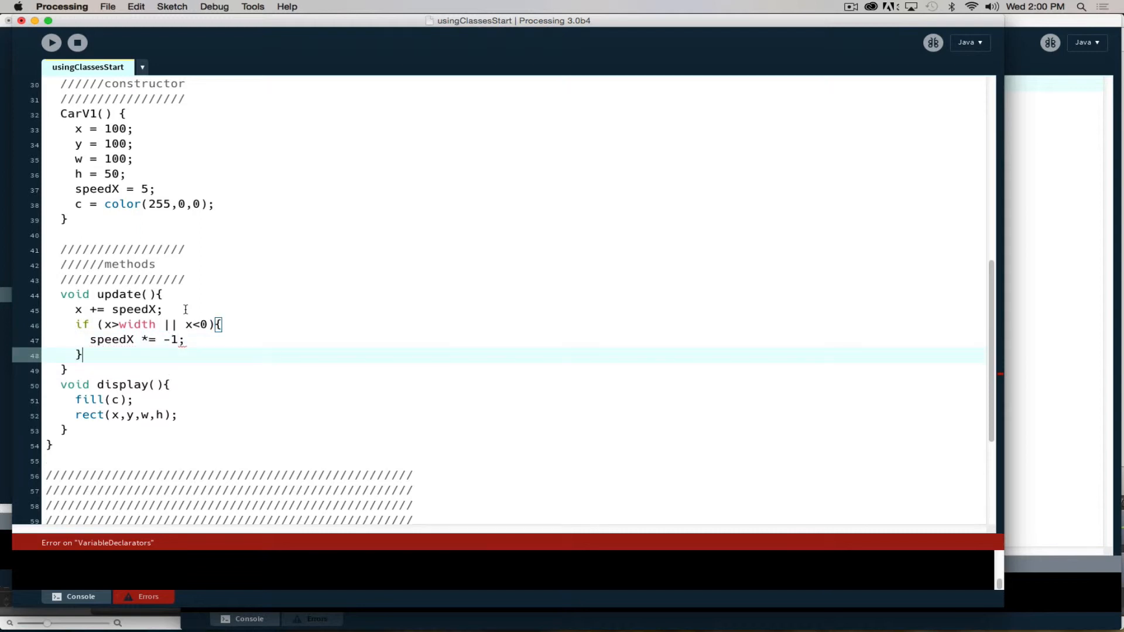
# Run the sketch, change the right-edge check to x > width-w, and run it again
pyautogui.click(51, 43)
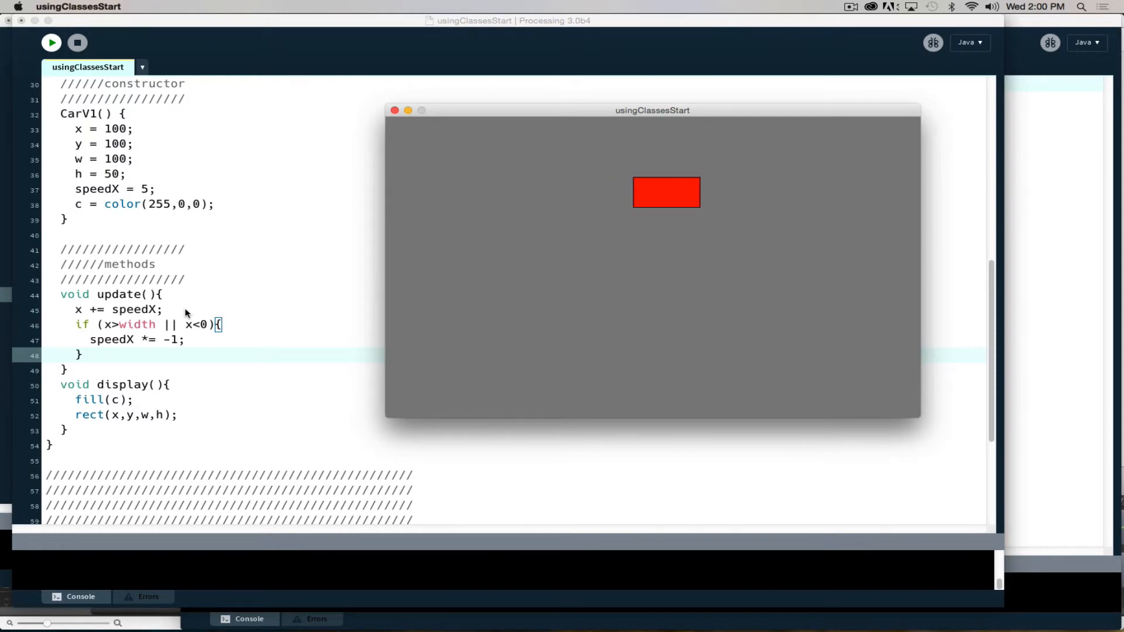
pyautogui.click(78, 42)
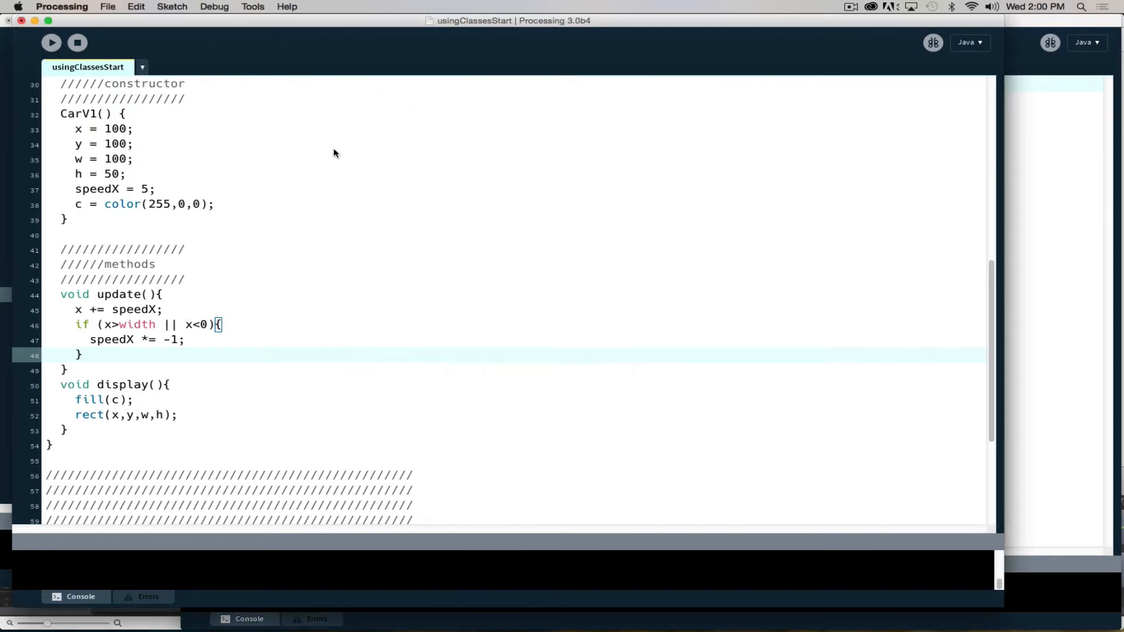
pyautogui.click(155, 324)
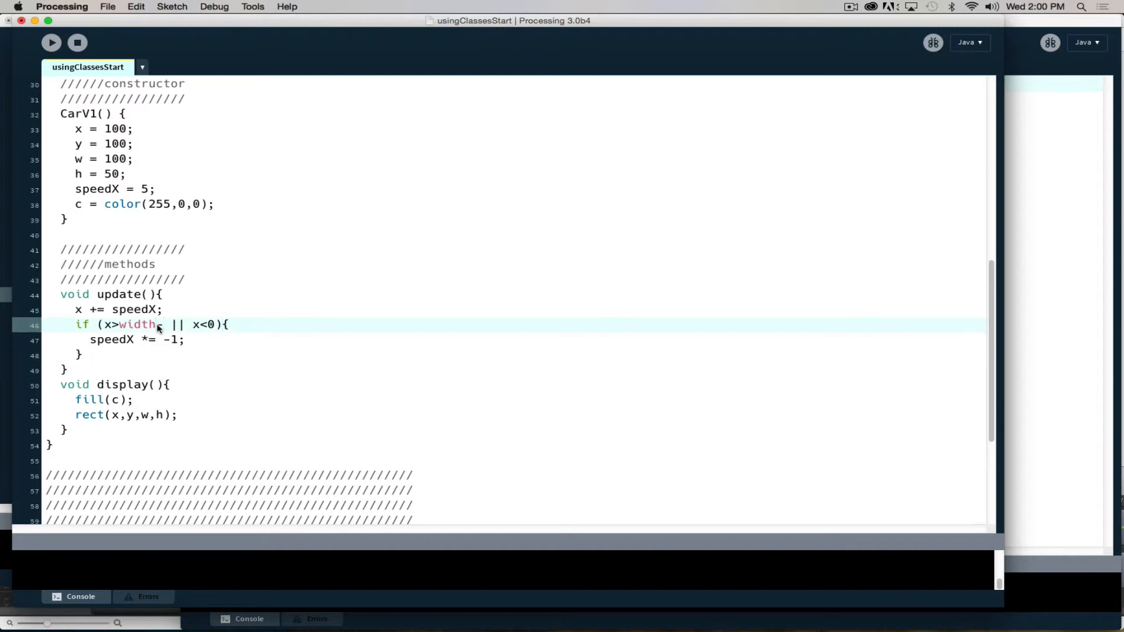
pyautogui.write('-w')
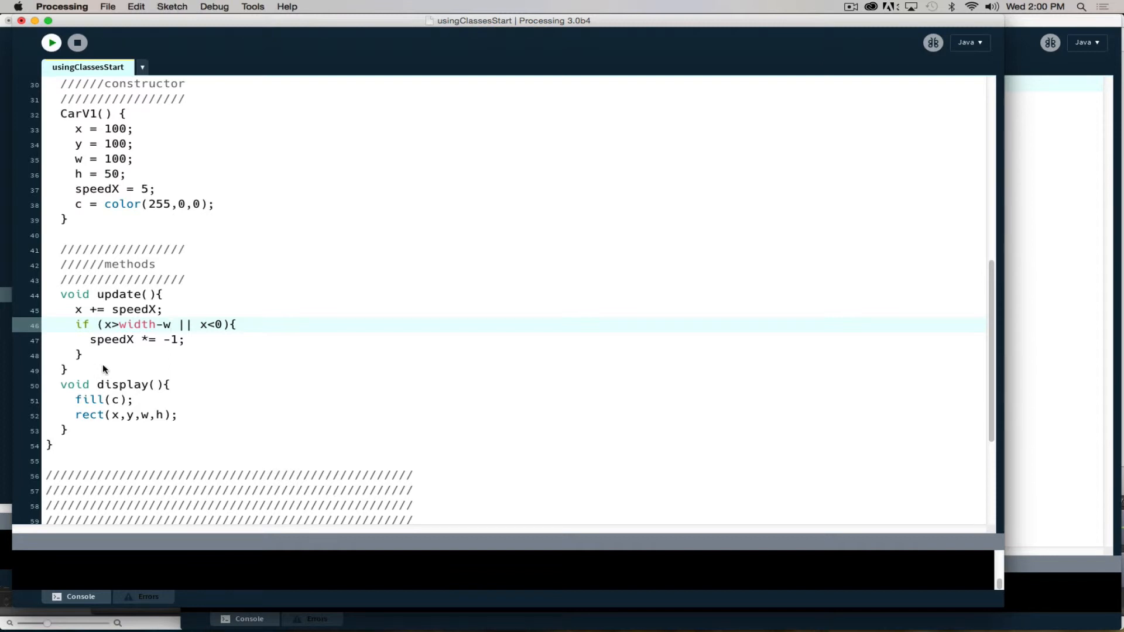
pyautogui.click(50, 42)
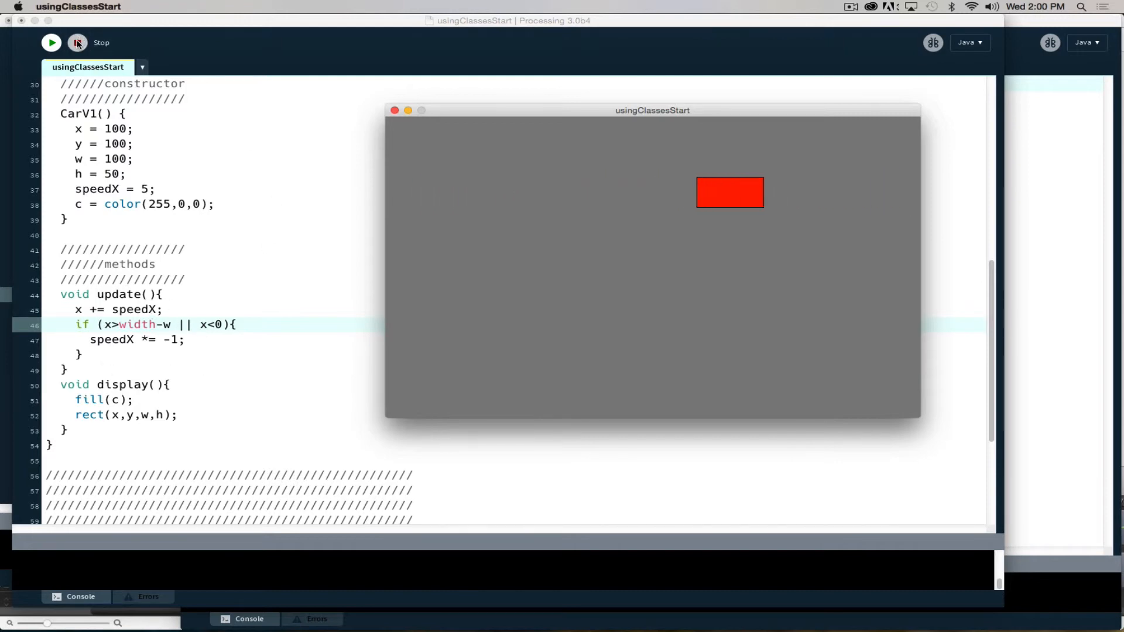
# Stop the running sketch and return to the update() code
pyautogui.click(77, 42)
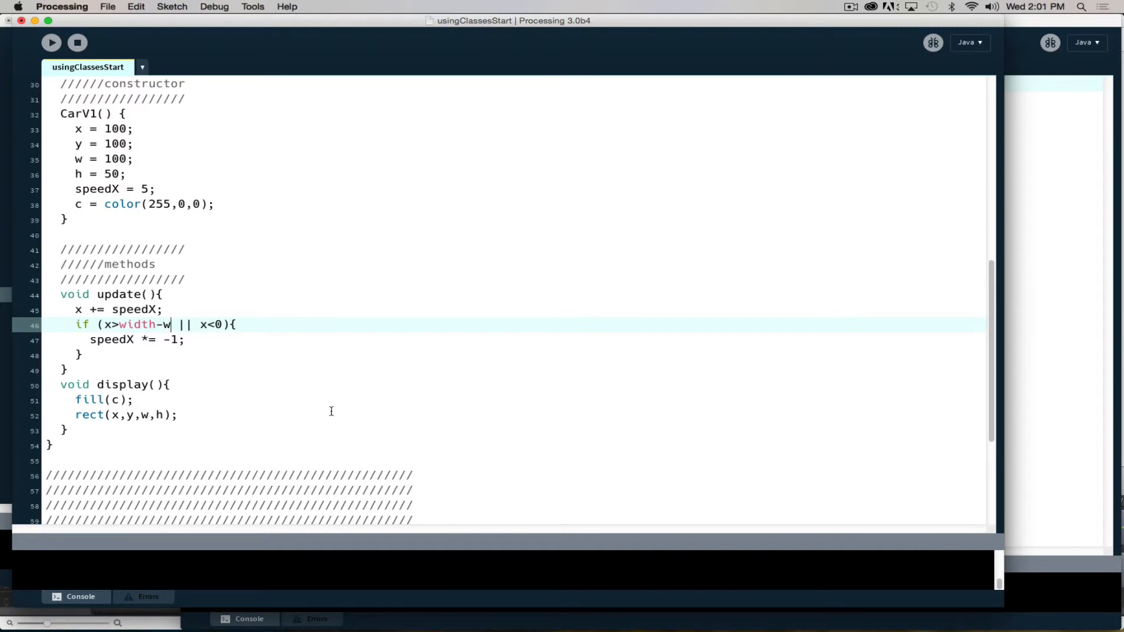
pyautogui.scroll(-3)
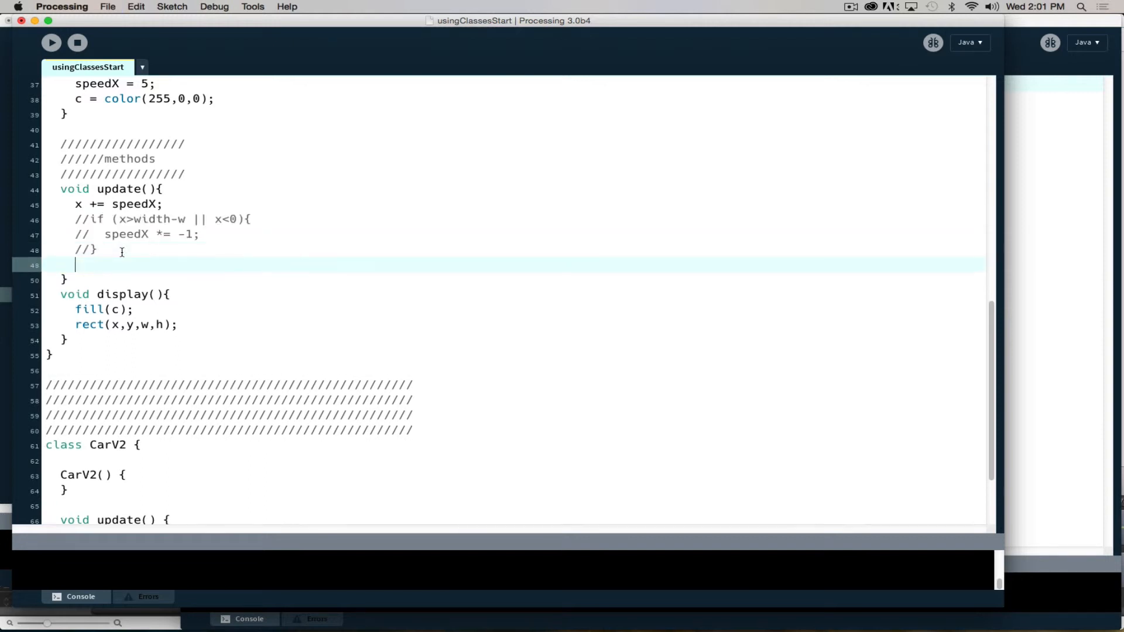
# Add if (x > width) branch that resets x to 0-w
pyautogui.write('if')
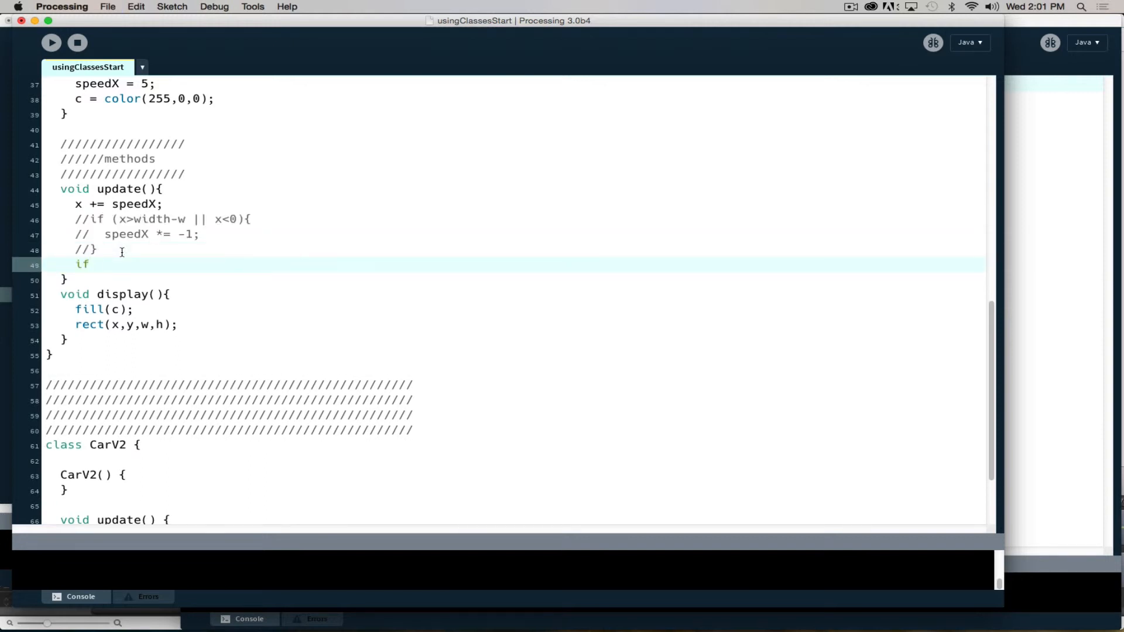
pyautogui.write('(x')
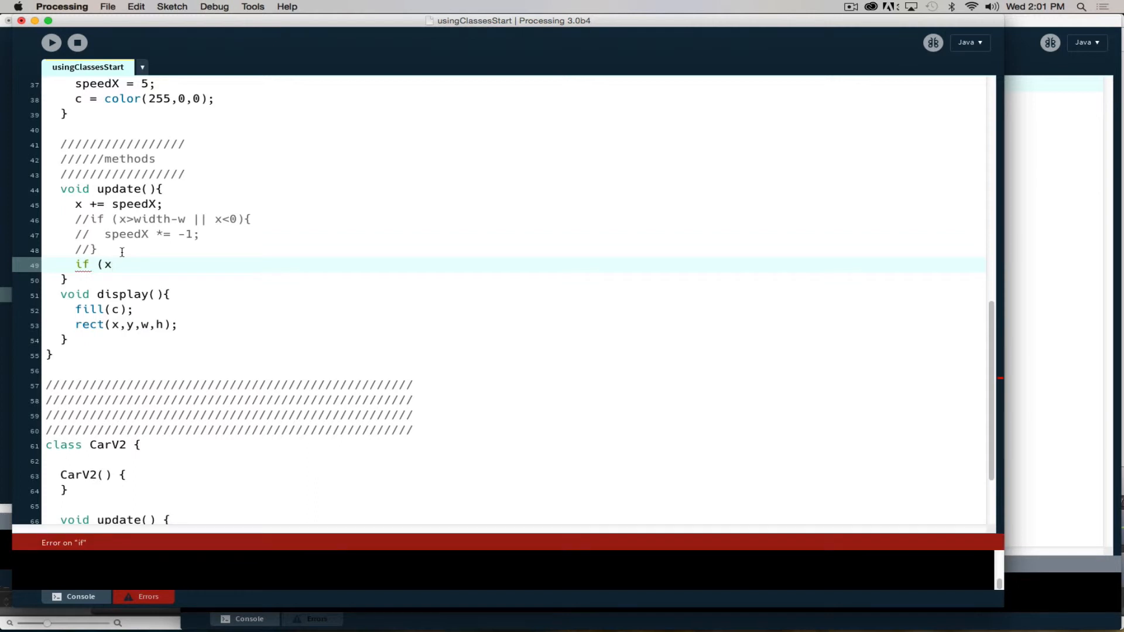
pyautogui.write('> wi')
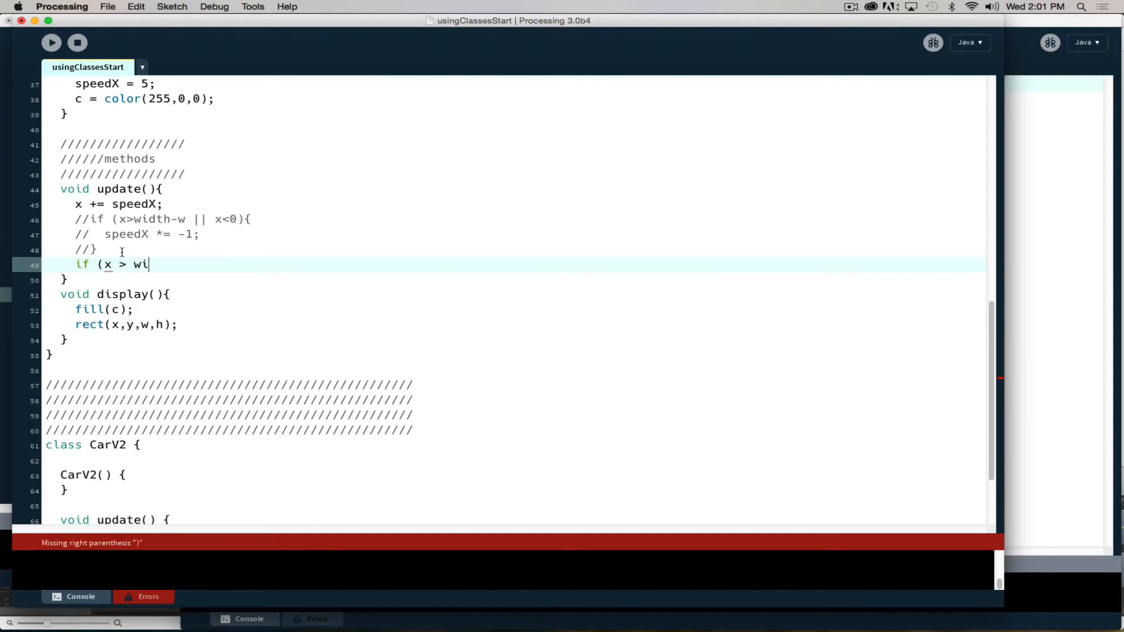
pyautogui.write('dth){')
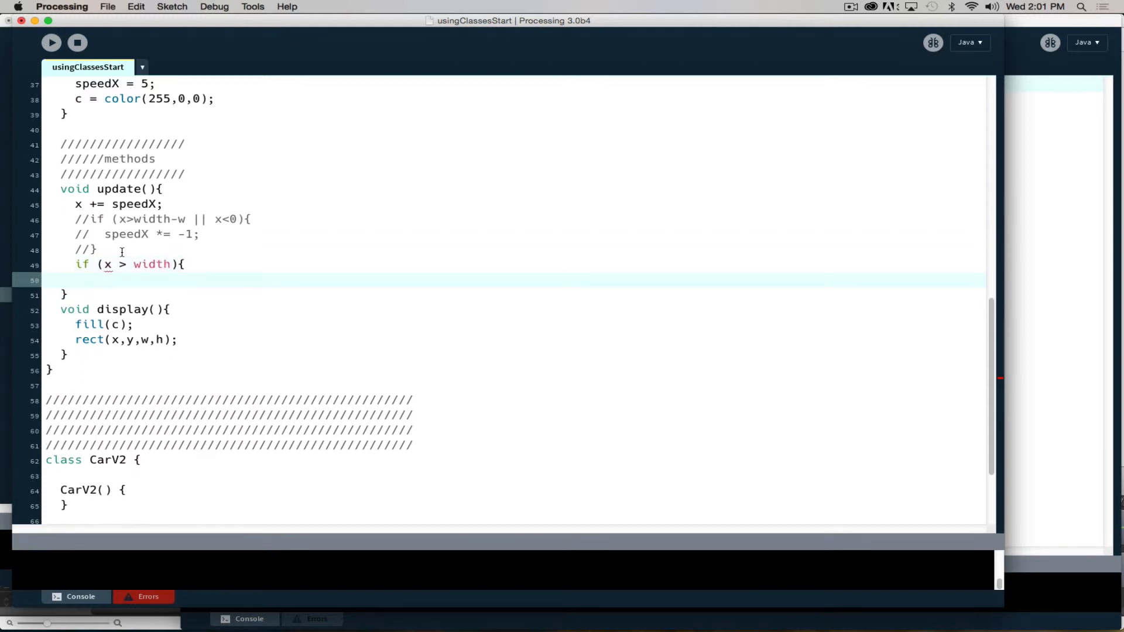
pyautogui.write('x')
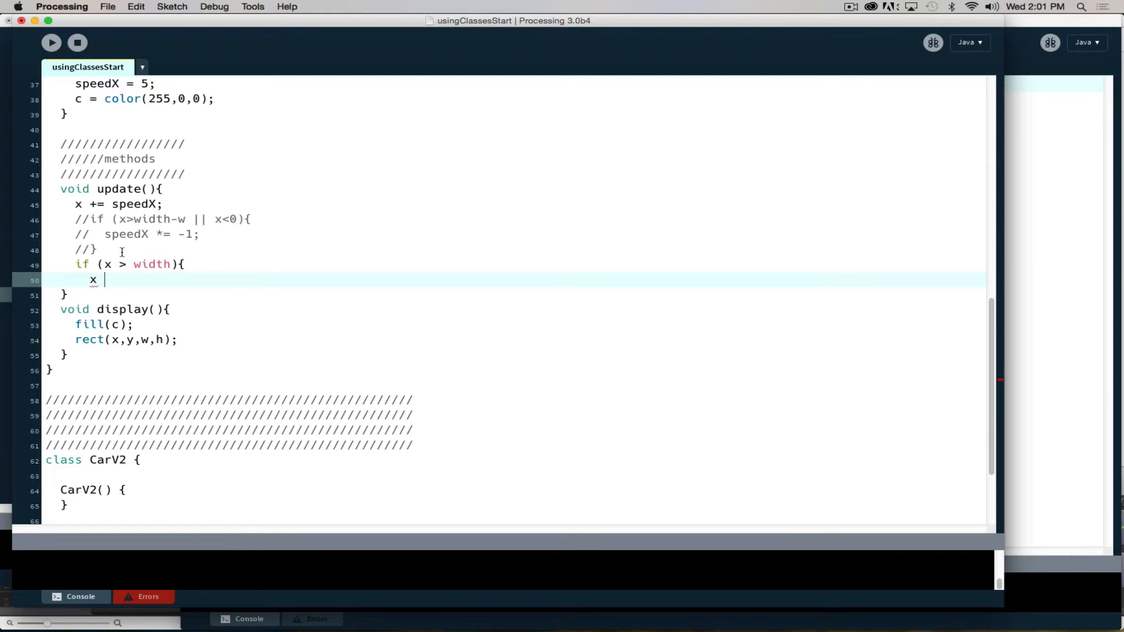
pyautogui.write('=')
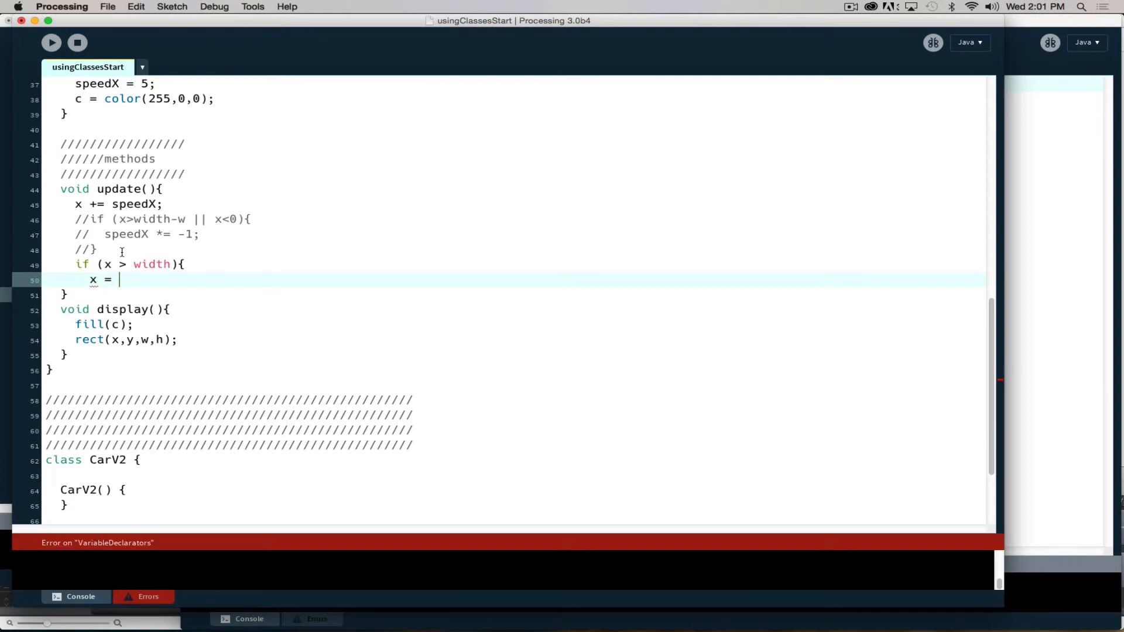
pyautogui.write('0-')
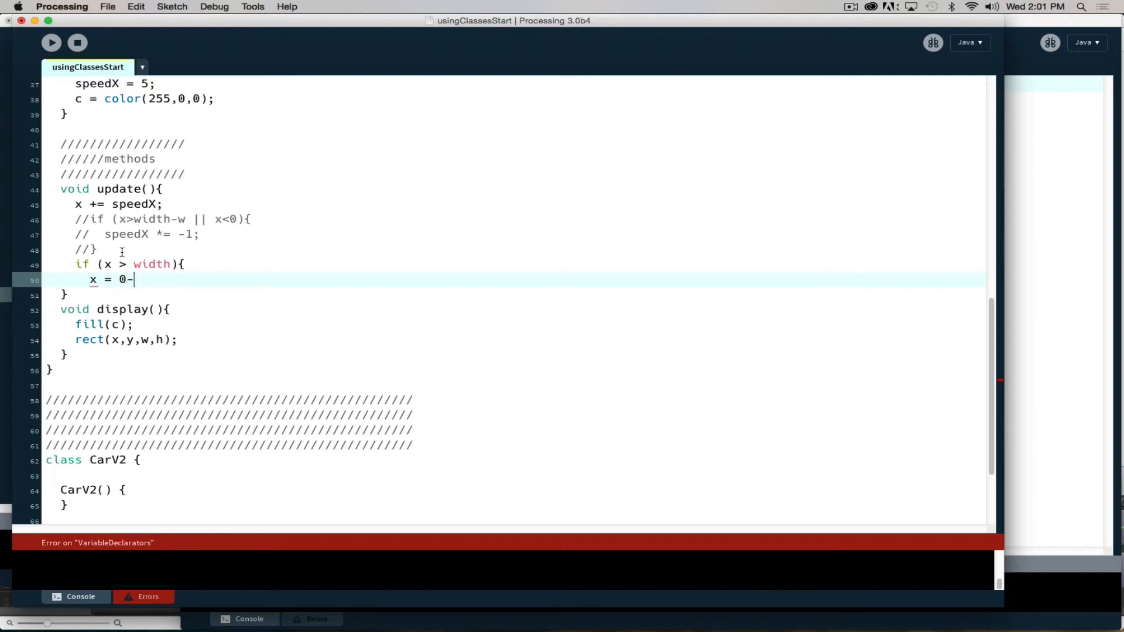
pyautogui.write('w;')
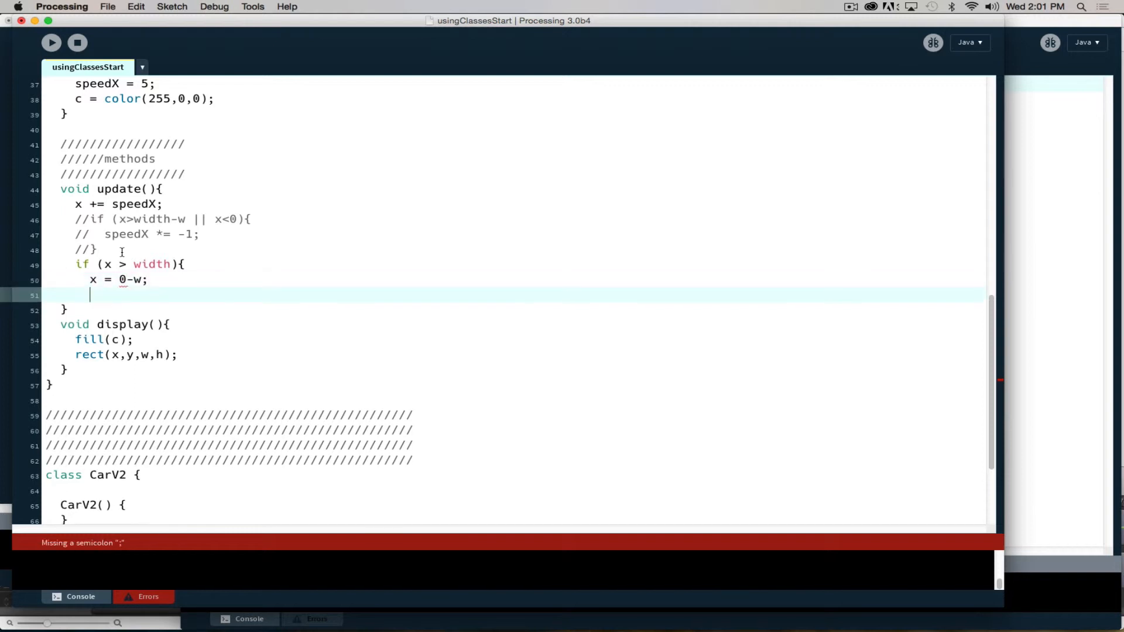
pyautogui.write('}')
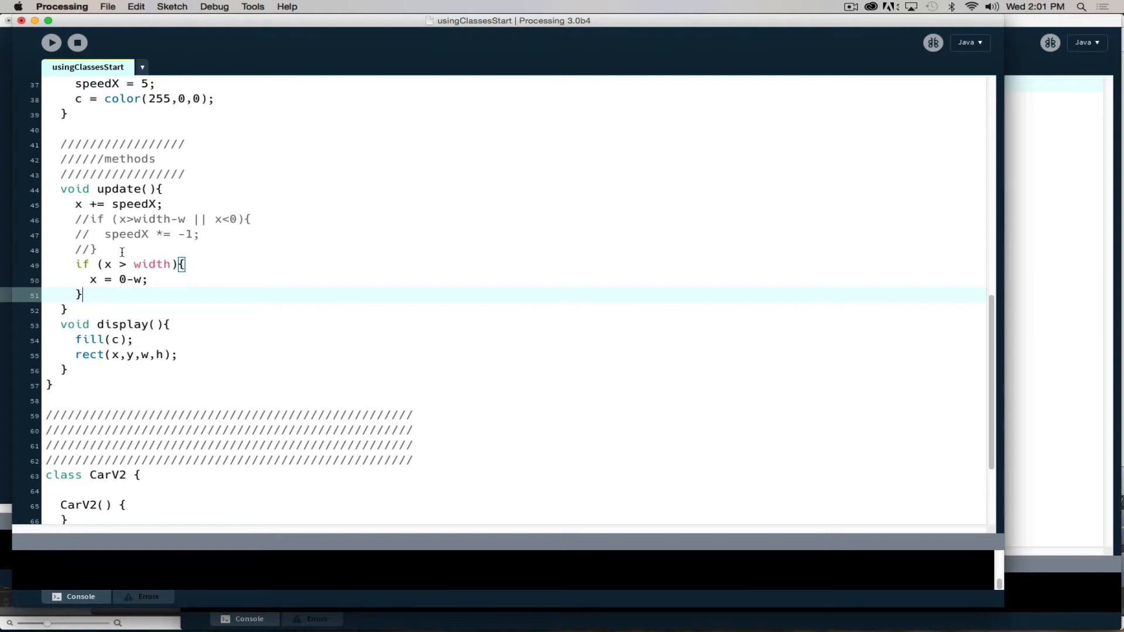
# Add else if (x < 0-w) branch that sets x = width
pyautogui.write('else')
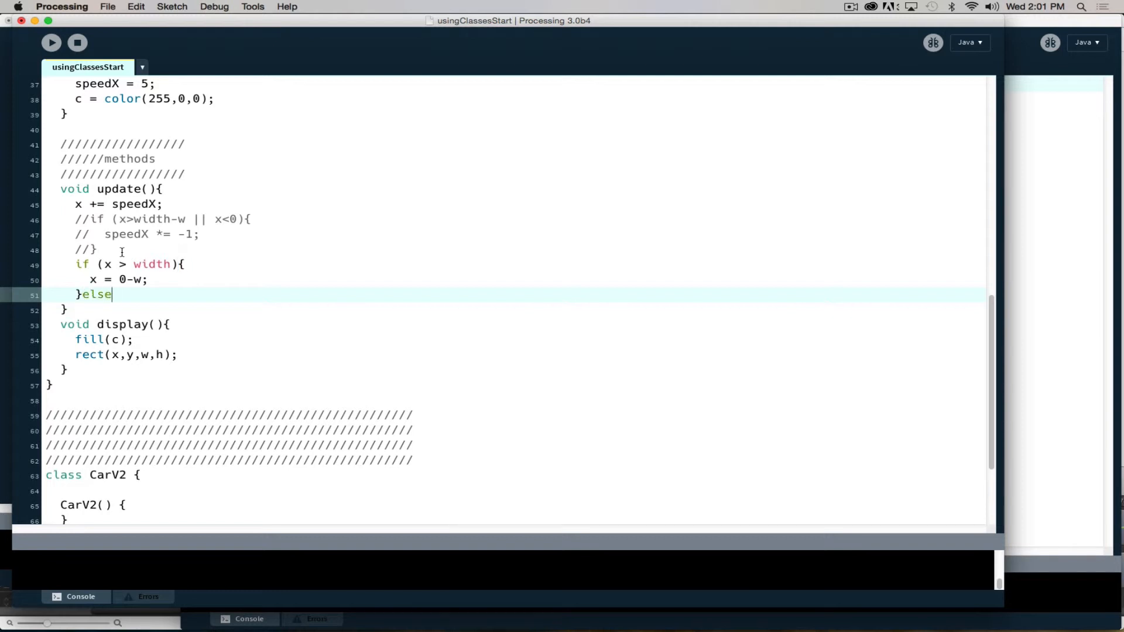
pyautogui.write('if (x')
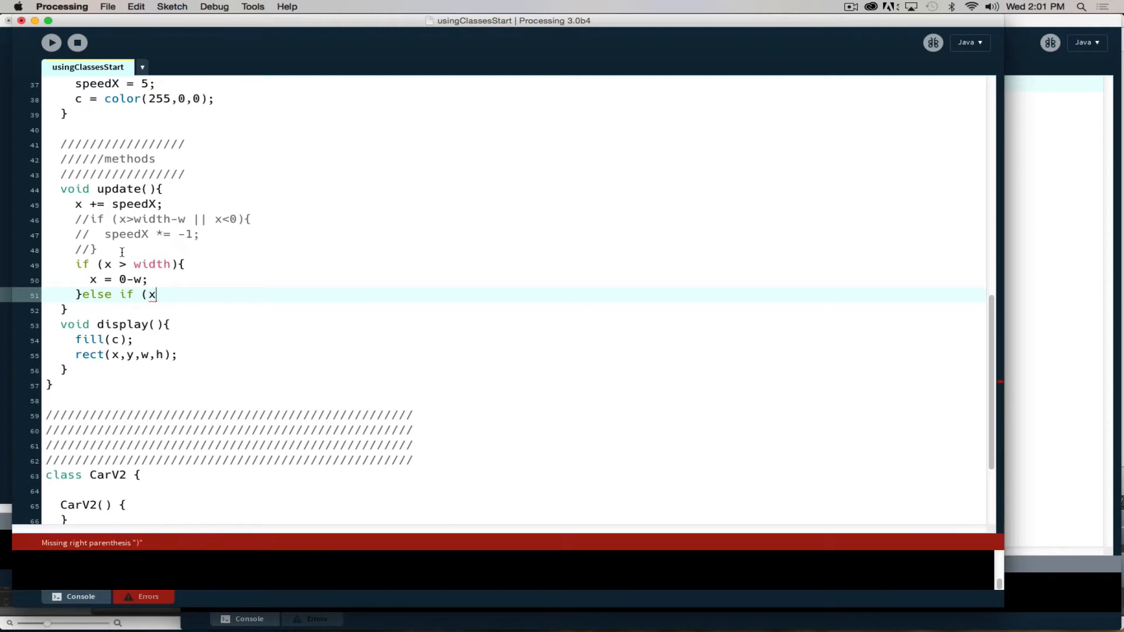
pyautogui.write('<')
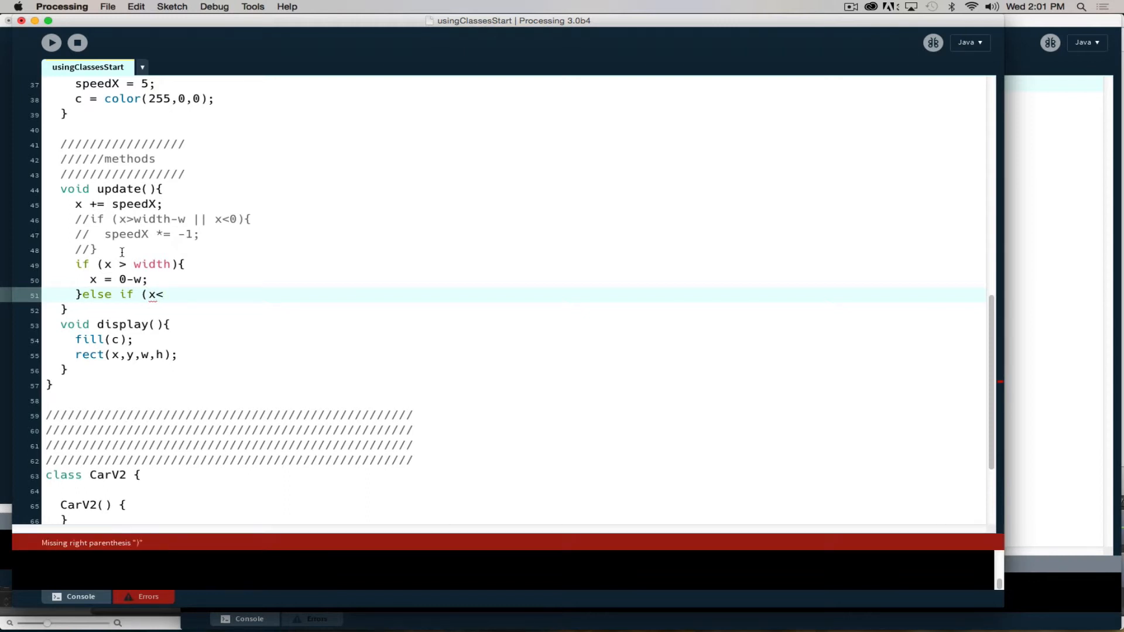
pyautogui.write('-w')
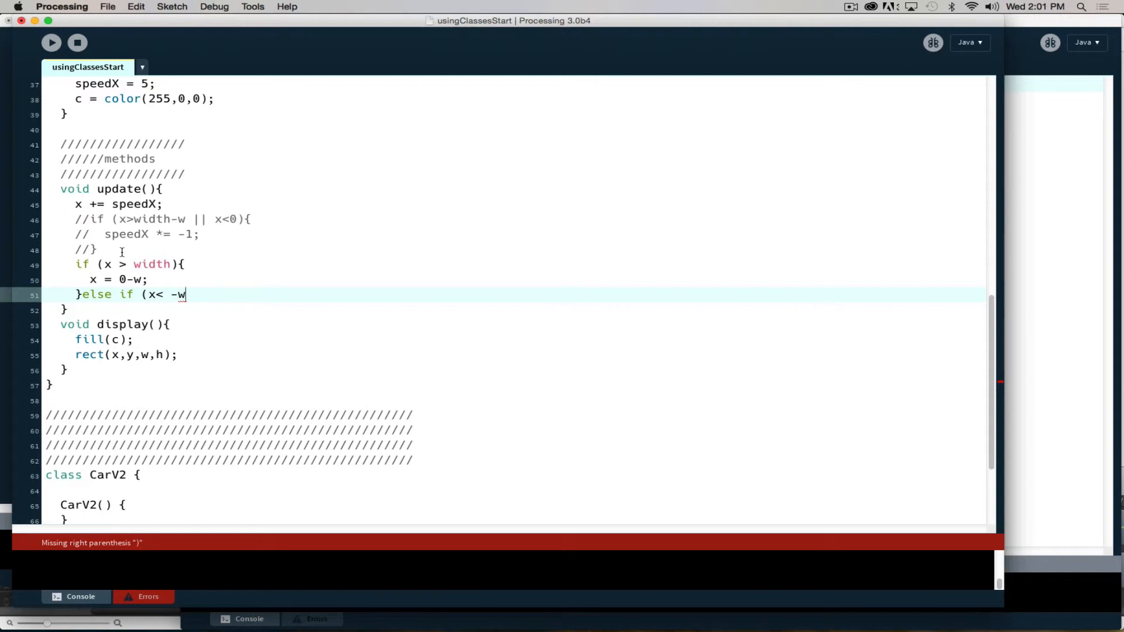
pyautogui.write('0')
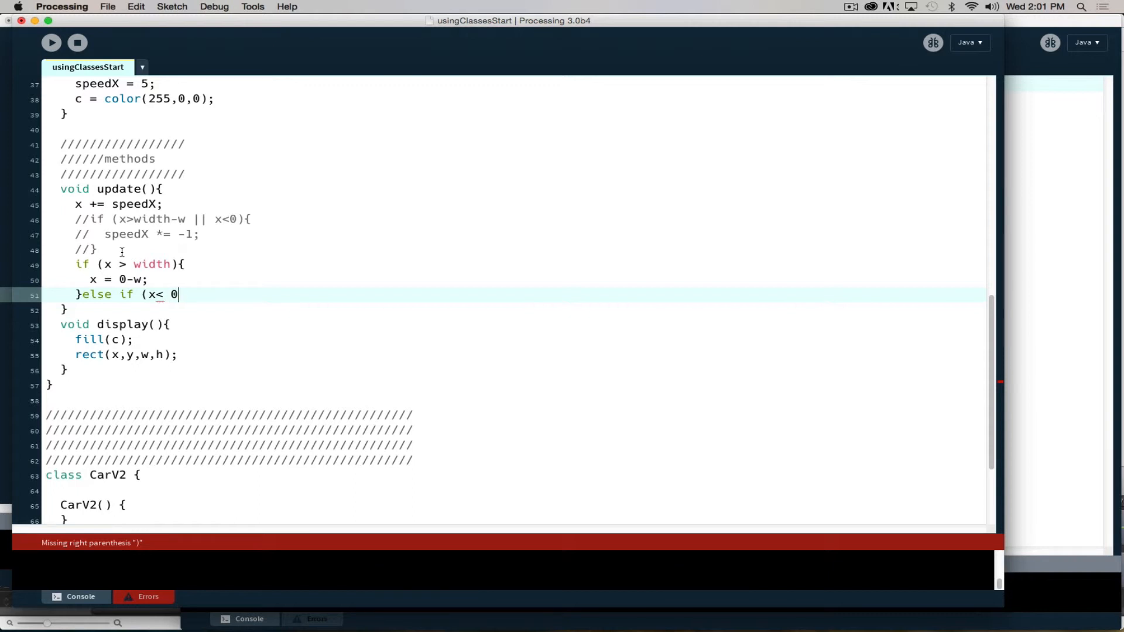
pyautogui.write('-w){')
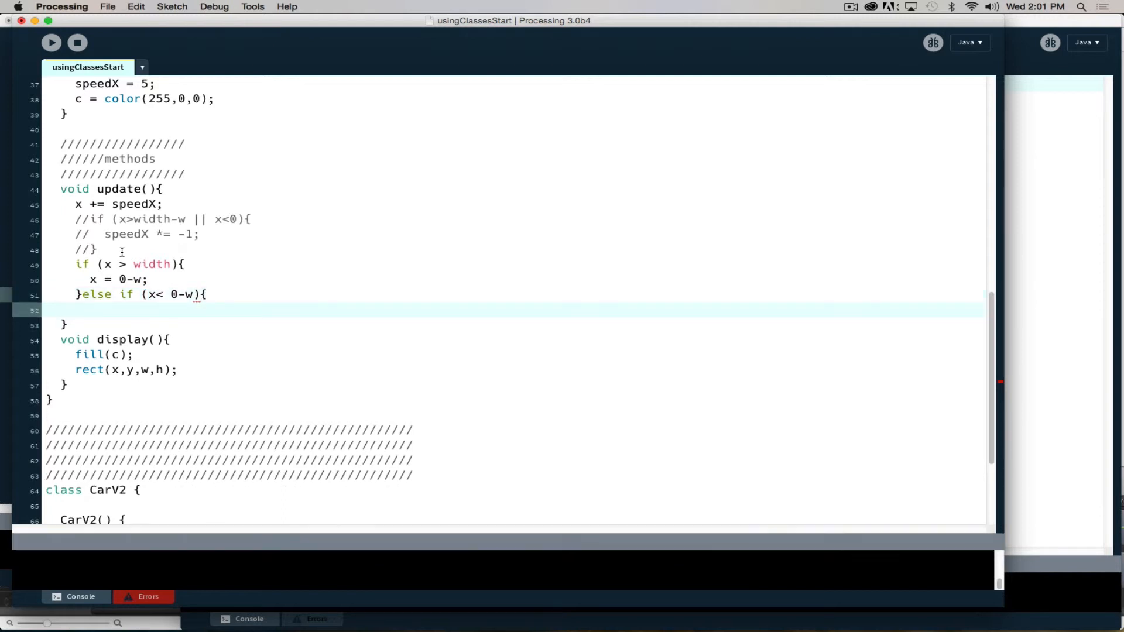
pyautogui.write('x =')
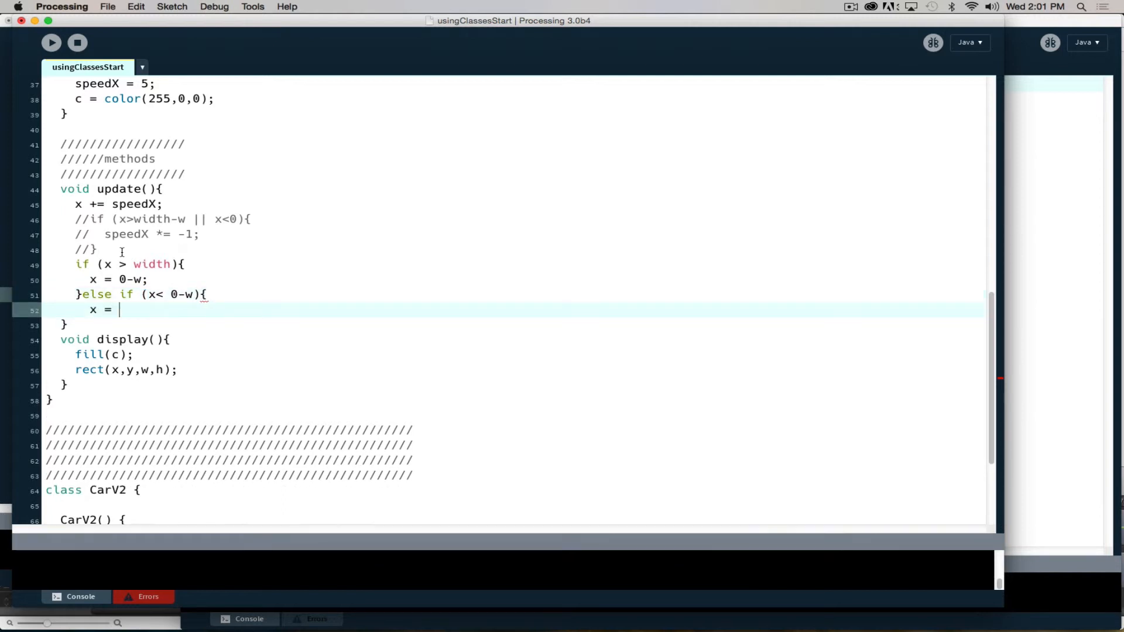
pyautogui.write('width')
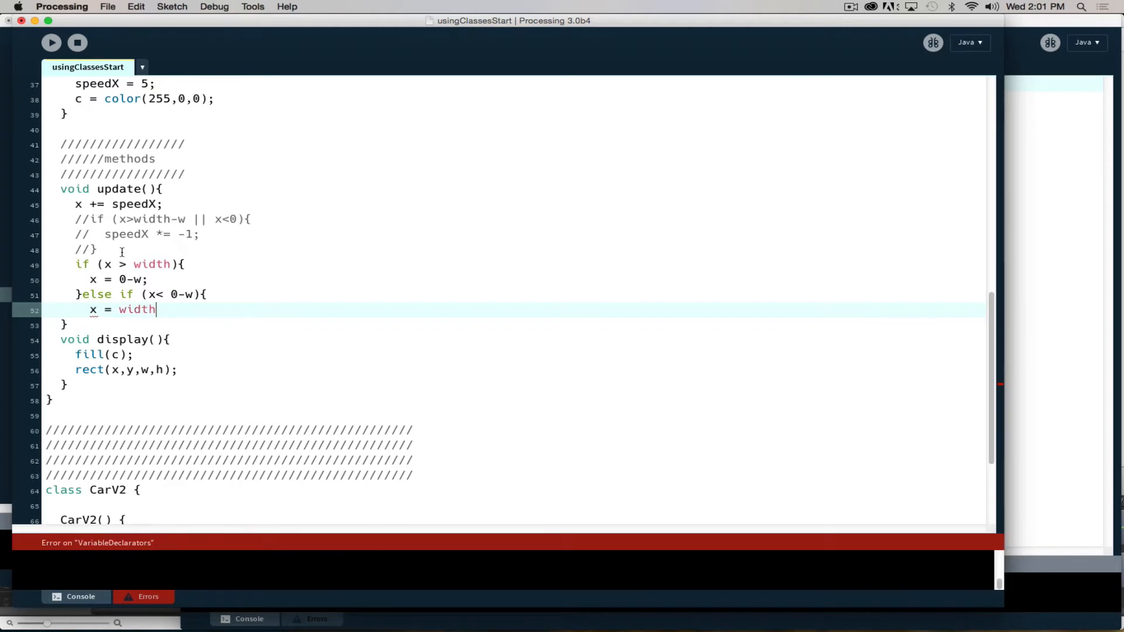
pyautogui.write(';')
pyautogui.write('}')
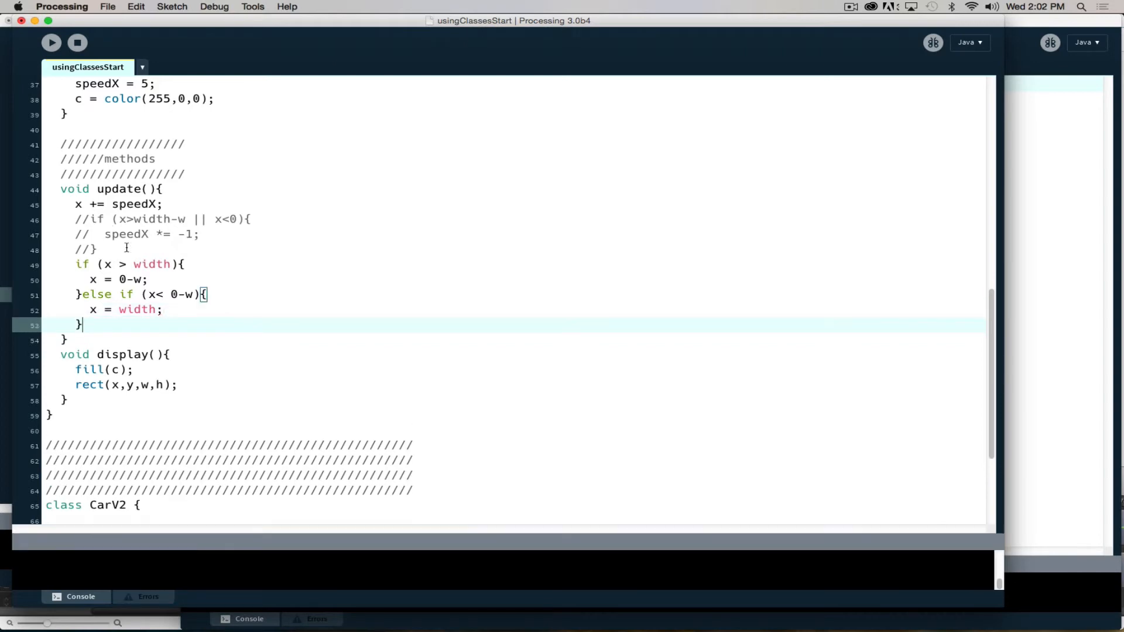
pyautogui.click(50, 42)
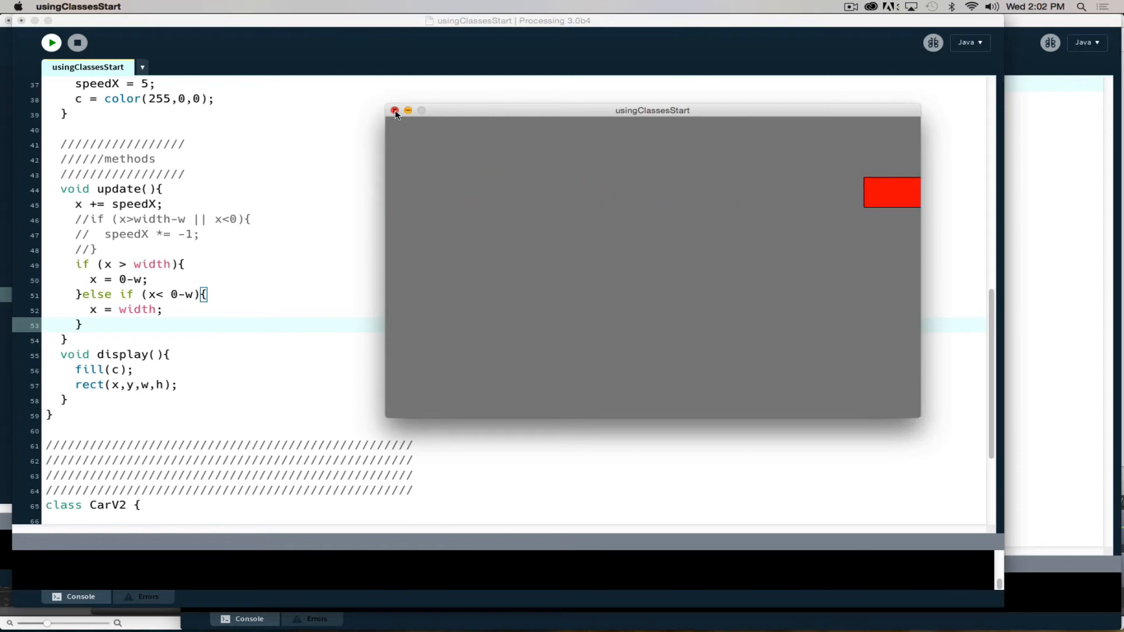
pyautogui.click(395, 110)
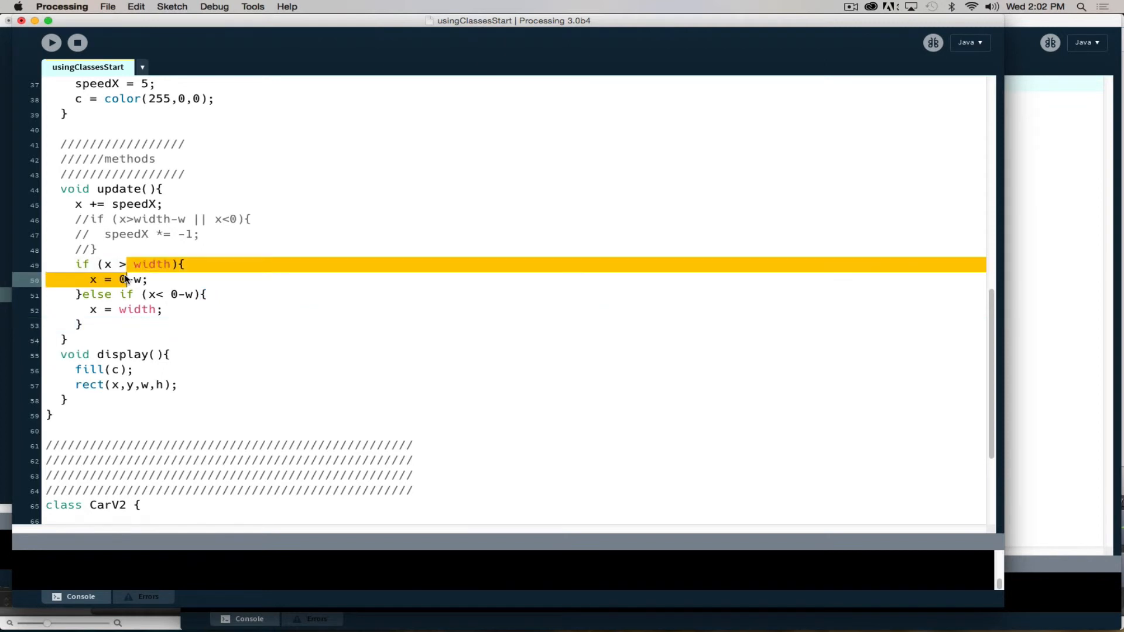
pyautogui.moveTo(121, 294)
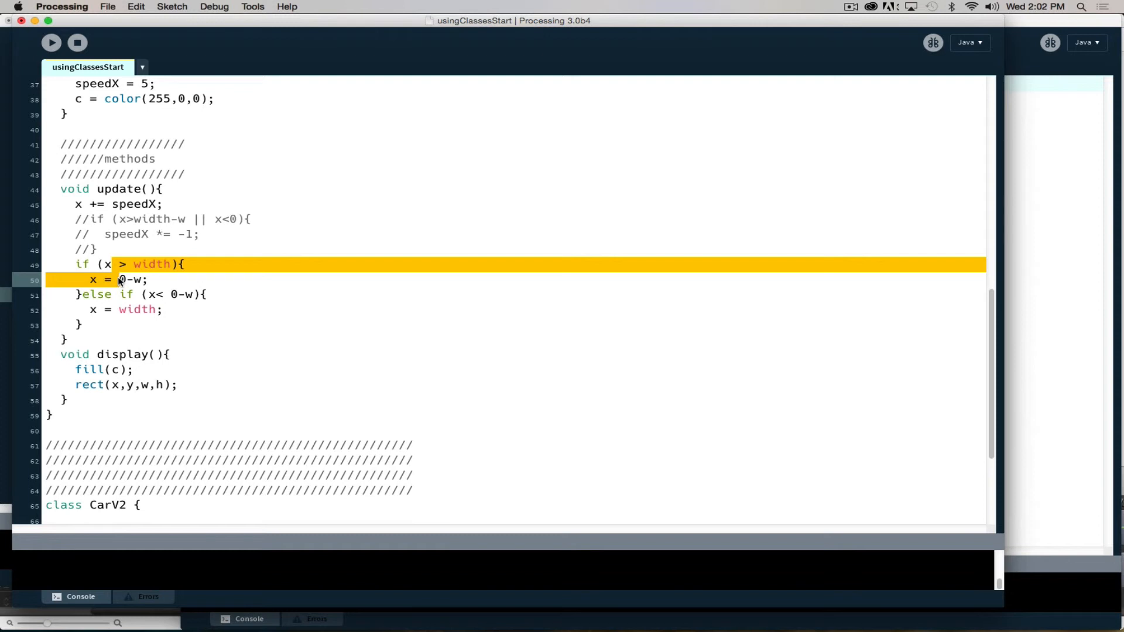
pyautogui.moveTo(25, 34)
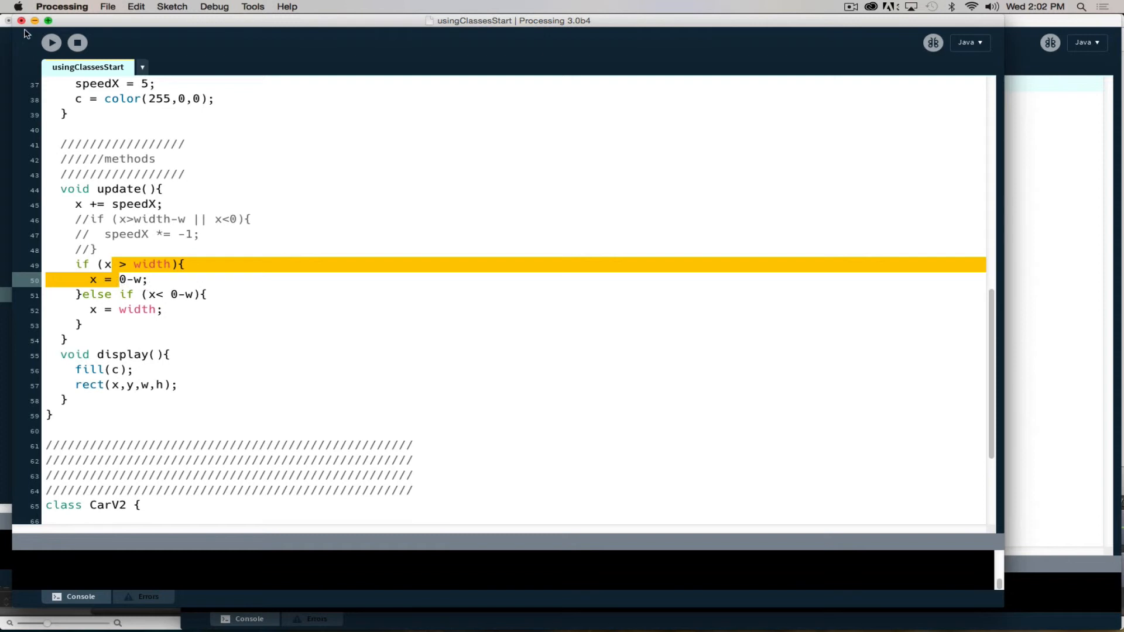
pyautogui.click(50, 42)
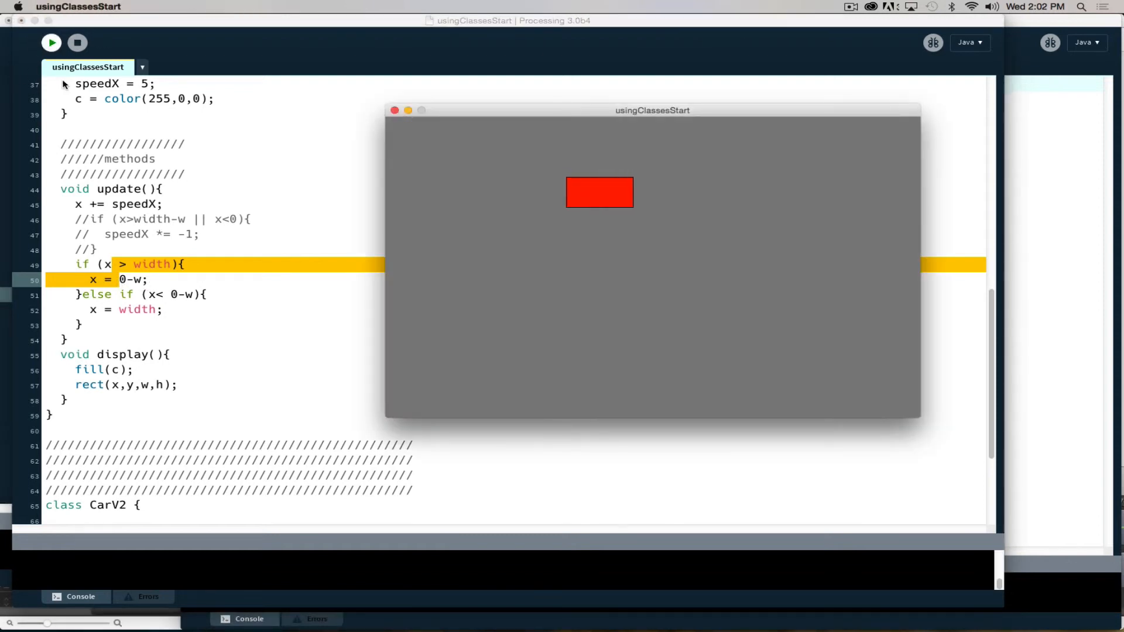
pyautogui.click(394, 110)
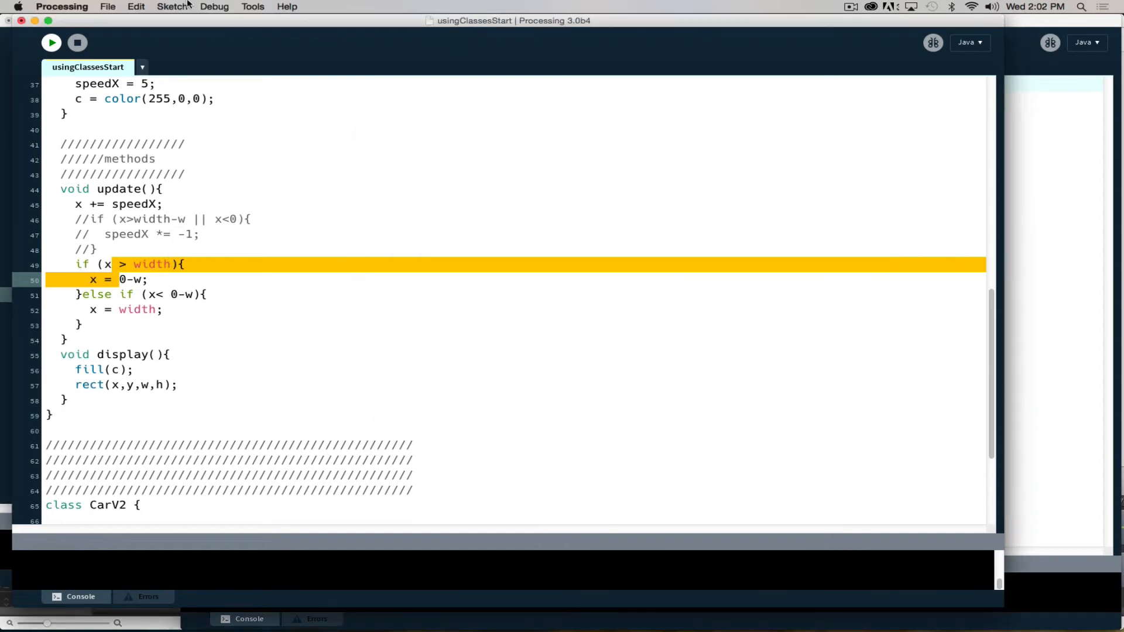
pyautogui.click(50, 42)
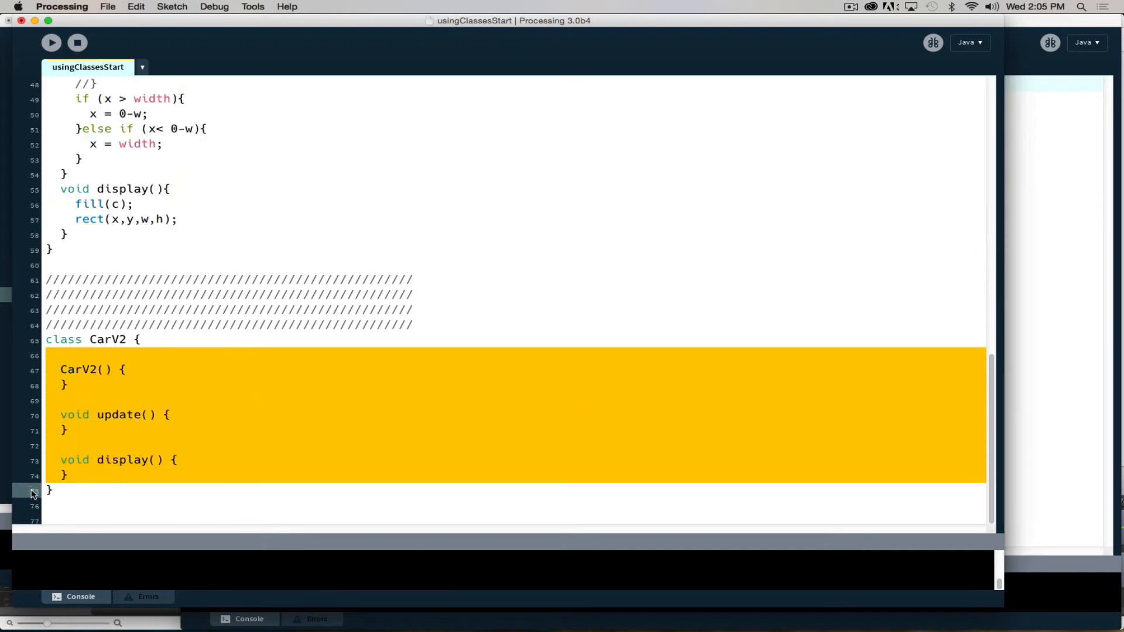
# Rename the pasted CarV1() constructor in CarV2 to CarV2()
pyautogui.scroll(-3)
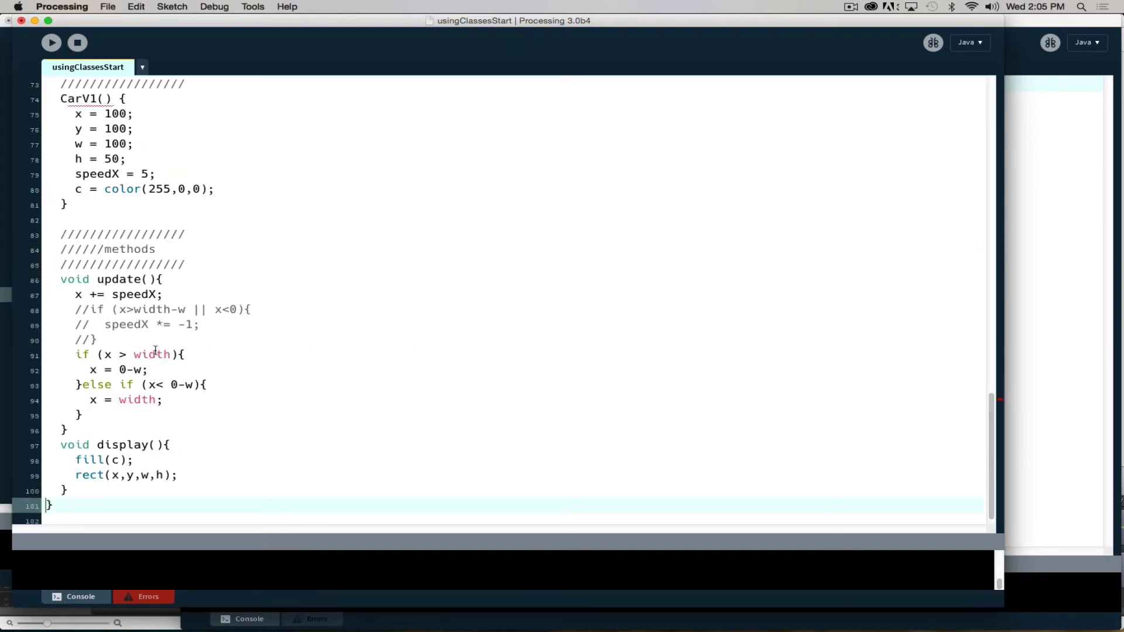
pyautogui.scroll(3)
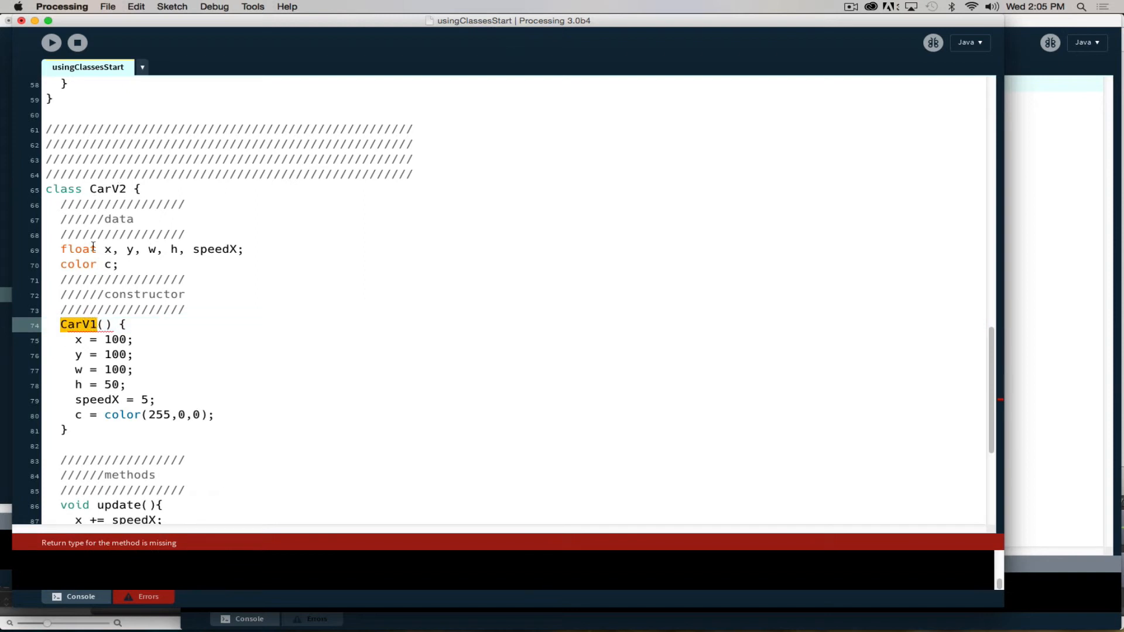
pyautogui.click(92, 324)
pyautogui.write('2')
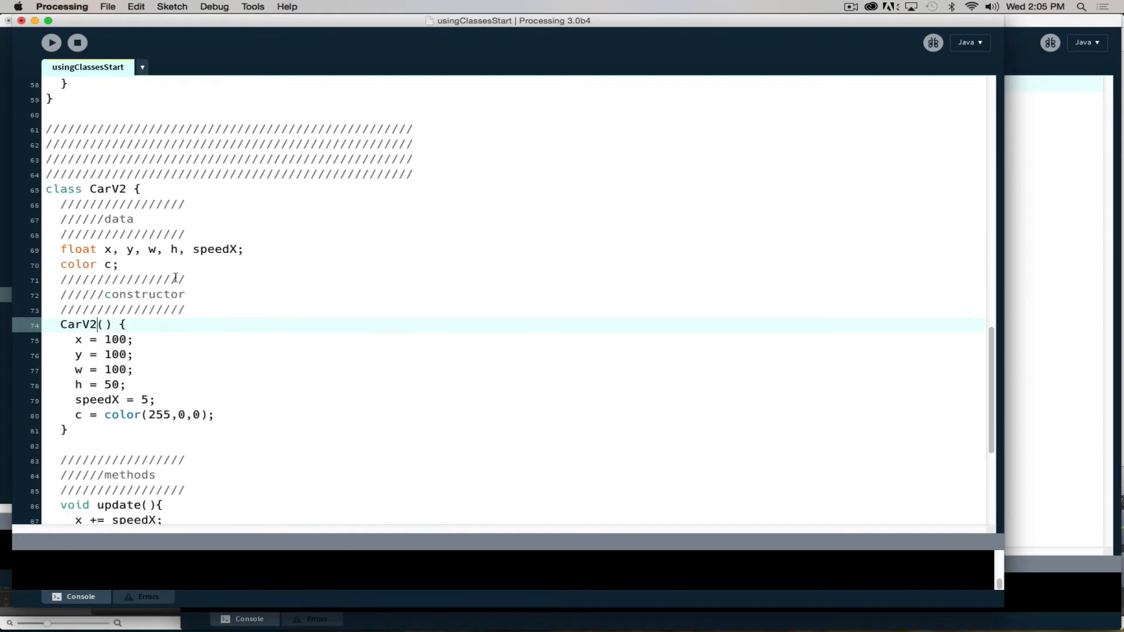
pyautogui.scroll(-3)
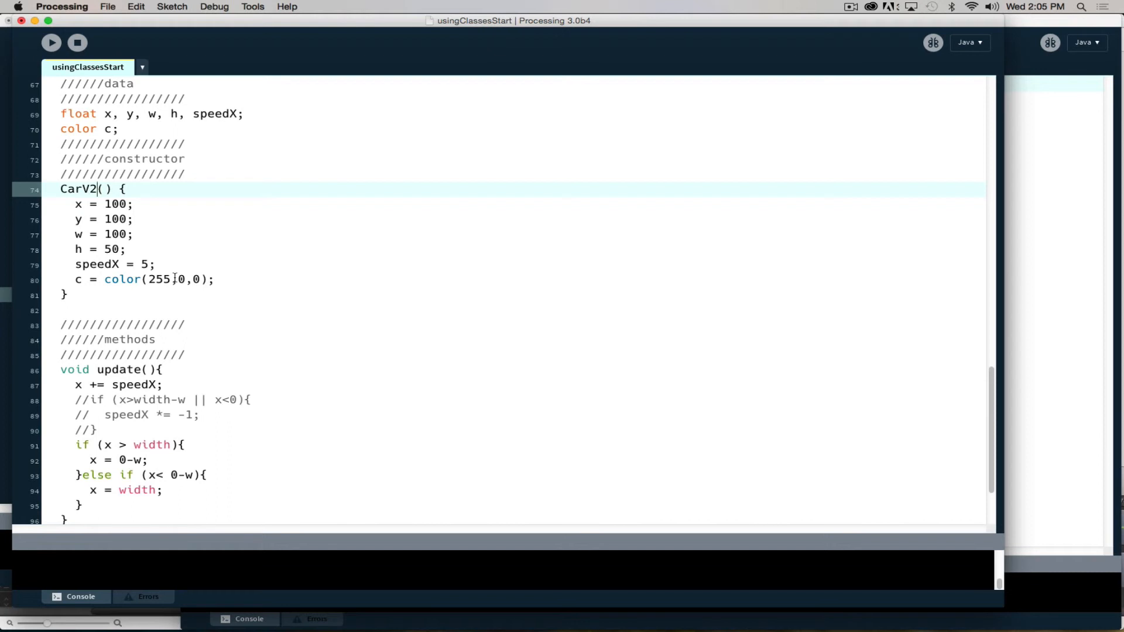
pyautogui.scroll(-3)
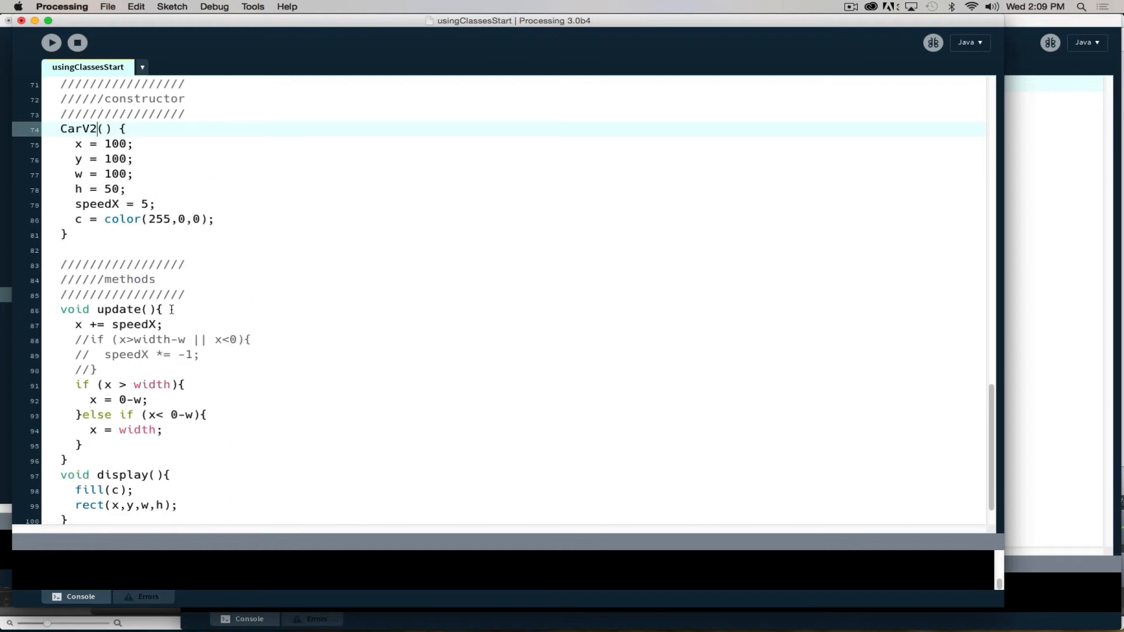
# Set CarV2's starting x to random(50,650) in the constructor
pyautogui.scroll(3)
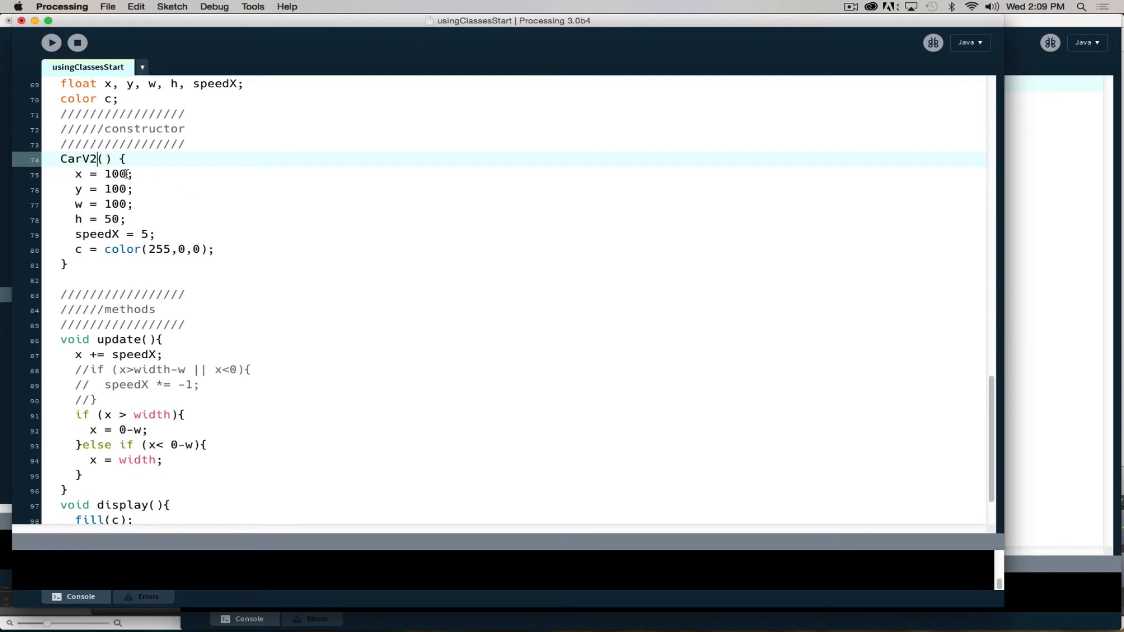
pyautogui.doubleClick(115, 203)
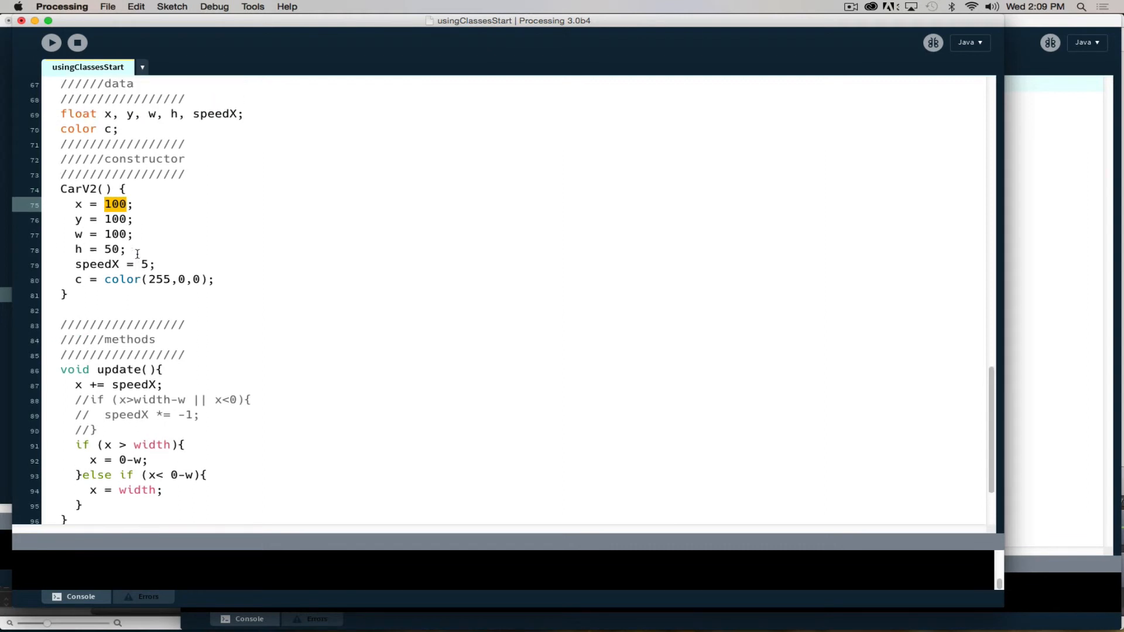
pyautogui.moveTo(375, 270)
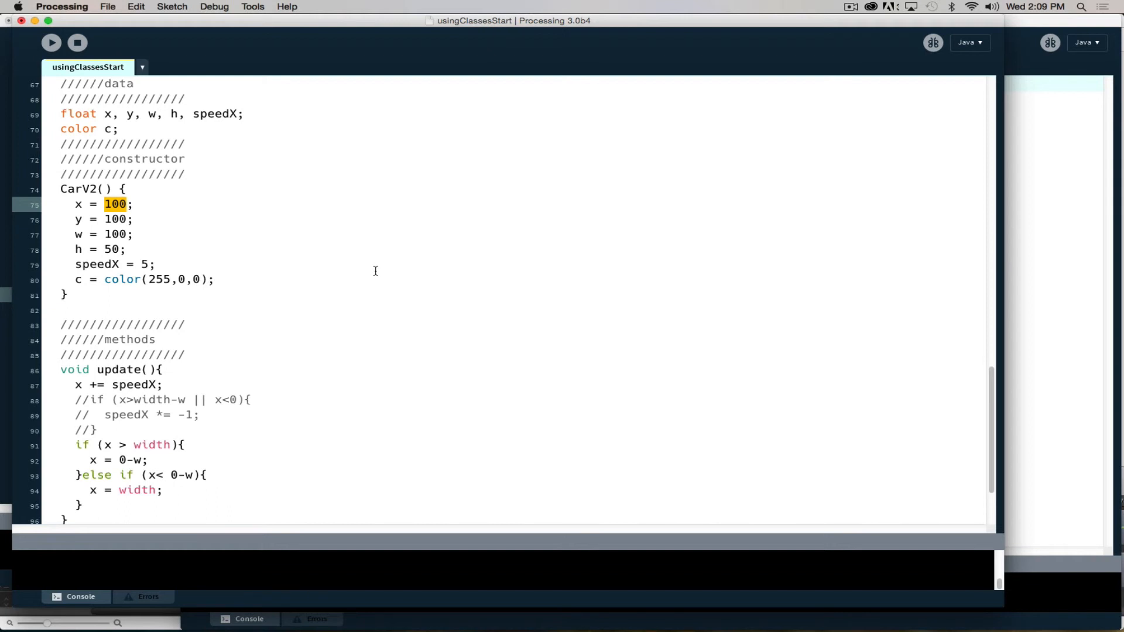
pyautogui.write('random')
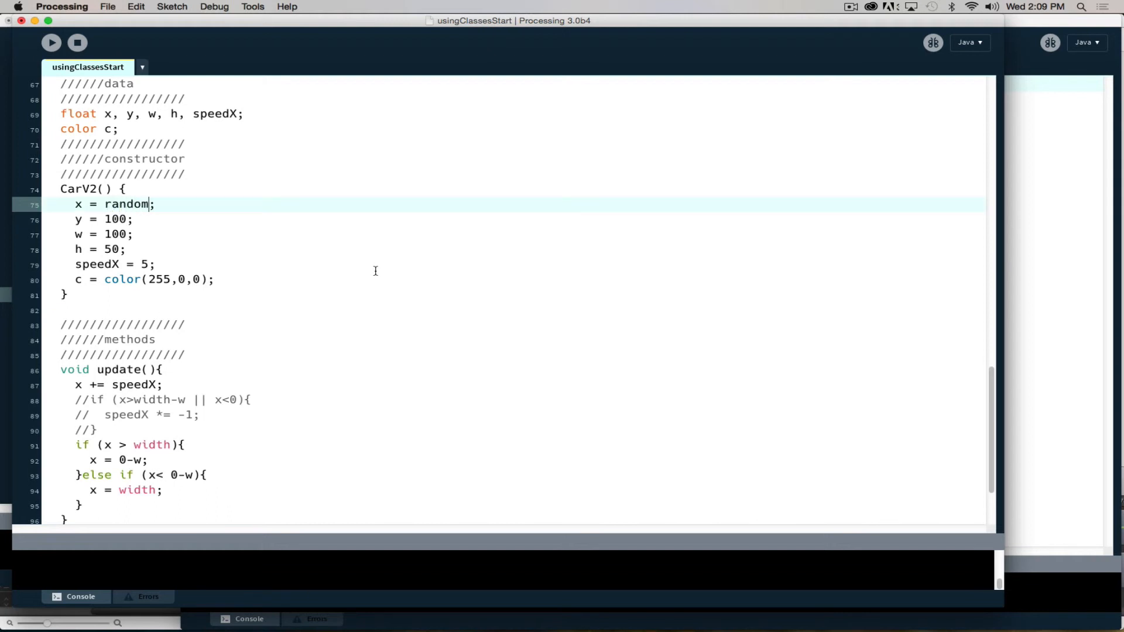
pyautogui.write('(')
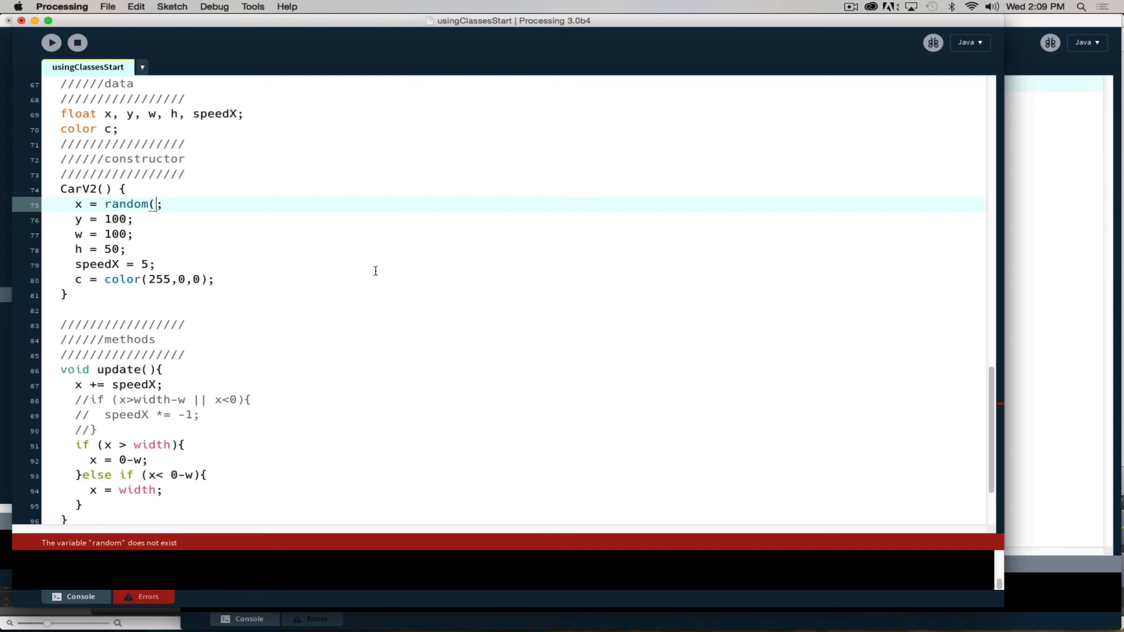
pyautogui.write(')')
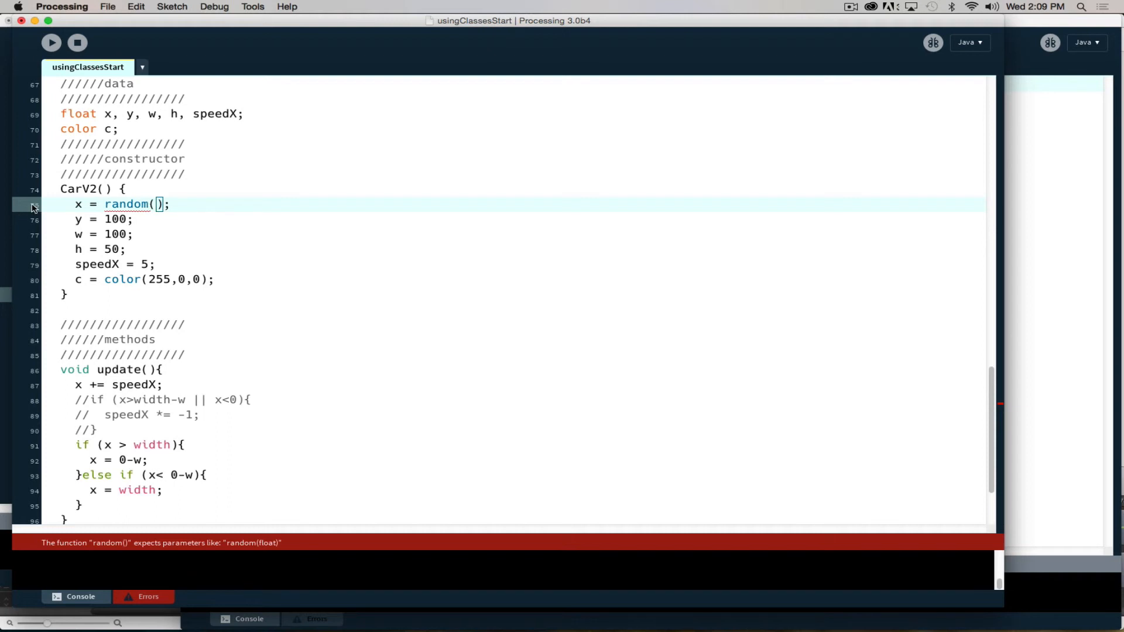
pyautogui.moveTo(79, 203)
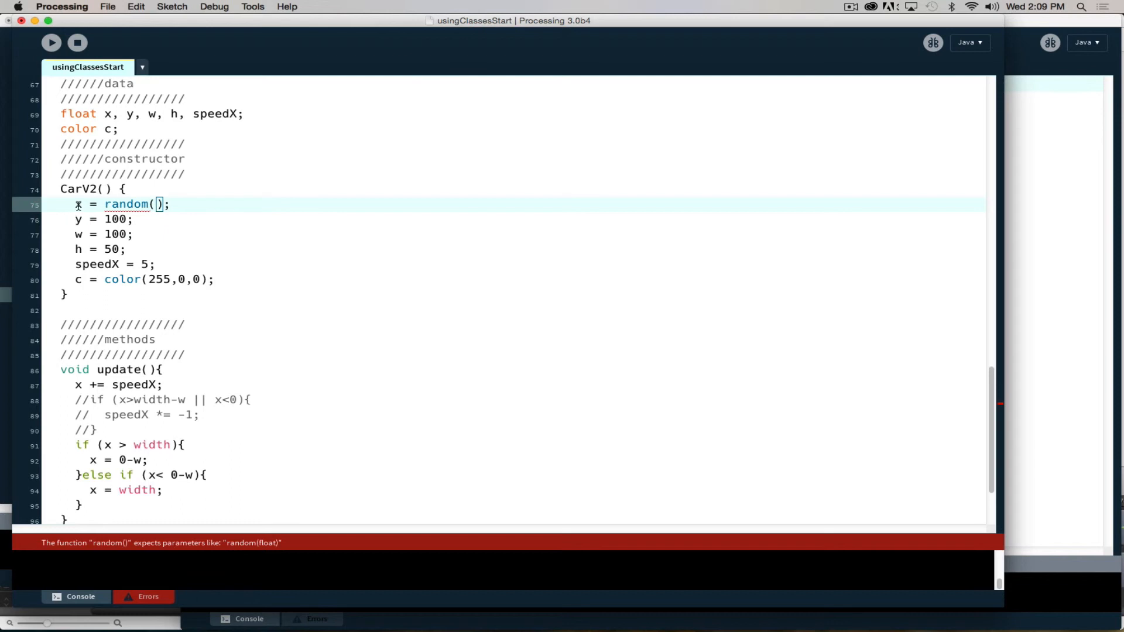
pyautogui.moveTo(77, 204)
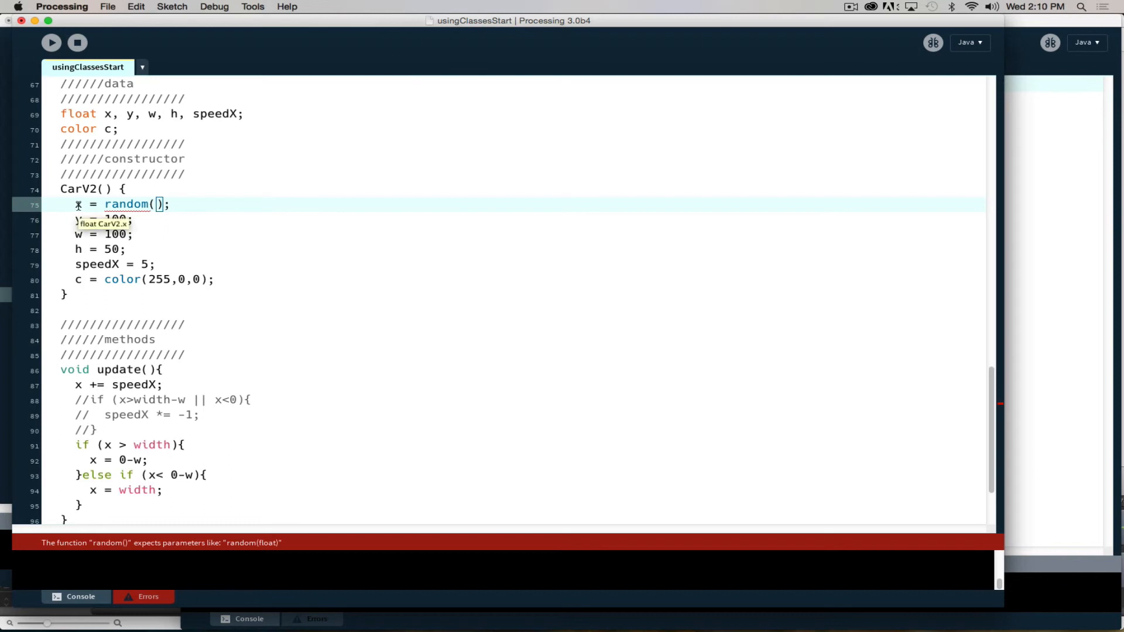
pyautogui.write('50')
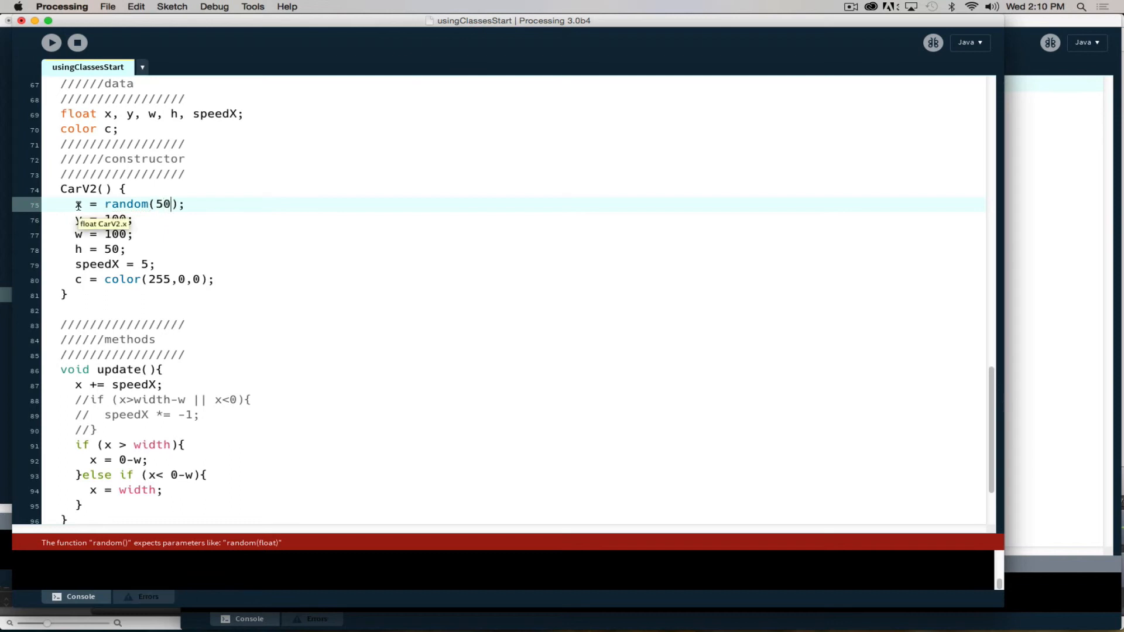
pyautogui.write(',')
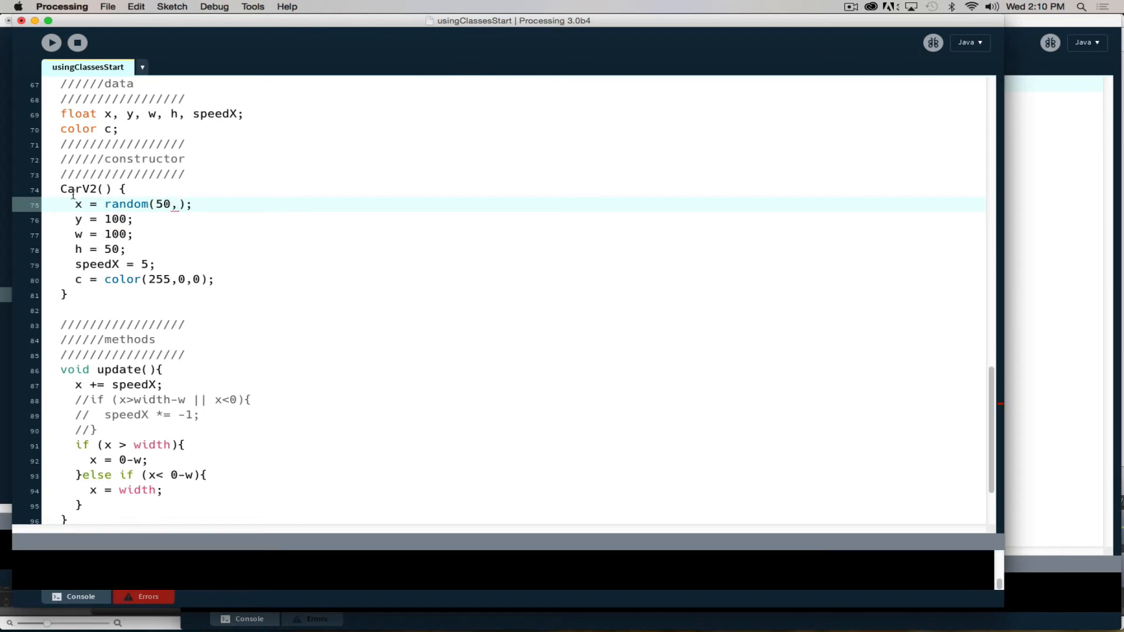
pyautogui.scroll(3)
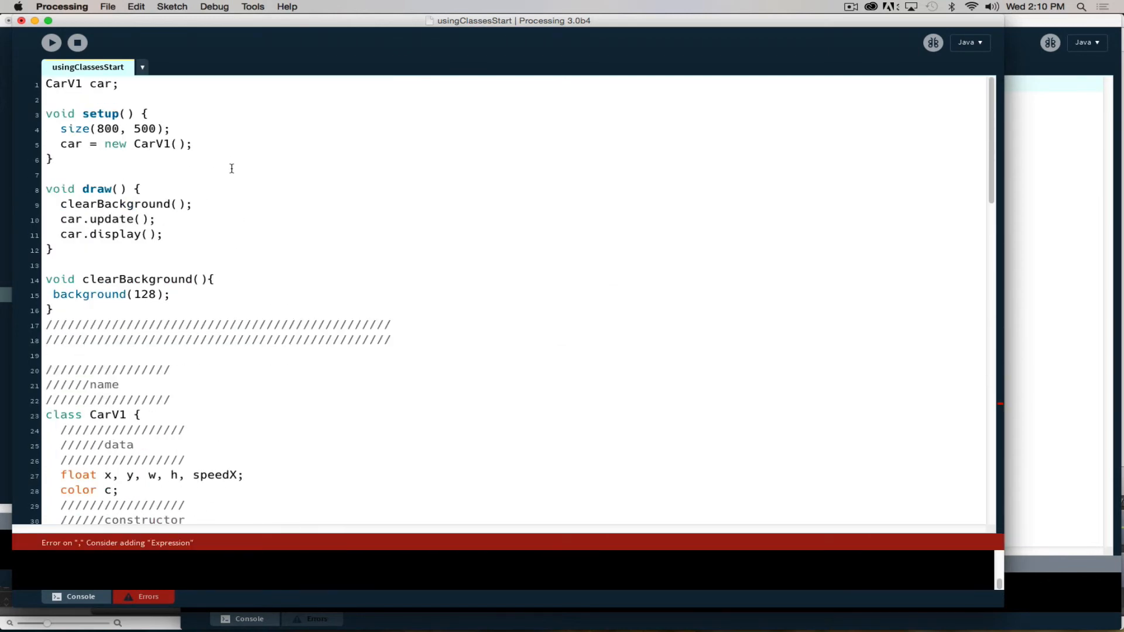
pyautogui.scroll(-3)
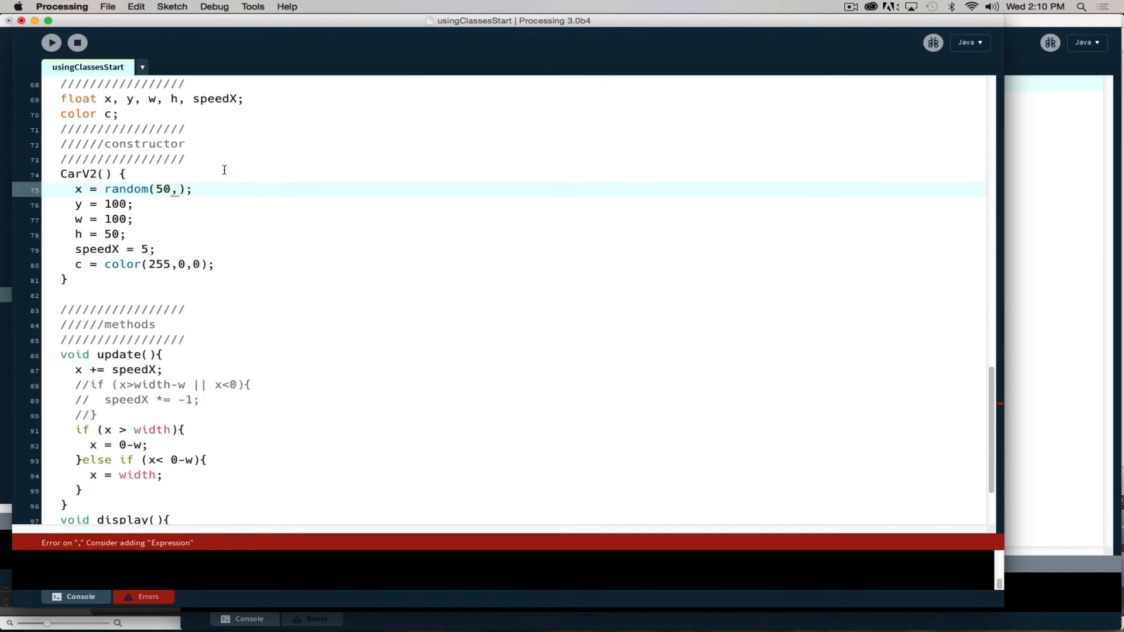
pyautogui.scroll(3)
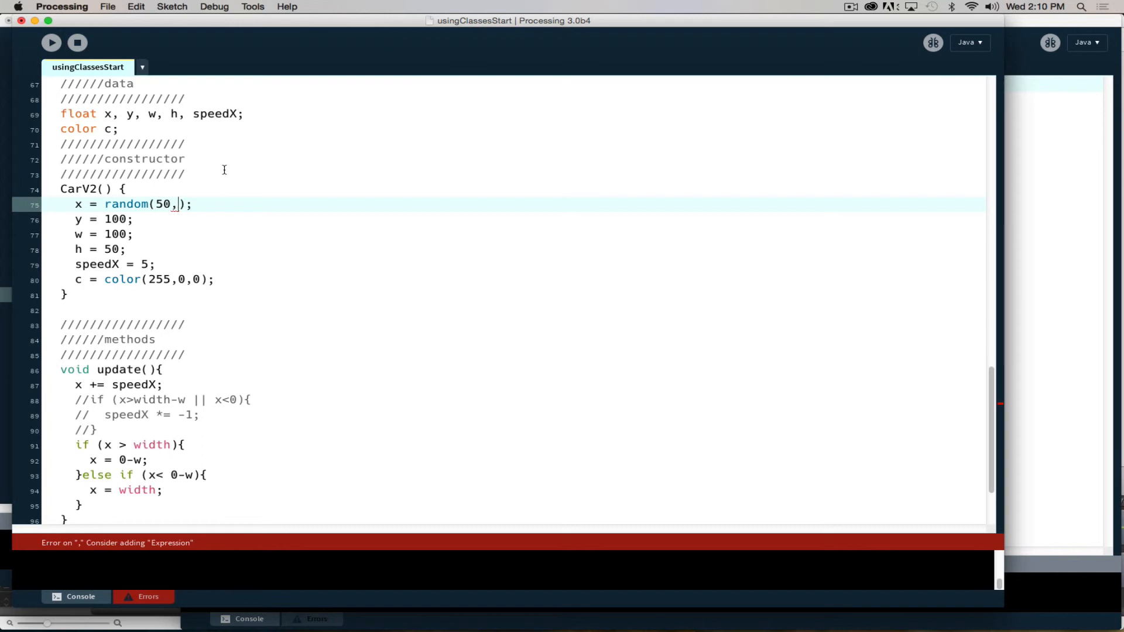
pyautogui.write('6')
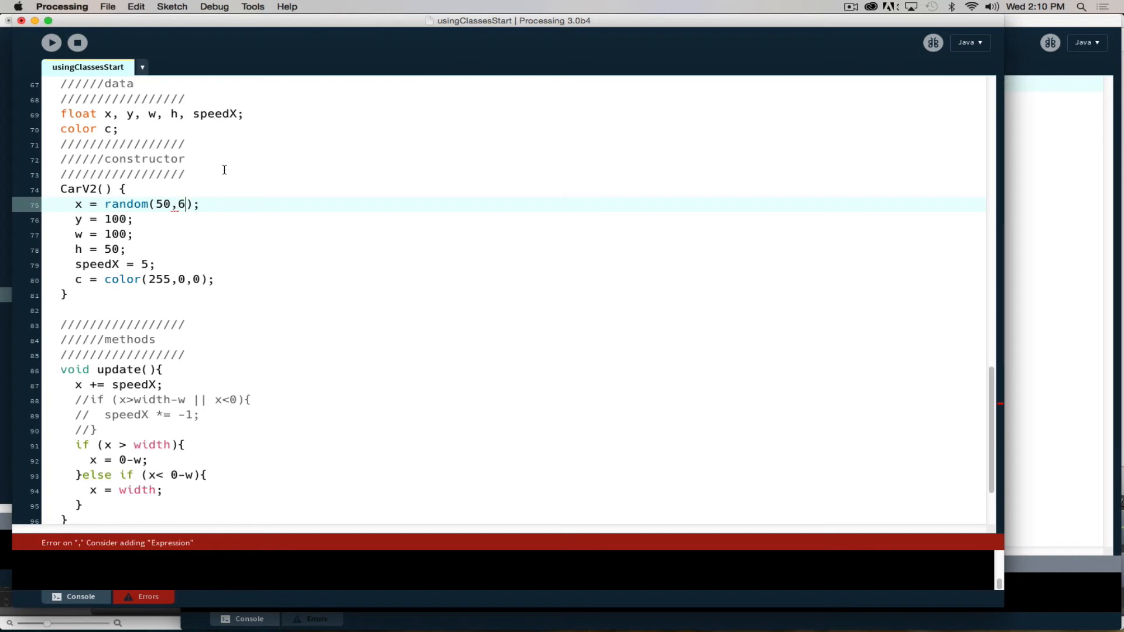
pyautogui.write('50')
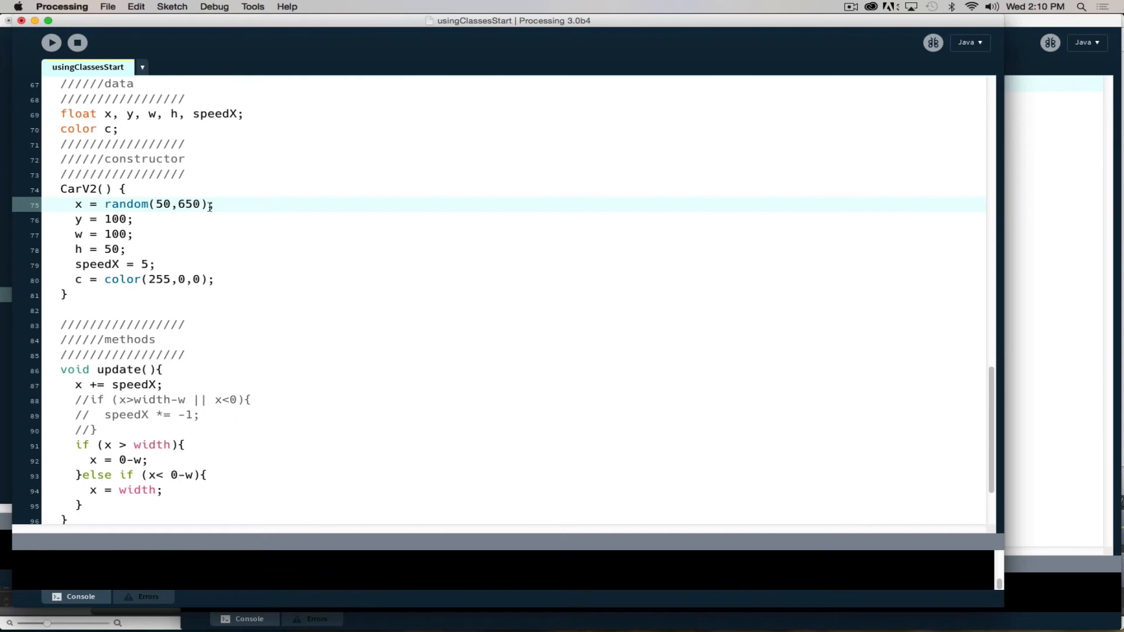
# Set CarV2's starting y to random(50,400) in the constructor
pyautogui.doubleClick(110, 219)
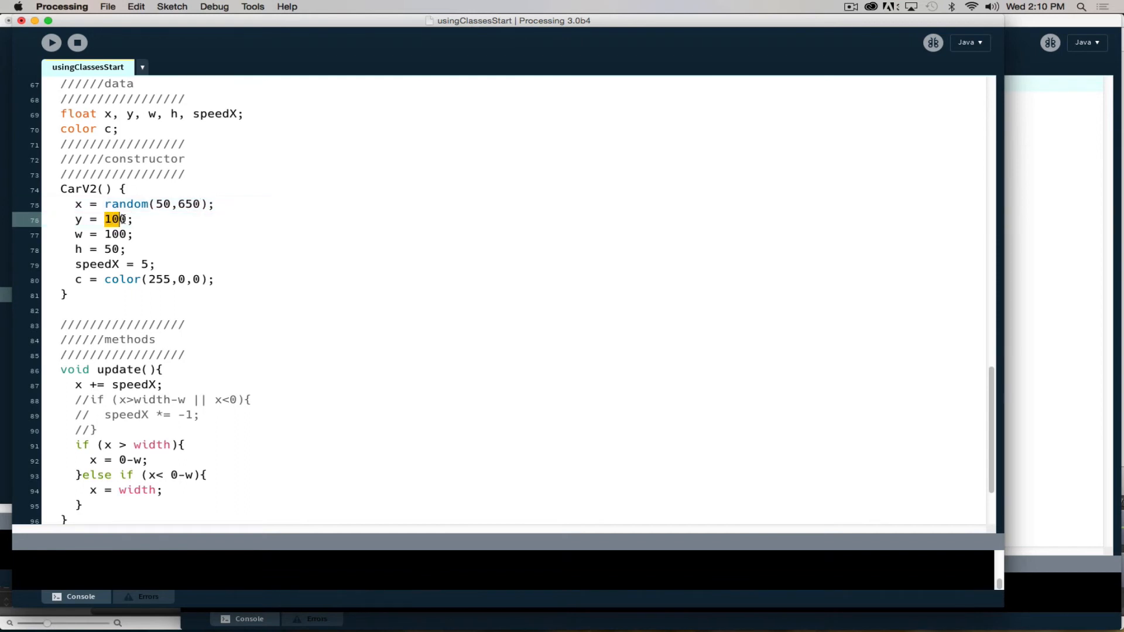
pyautogui.write('random')
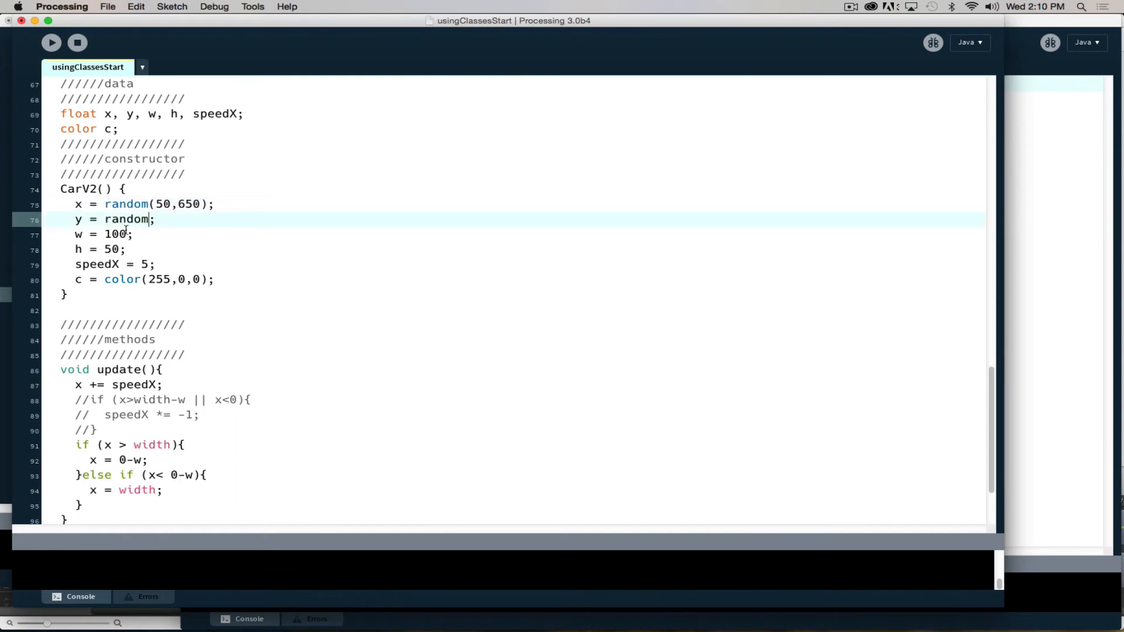
pyautogui.write('(50')
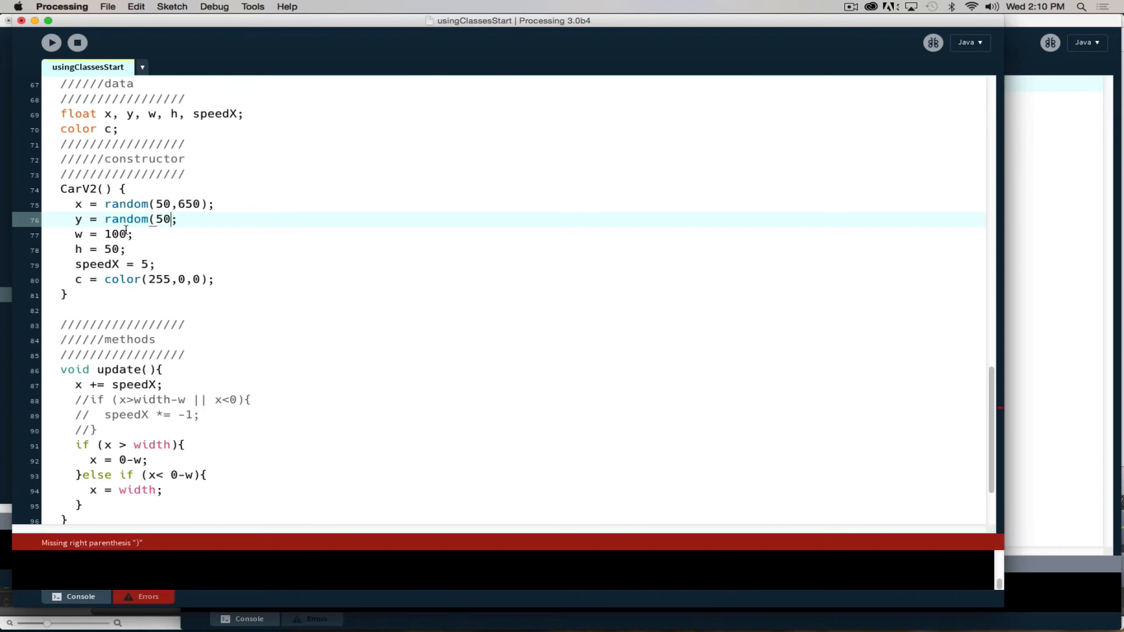
pyautogui.write(',')
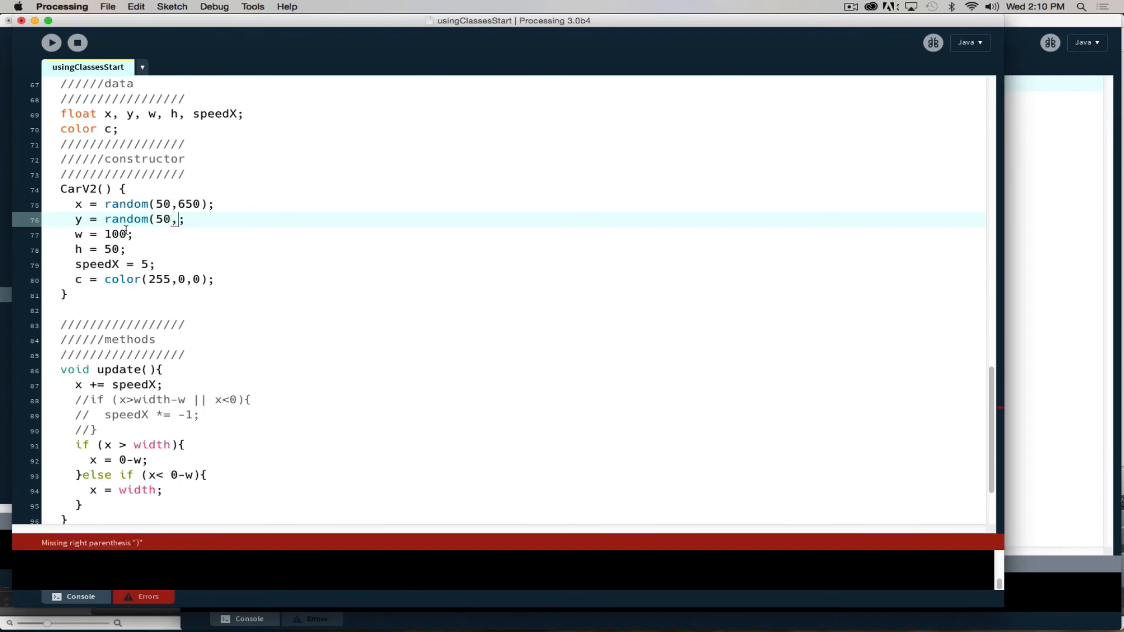
pyautogui.write(',')
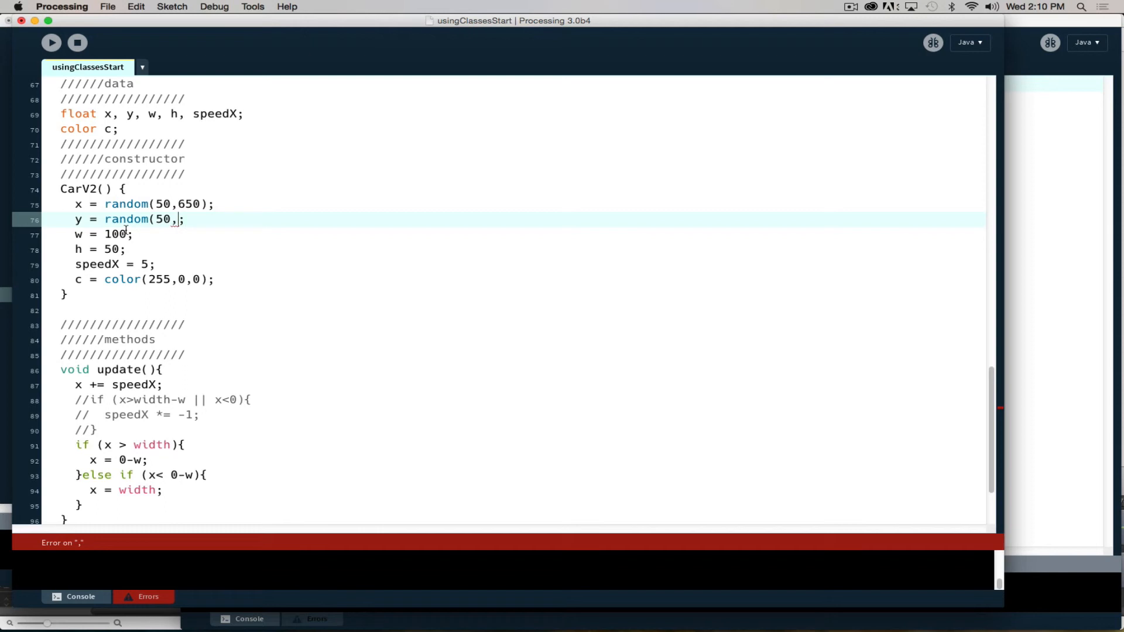
pyautogui.write('400')
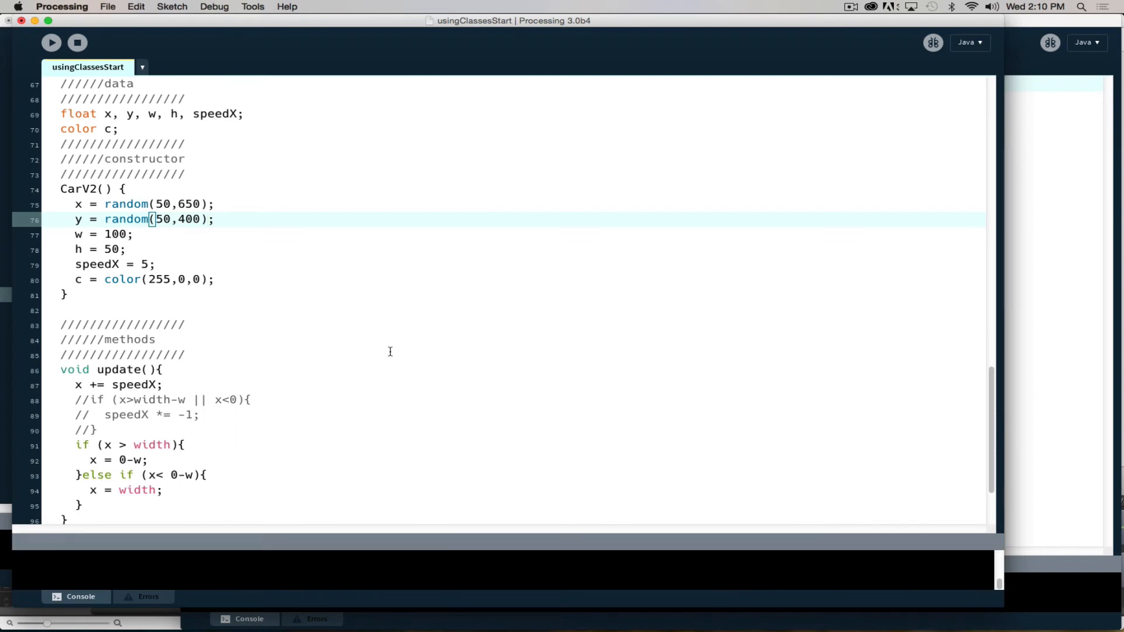
pyautogui.moveTo(340, 342)
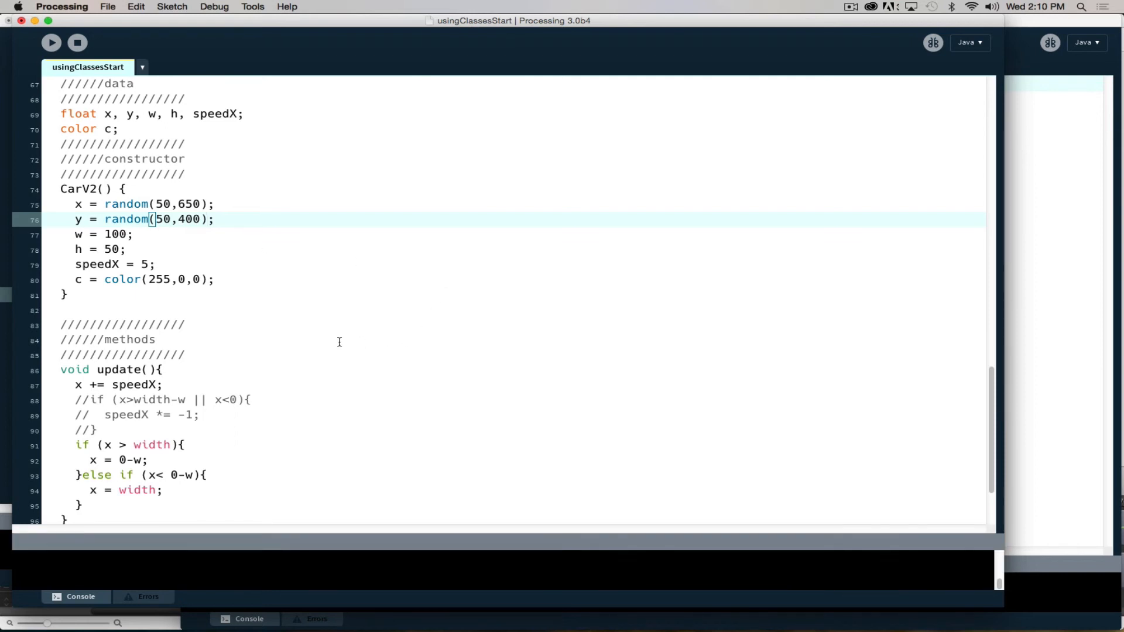
pyautogui.moveTo(285, 6)
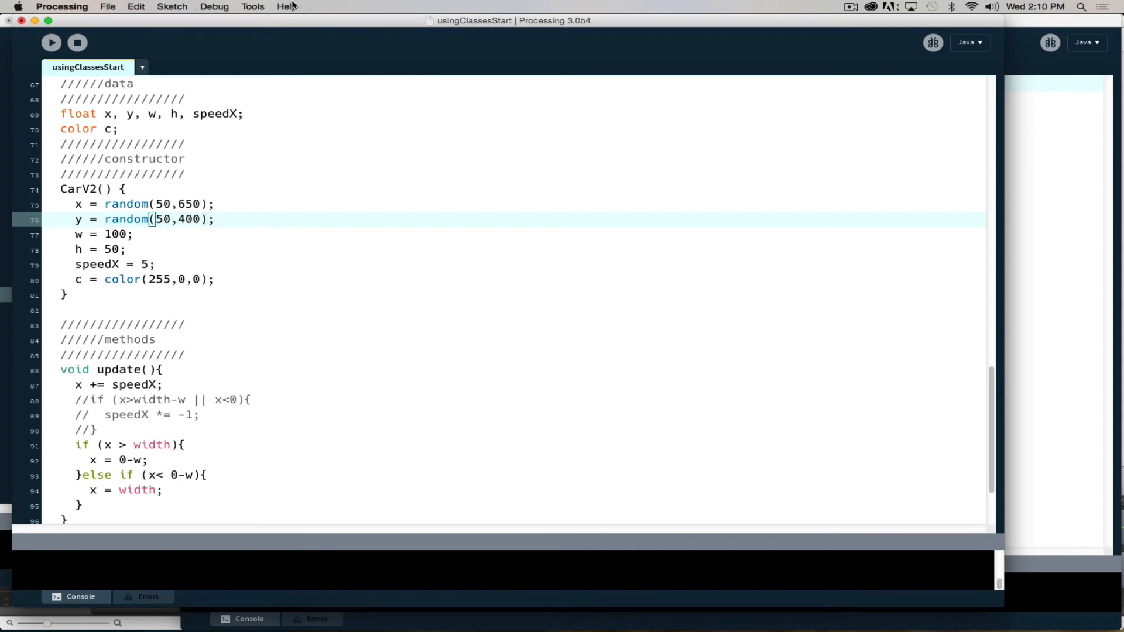
pyautogui.click(121, 189)
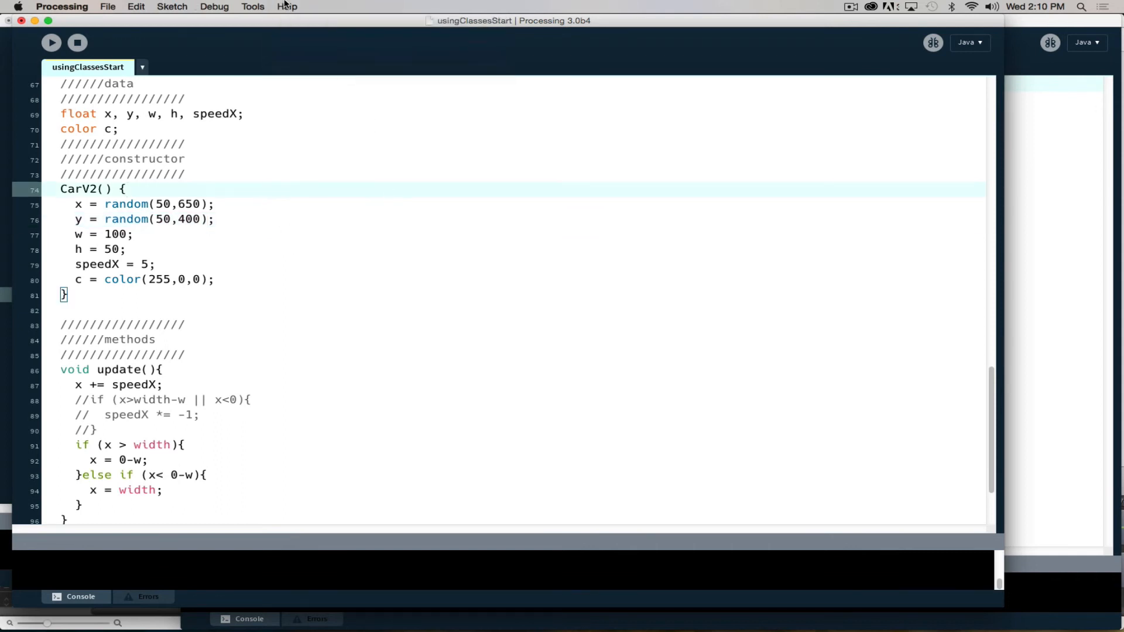
pyautogui.moveTo(286, 20)
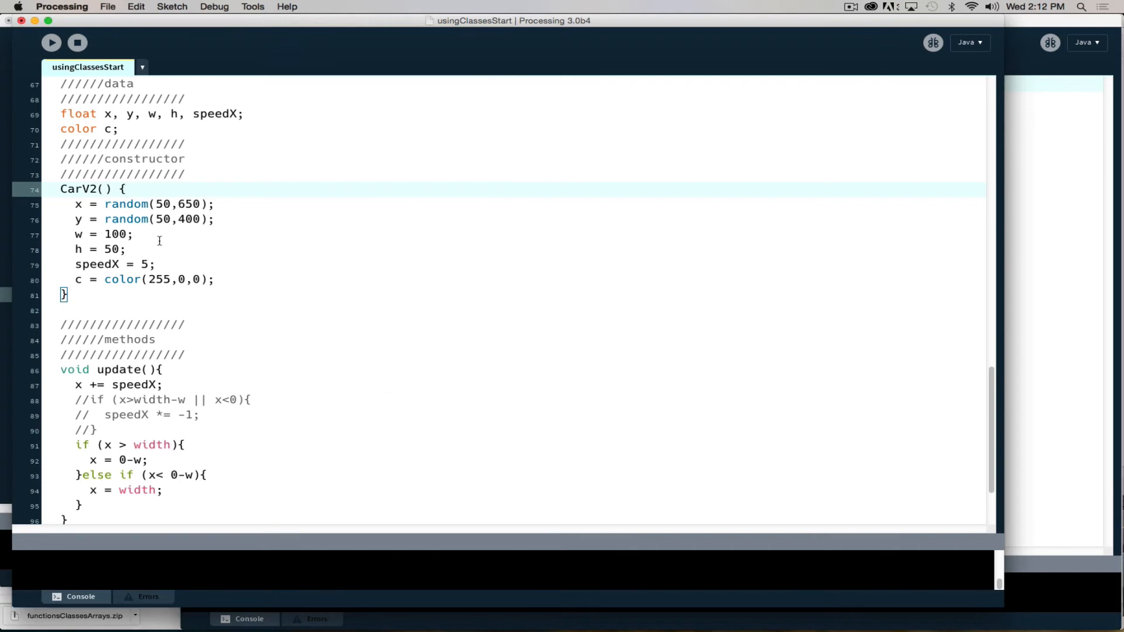
pyautogui.moveTo(152, 279)
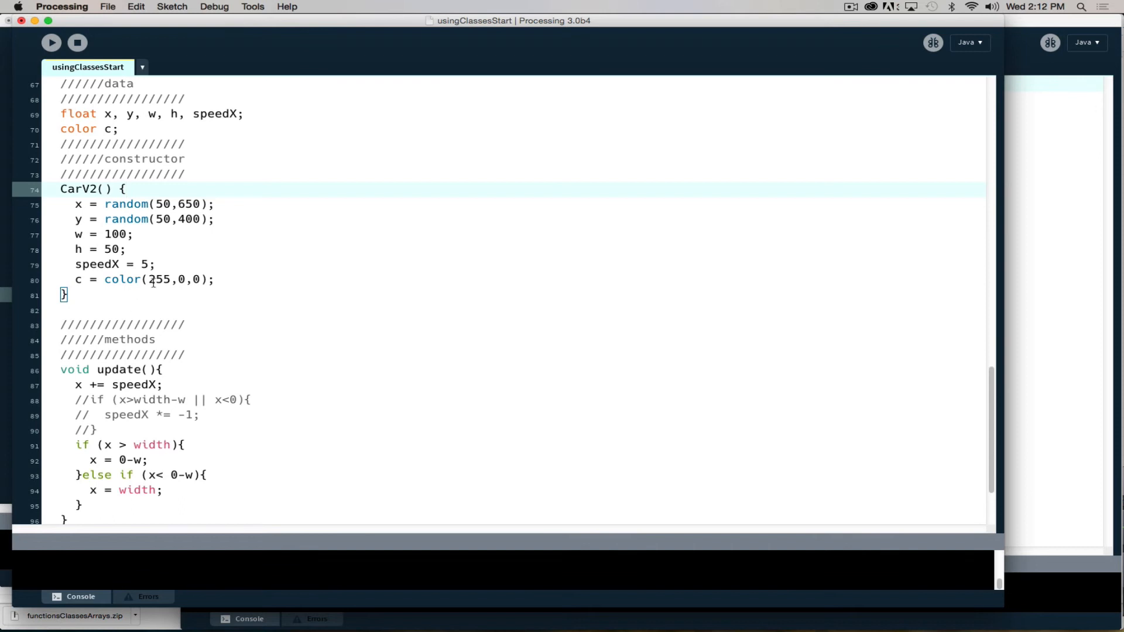
# Change CarV2's colour to color(random(255),random(255),random(255))
pyautogui.doubleClick(157, 280)
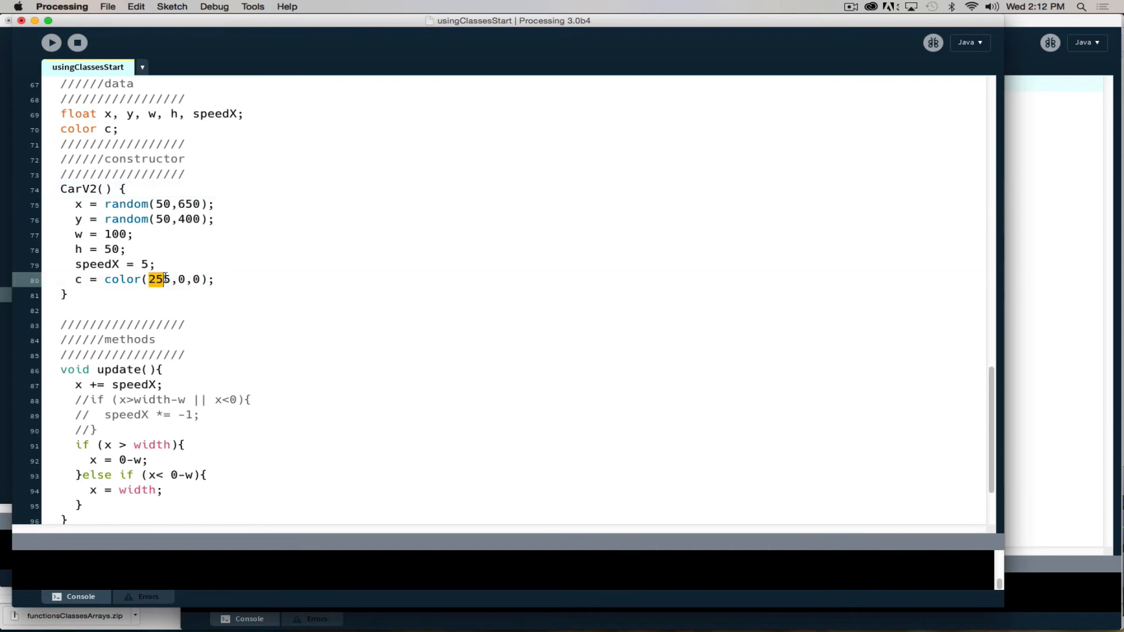
pyautogui.write('5')
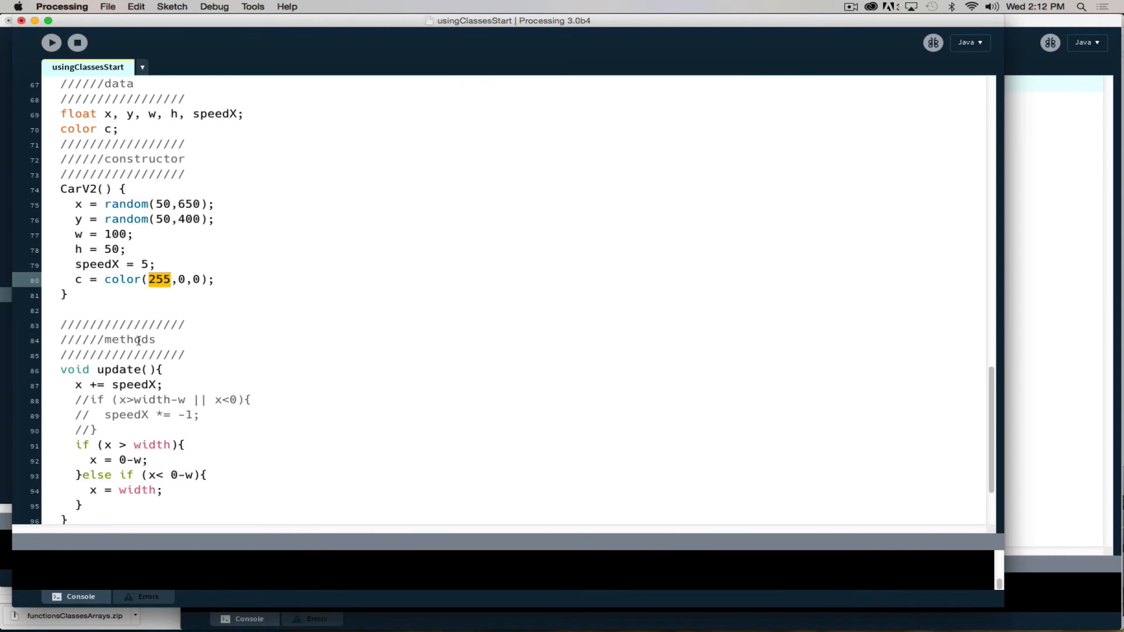
pyautogui.write('random(')
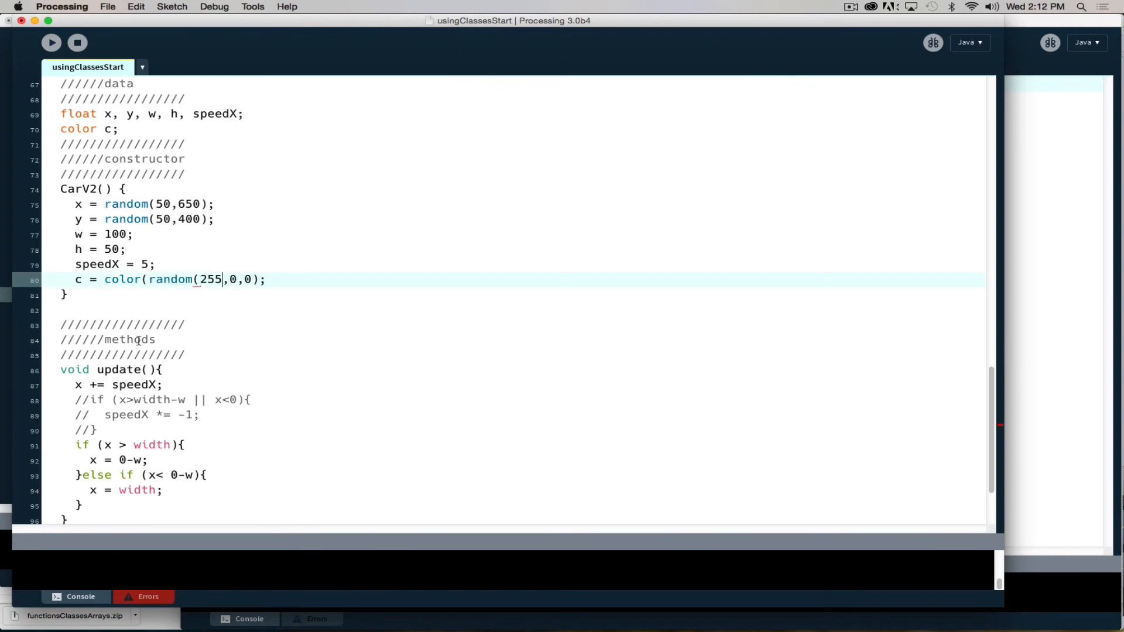
pyautogui.write(')')
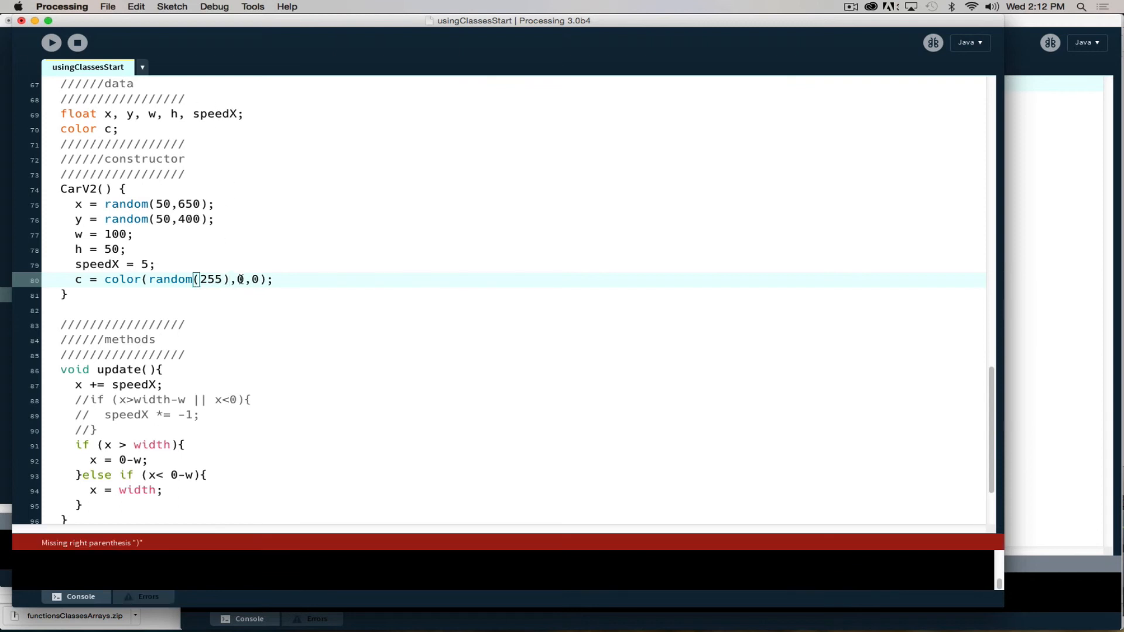
pyautogui.write('random(2')
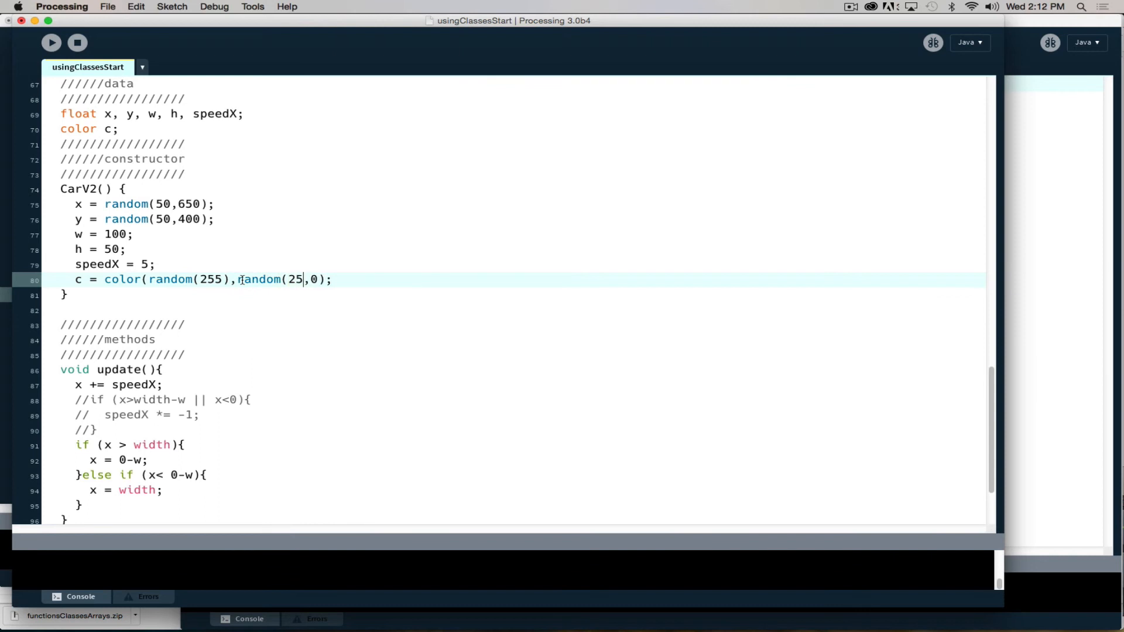
pyautogui.write('5)')
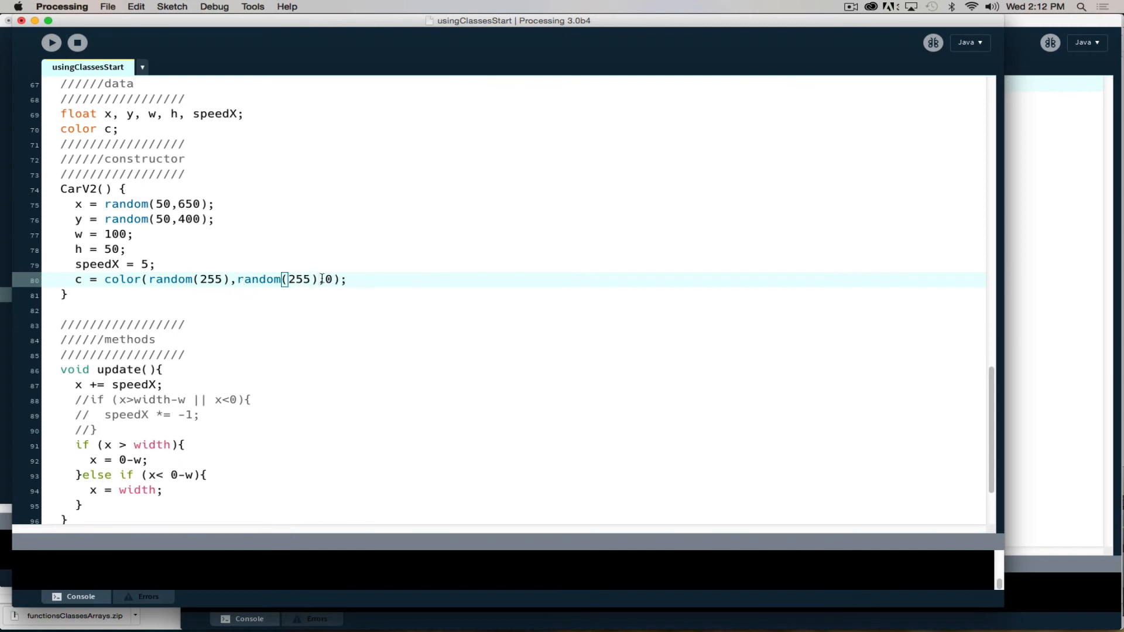
pyautogui.write('random')
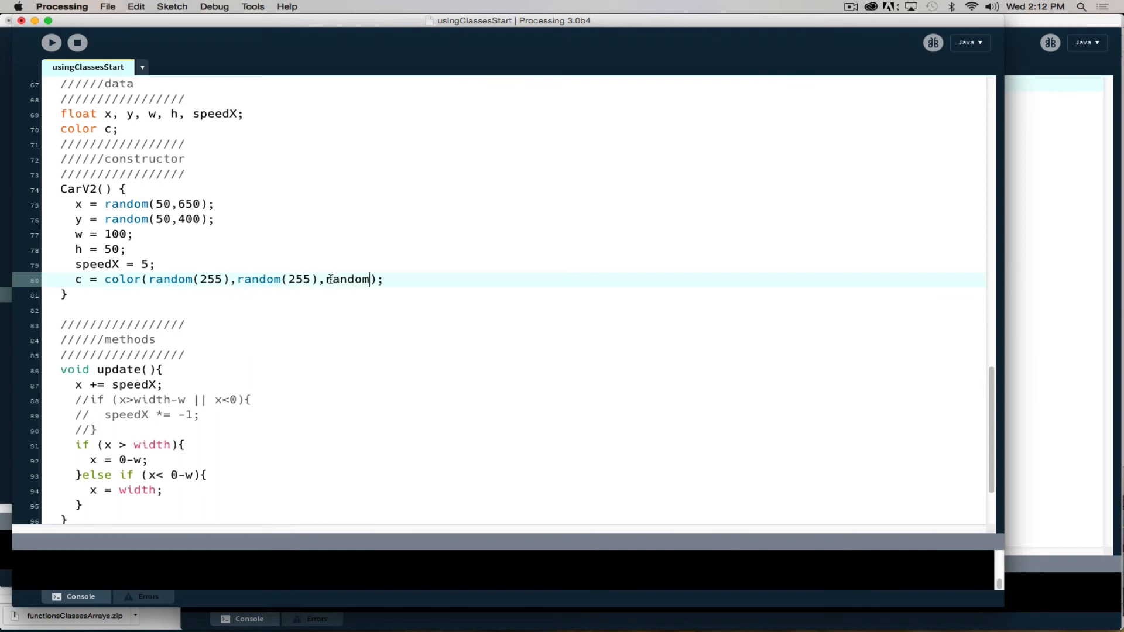
pyautogui.write('(255)')
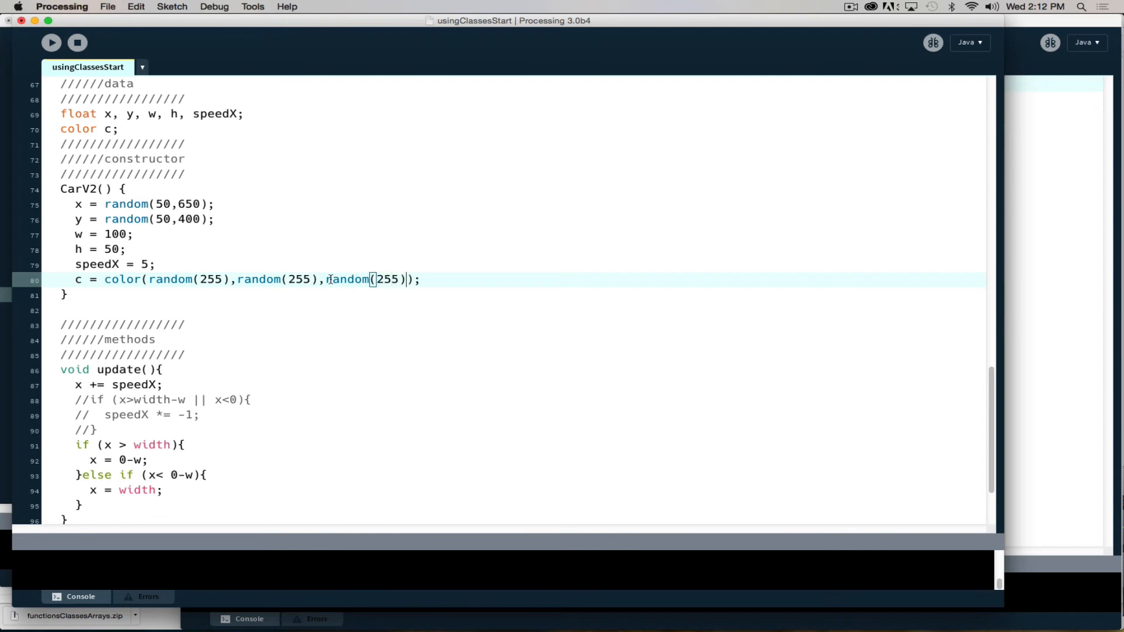
pyautogui.moveTo(448, 261)
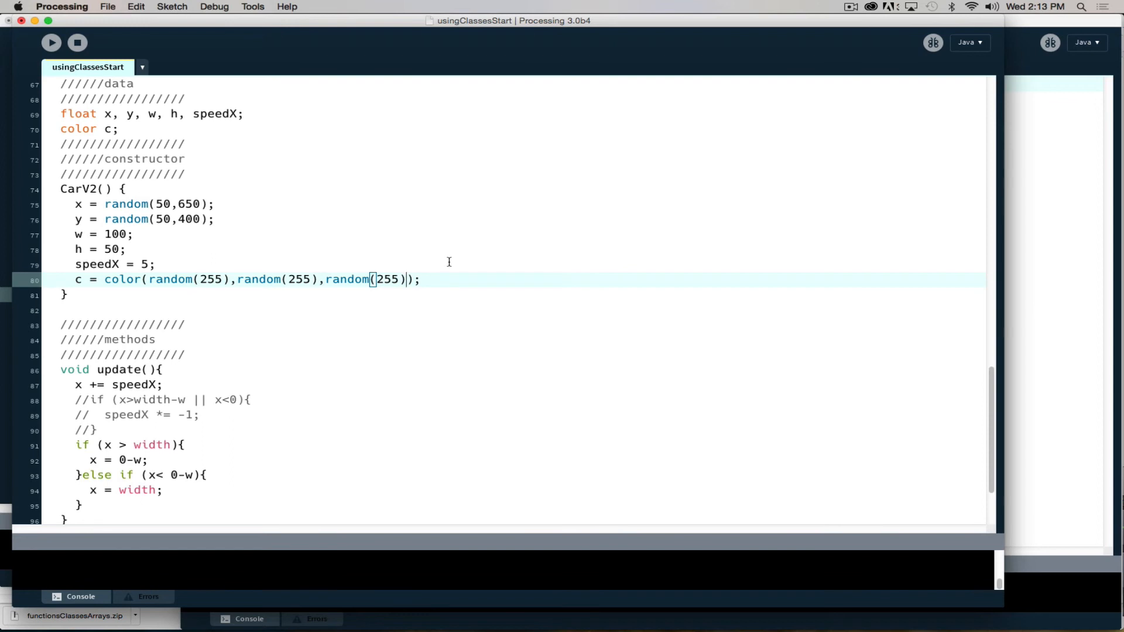
pyautogui.moveTo(380, 306)
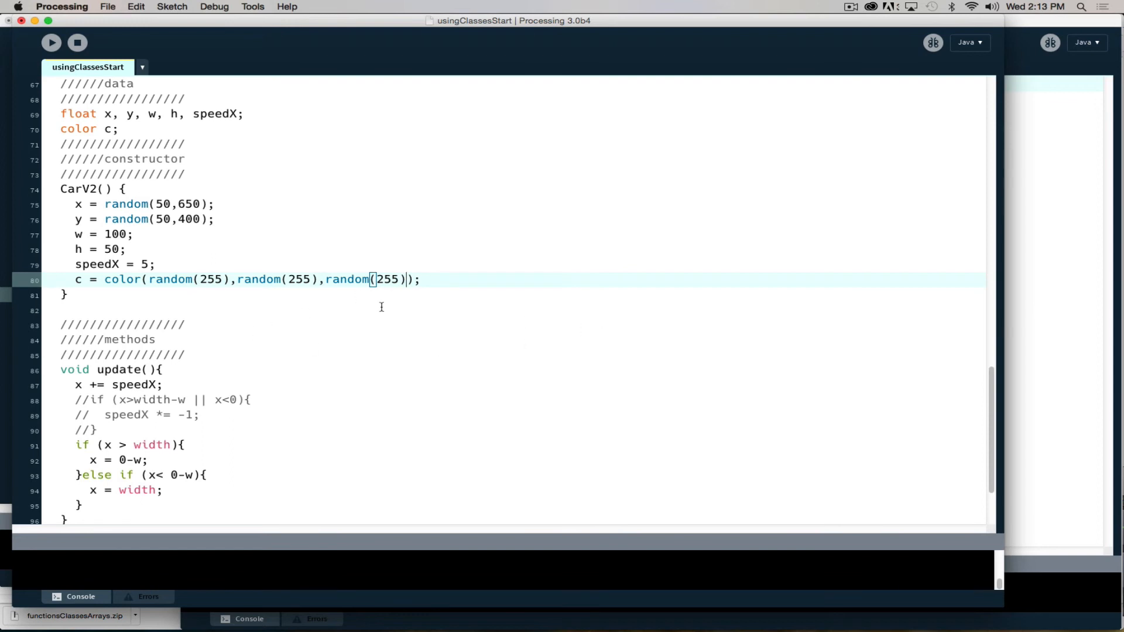
# Declare CarV2 car2 and create it in setup with car2 = new CarV2()
pyautogui.scroll(3)
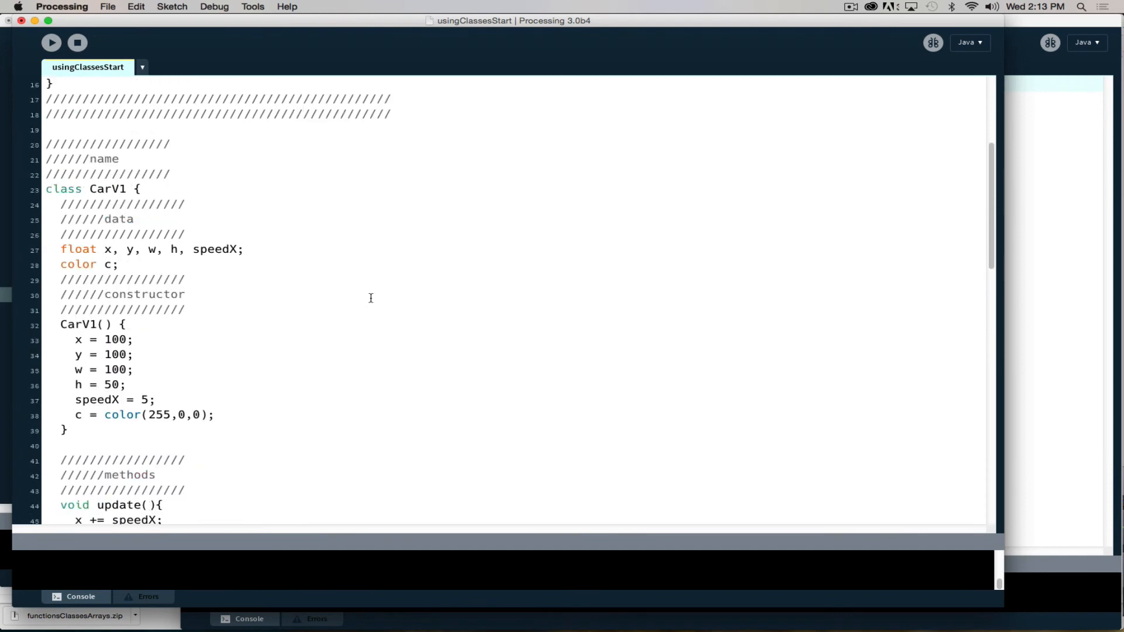
pyautogui.scroll(3)
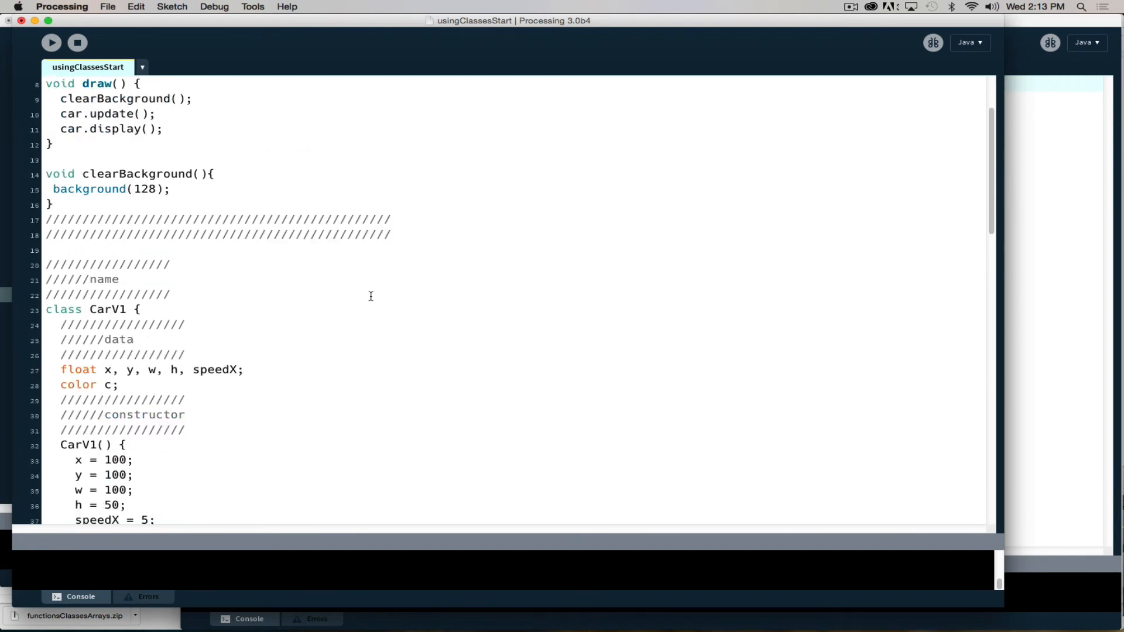
pyautogui.scroll(3)
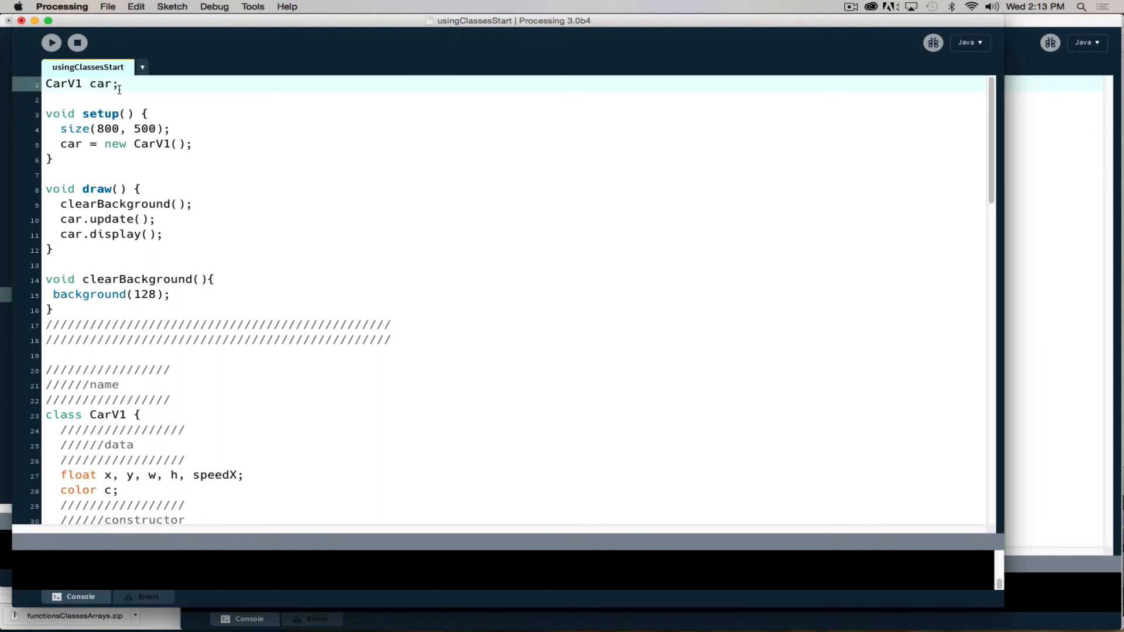
pyautogui.write('C')
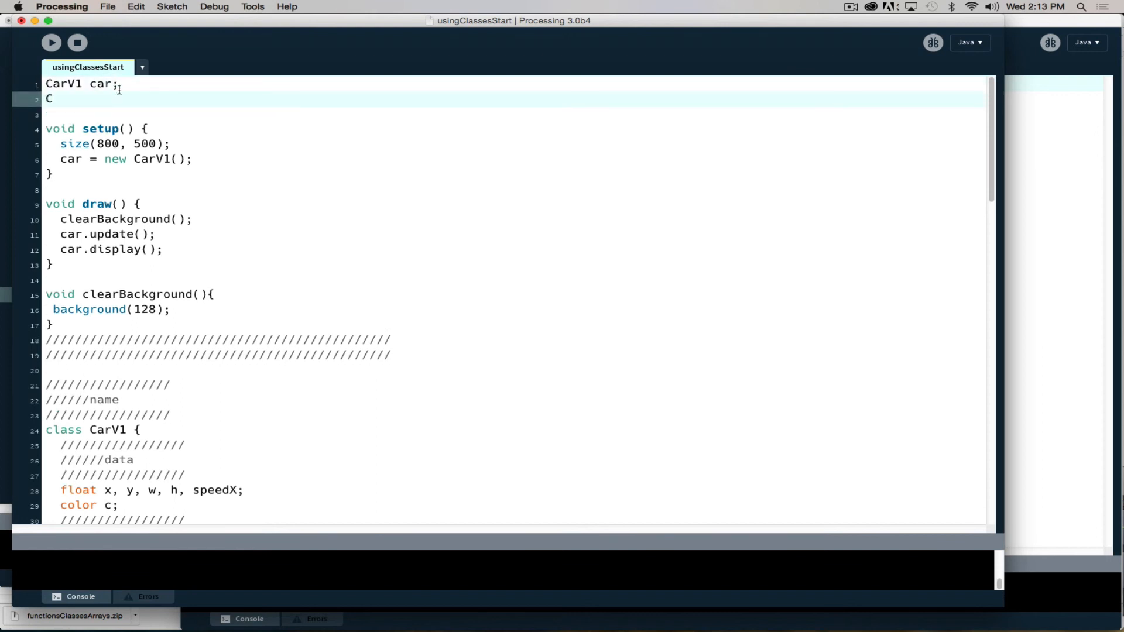
pyautogui.write('ar')
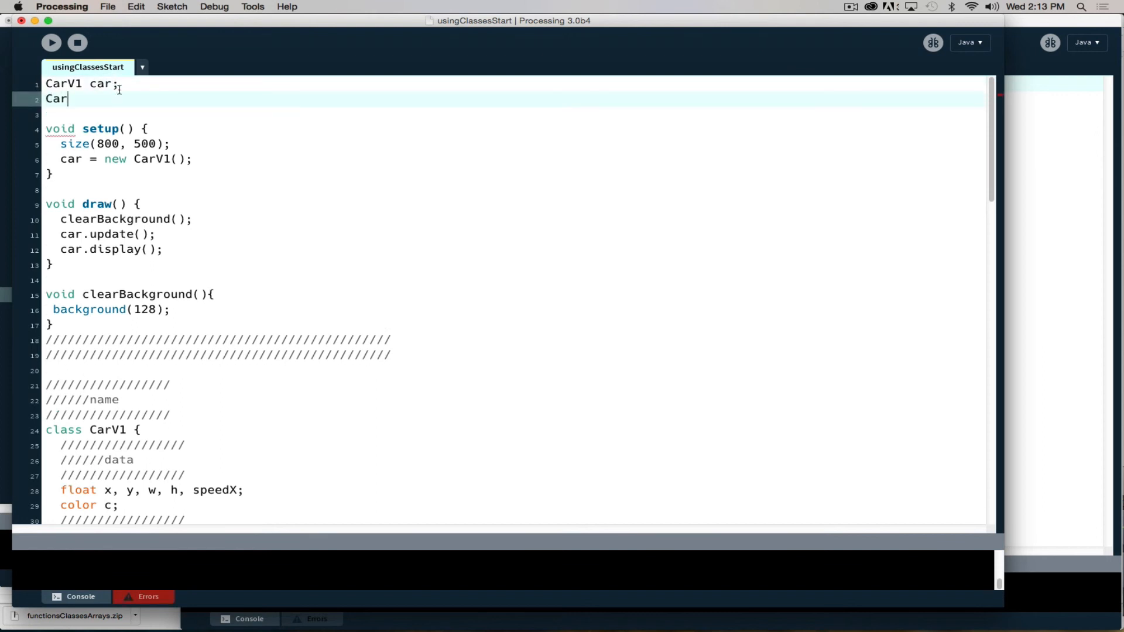
pyautogui.write('V2 car')
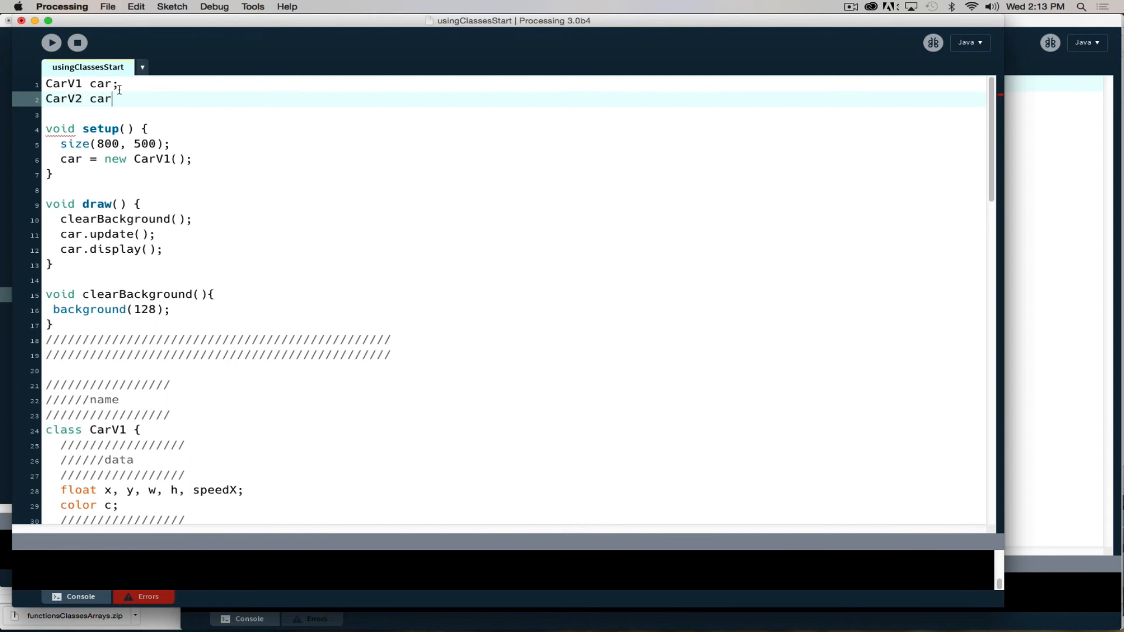
pyautogui.write('2;')
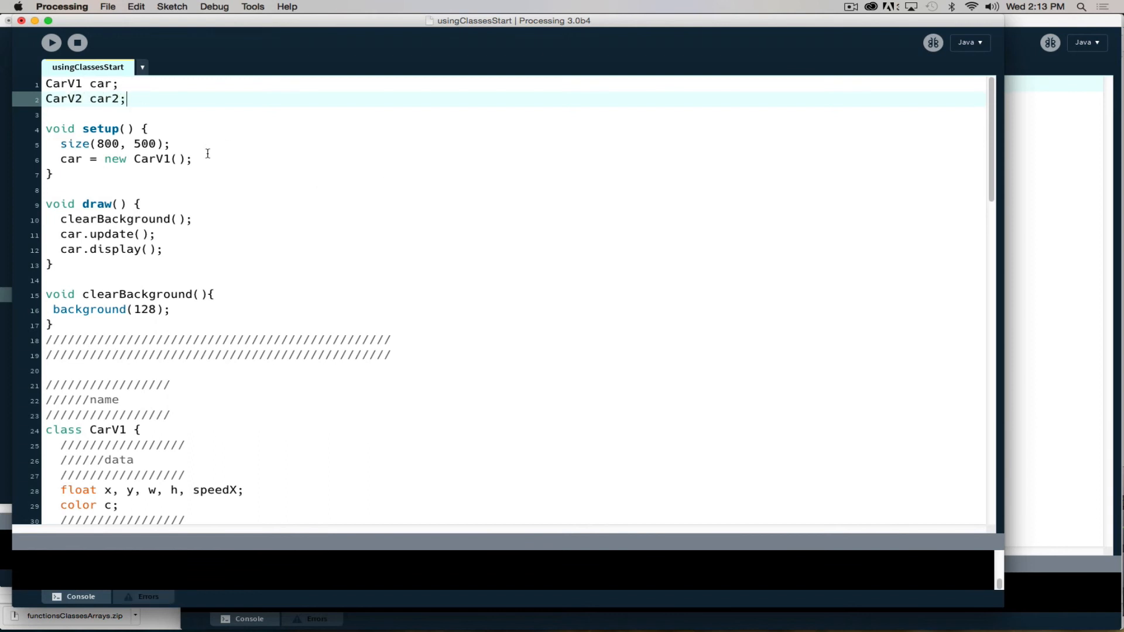
pyautogui.write('car')
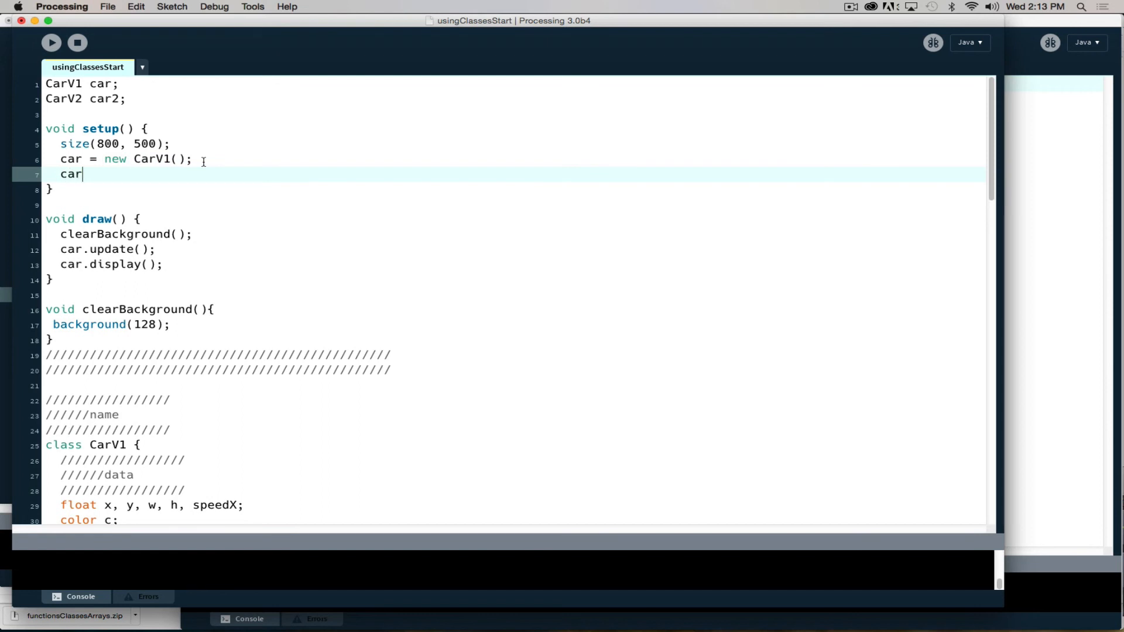
pyautogui.write('2 = new')
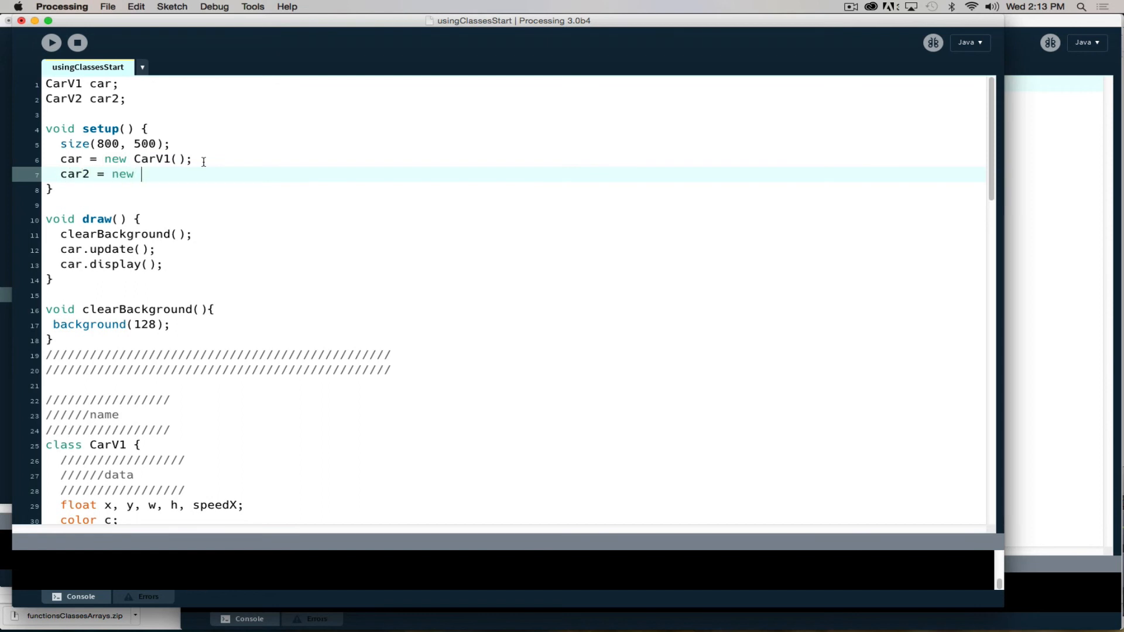
pyautogui.write('Ca')
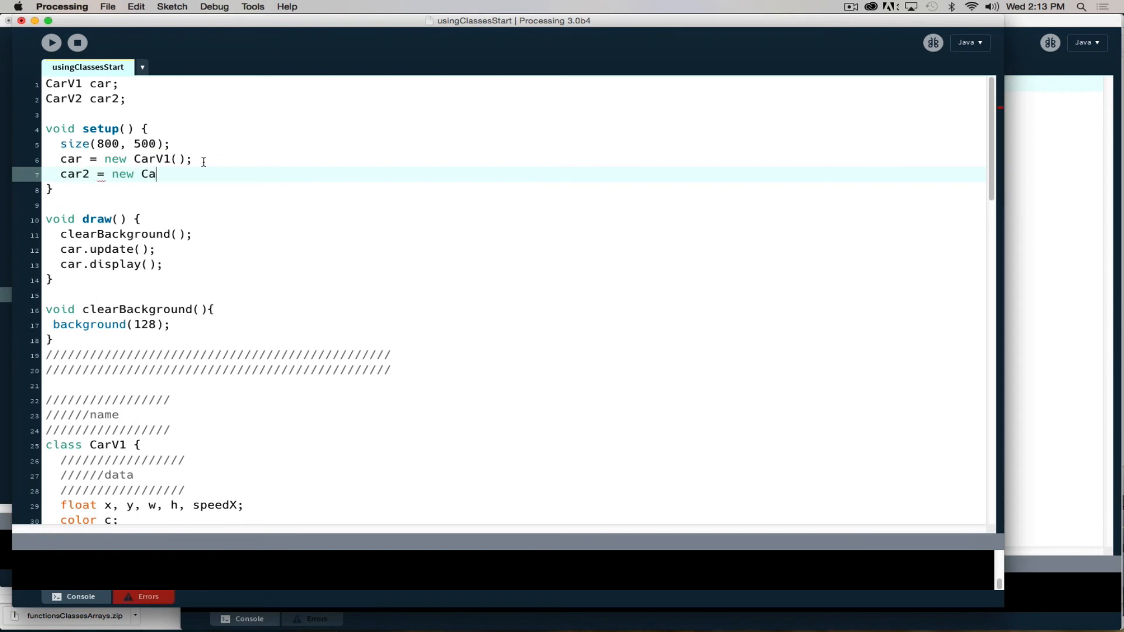
pyautogui.write('rV2();')
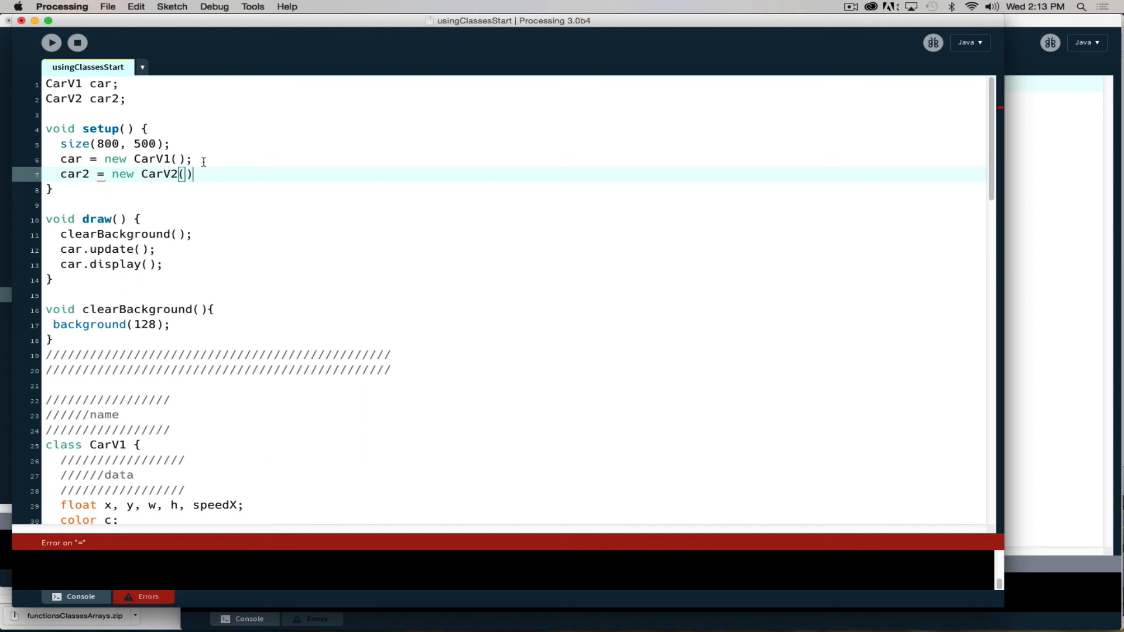
pyautogui.write(';')
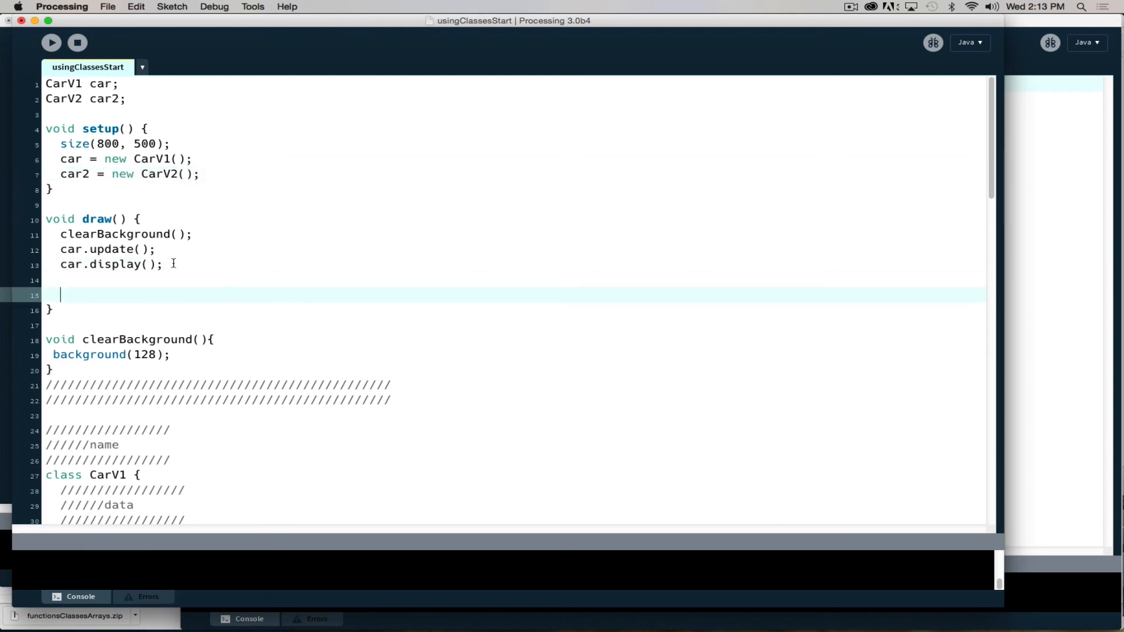
# Call car2.update() and car2.display() in draw
pyautogui.write('car2.up')
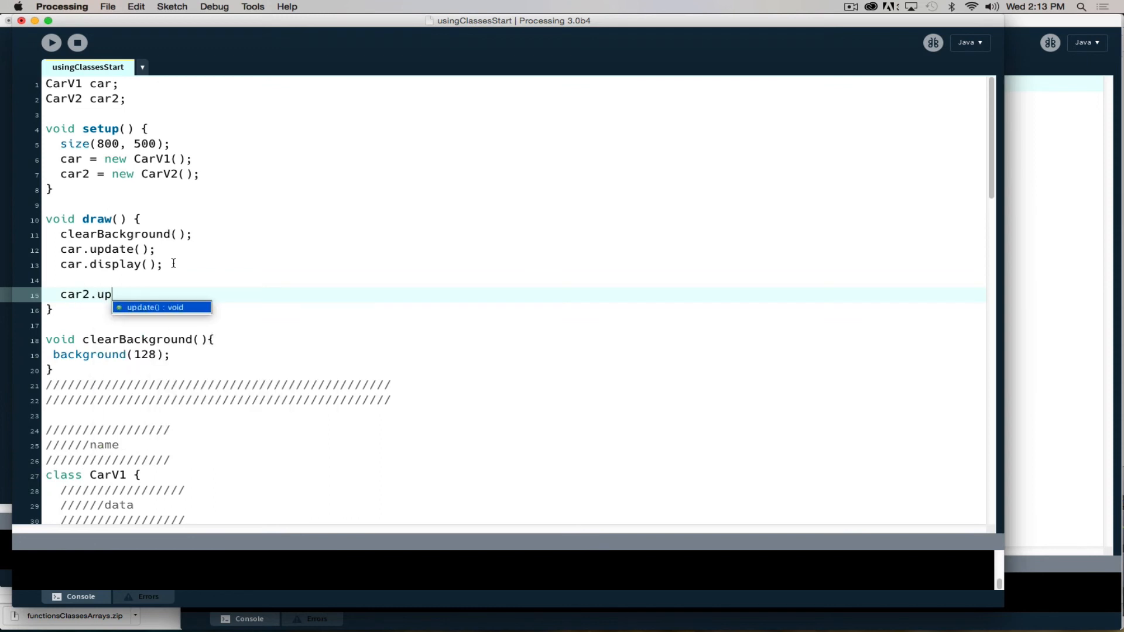
pyautogui.press('Return')
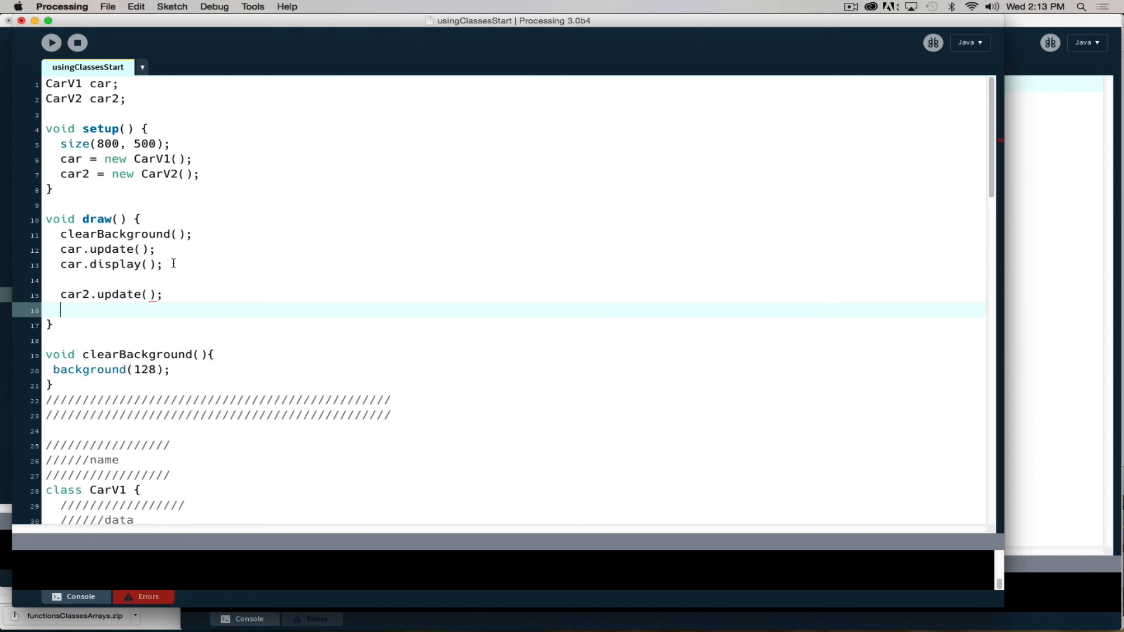
pyautogui.write('car2.display();')
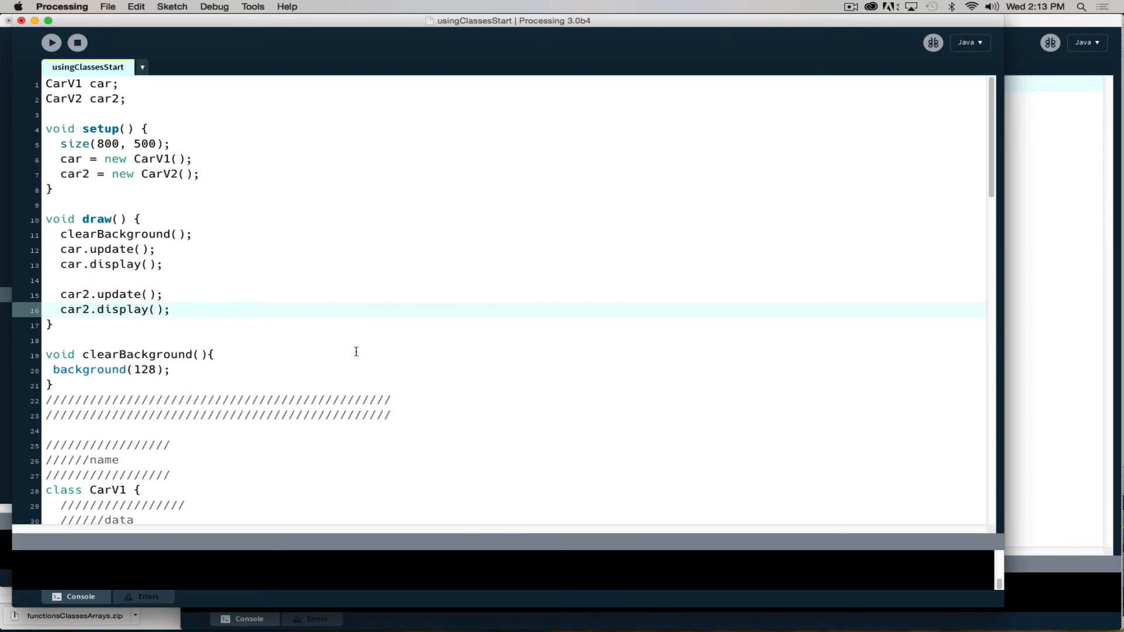
pyautogui.click(170, 308)
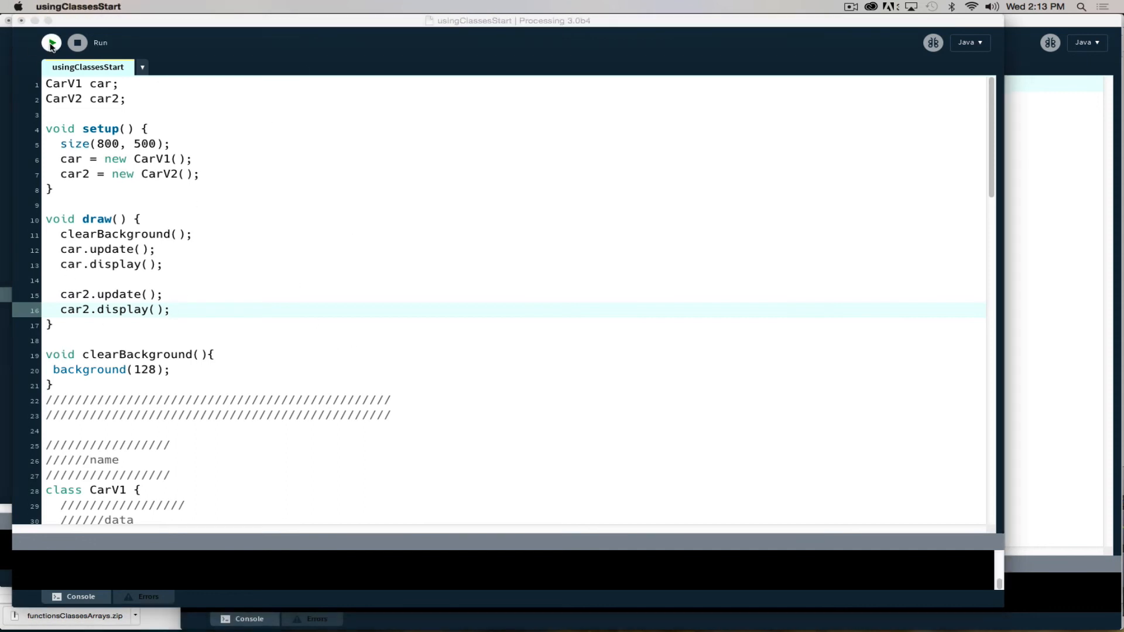
pyautogui.click(50, 42)
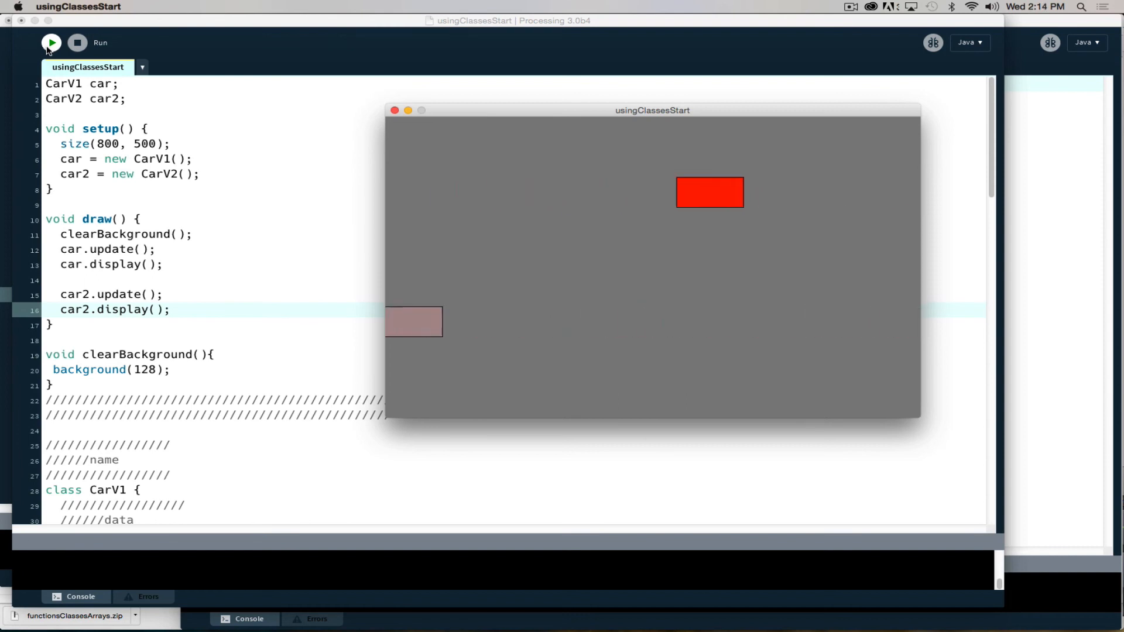
pyautogui.click(51, 42)
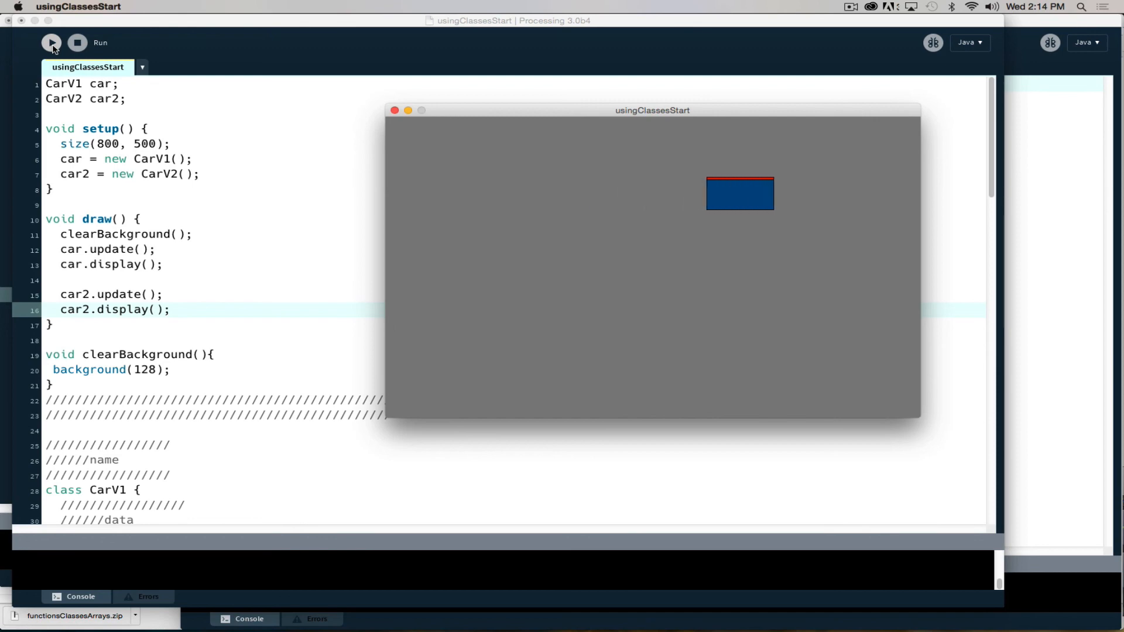
pyautogui.click(78, 42)
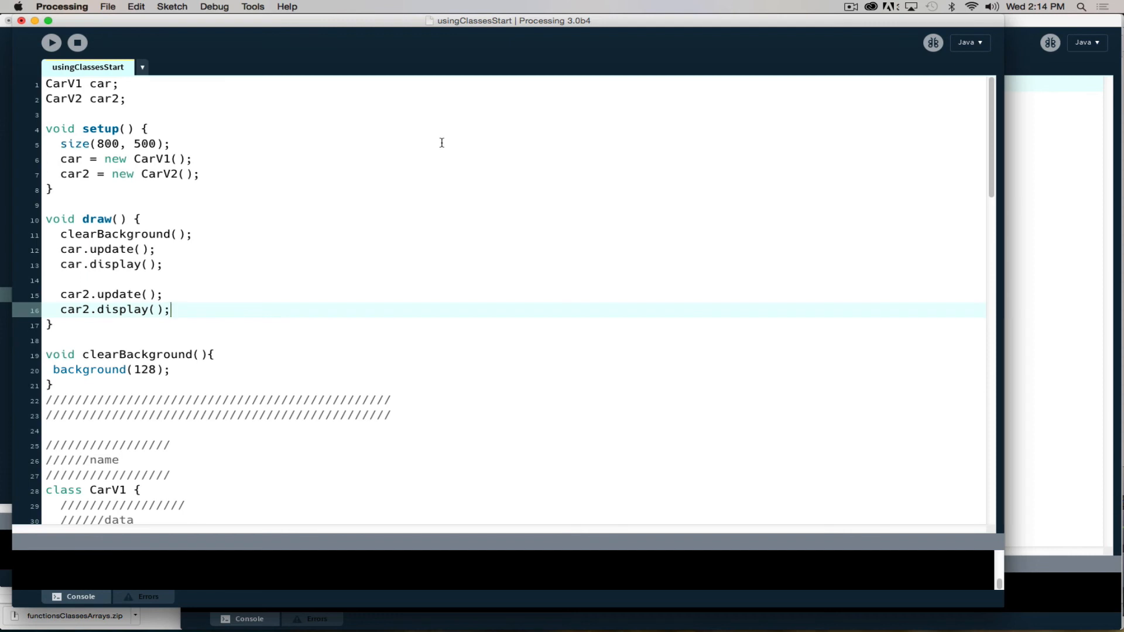
pyautogui.moveTo(130, 103)
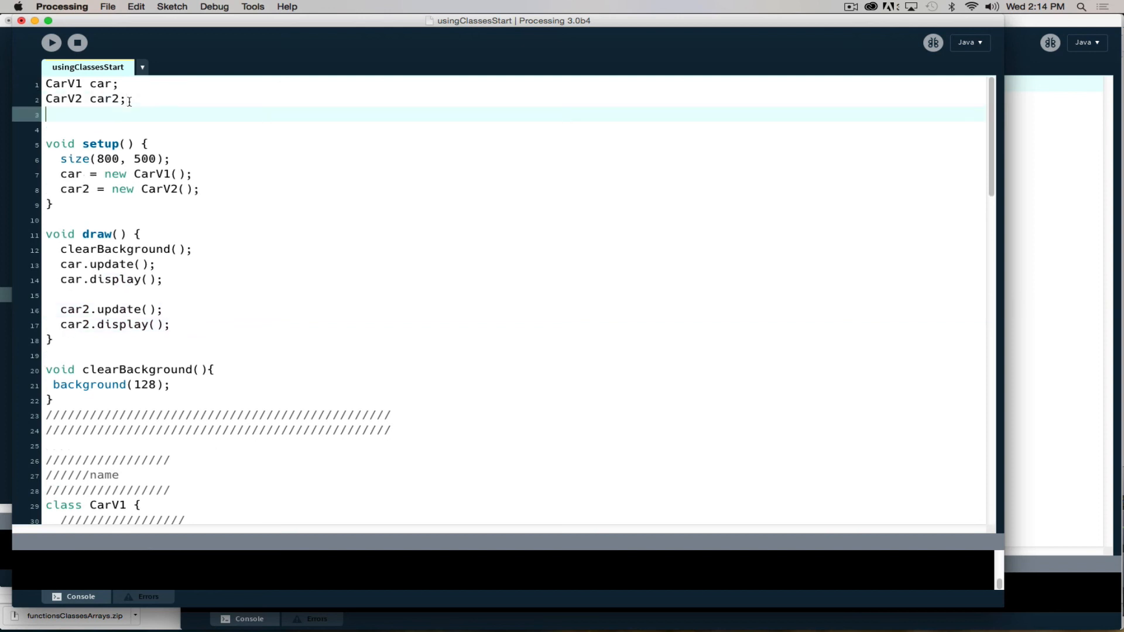
# Declare CarV2 car3 and create it in setup with car3 = new CarV2()
pyautogui.write('CarV2')
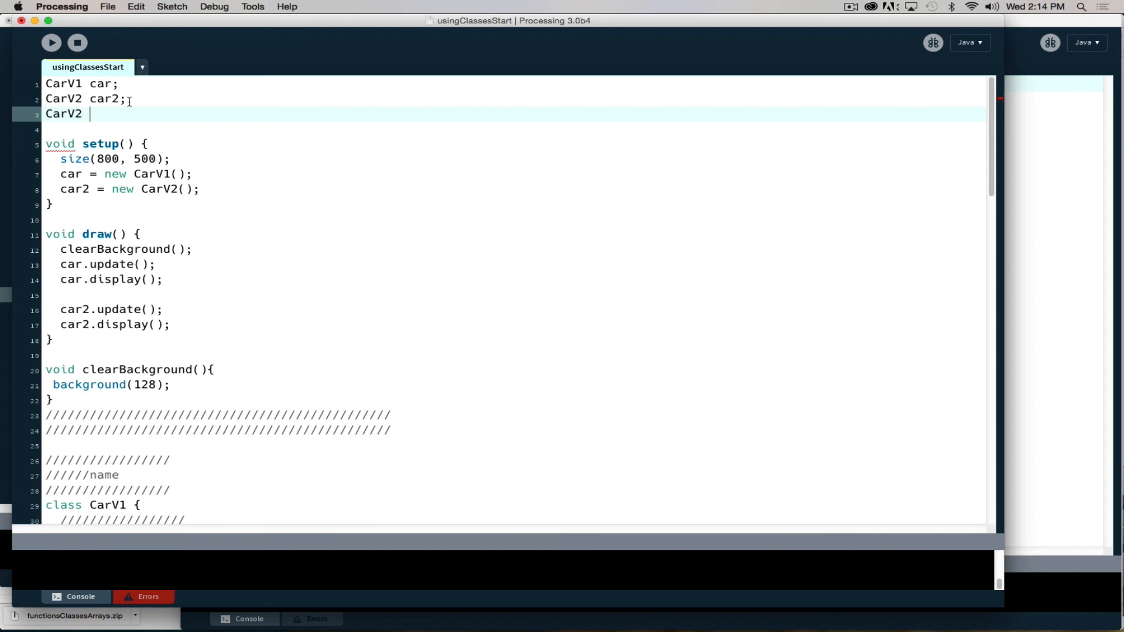
pyautogui.write('car3;')
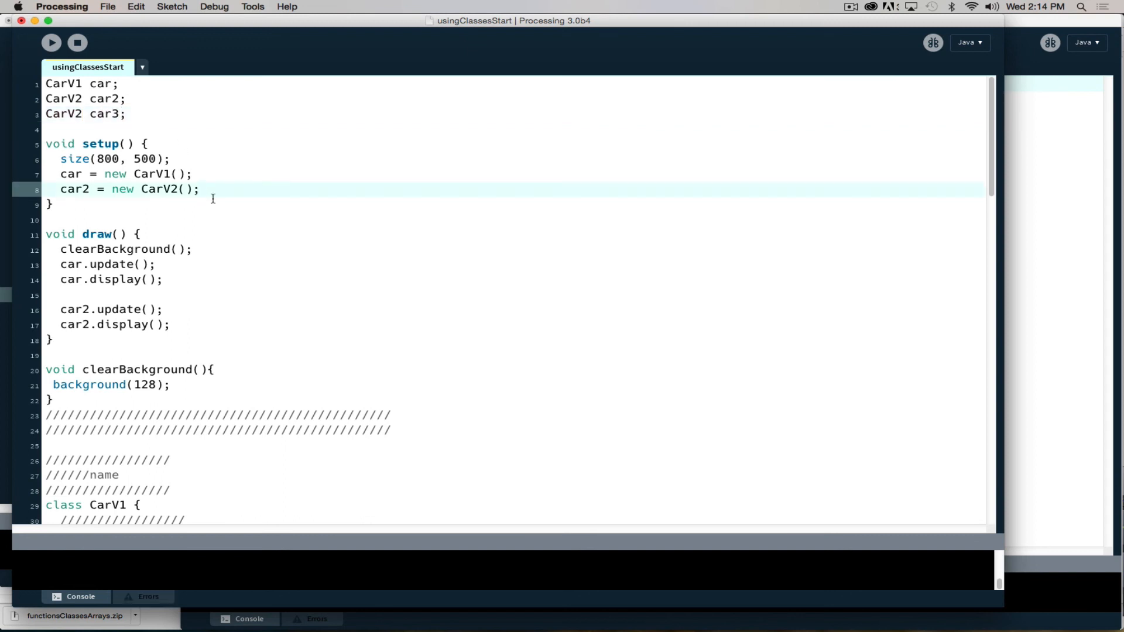
pyautogui.write('car3 =')
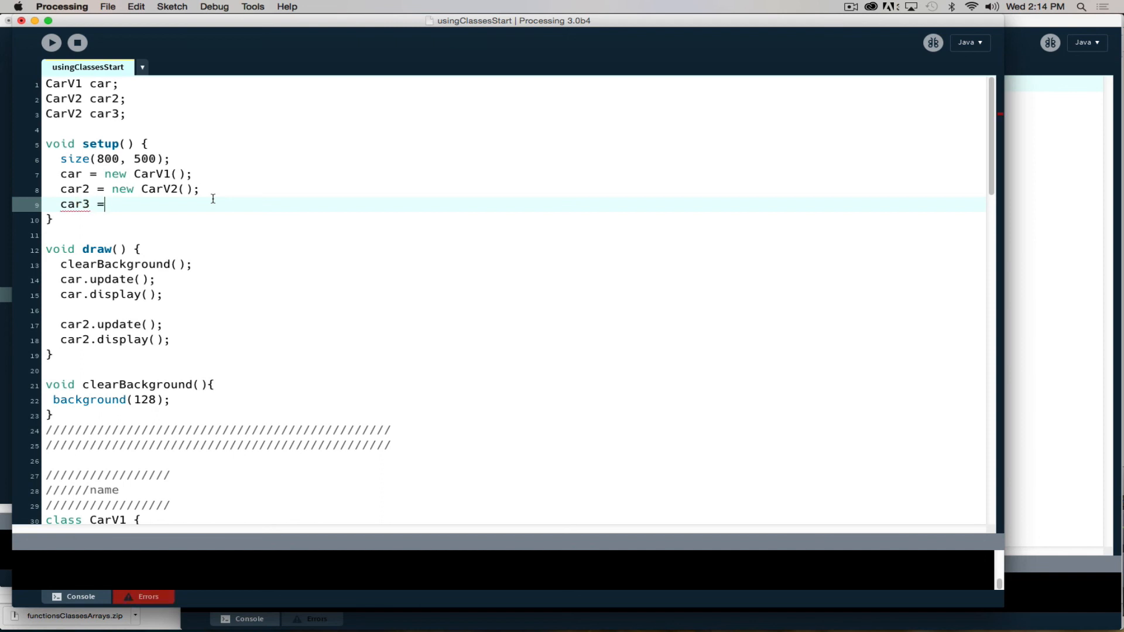
pyautogui.write('new Car')
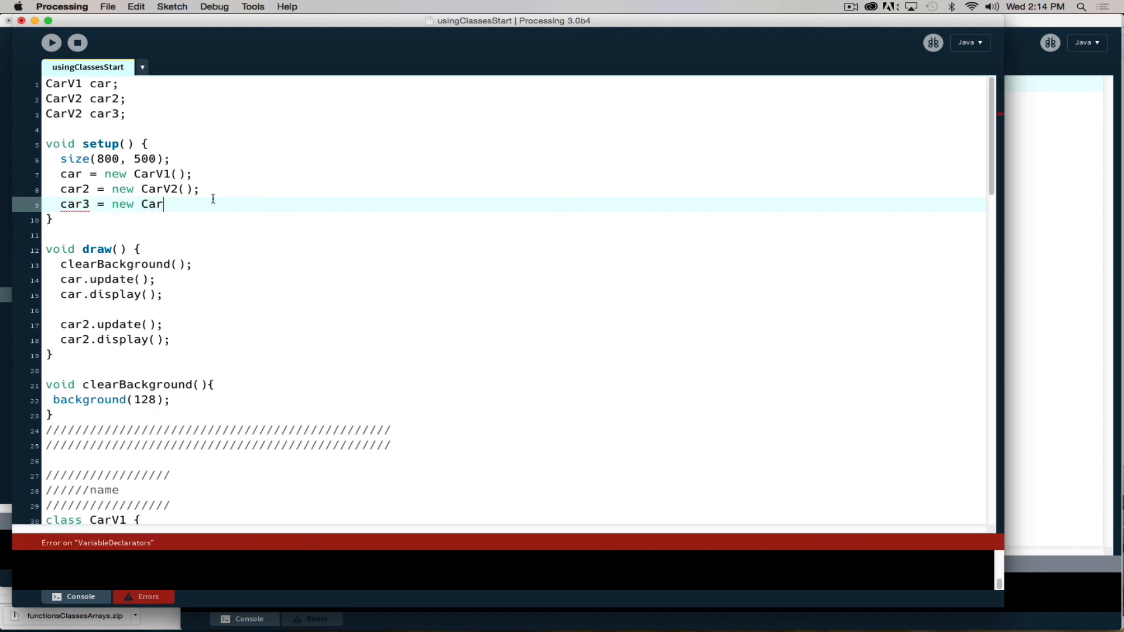
pyautogui.write('V2();')
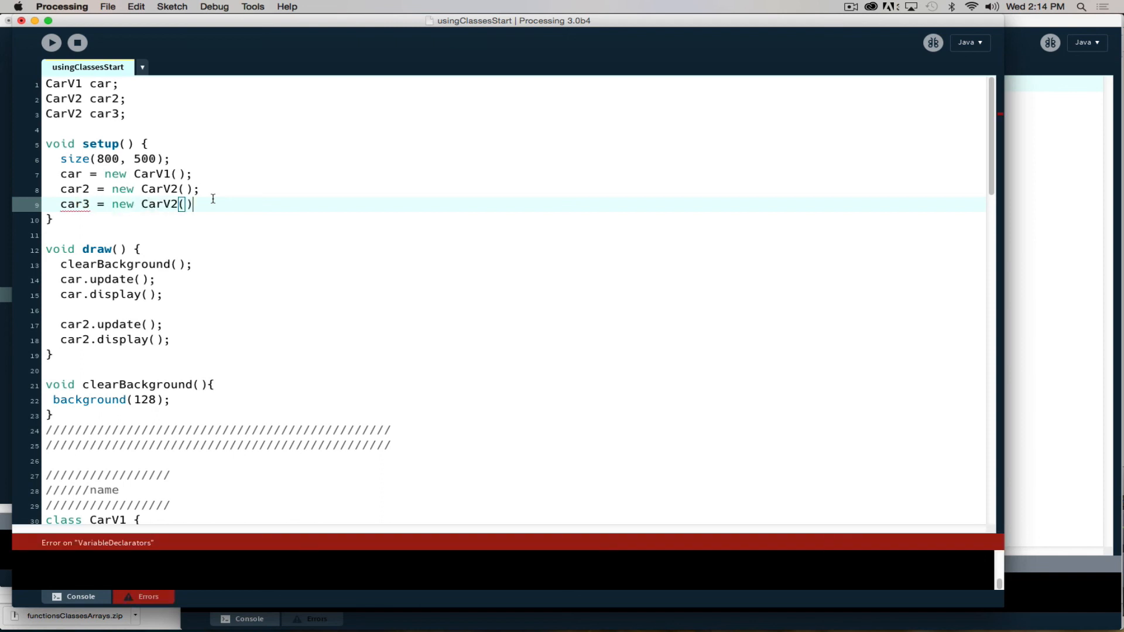
pyautogui.write(';')
pyautogui.write('car3.display();')
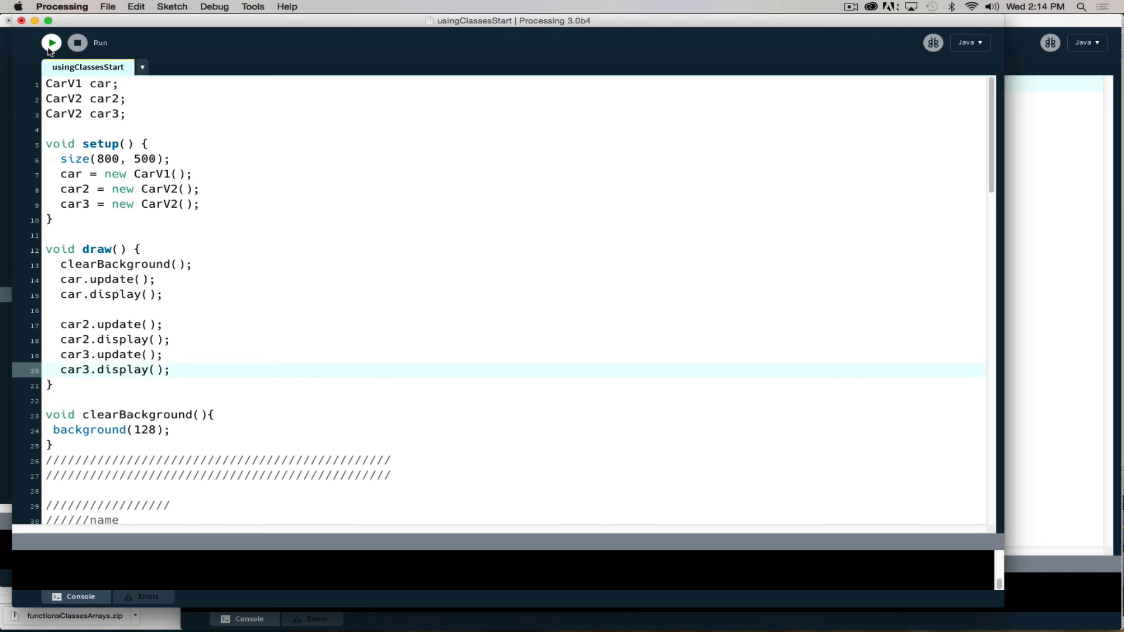
pyautogui.click(51, 42)
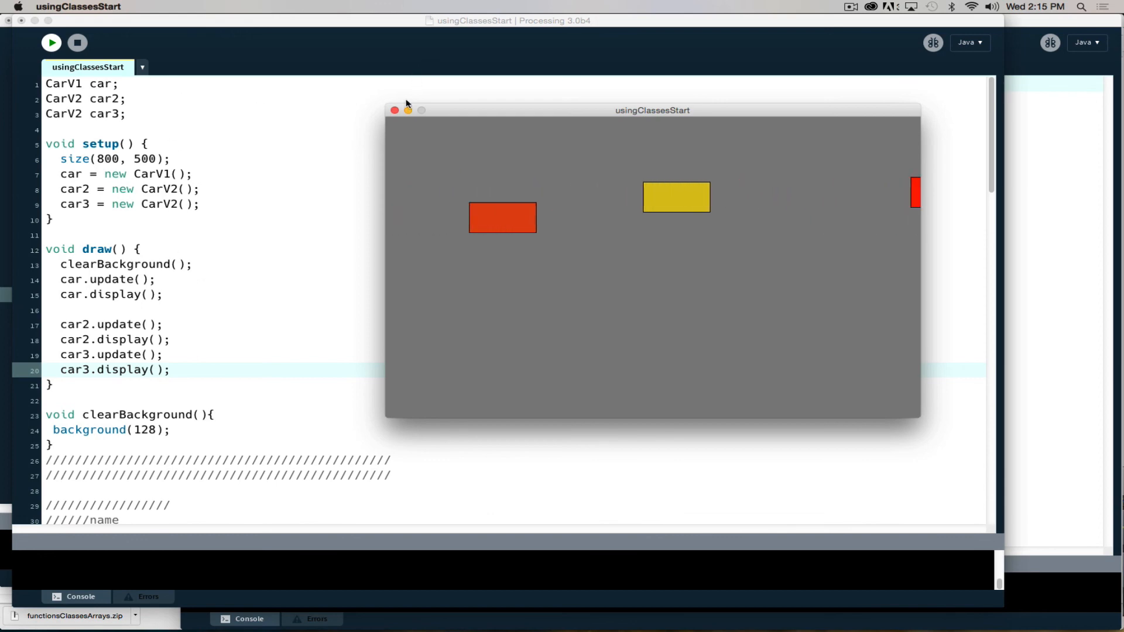
pyautogui.click(393, 110)
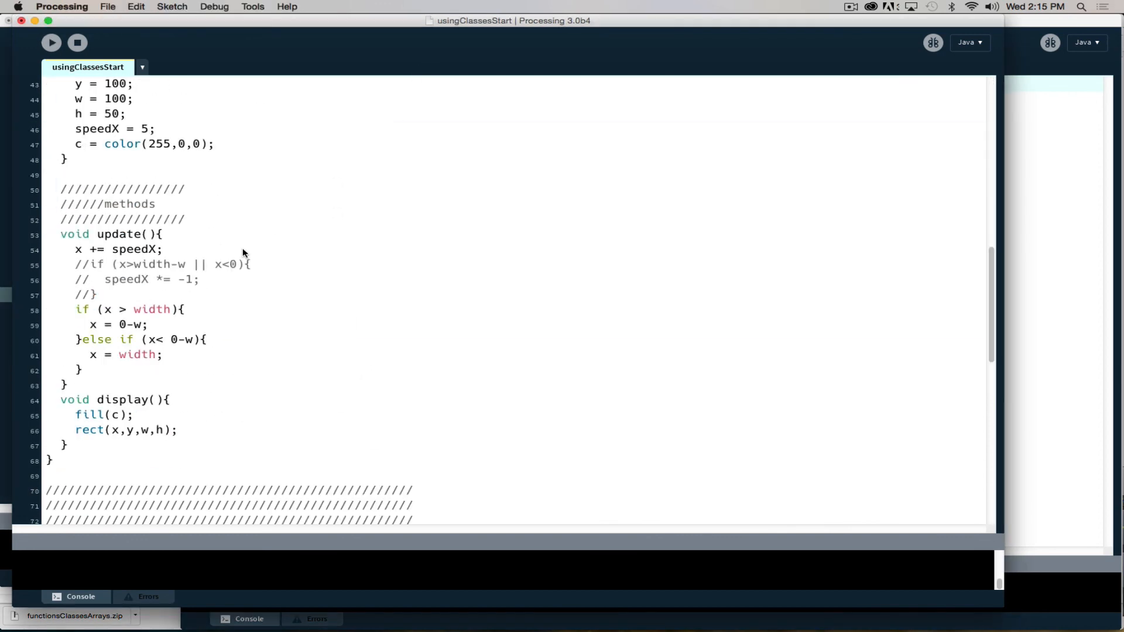
# Set CarV2's speedX to random(2,7) and run the sketch with three cars
pyautogui.scroll(-3)
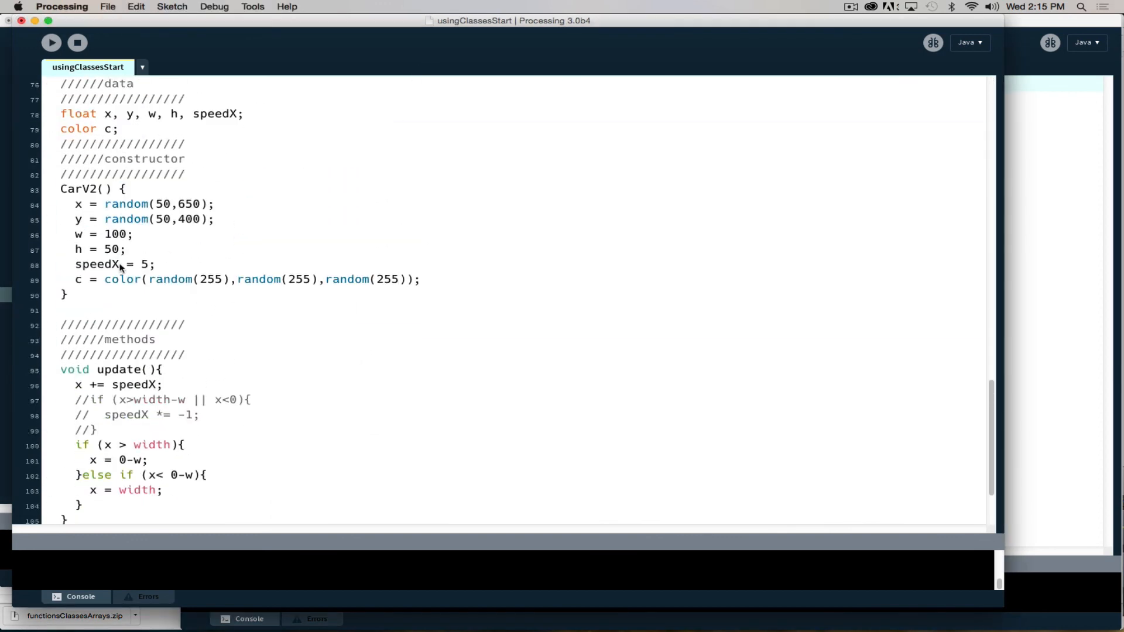
pyautogui.doubleClick(144, 264)
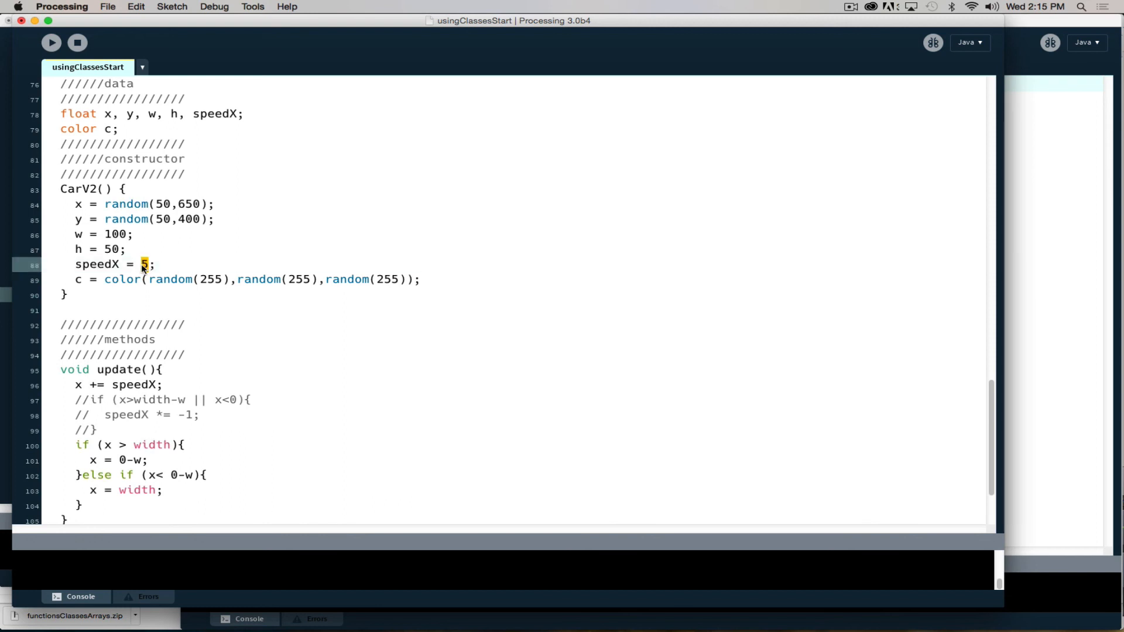
pyautogui.write('random')
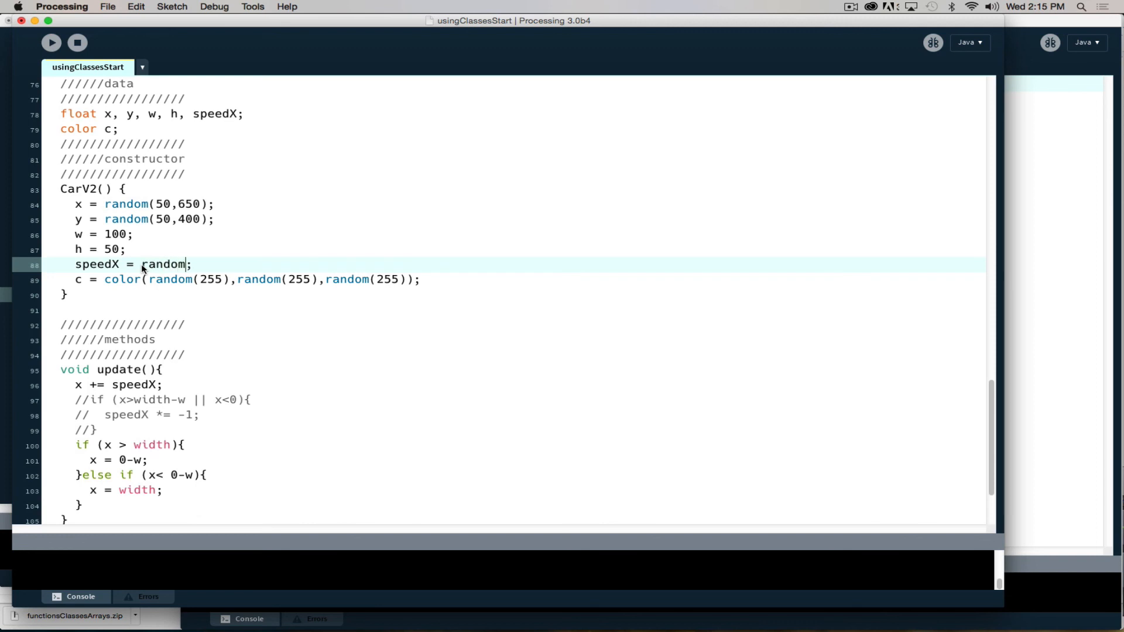
pyautogui.write('(')
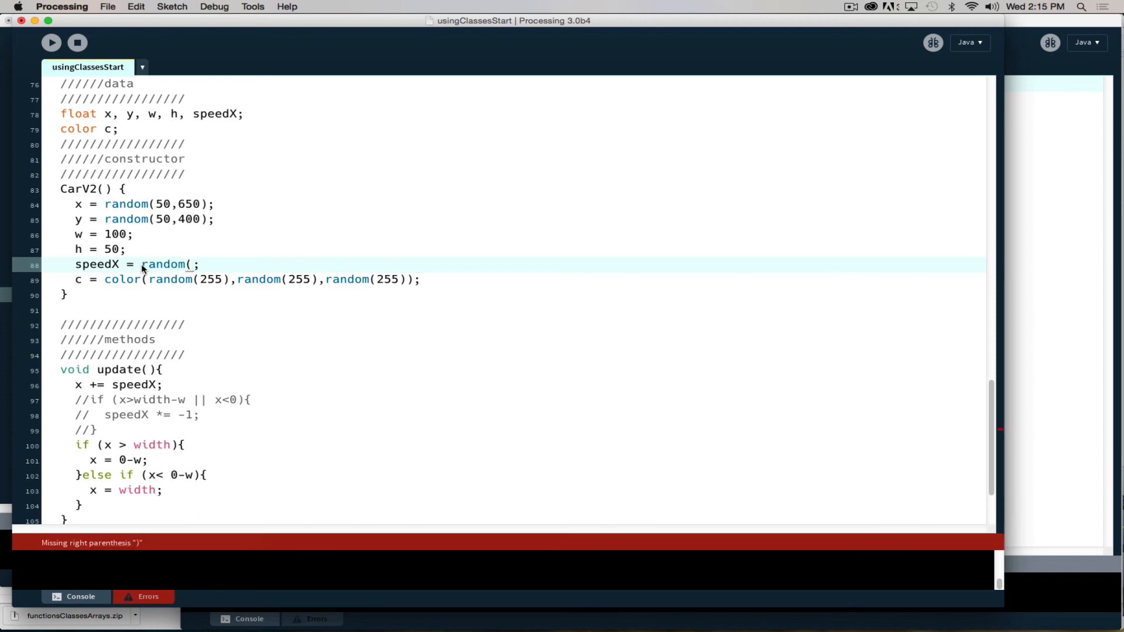
pyautogui.write('2,')
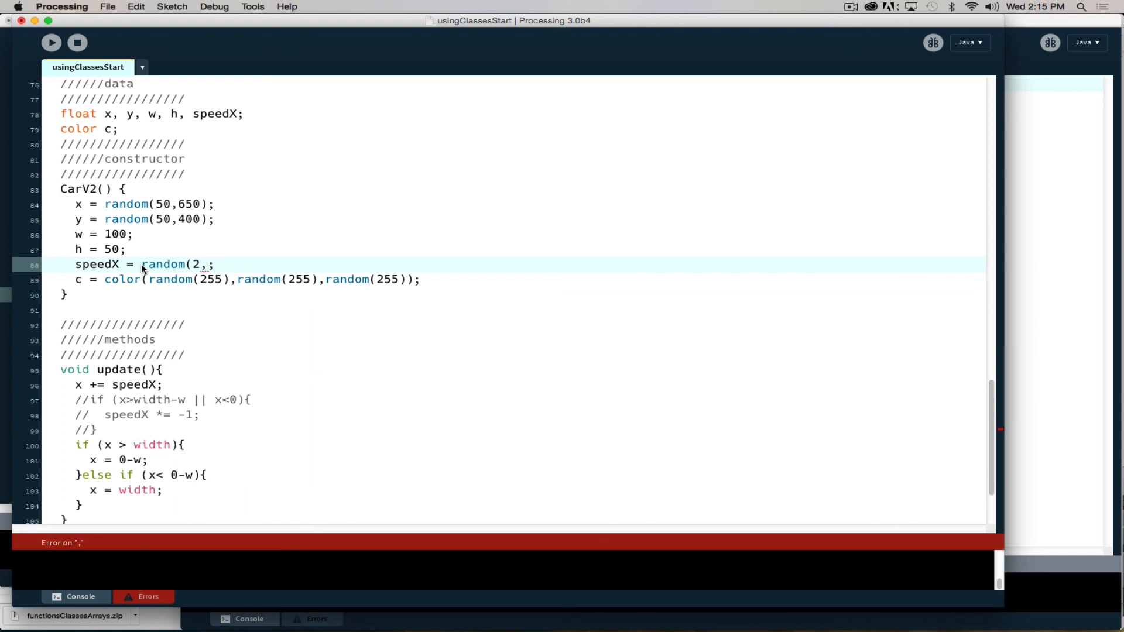
pyautogui.write('7')
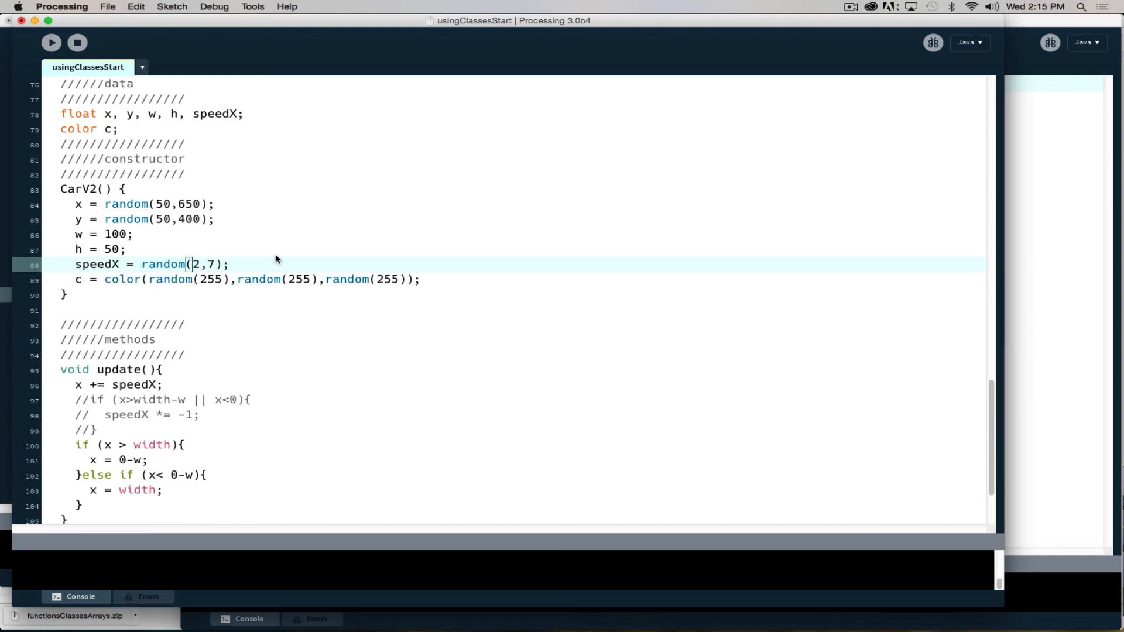
pyautogui.moveTo(264, 260)
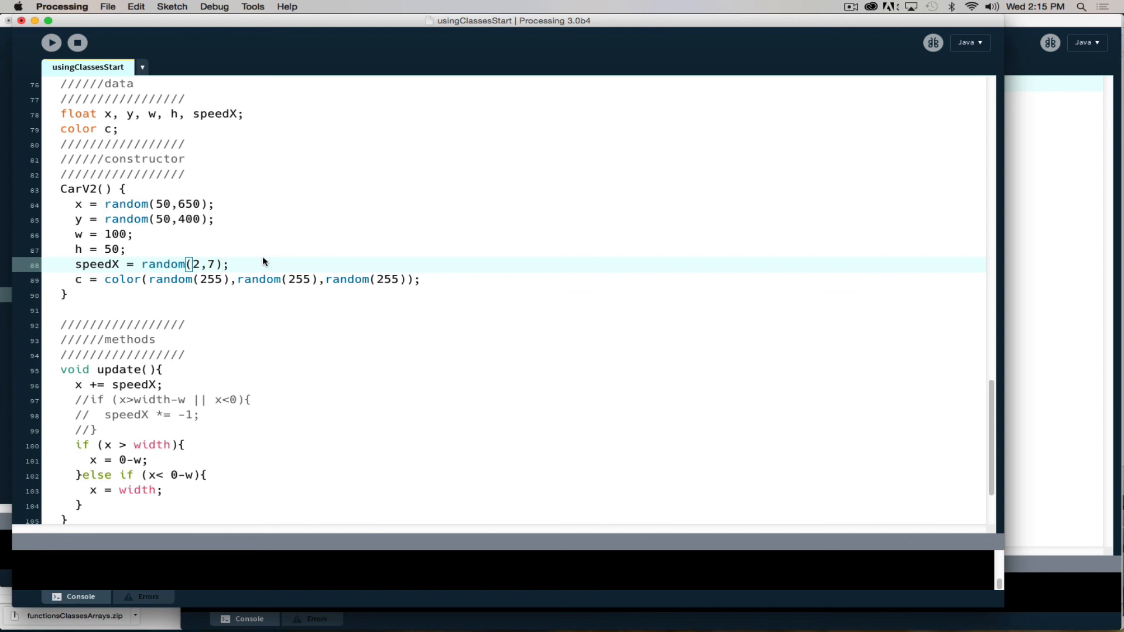
pyautogui.click(50, 43)
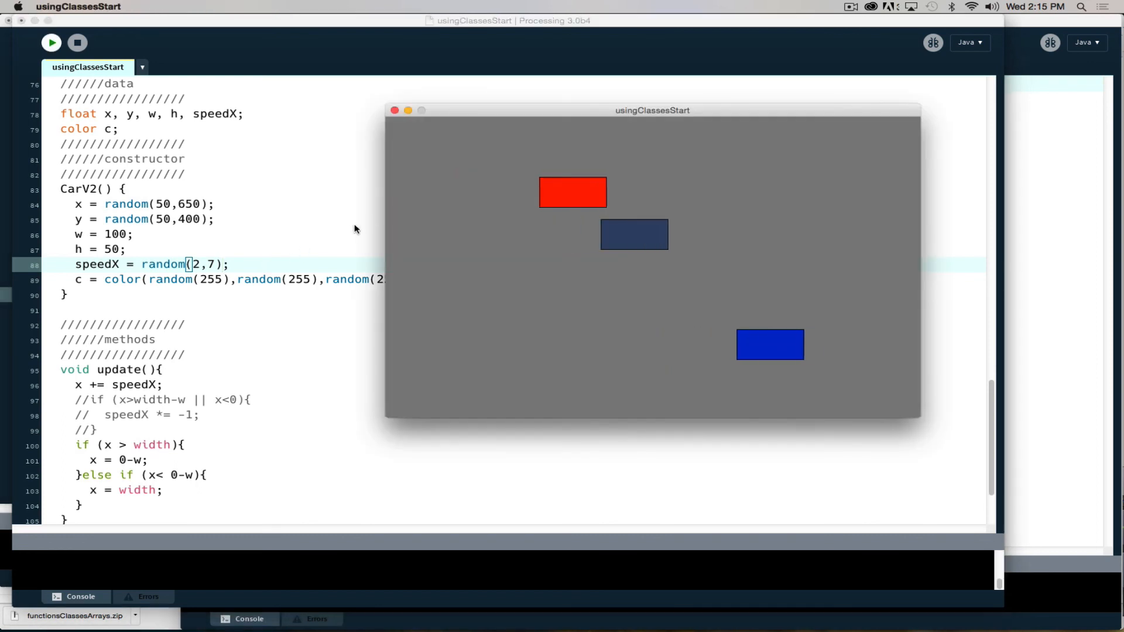